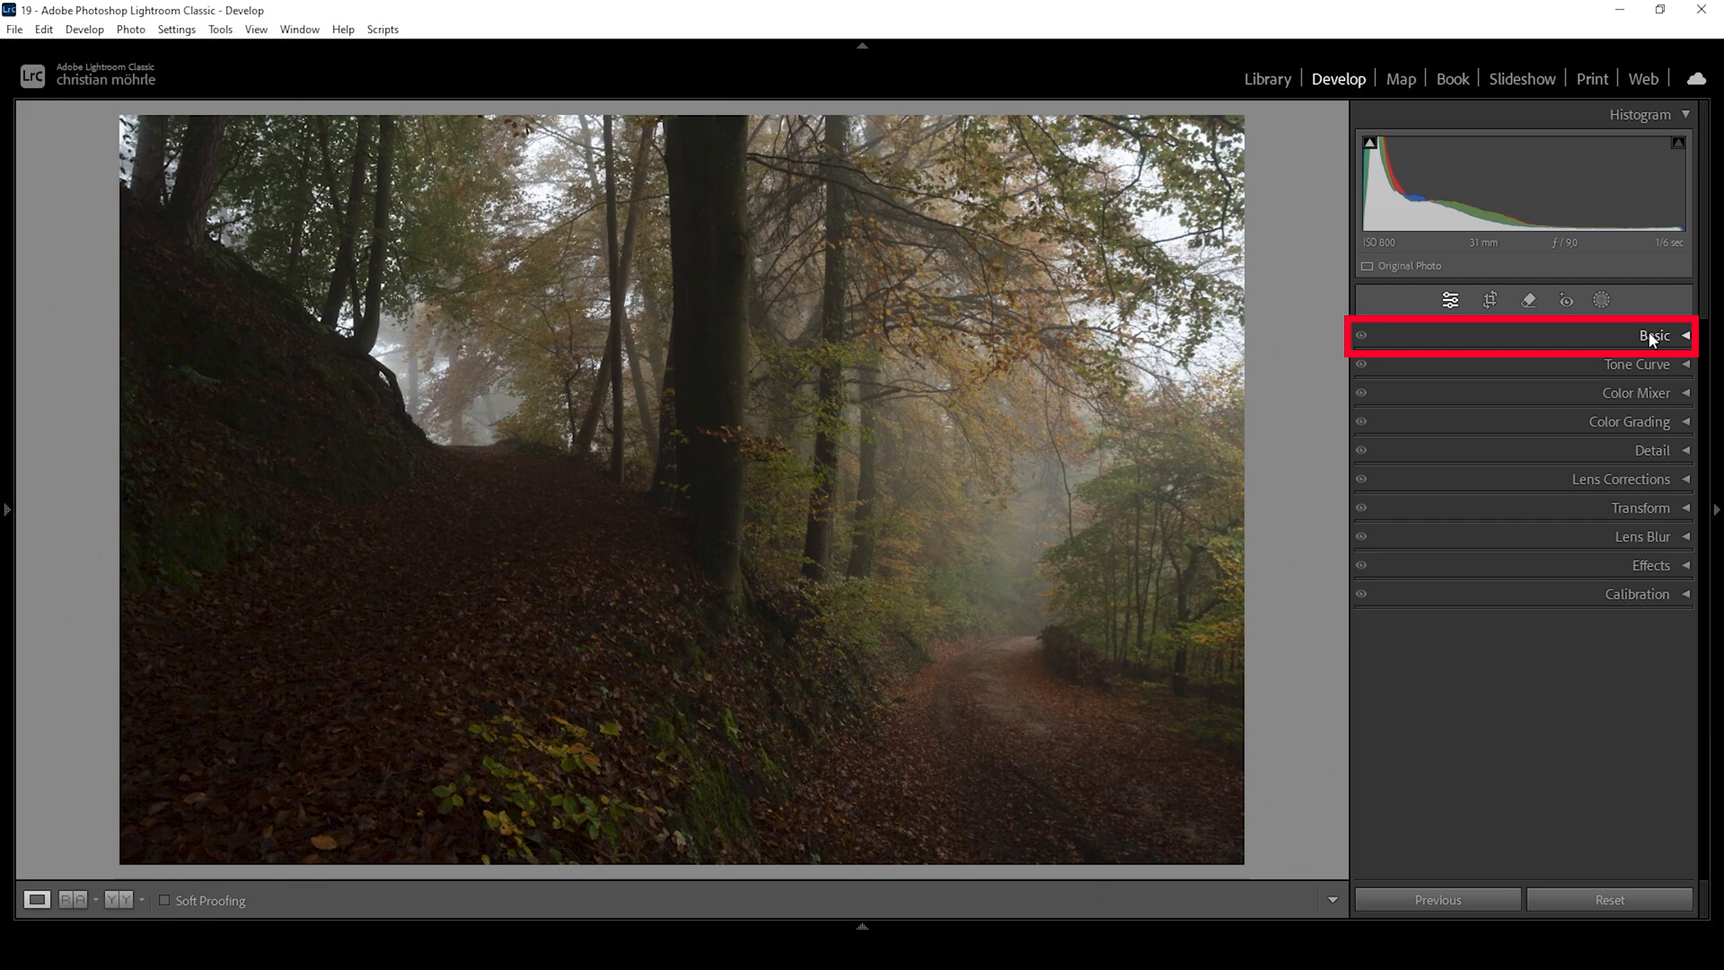
# Expand the Basic panel in Develop for the foggy forest path photo
pyautogui.click(1654, 335)
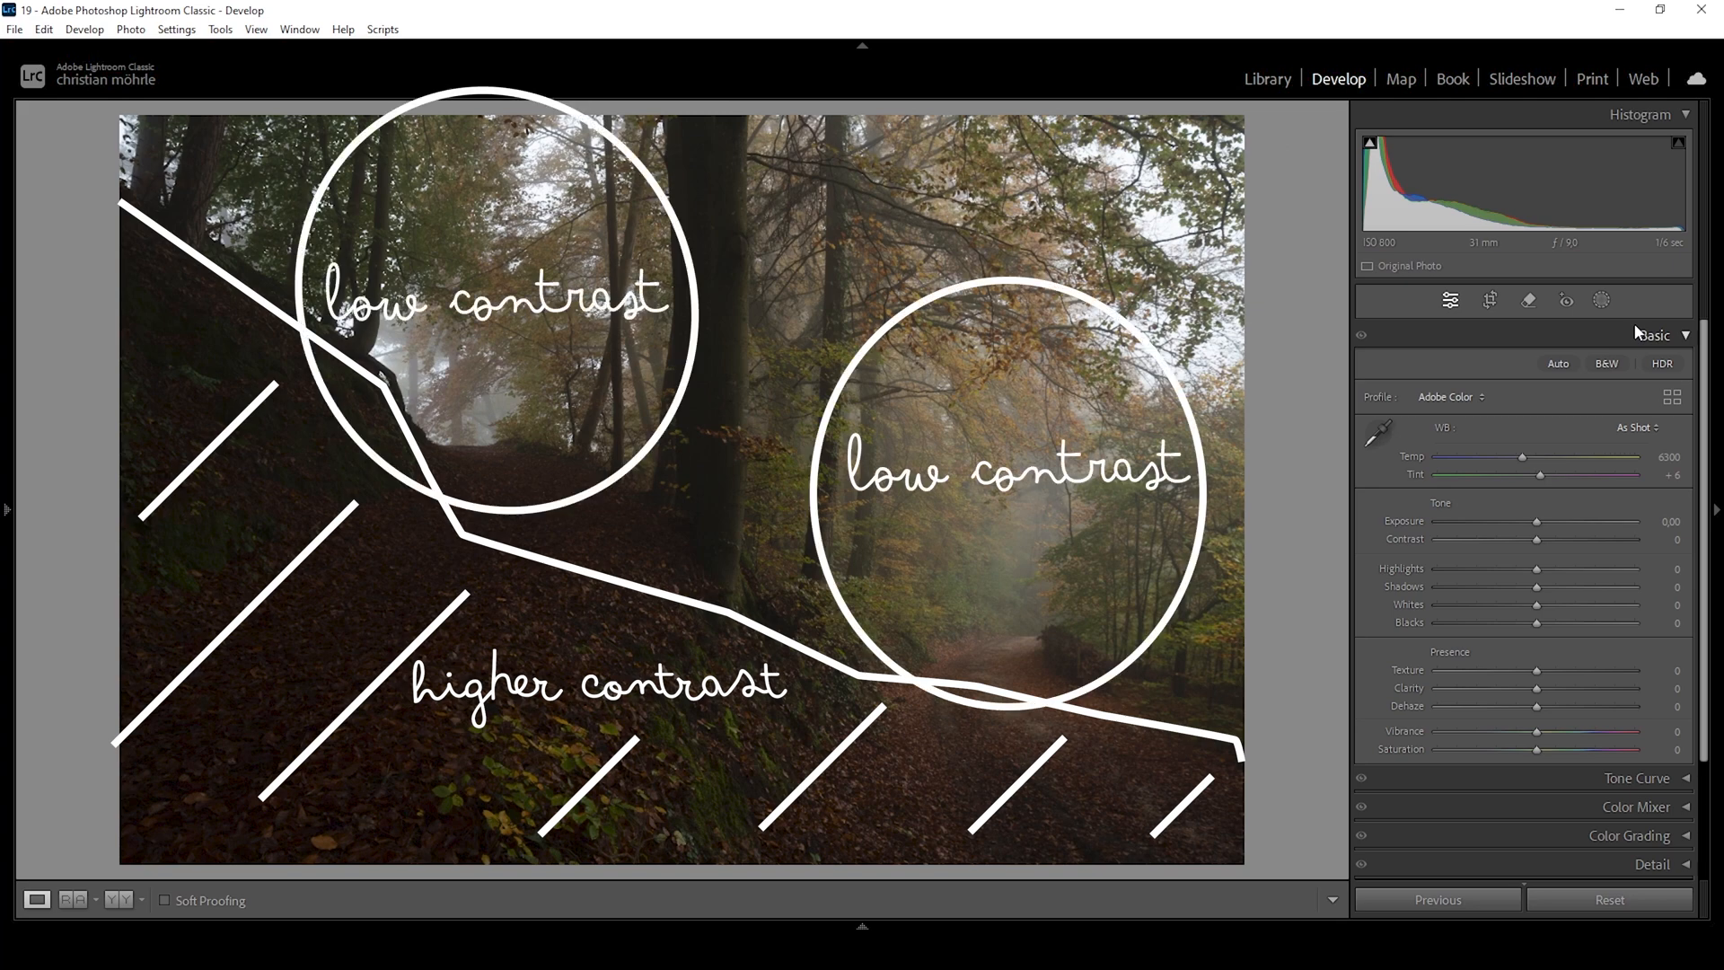
pyautogui.moveTo(1376, 363)
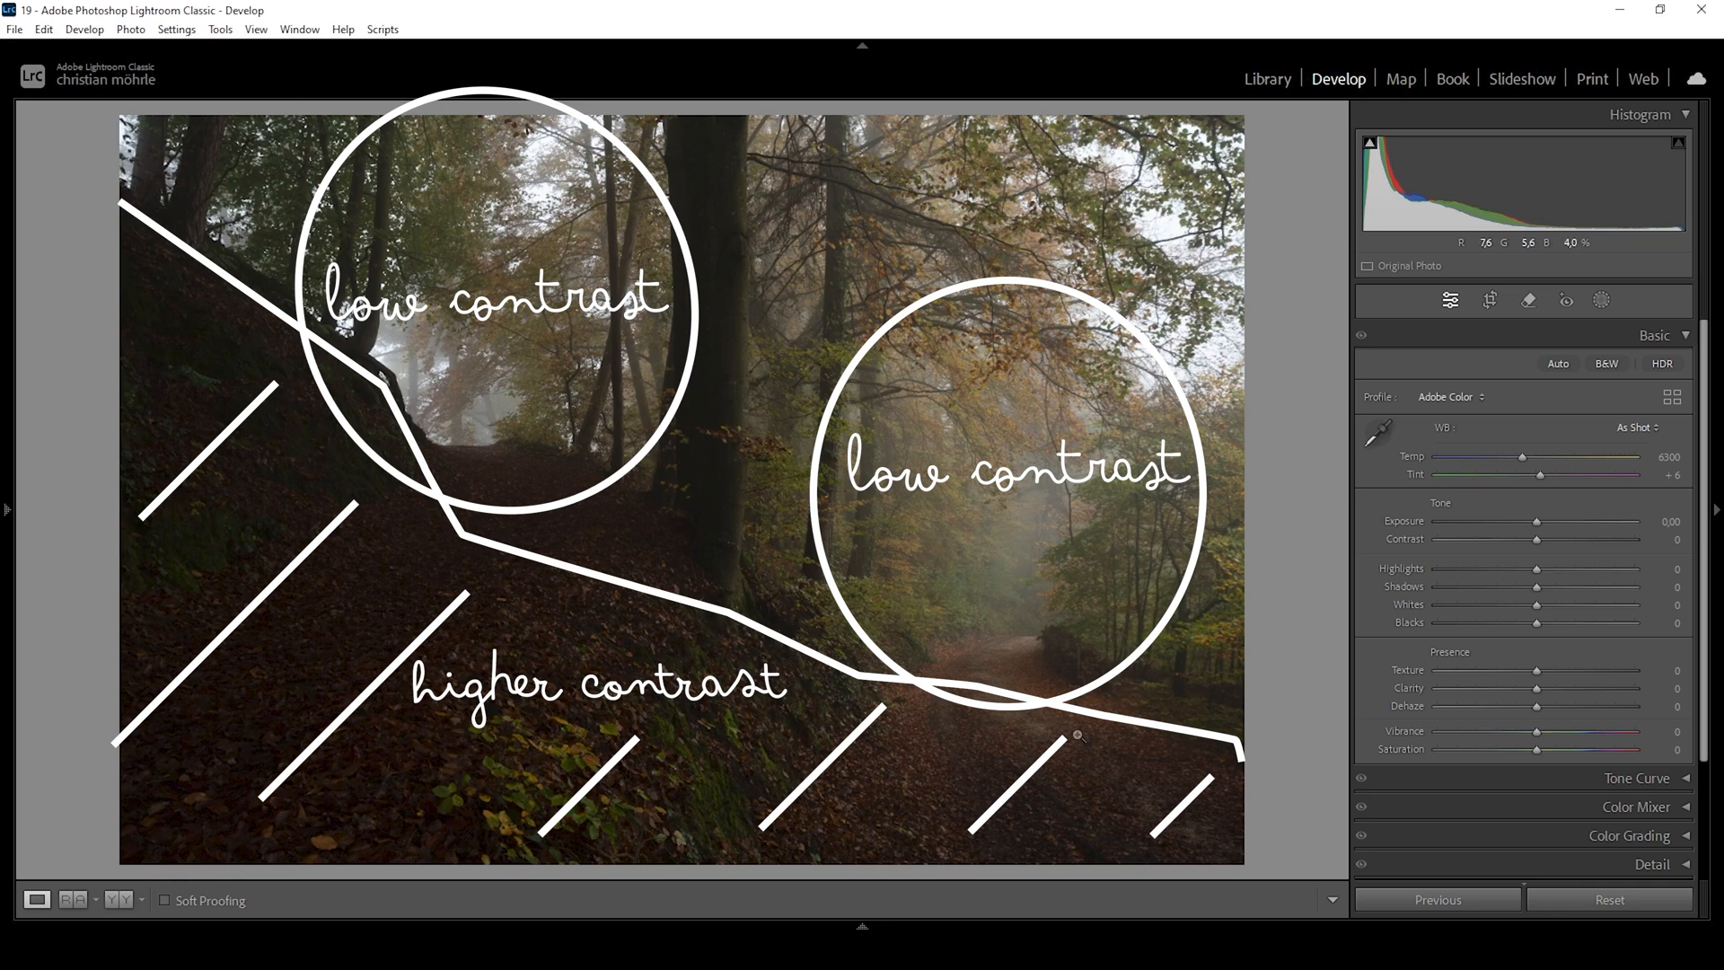
pyautogui.moveTo(995, 640)
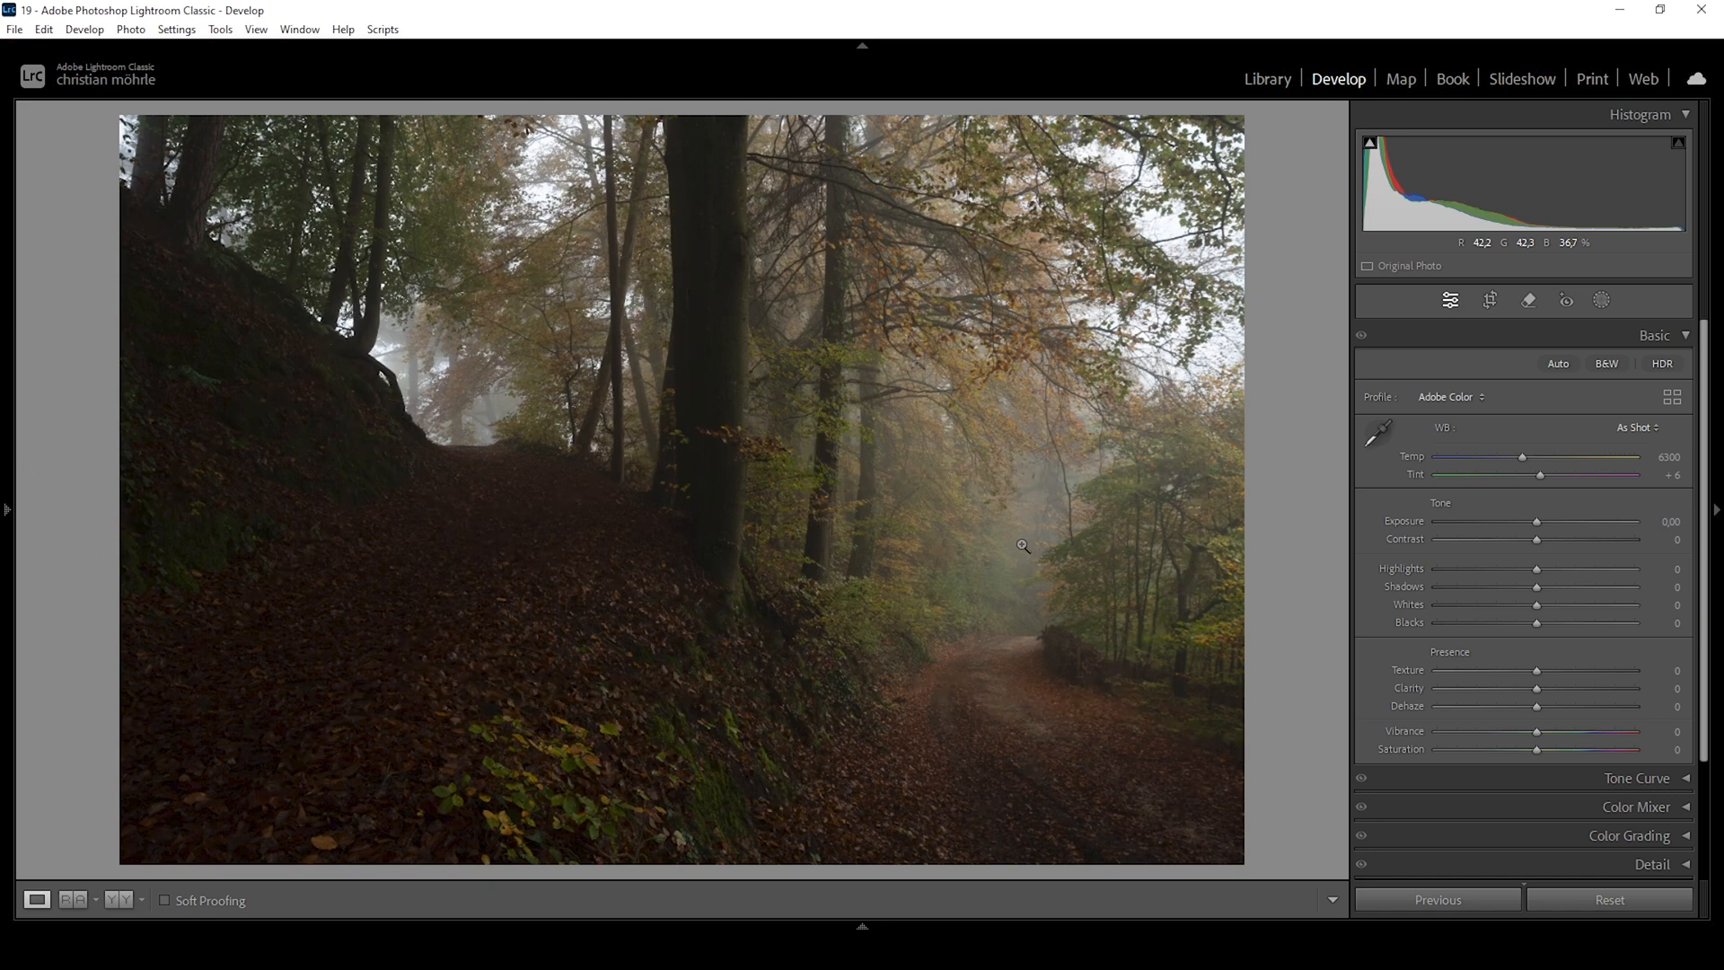
pyautogui.moveTo(1093, 557)
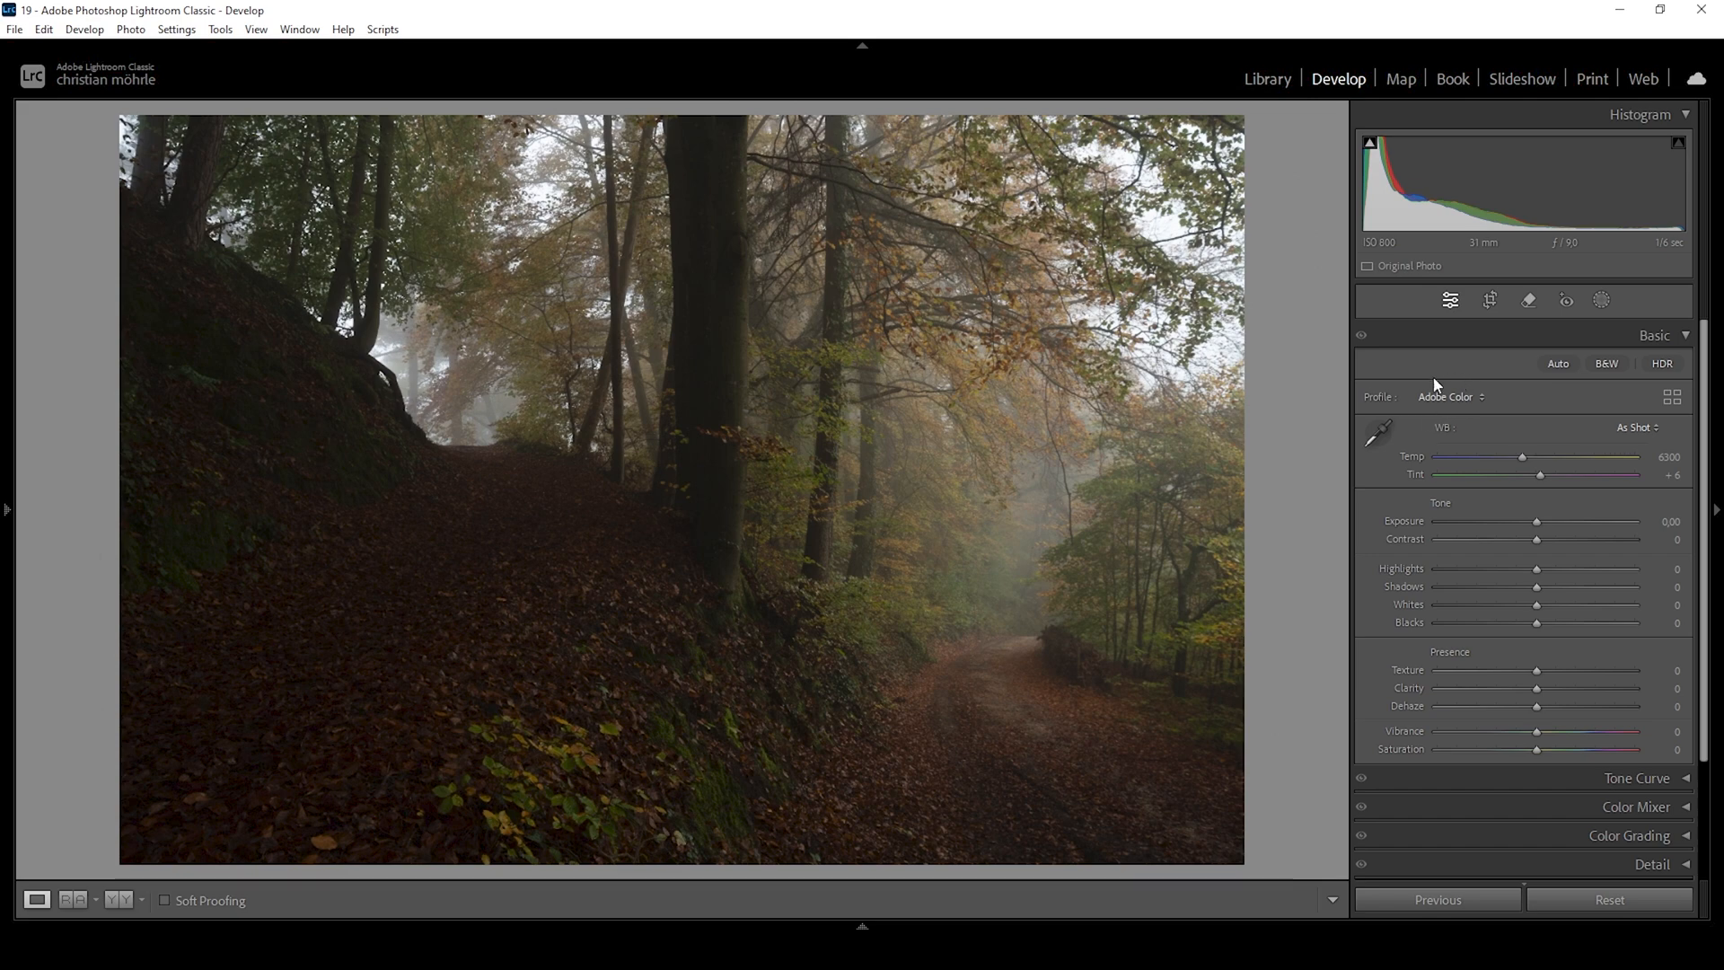
# Switch the photo's profile from Adobe Color to Adobe Standard
pyautogui.click(1449, 396)
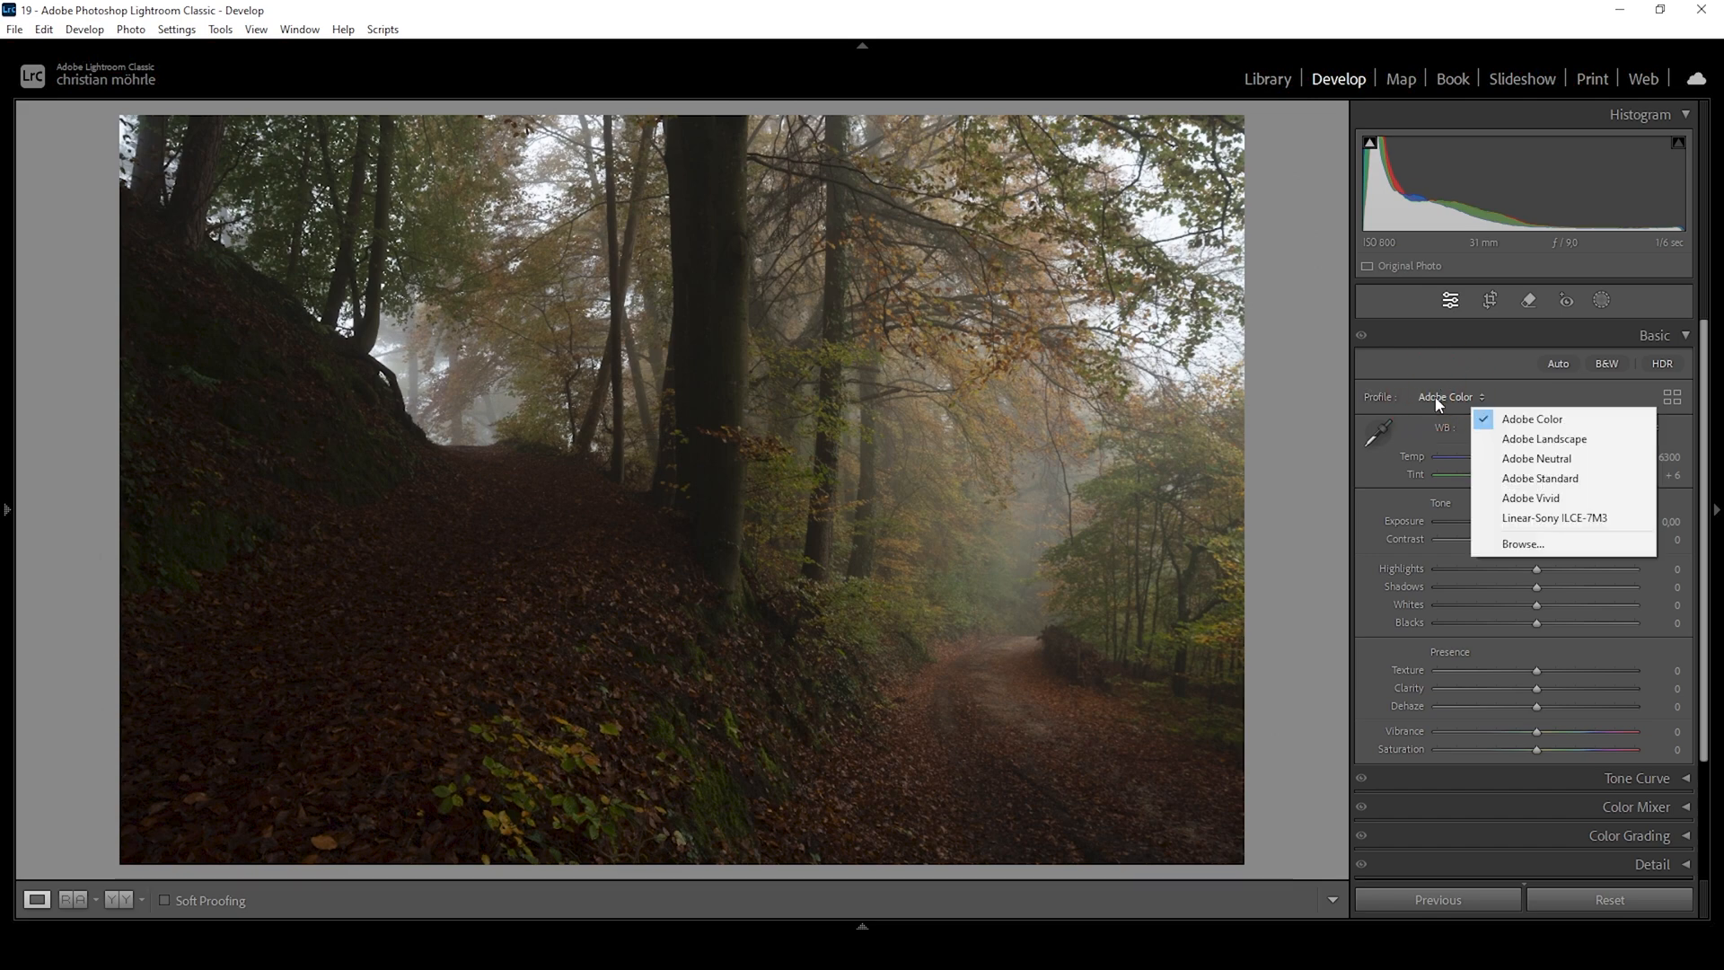
pyautogui.click(1539, 477)
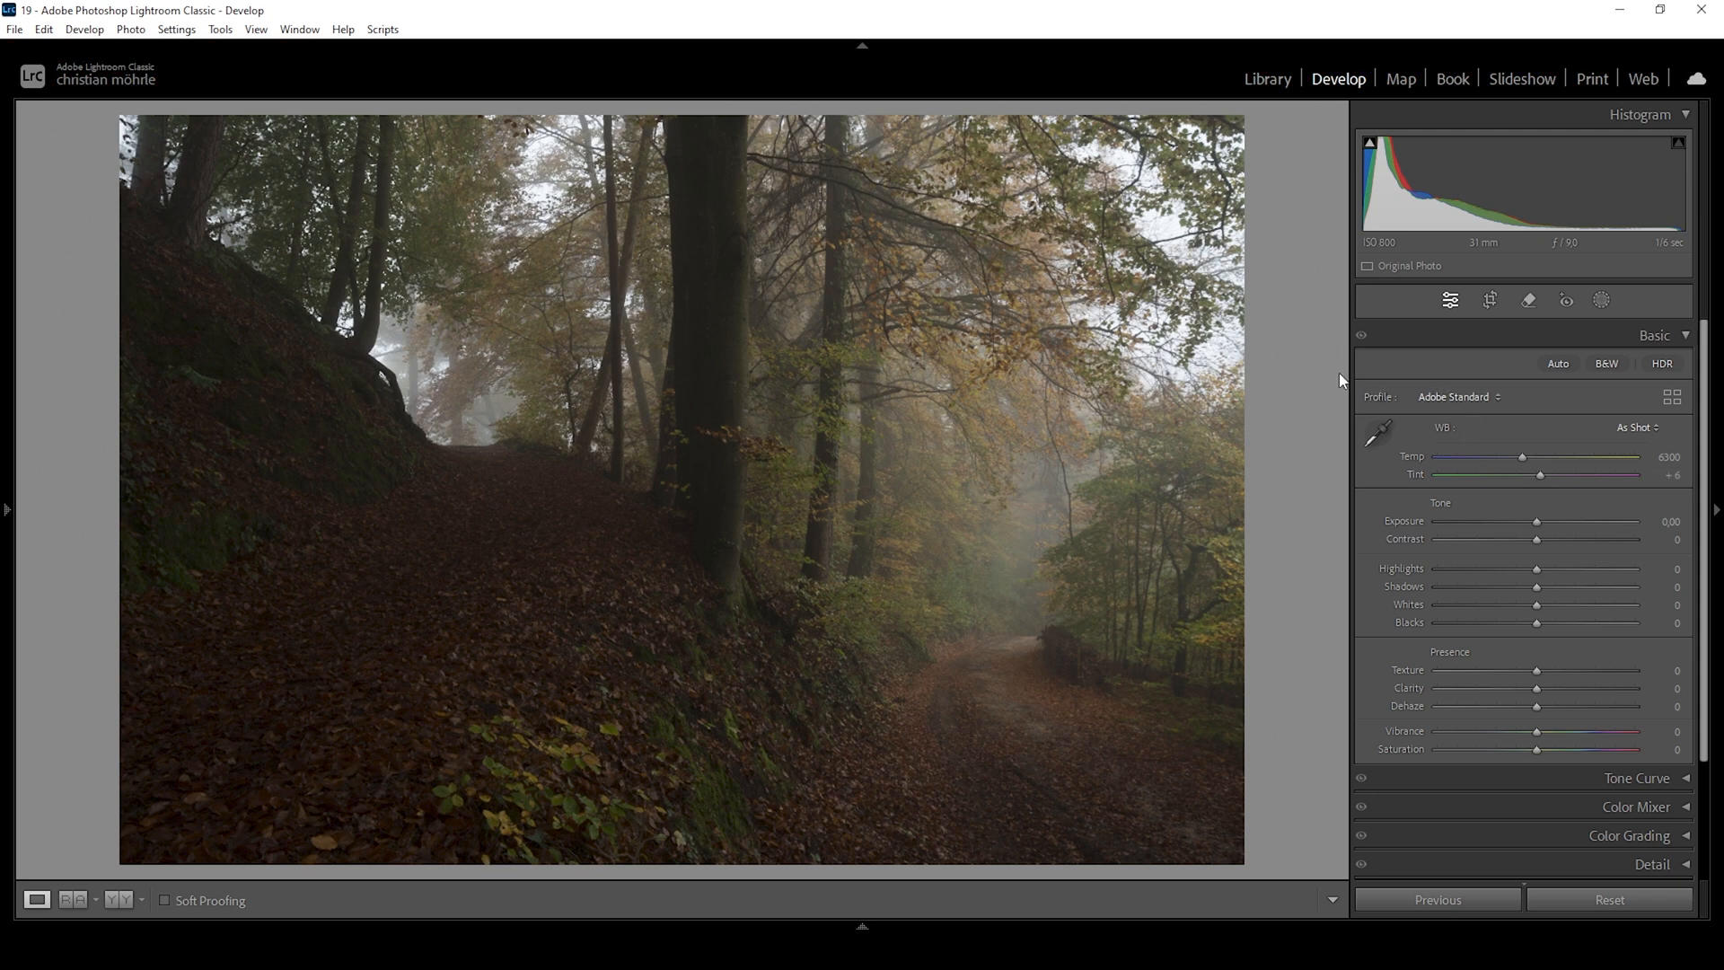
pyautogui.moveTo(1346, 377)
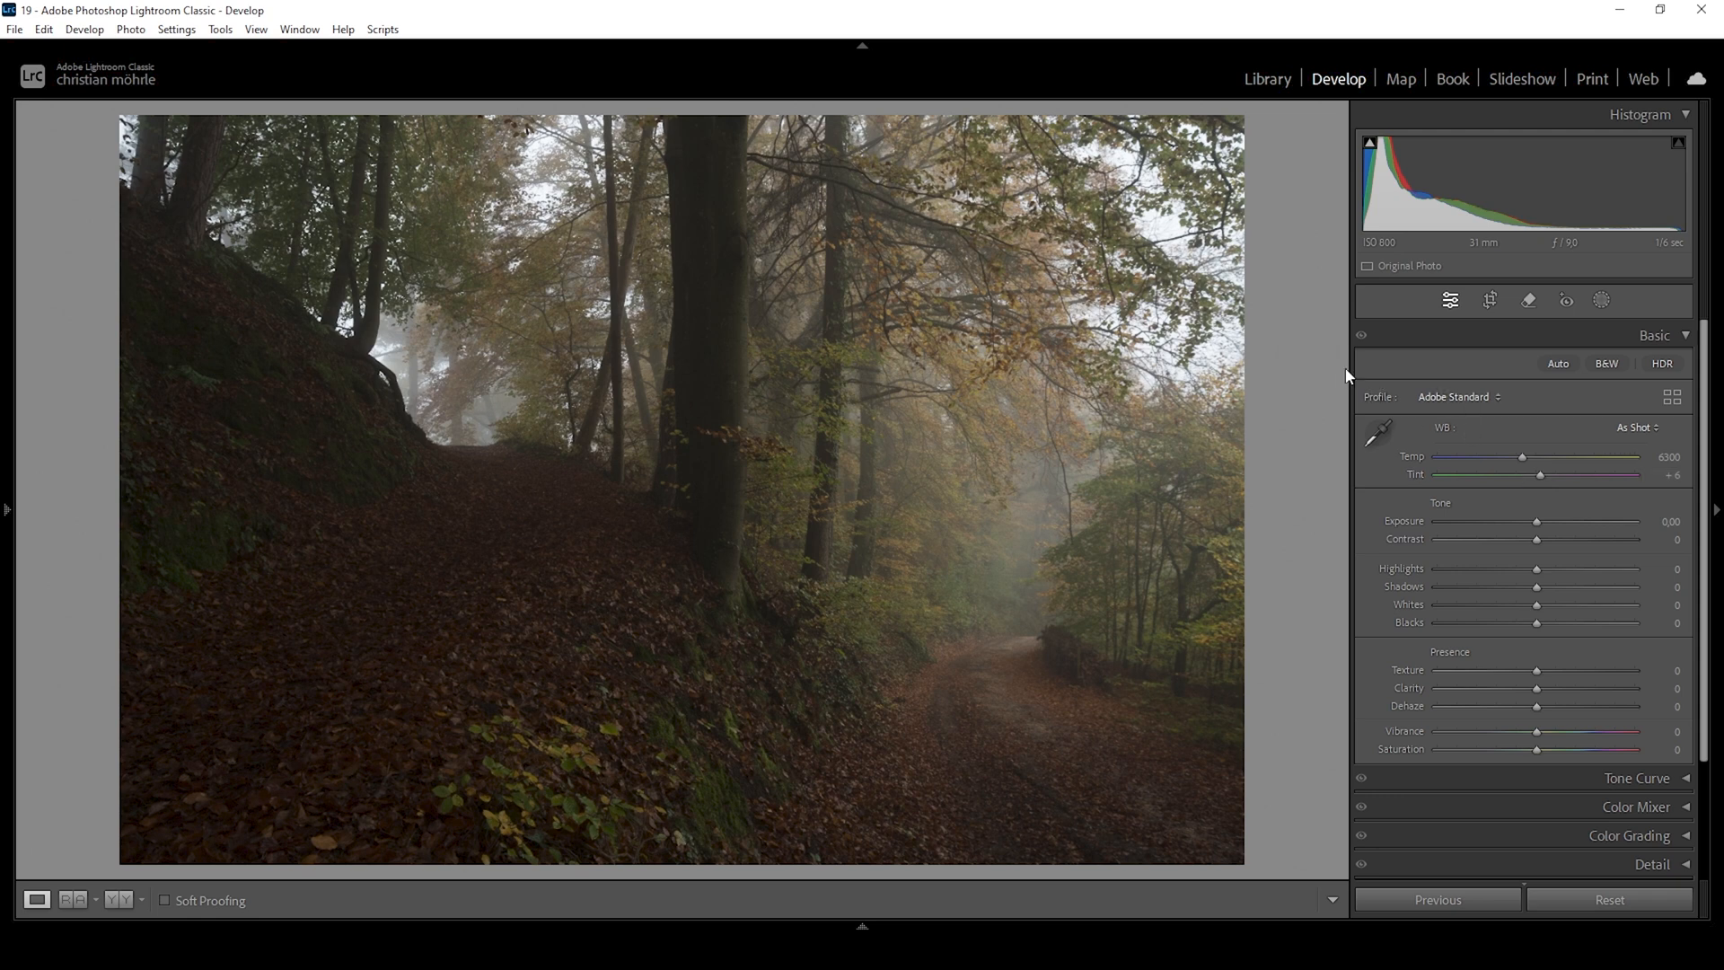
# Set Exposure to +0.75 and pull Highlights down to -60
pyautogui.moveTo(1536, 520); pyautogui.dragTo(1541, 521)
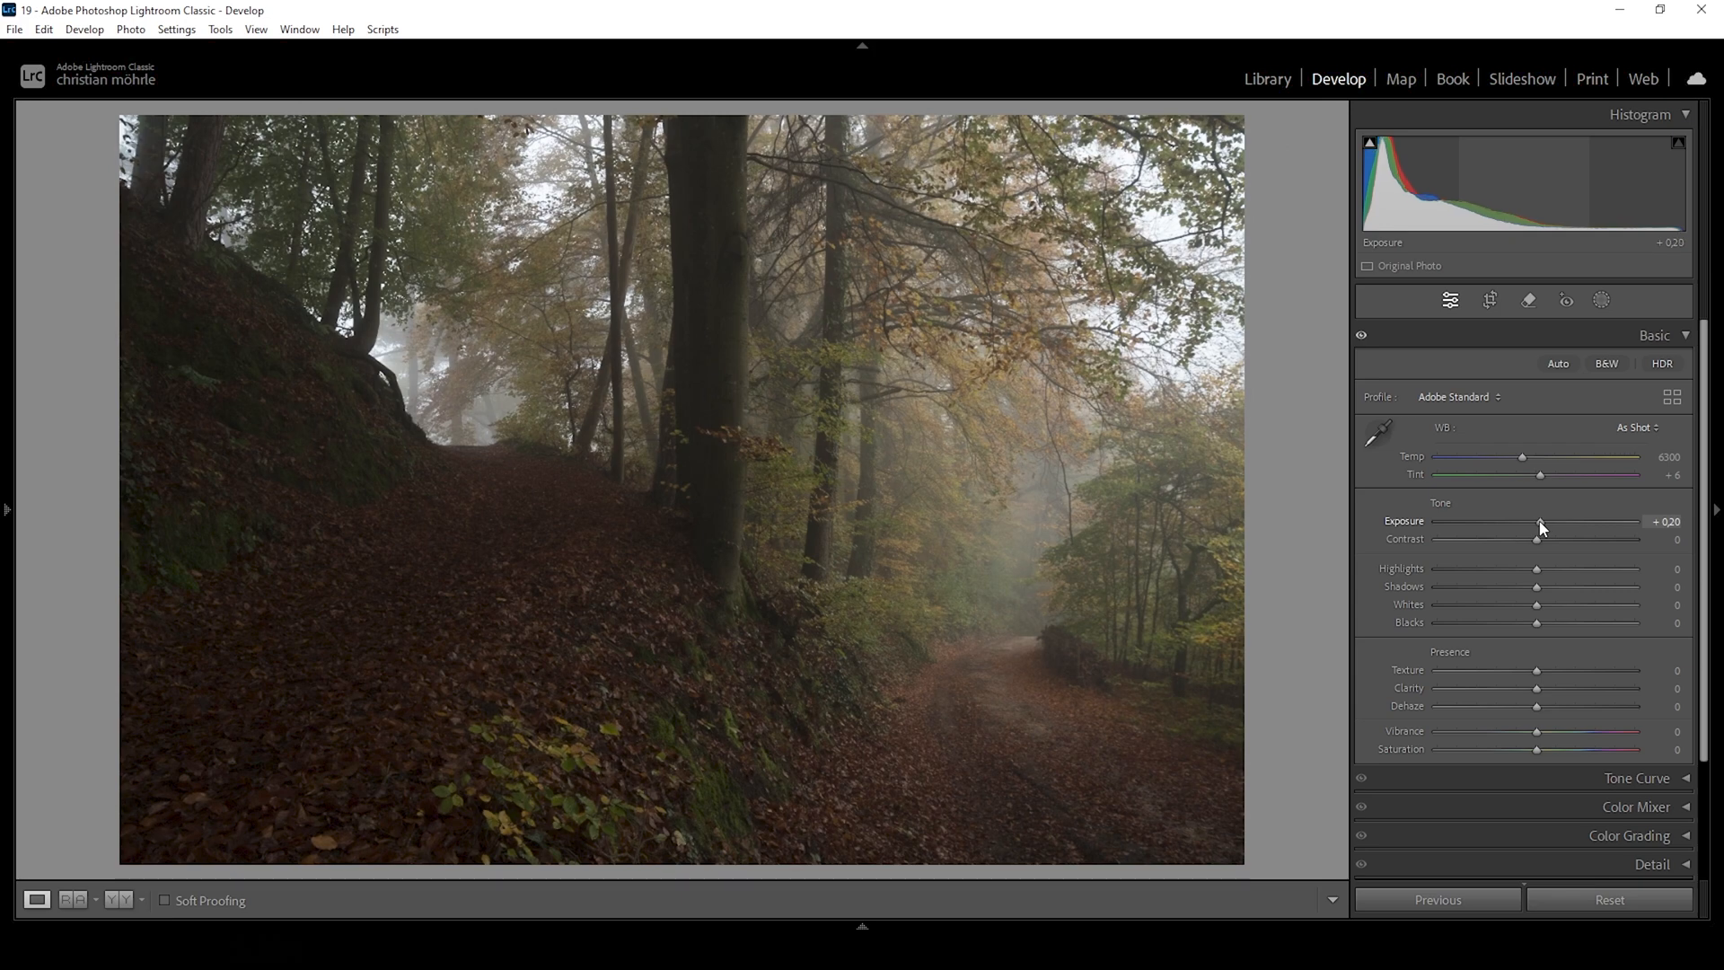
pyautogui.moveTo(1539, 527); pyautogui.dragTo(1552, 527)
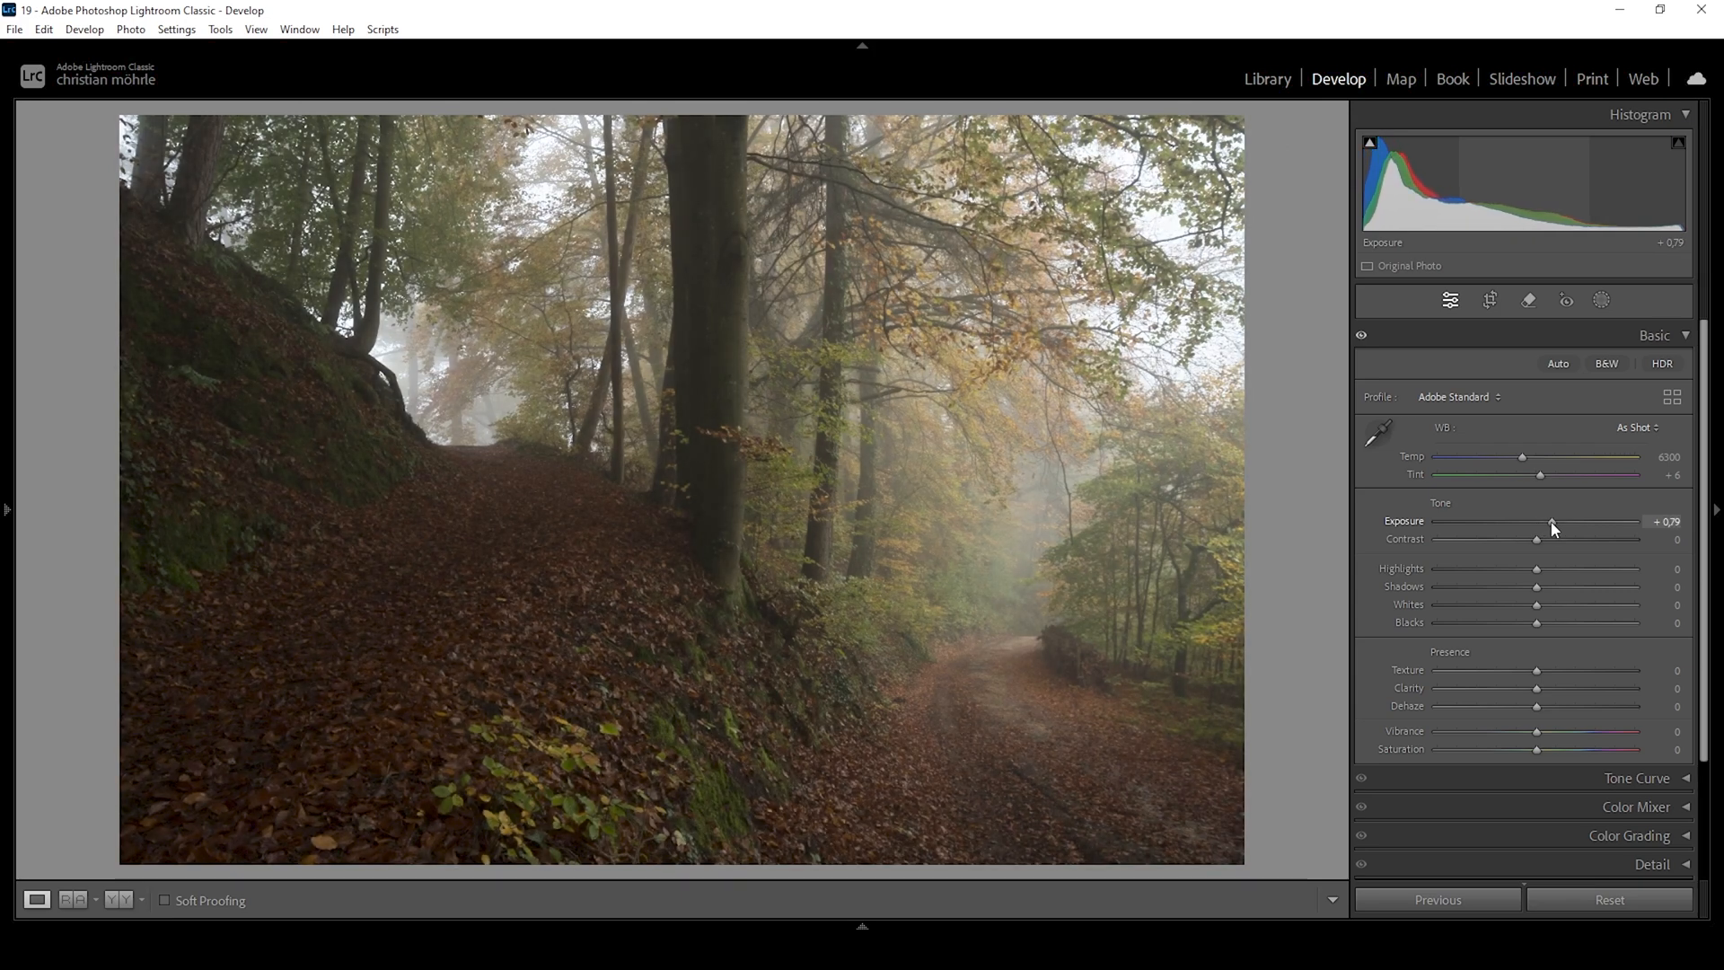
pyautogui.moveTo(1556, 522); pyautogui.dragTo(1550, 522)
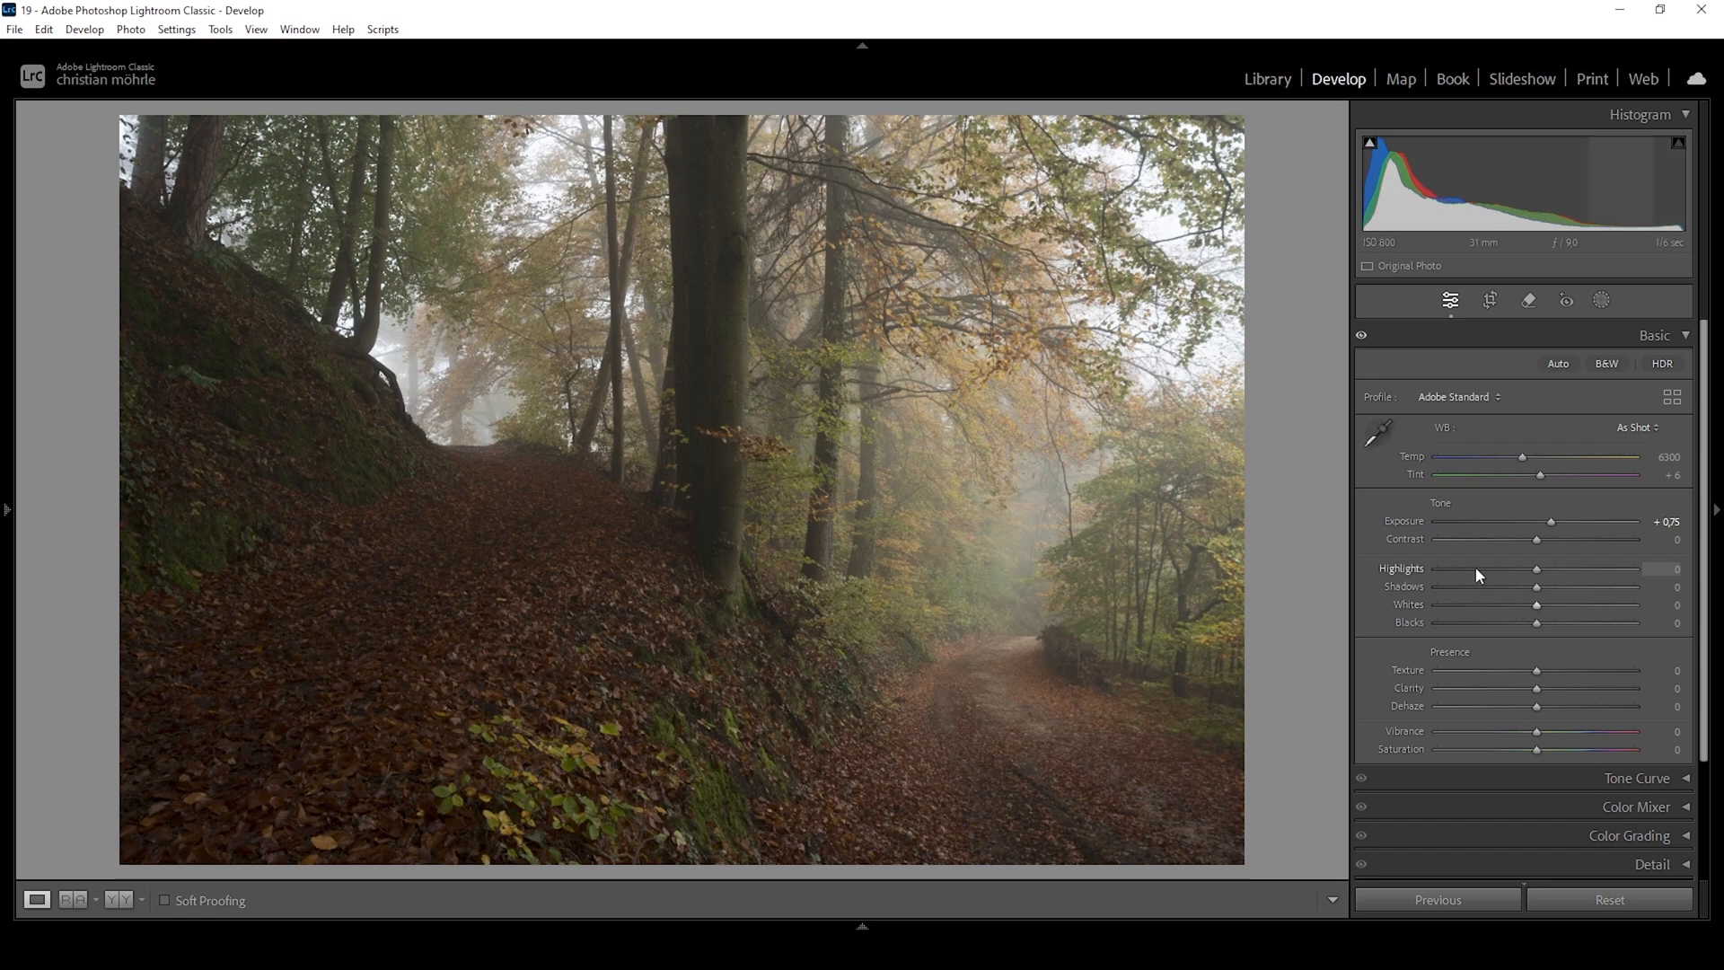
pyautogui.moveTo(1536, 568); pyautogui.dragTo(1476, 568)
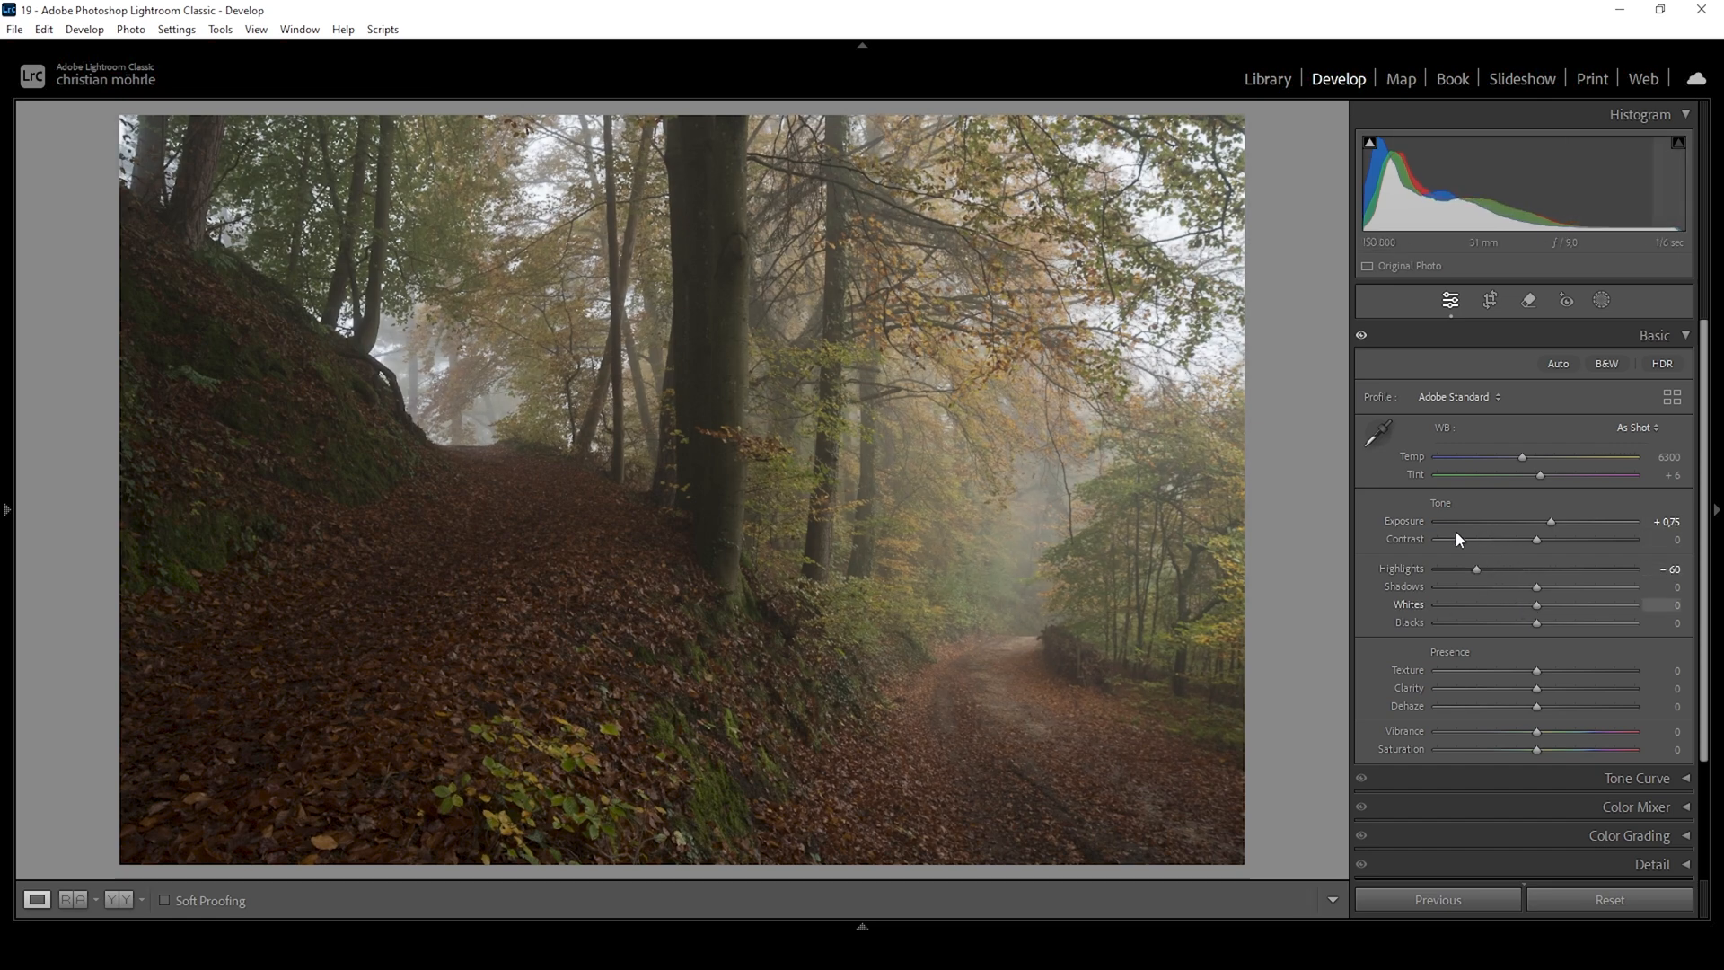
pyautogui.moveTo(1476, 569); pyautogui.dragTo(1473, 569)
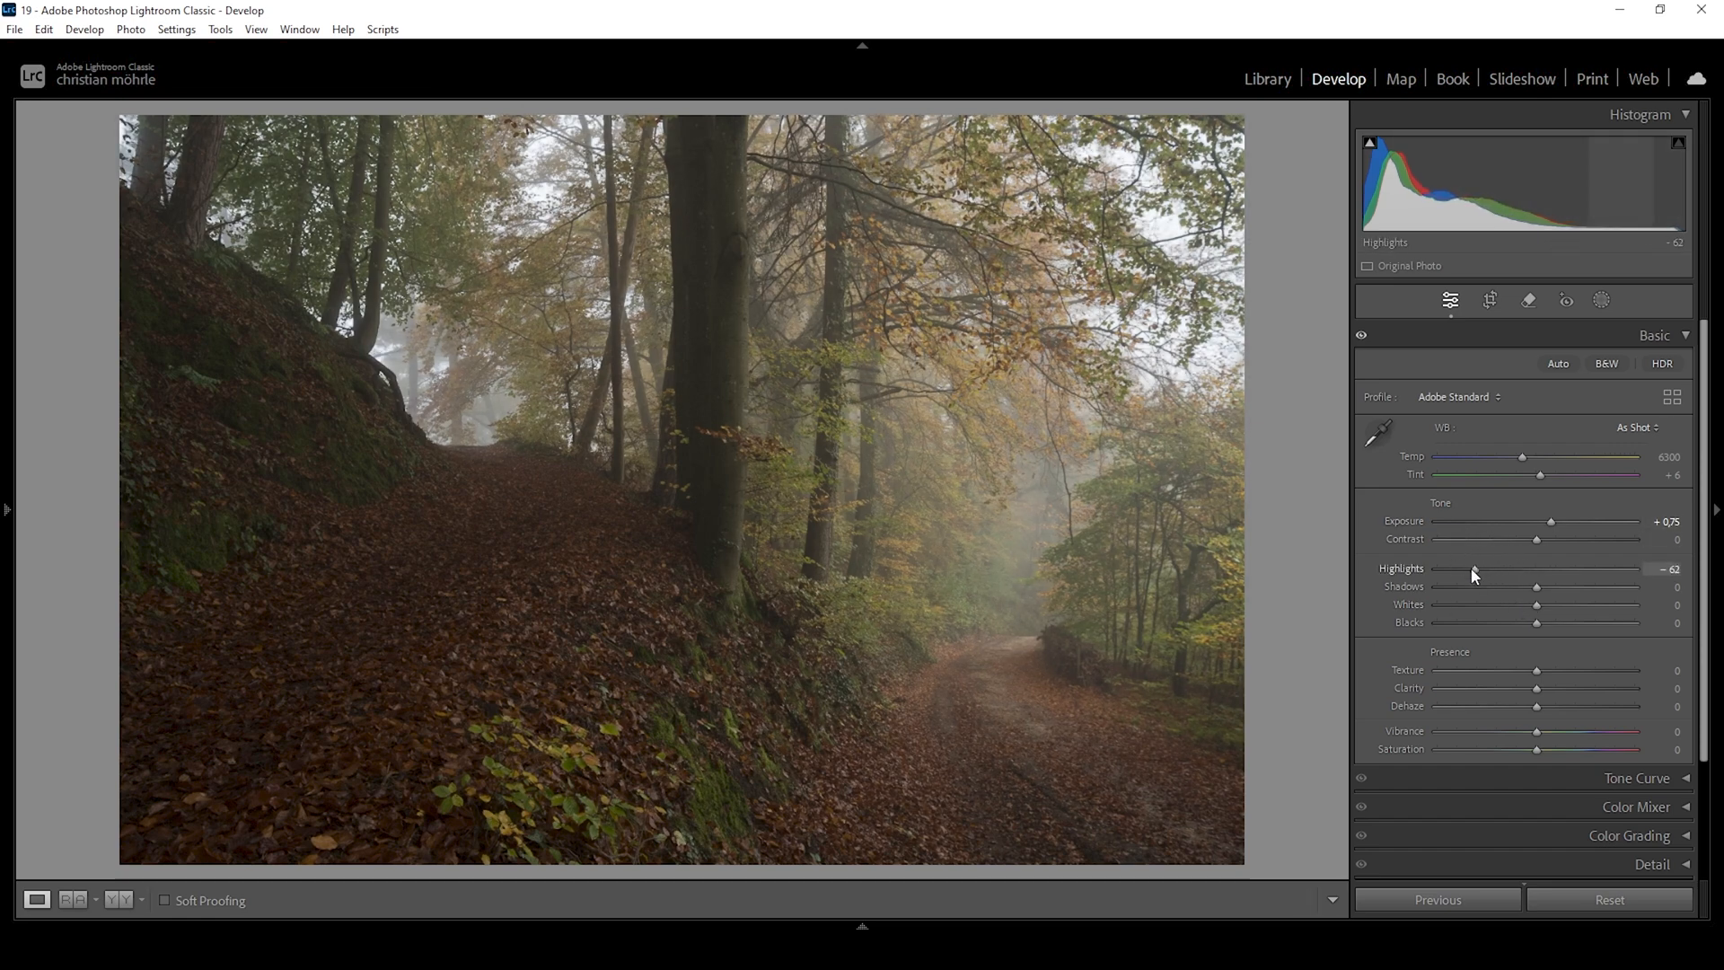
pyautogui.moveTo(1473, 568); pyautogui.dragTo(1476, 568)
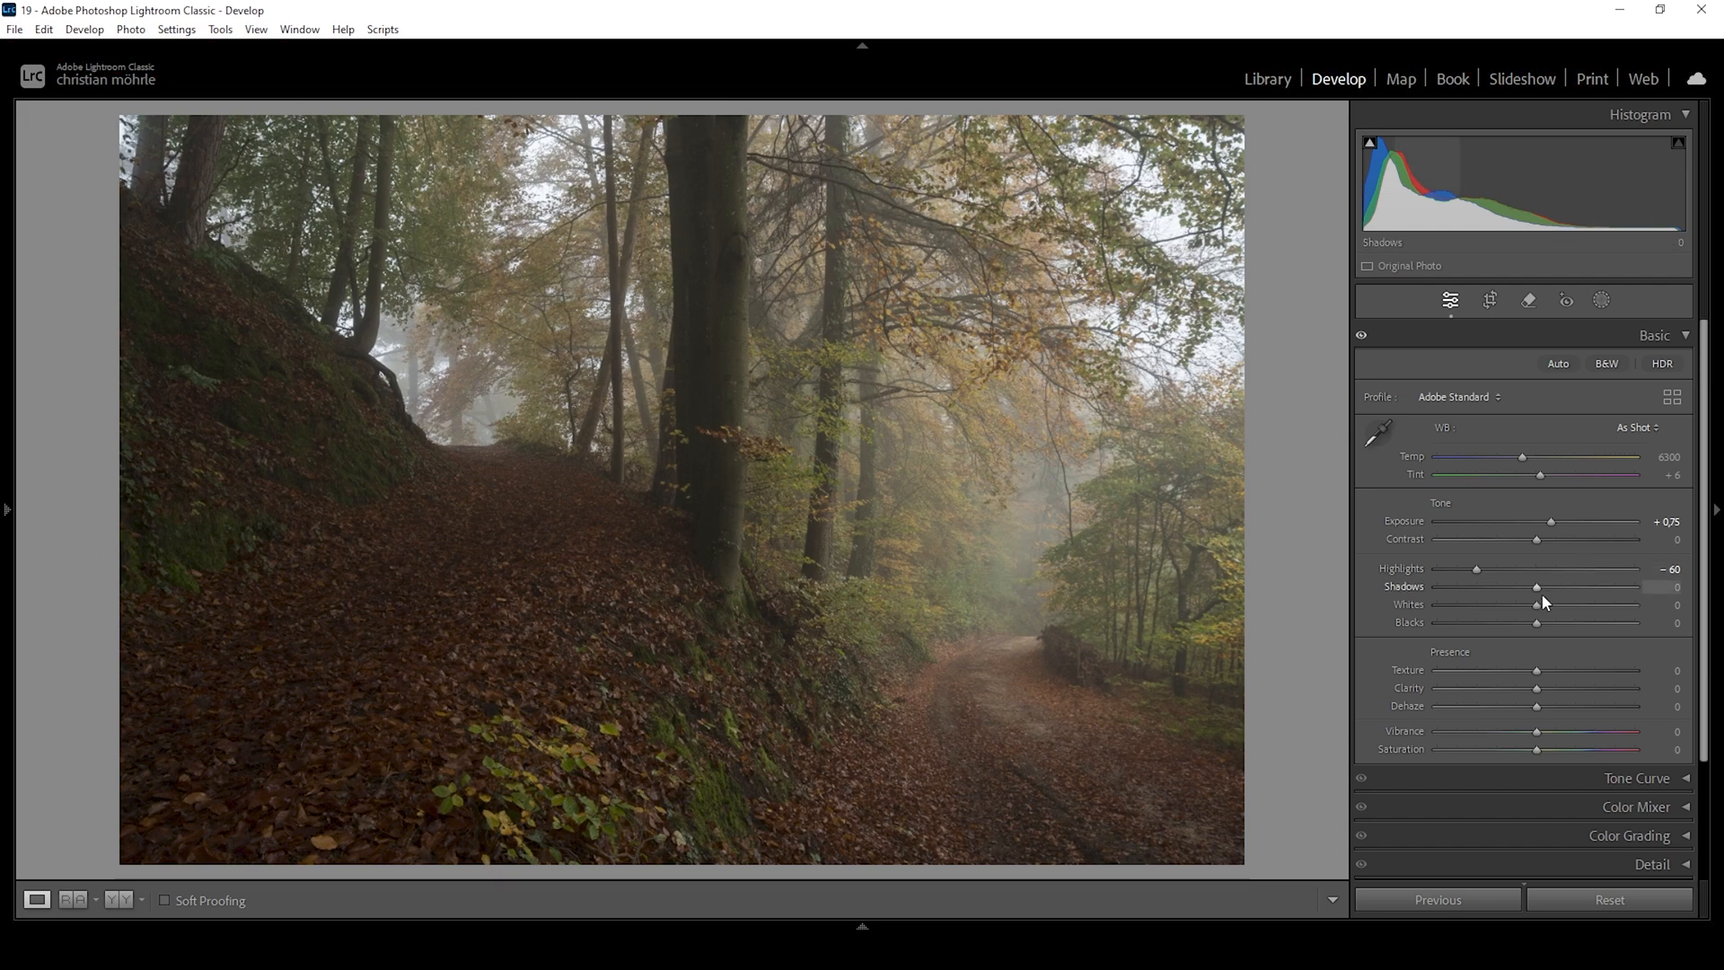
pyautogui.moveTo(1542, 596)
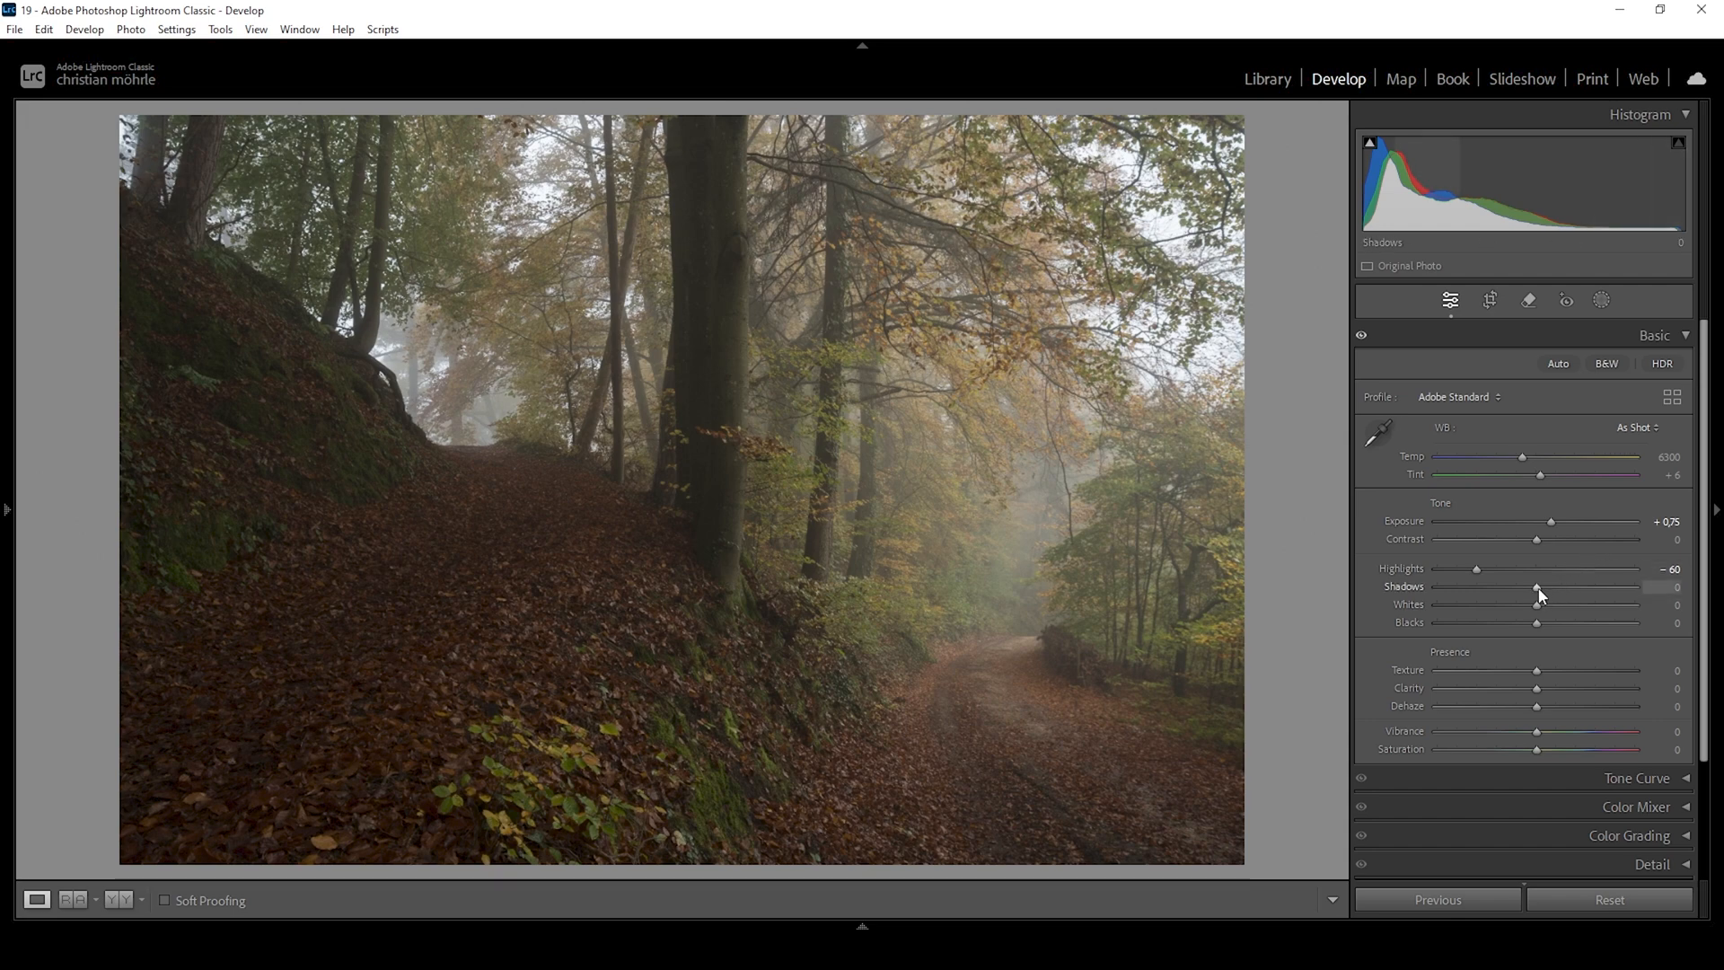
# Lift Shadows to +13 and raise Blacks to +25
pyautogui.moveTo(1536, 586); pyautogui.dragTo(1543, 586)
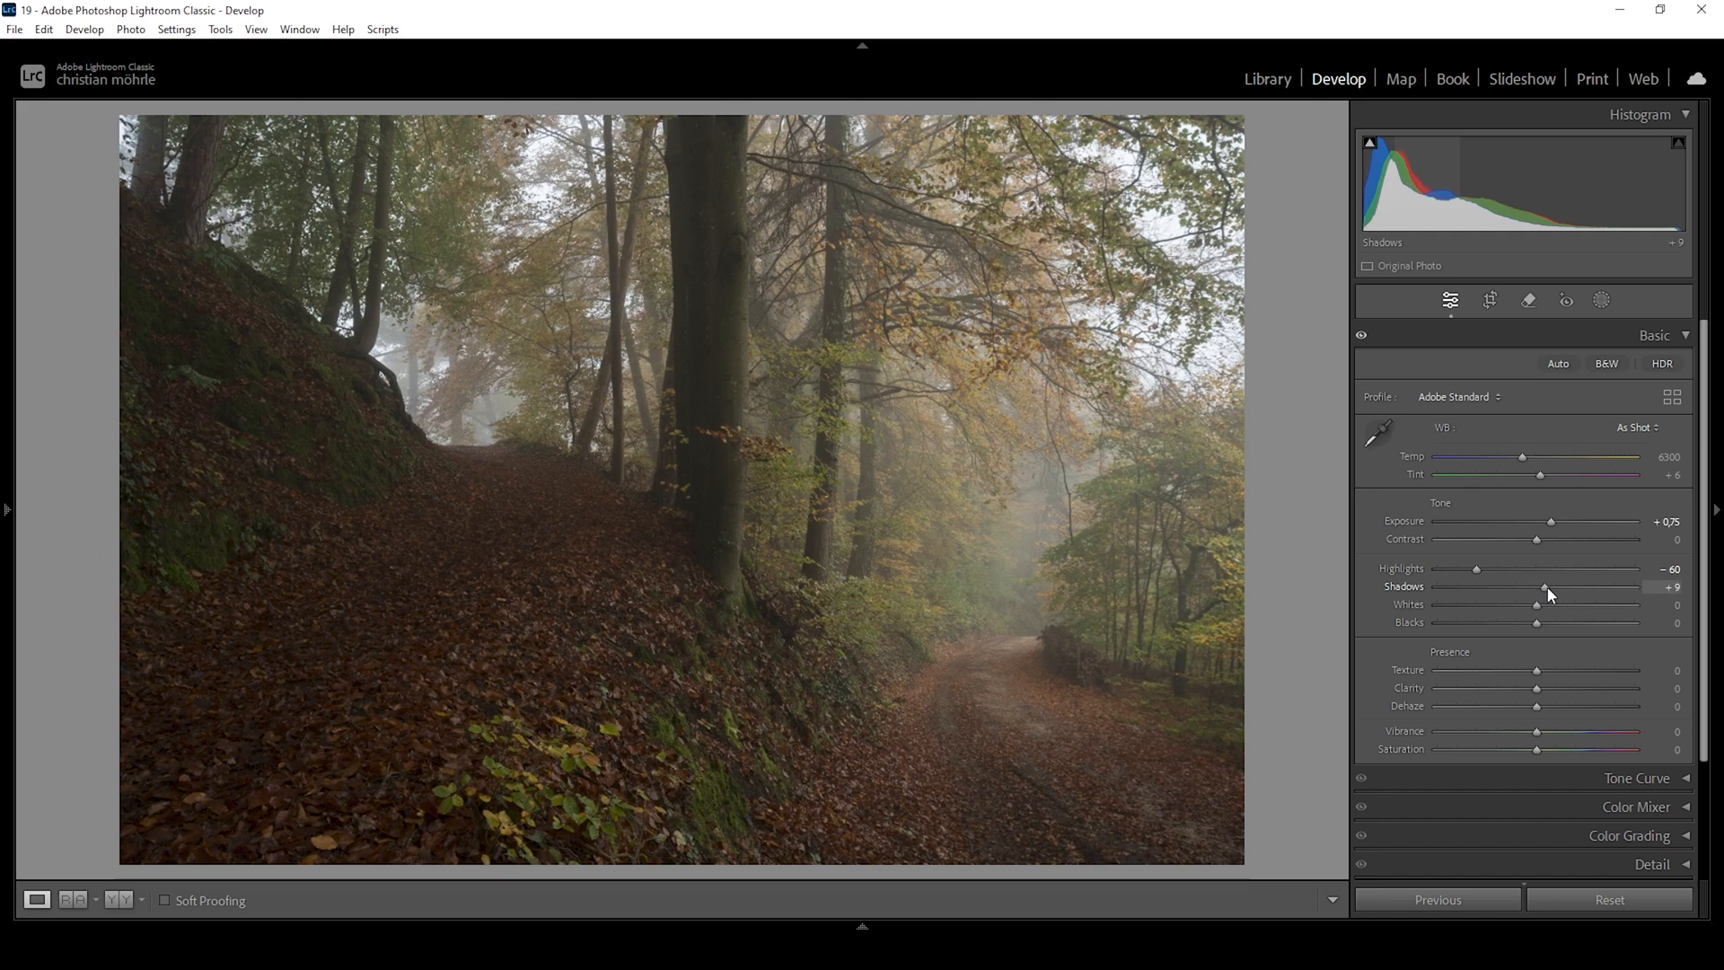
pyautogui.moveTo(1536, 587); pyautogui.dragTo(1551, 587)
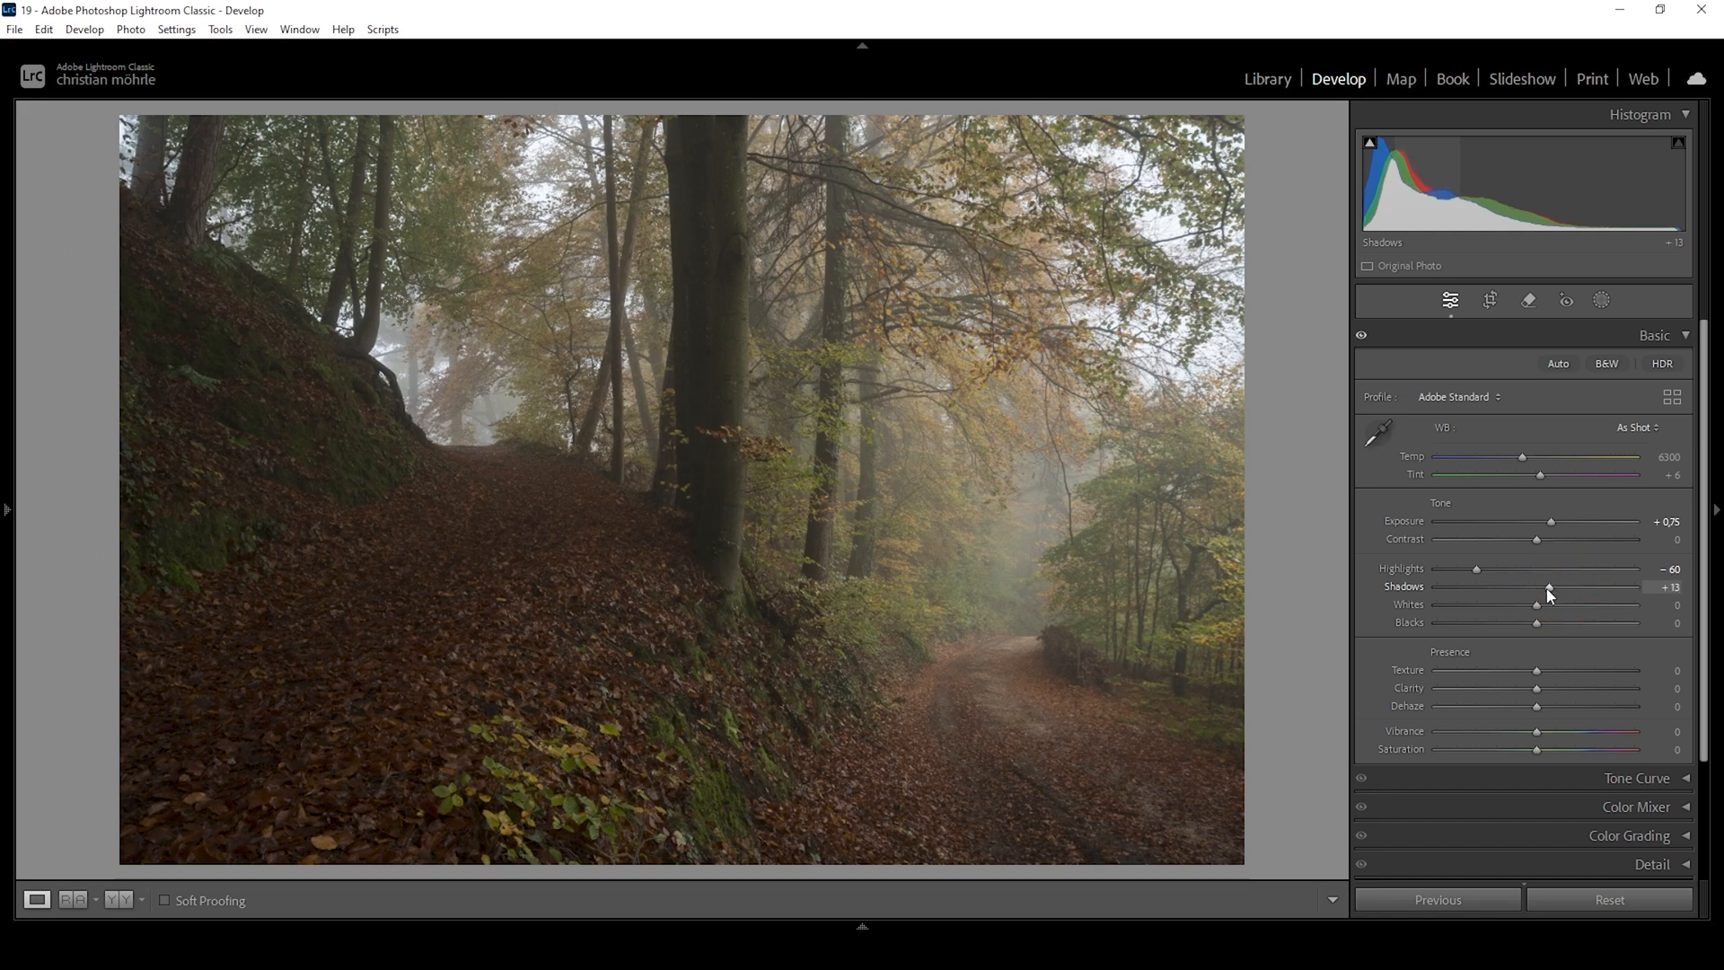
pyautogui.moveTo(1536, 623); pyautogui.dragTo(1539, 622)
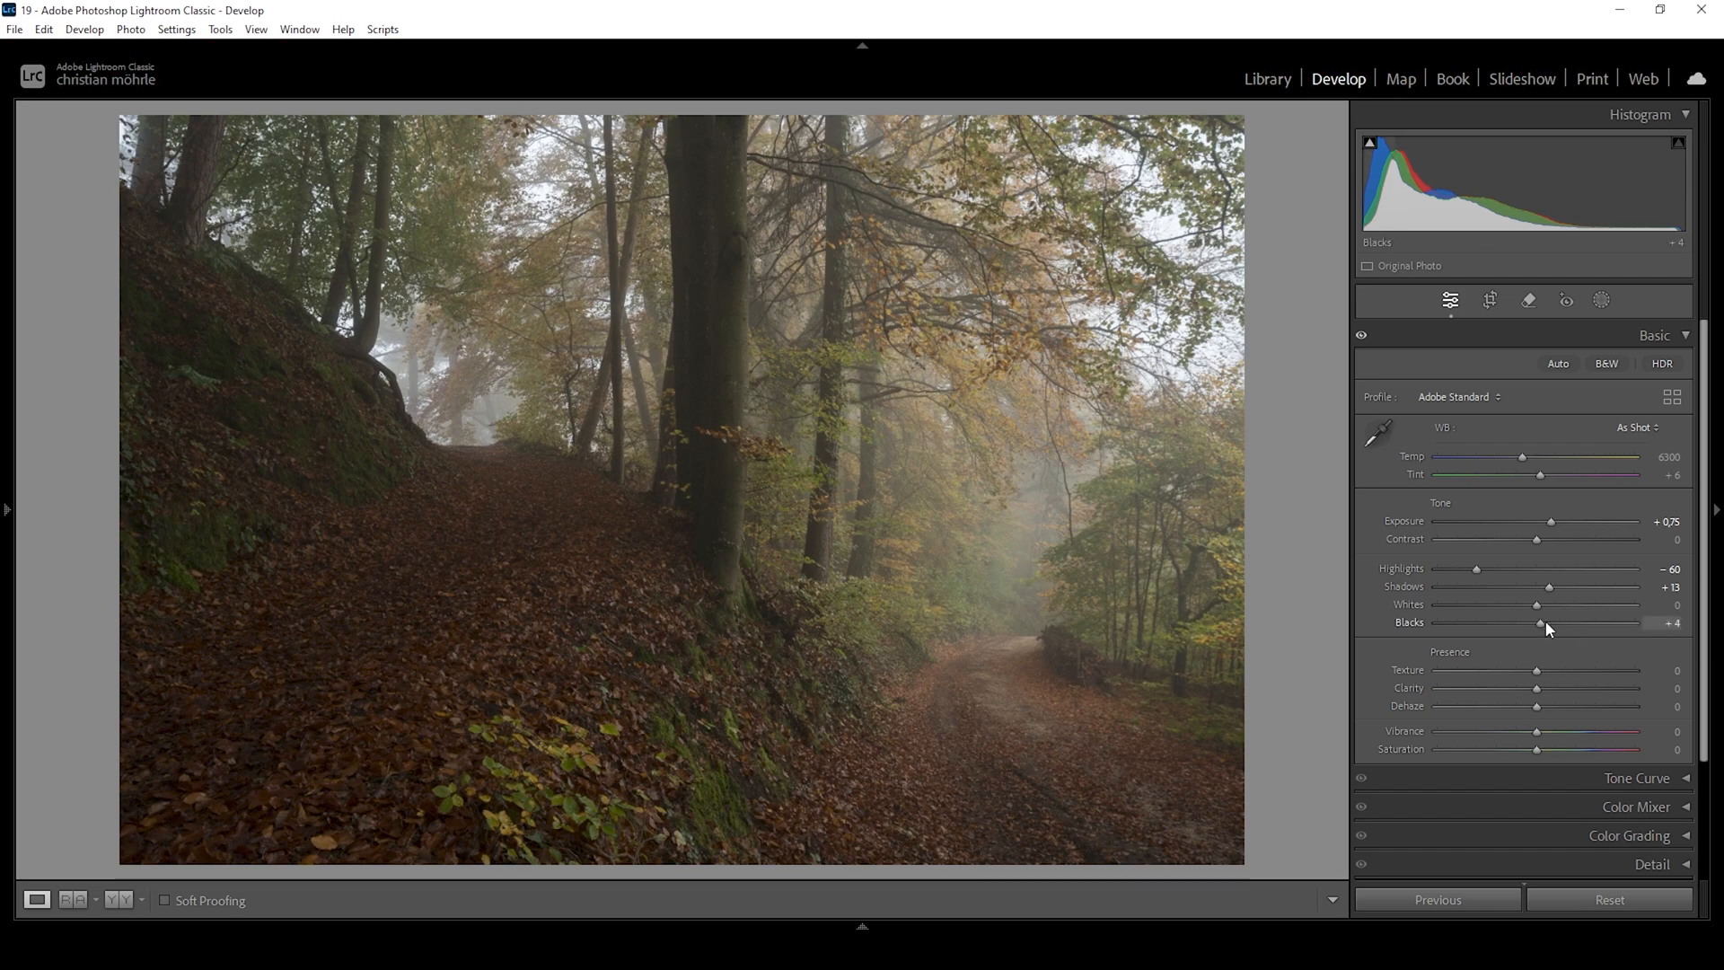
pyautogui.moveTo(1538, 623); pyautogui.dragTo(1558, 623)
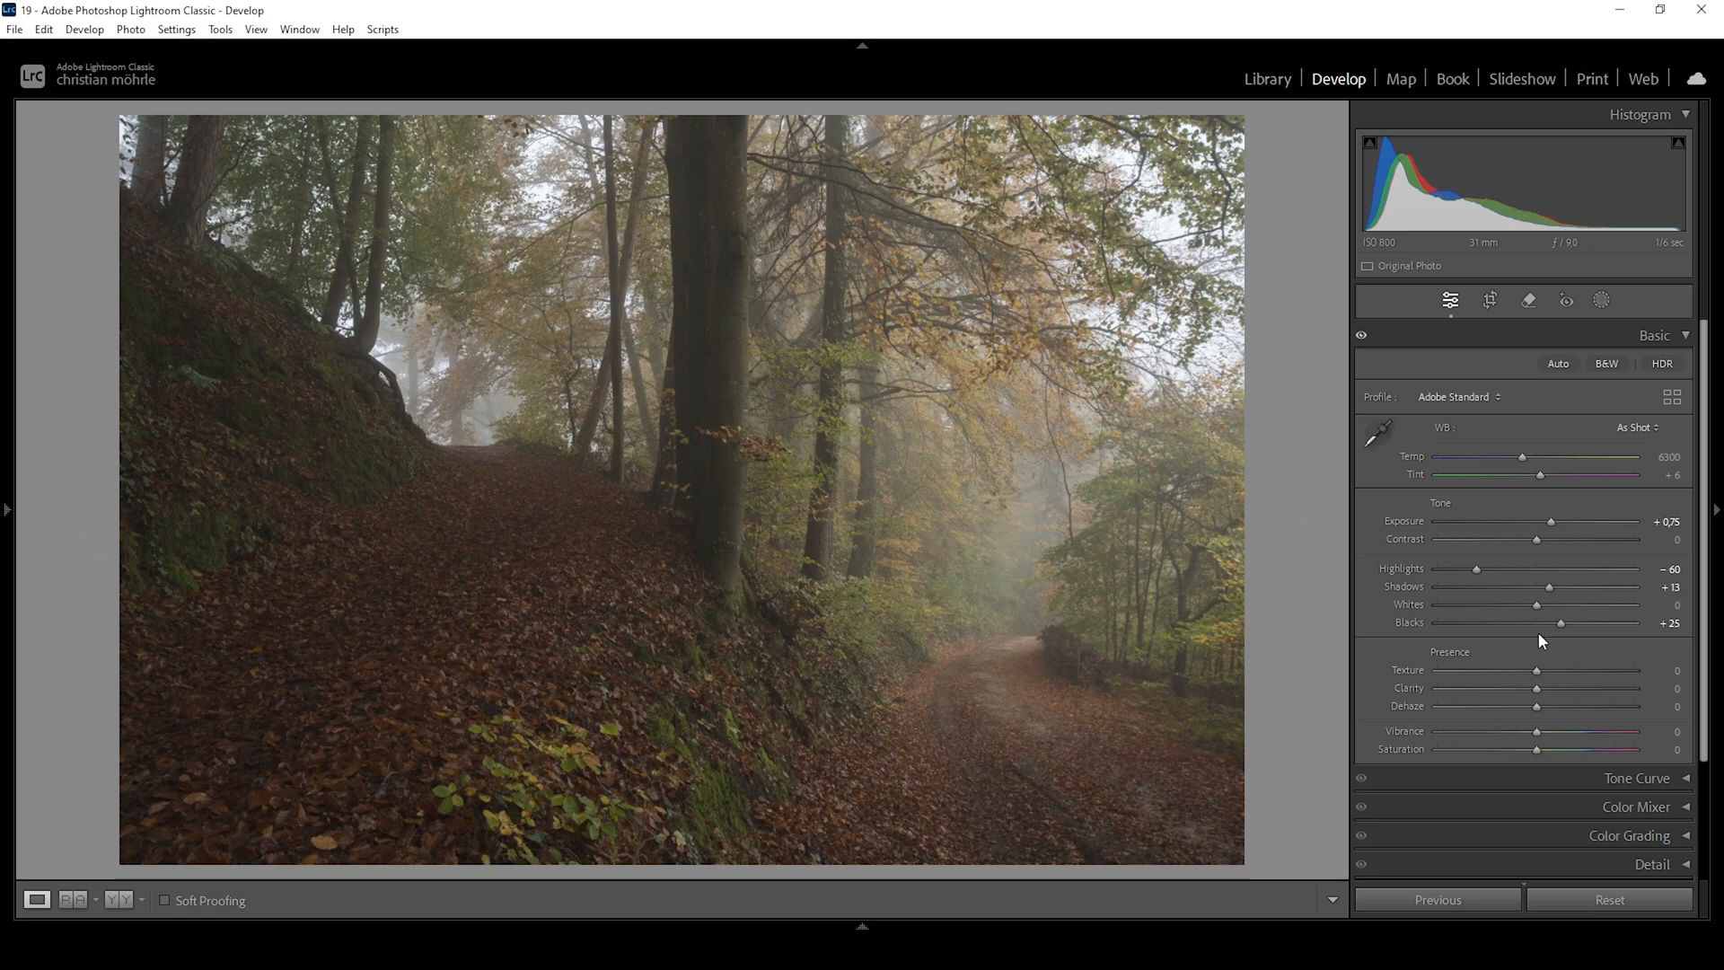
pyautogui.moveTo(557, 636)
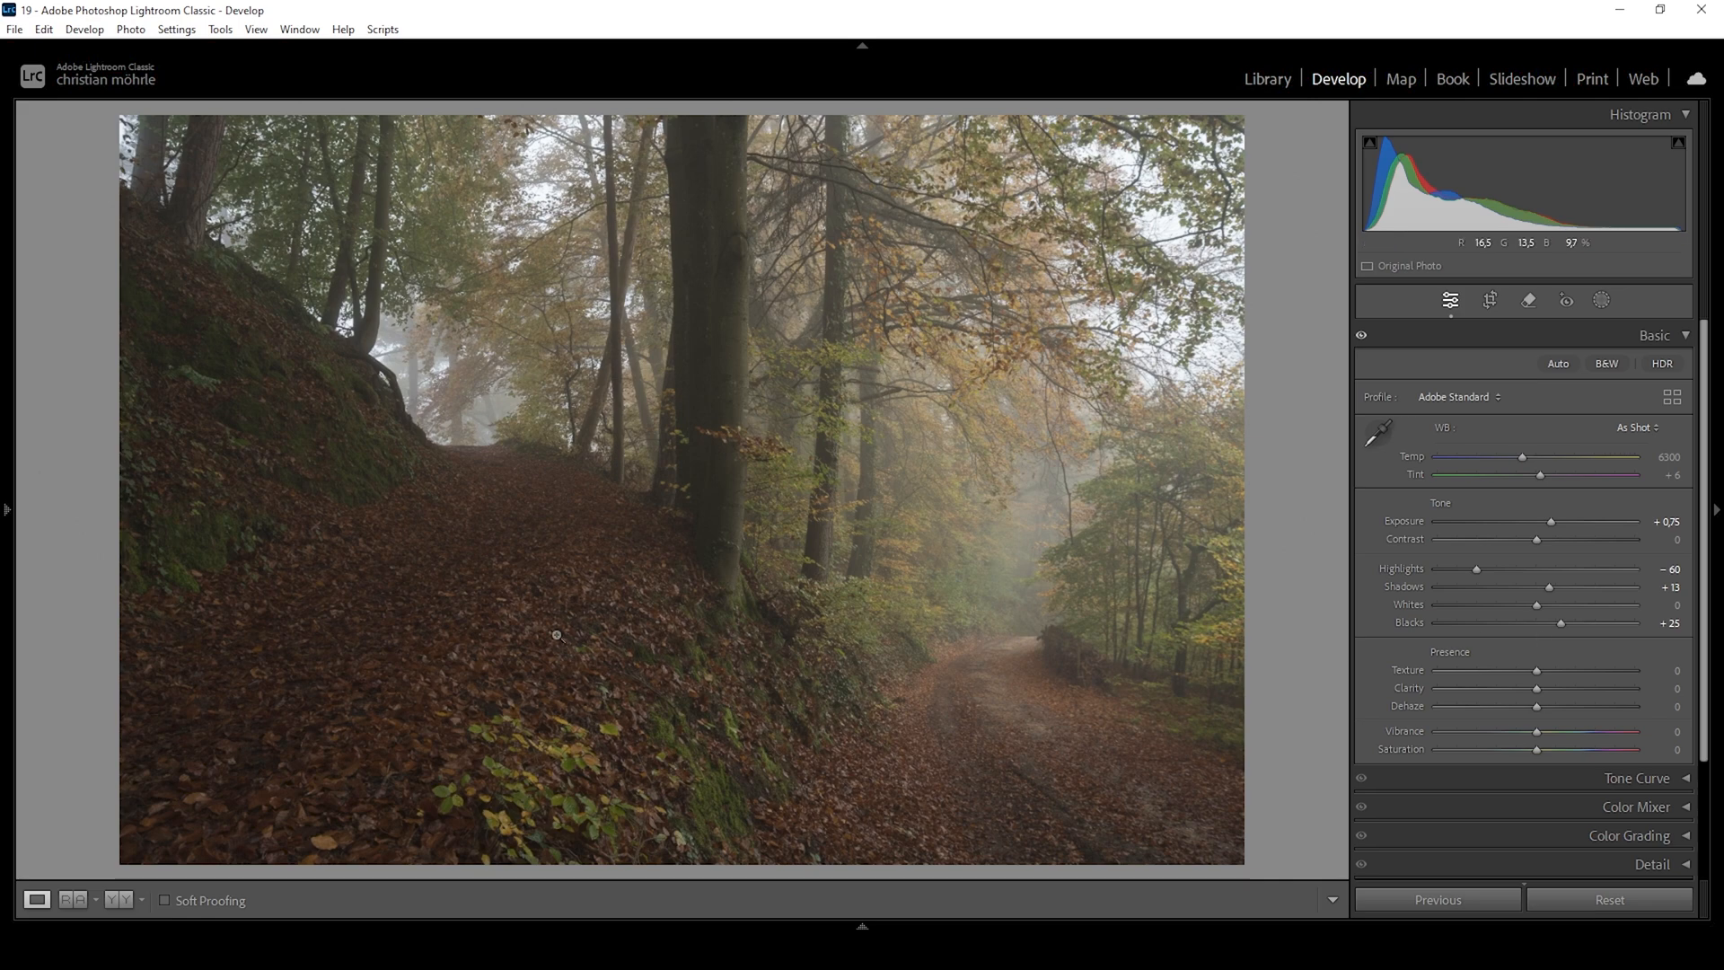
pyautogui.moveTo(404, 720)
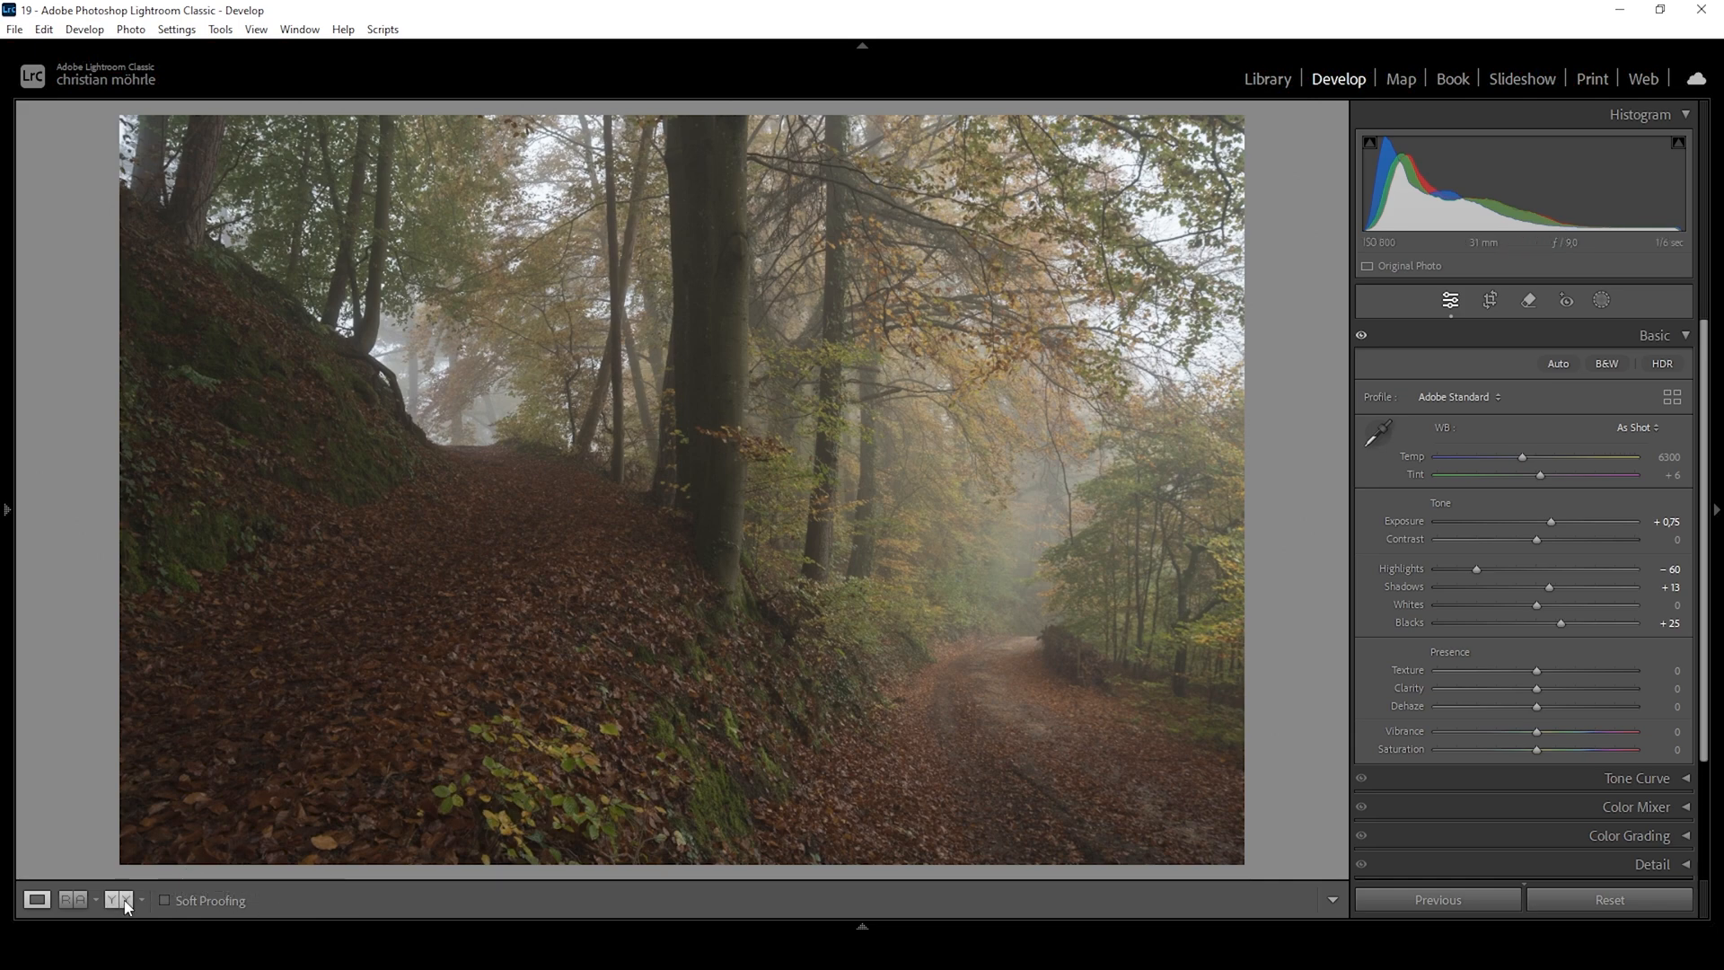
pyautogui.click(123, 903)
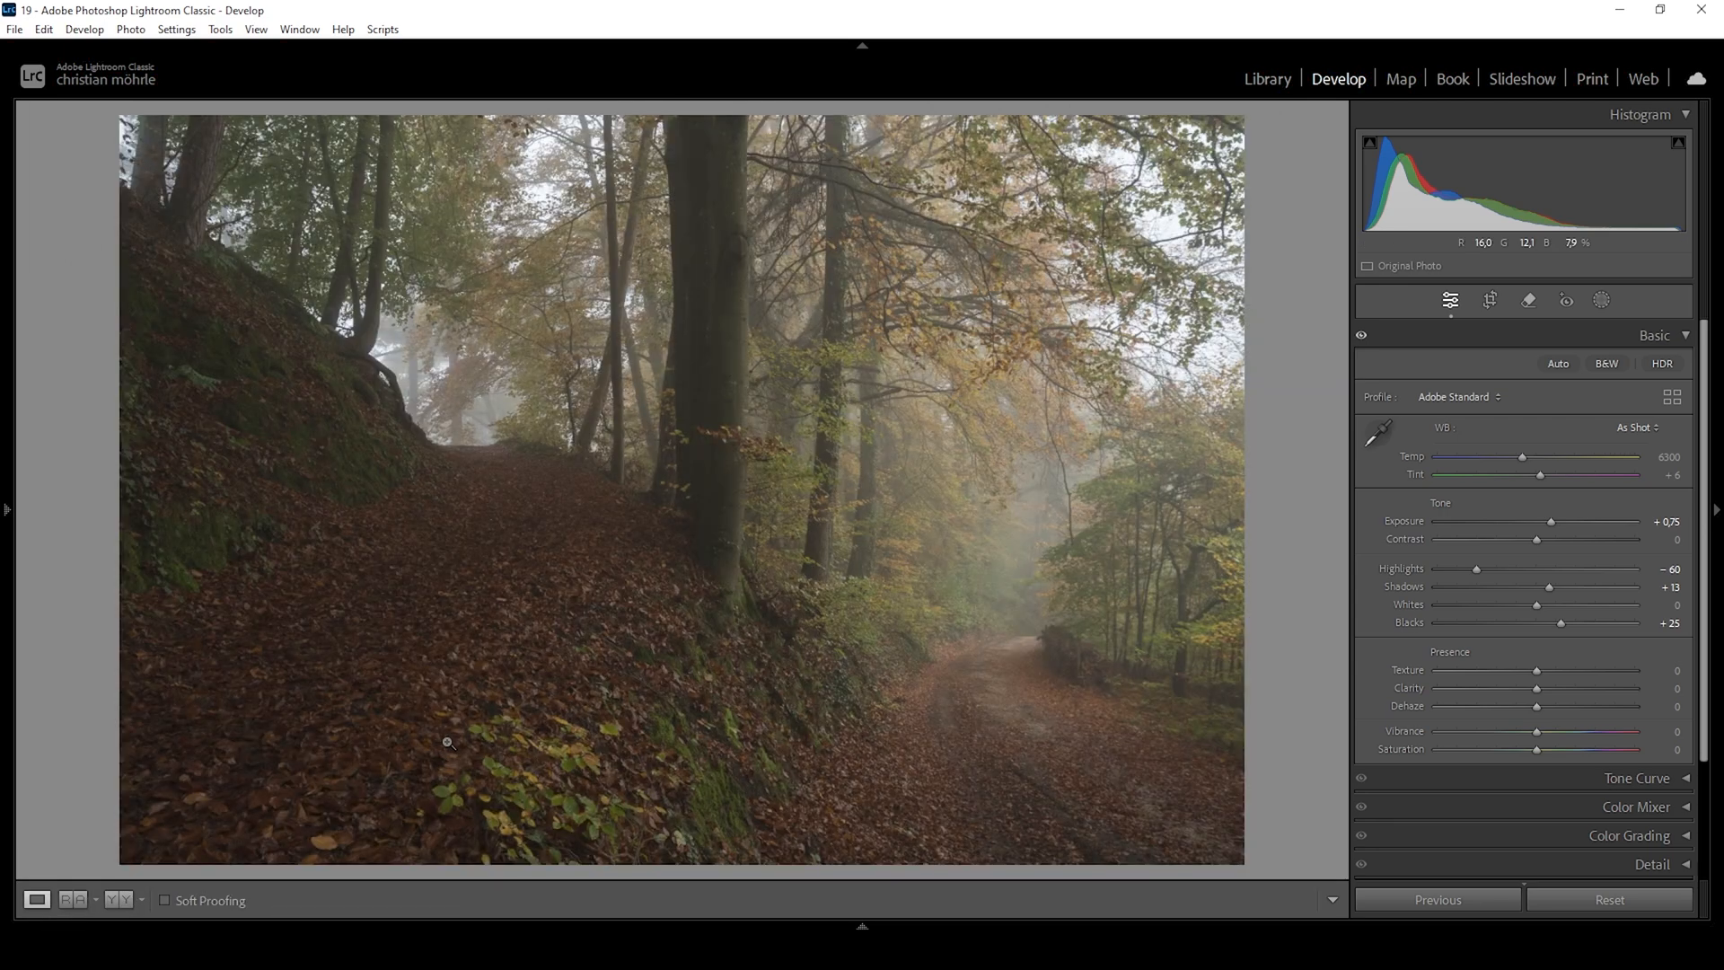
pyautogui.moveTo(491, 748)
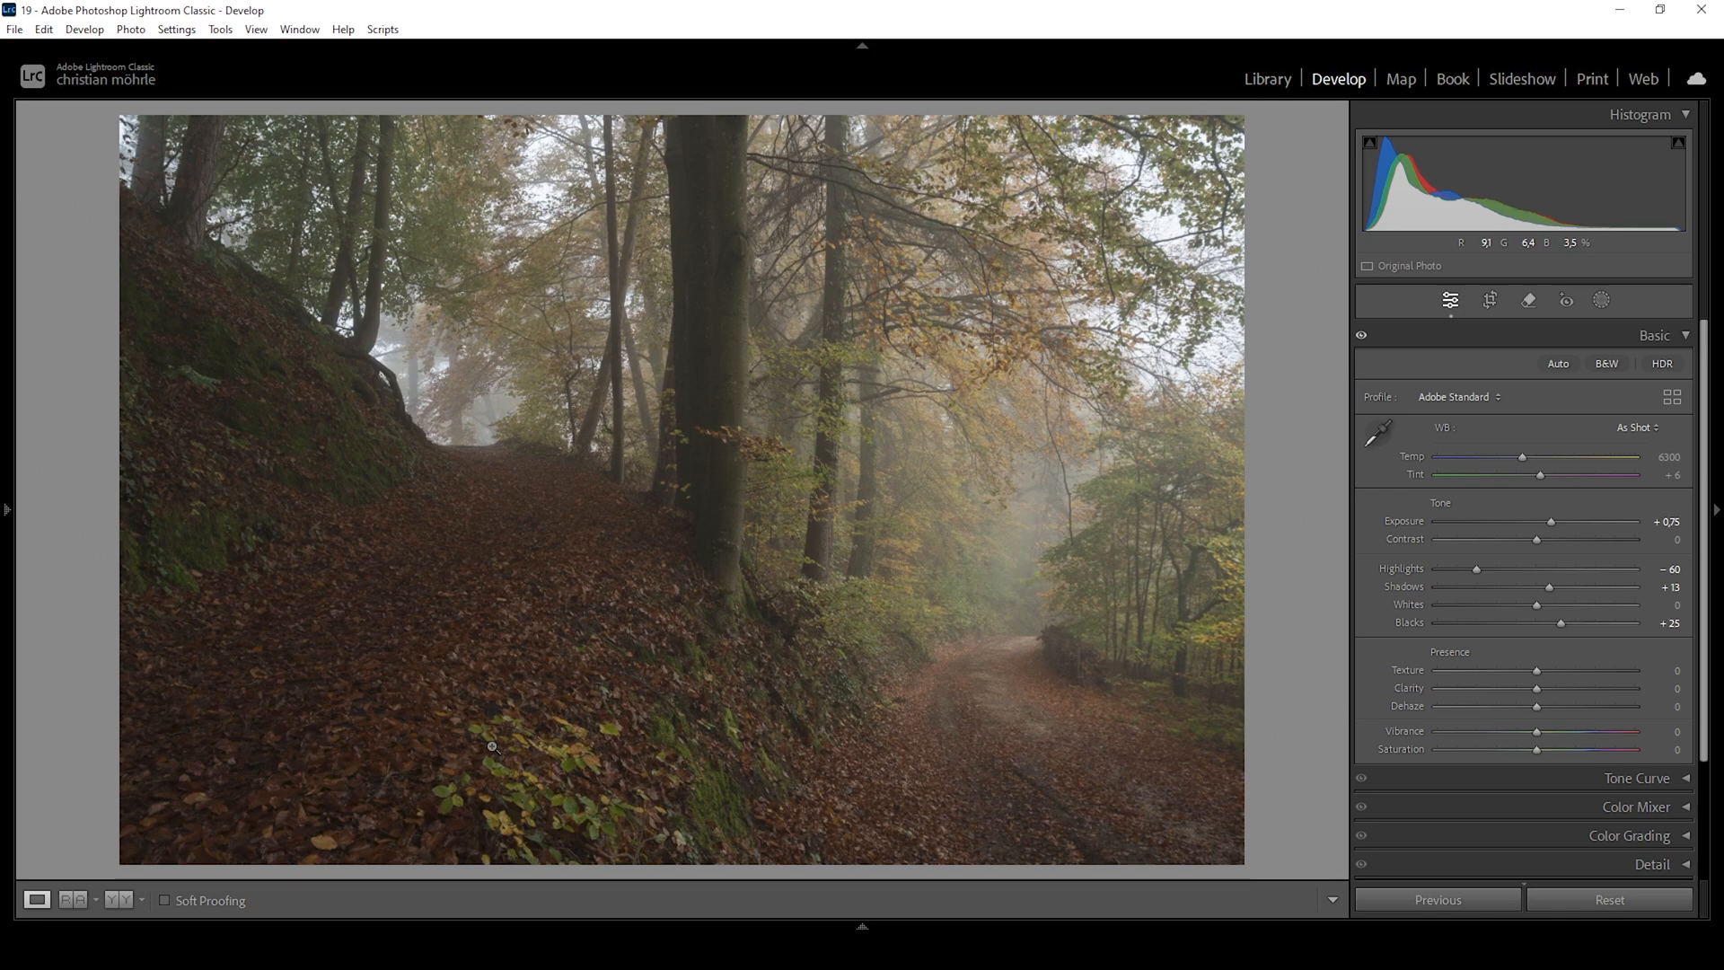
pyautogui.moveTo(1087, 474)
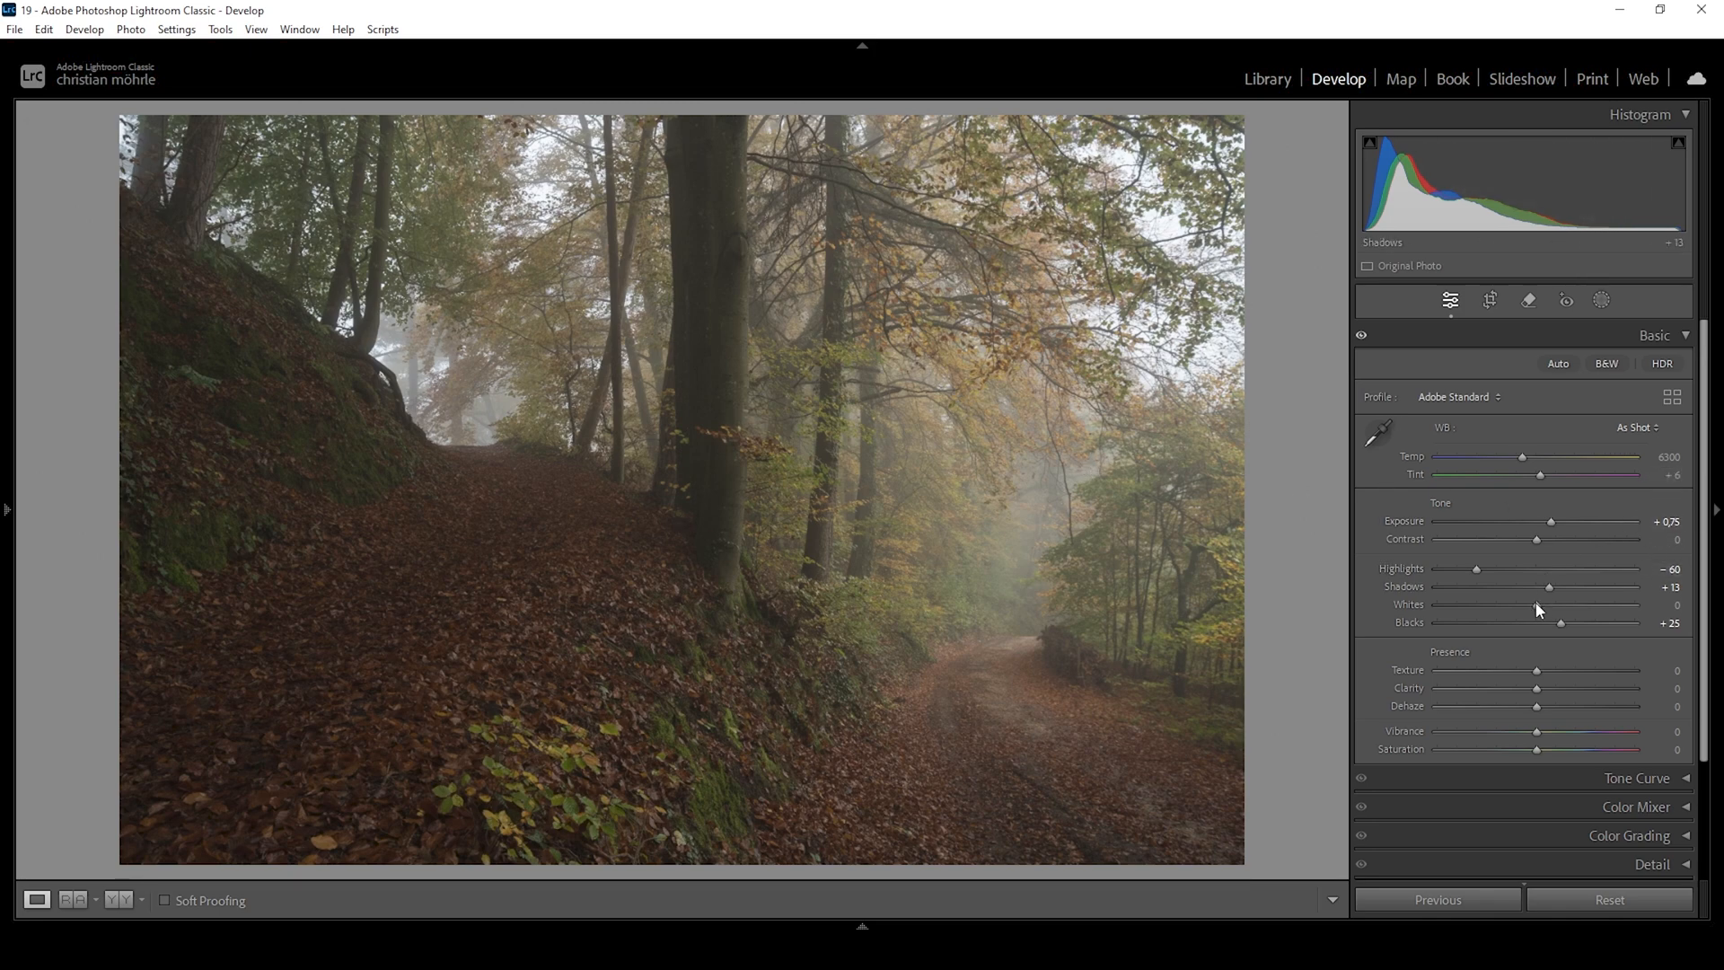
# Raise Whites, then pull them back from +29 to +25 to avoid sky clipping
pyautogui.moveTo(1537, 612); pyautogui.dragTo(1557, 612)
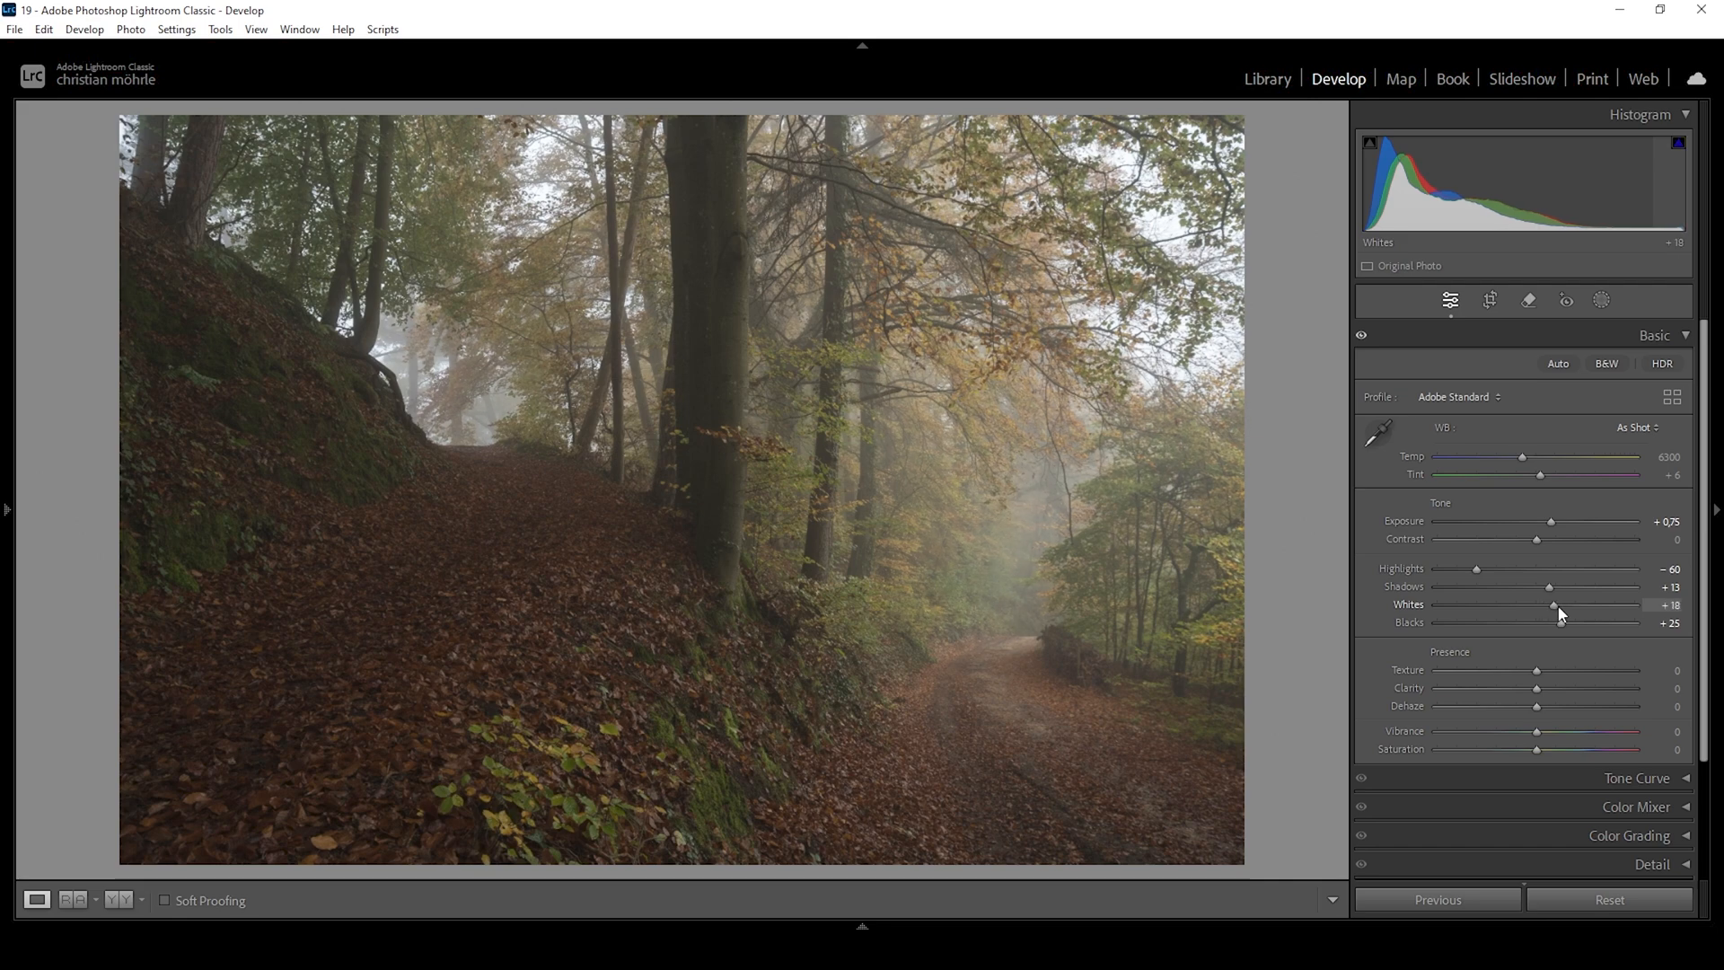
pyautogui.moveTo(1553, 609); pyautogui.dragTo(1563, 609)
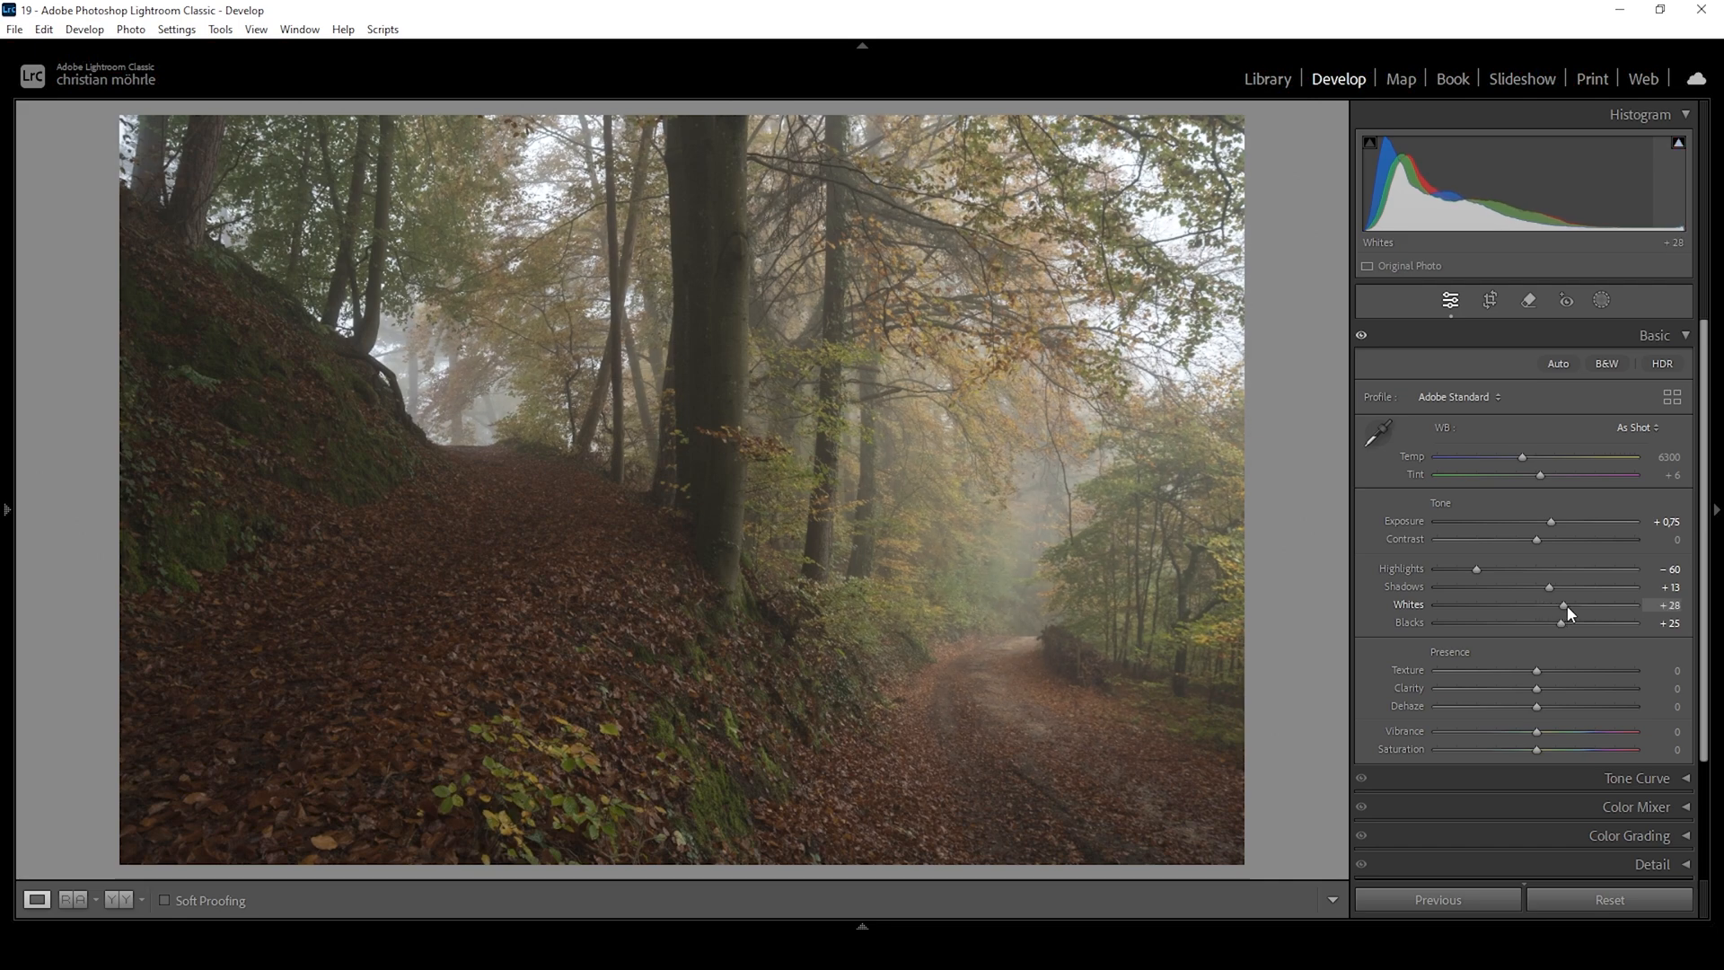
pyautogui.moveTo(1562, 612); pyautogui.dragTo(1566, 612)
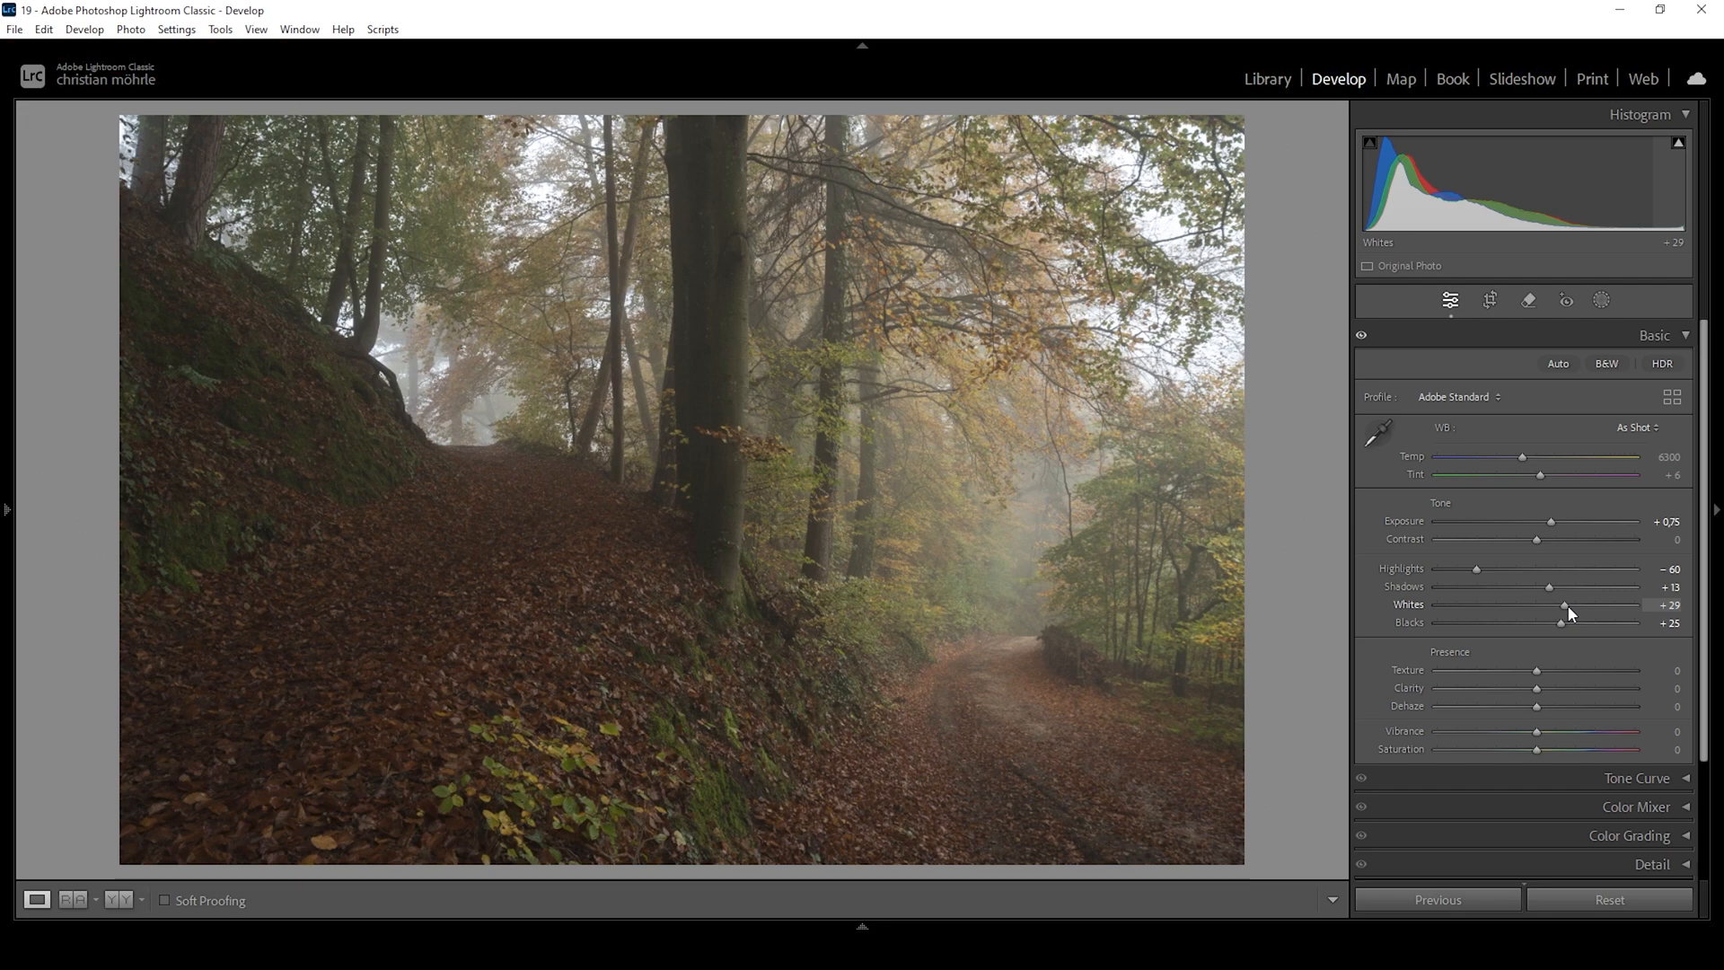
pyautogui.moveTo(1566, 607); pyautogui.dragTo(1561, 608)
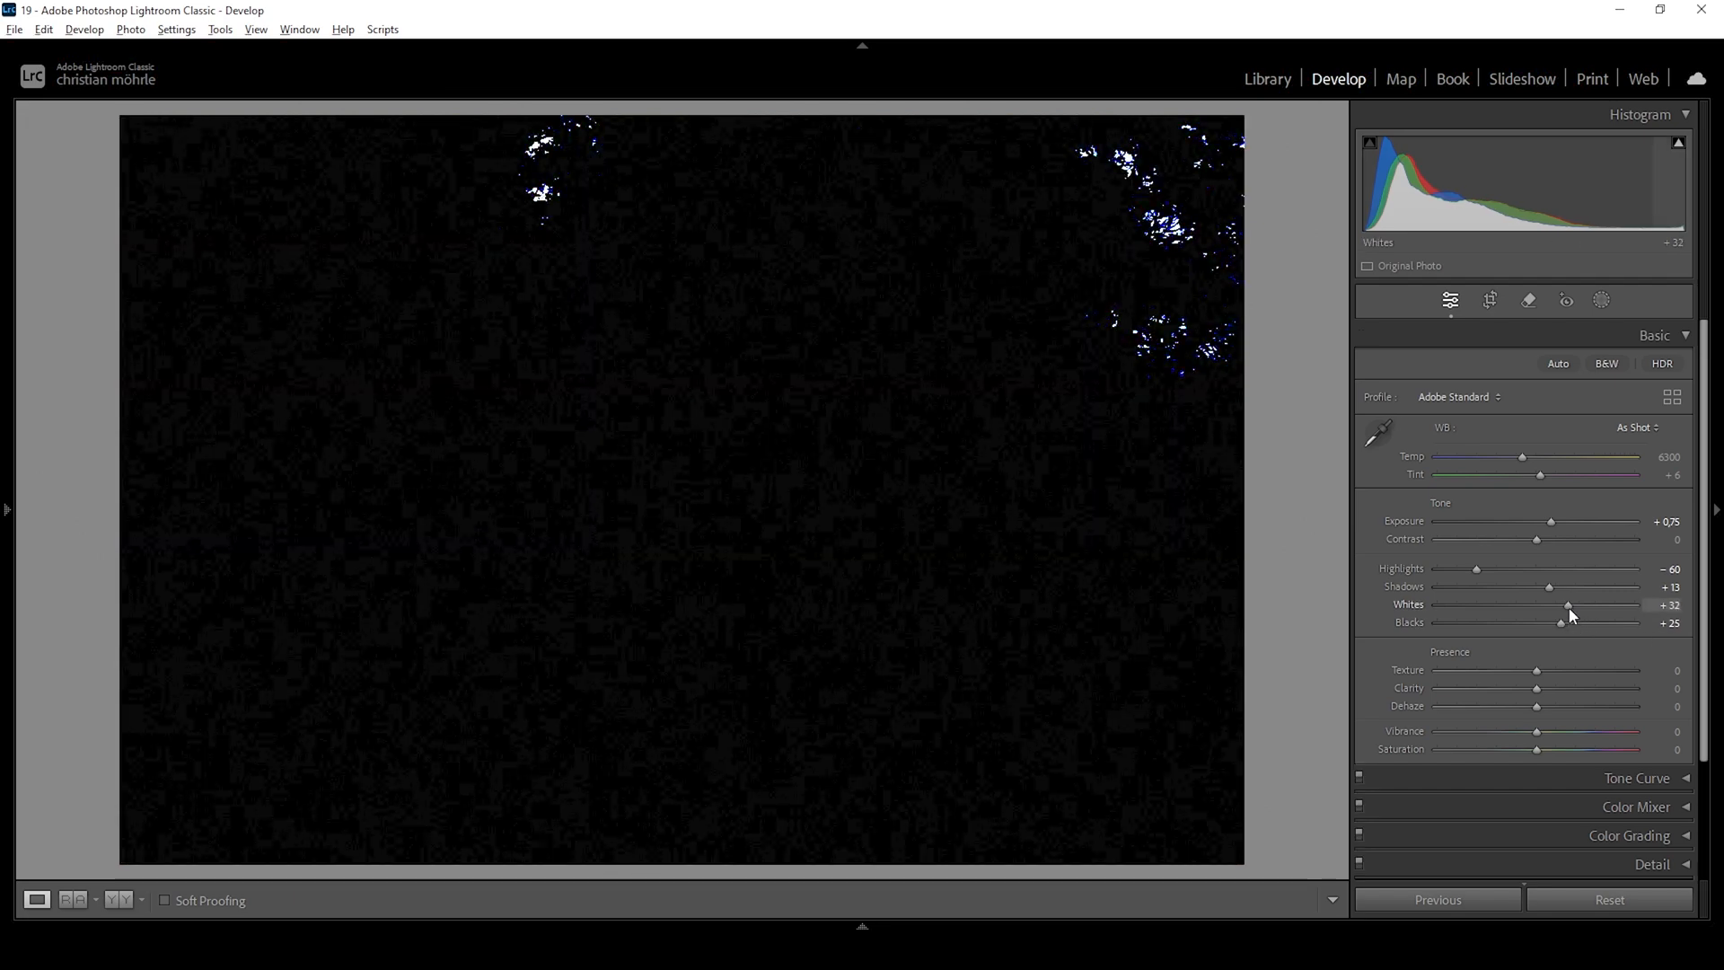
pyautogui.moveTo(1569, 609); pyautogui.dragTo(1566, 609)
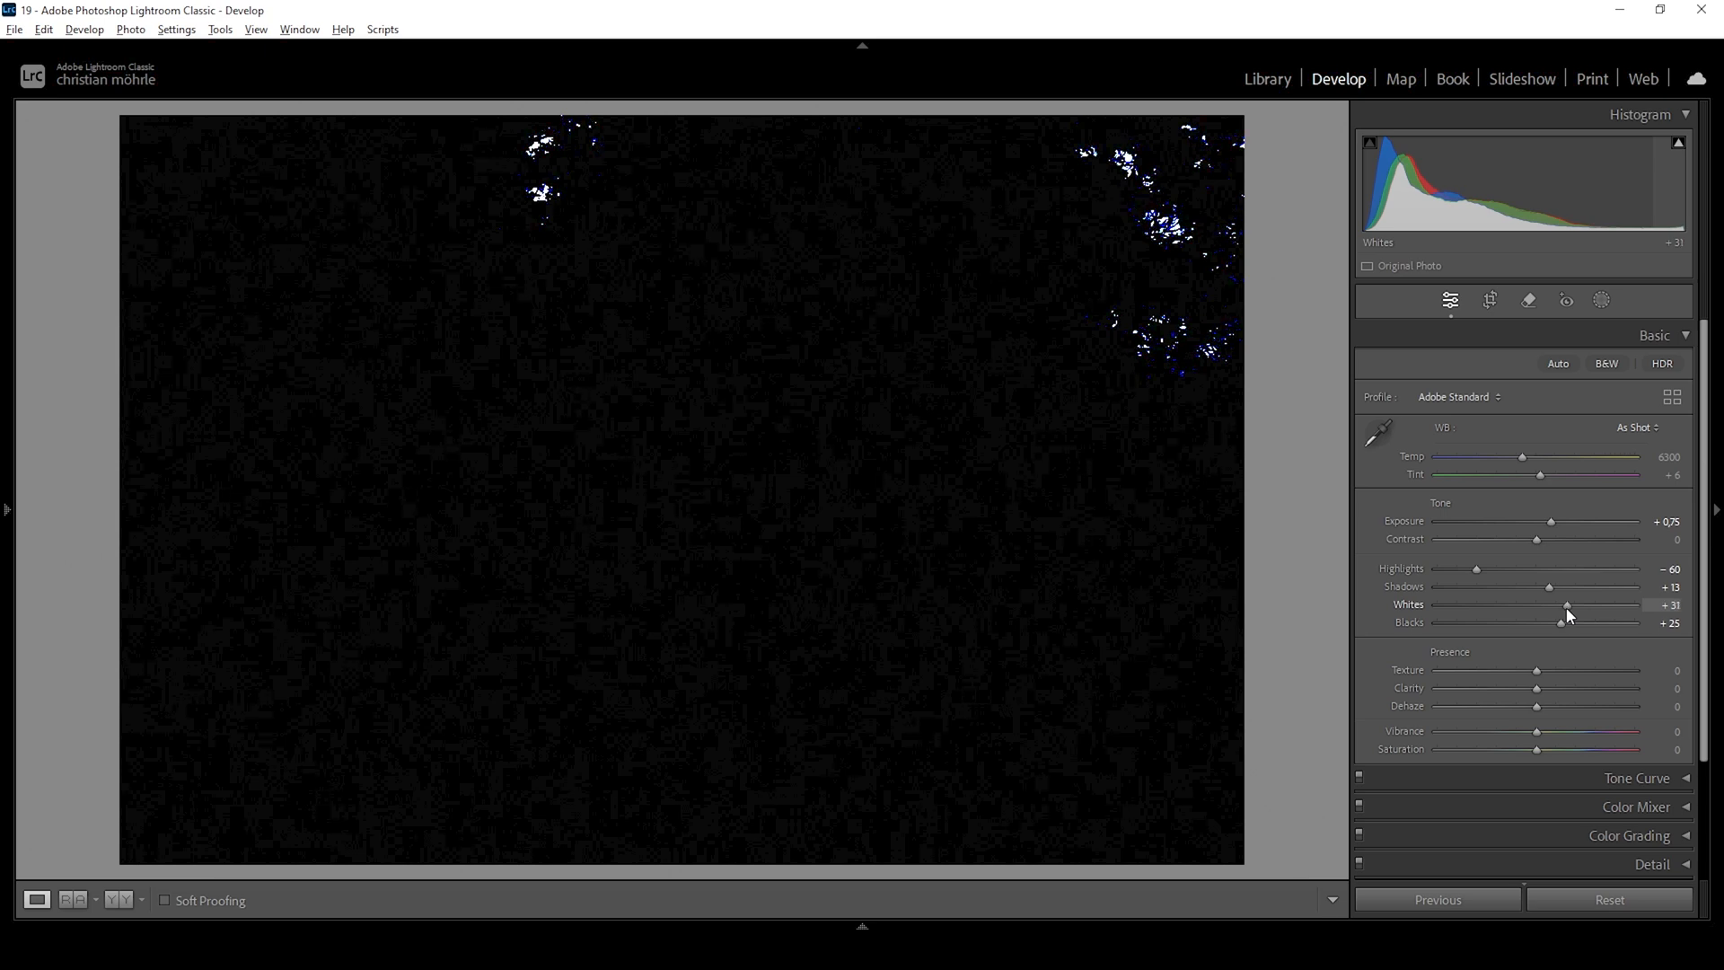
pyautogui.moveTo(1568, 608); pyautogui.dragTo(1564, 609)
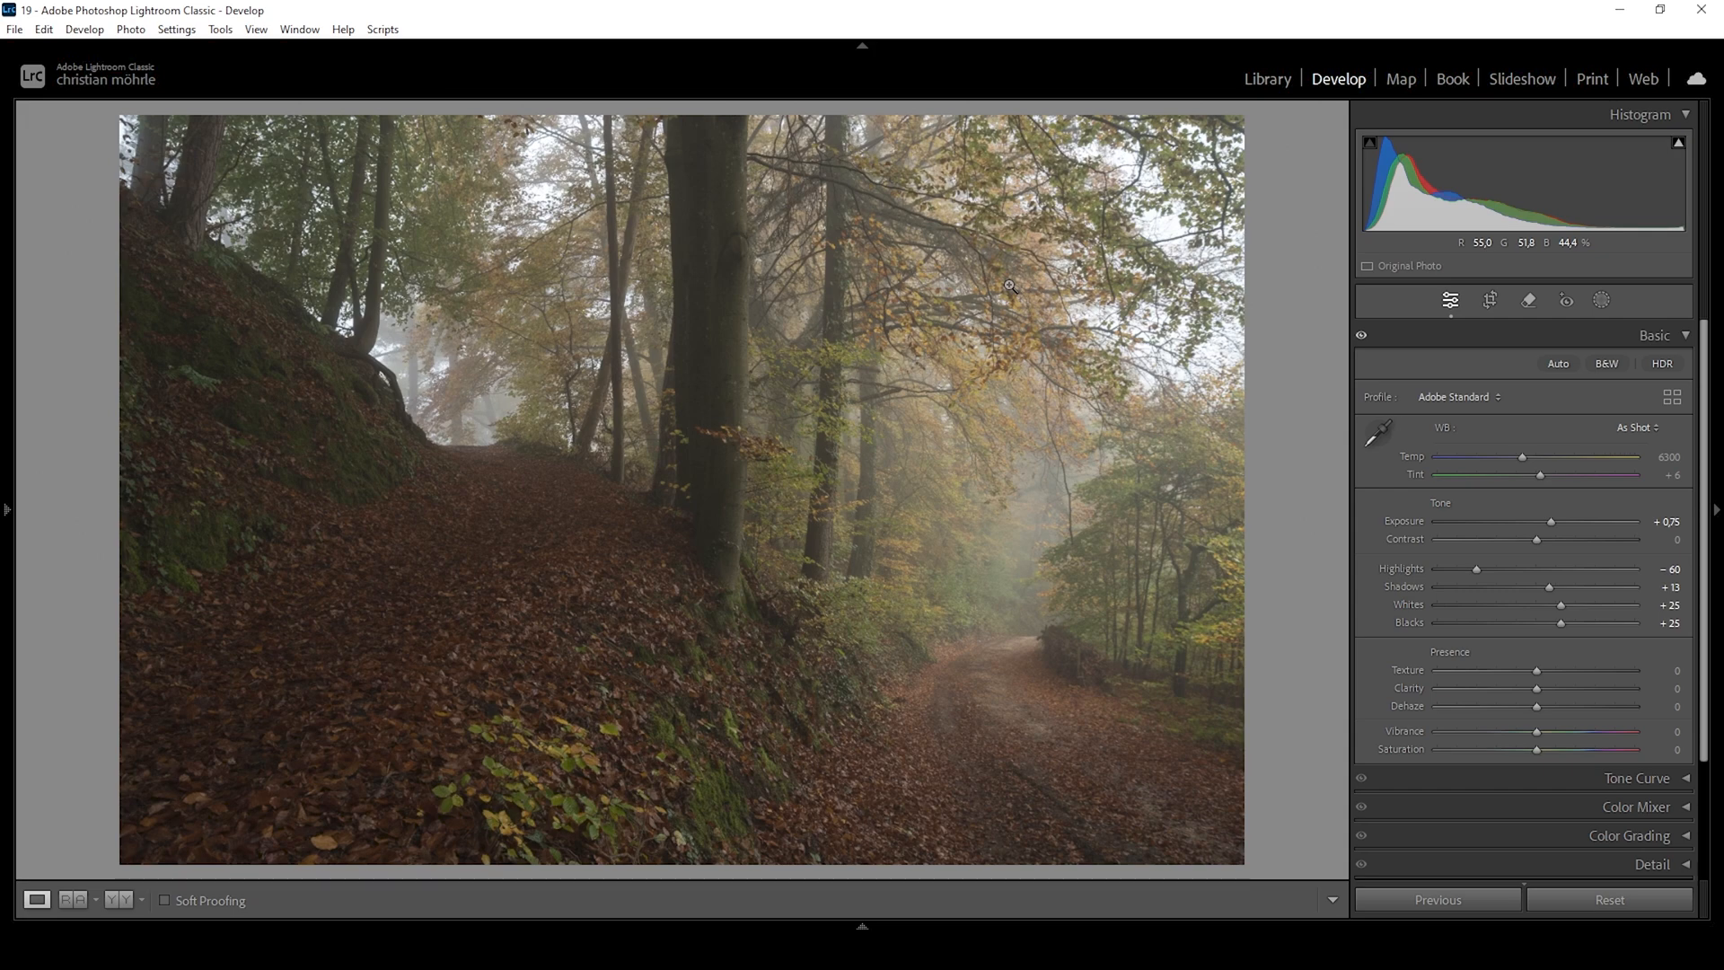
pyautogui.moveTo(1130, 154)
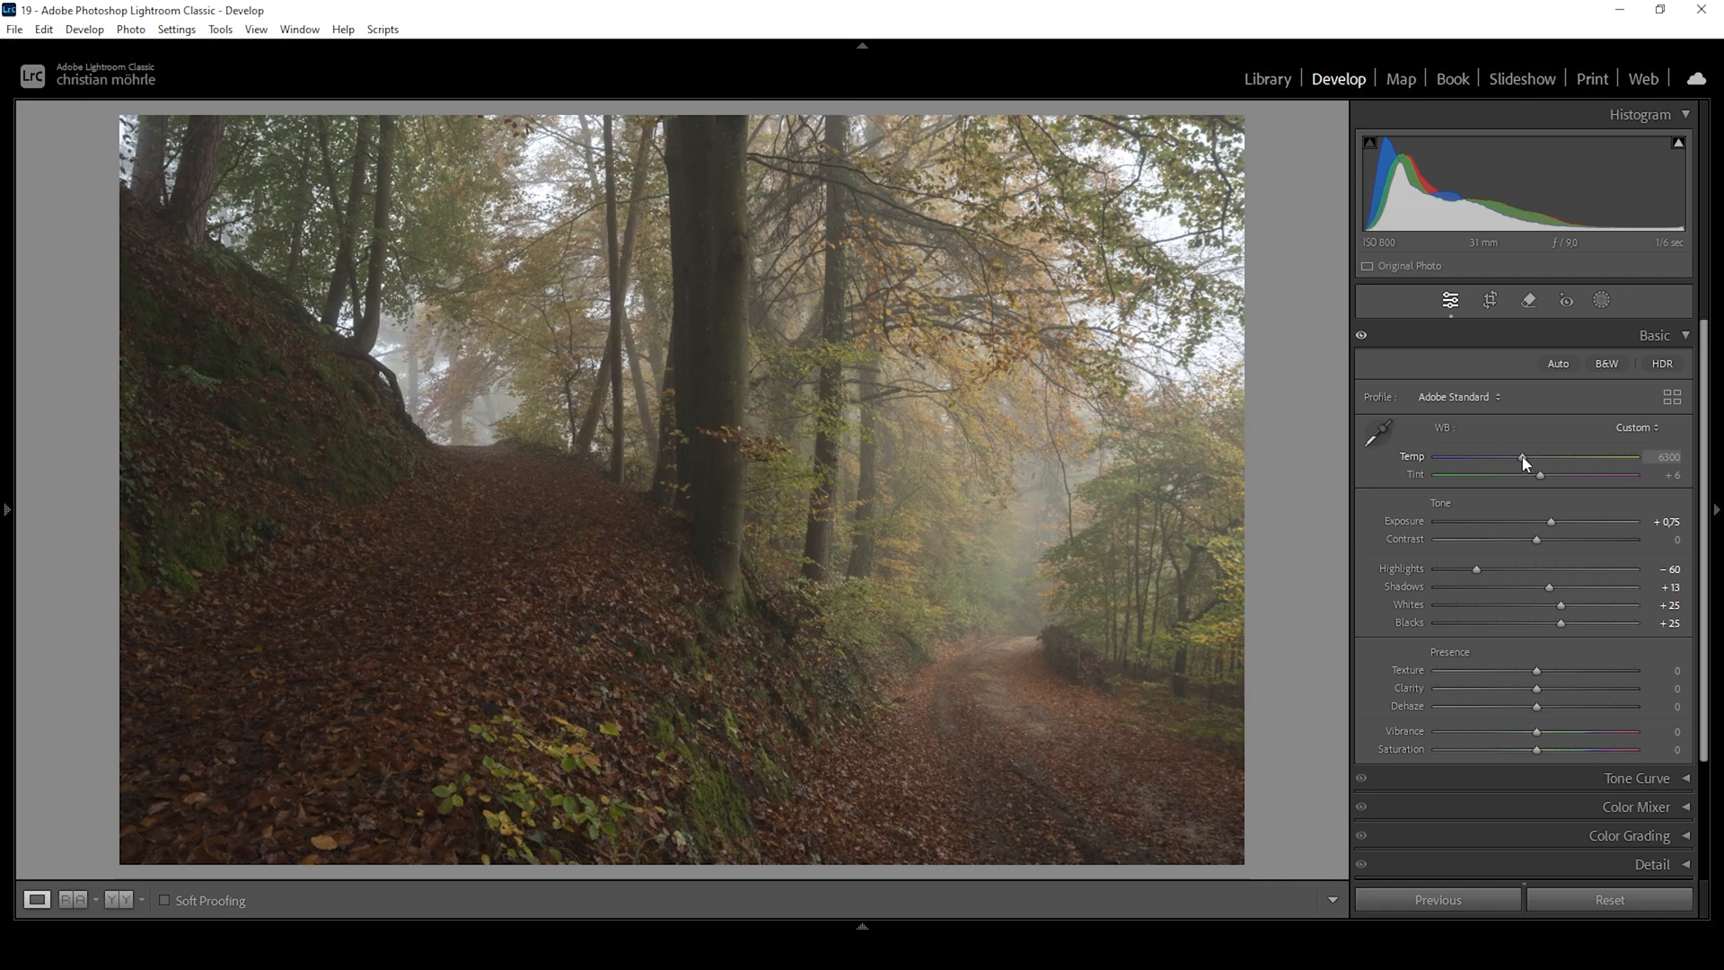
# Warm the white balance Temp slider to 6500
pyautogui.moveTo(1521, 456); pyautogui.dragTo(1527, 456)
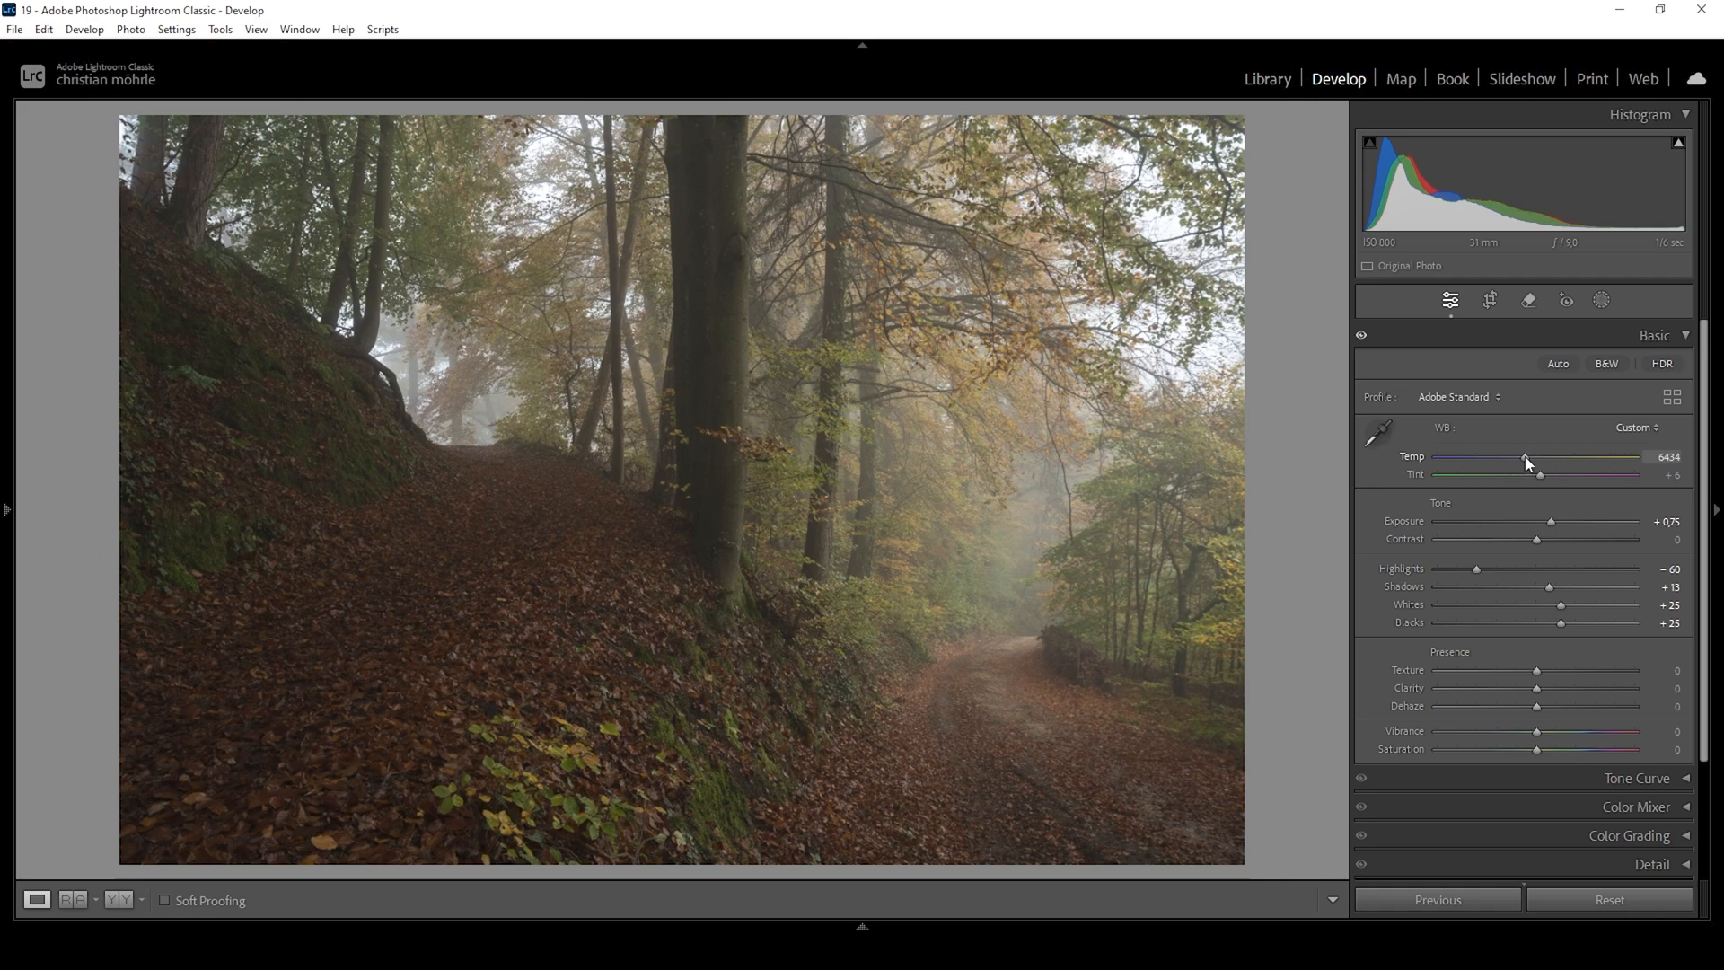
pyautogui.moveTo(1524, 460); pyautogui.dragTo(1533, 460)
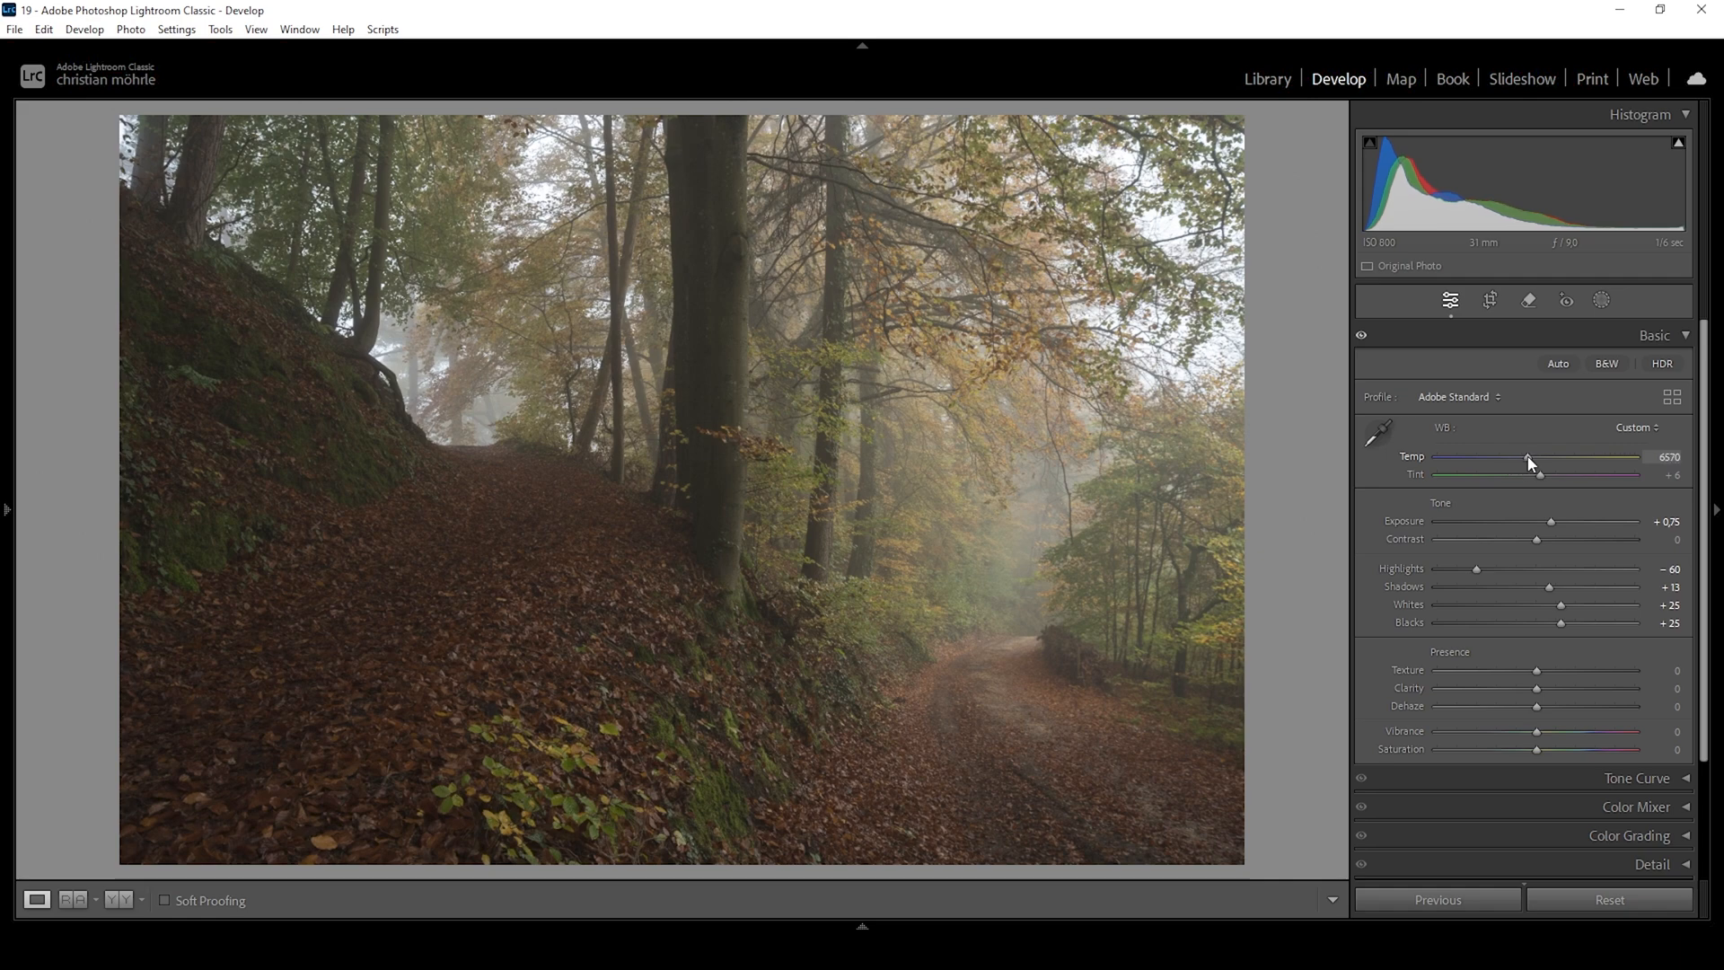
pyautogui.moveTo(1526, 462); pyautogui.dragTo(1511, 461)
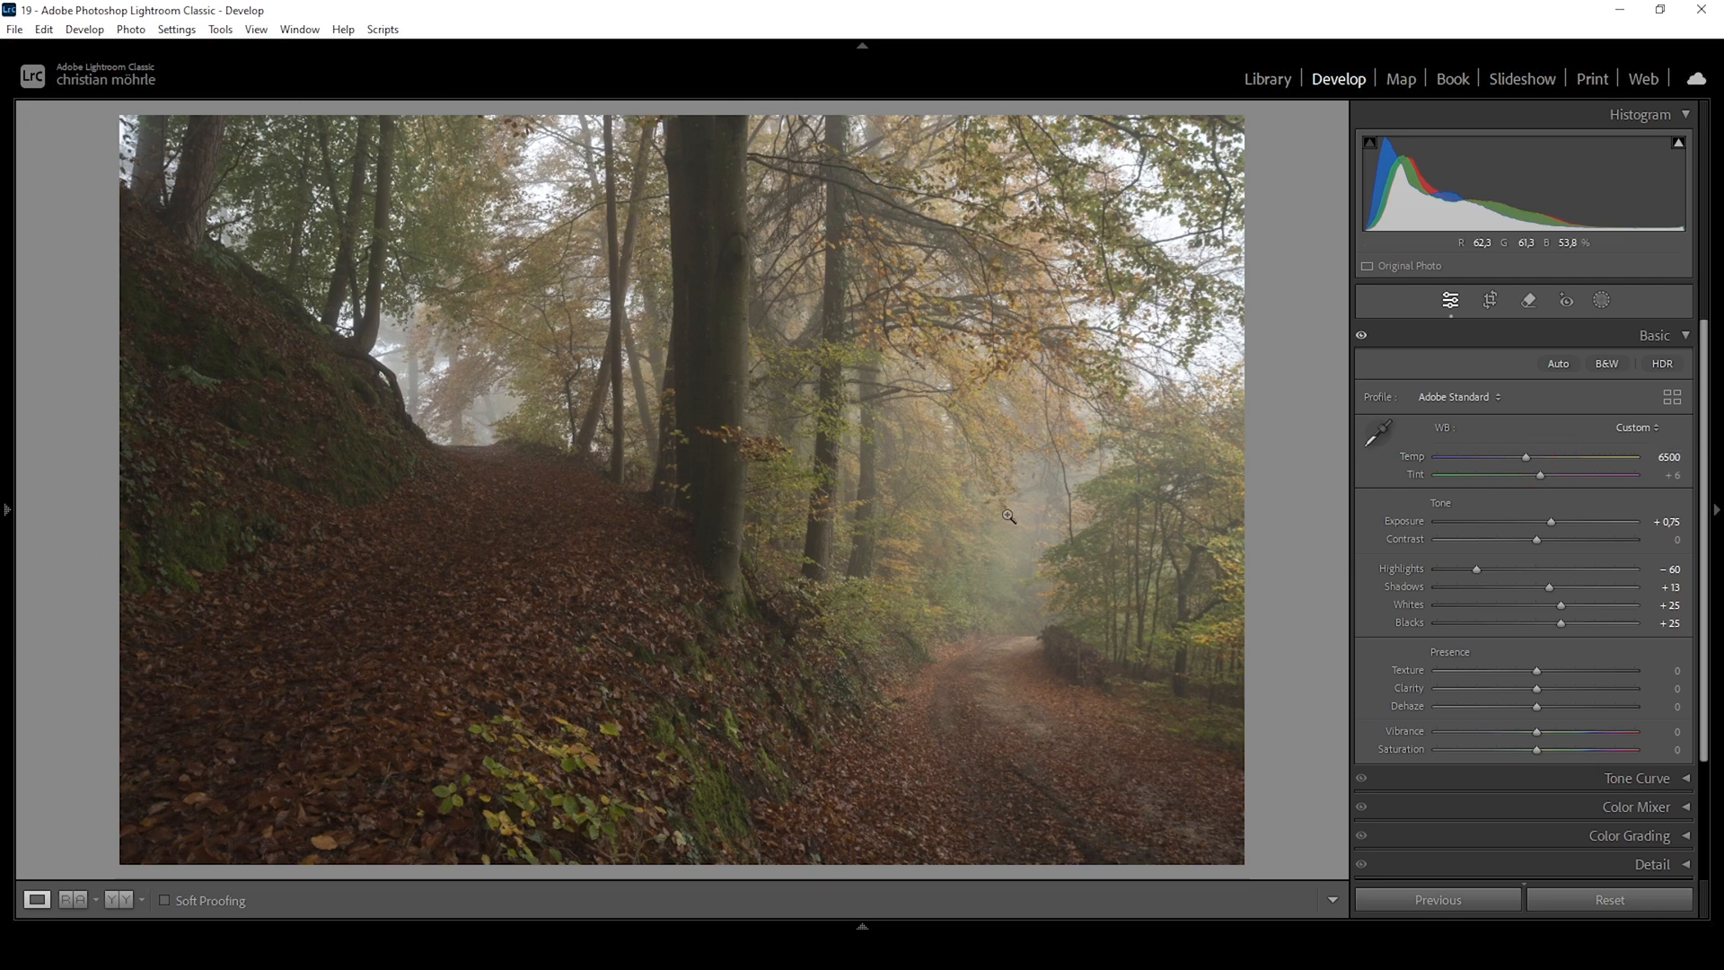
pyautogui.moveTo(940, 548)
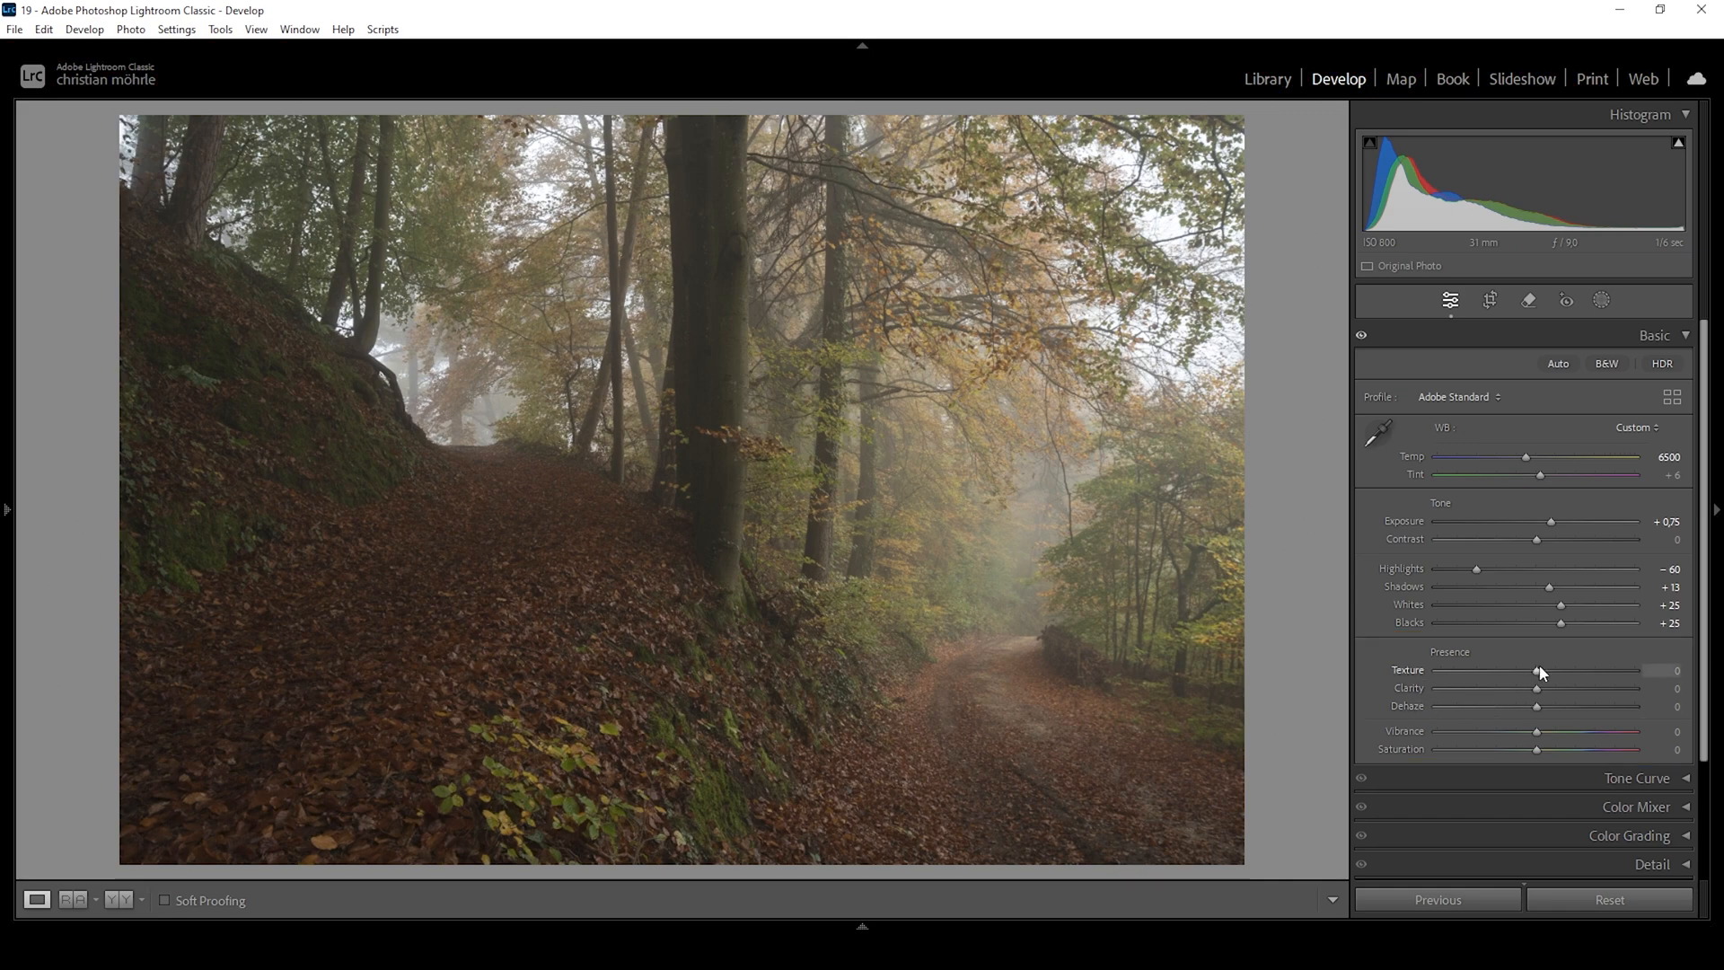
# Set Texture to +6 and Clarity to -10 in the Presence section
pyautogui.moveTo(1538, 671); pyautogui.dragTo(1541, 671)
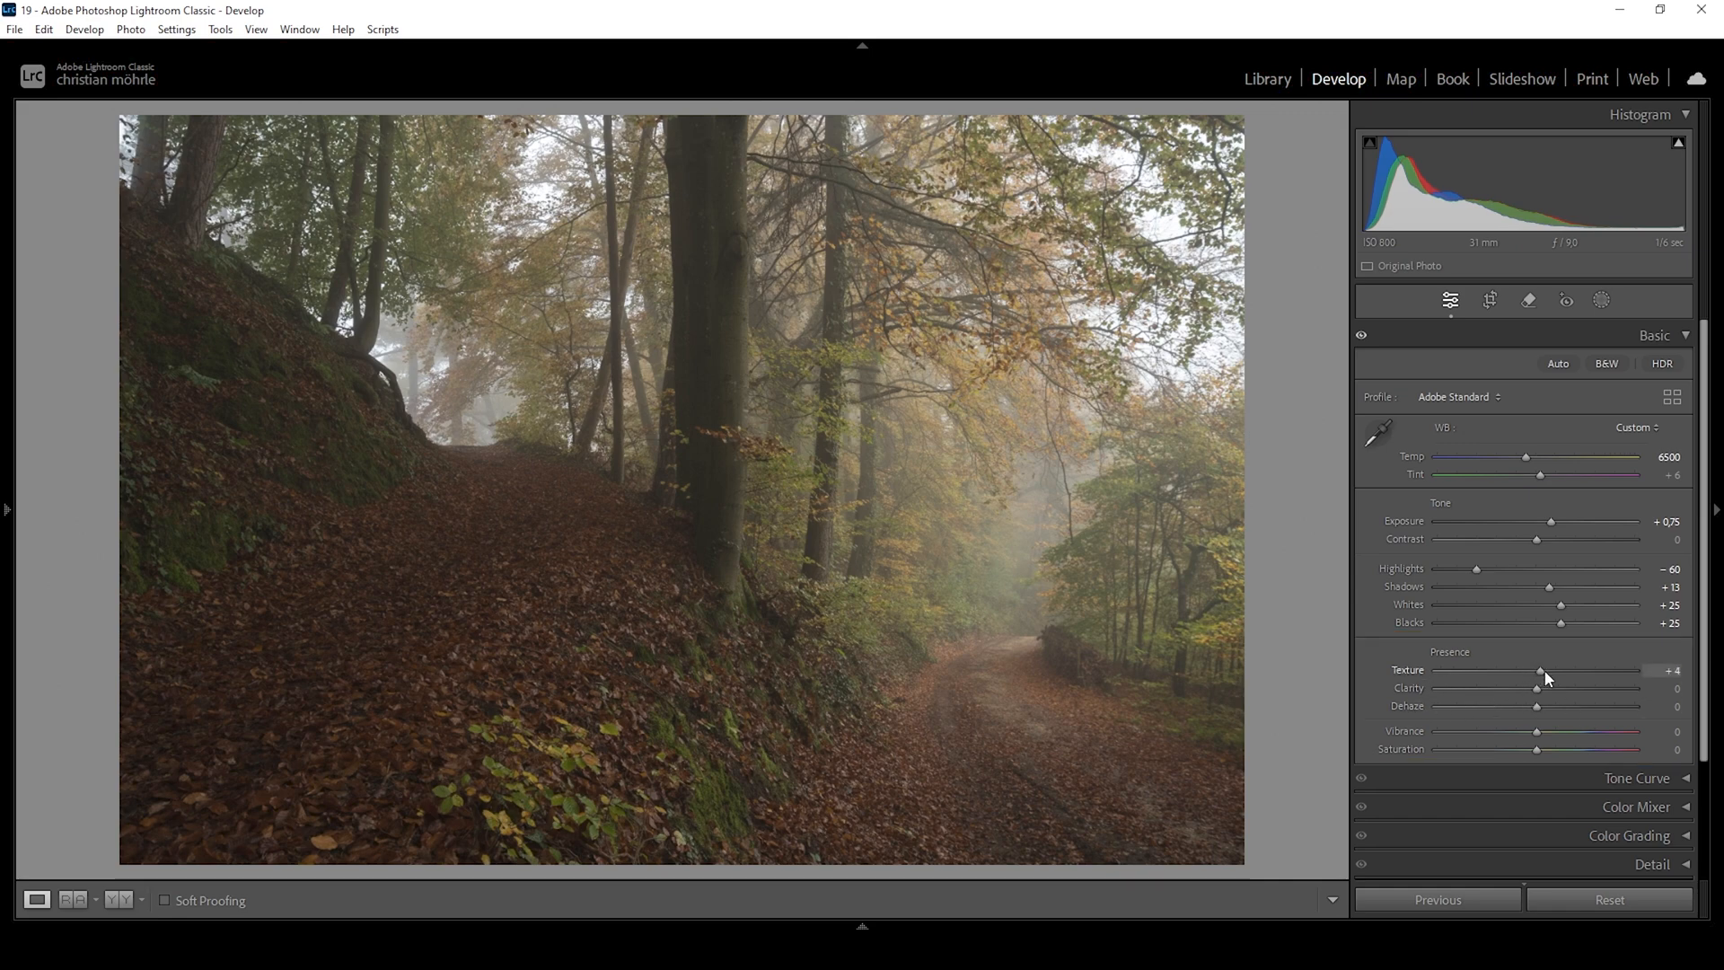
pyautogui.moveTo(1539, 671); pyautogui.dragTo(1544, 671)
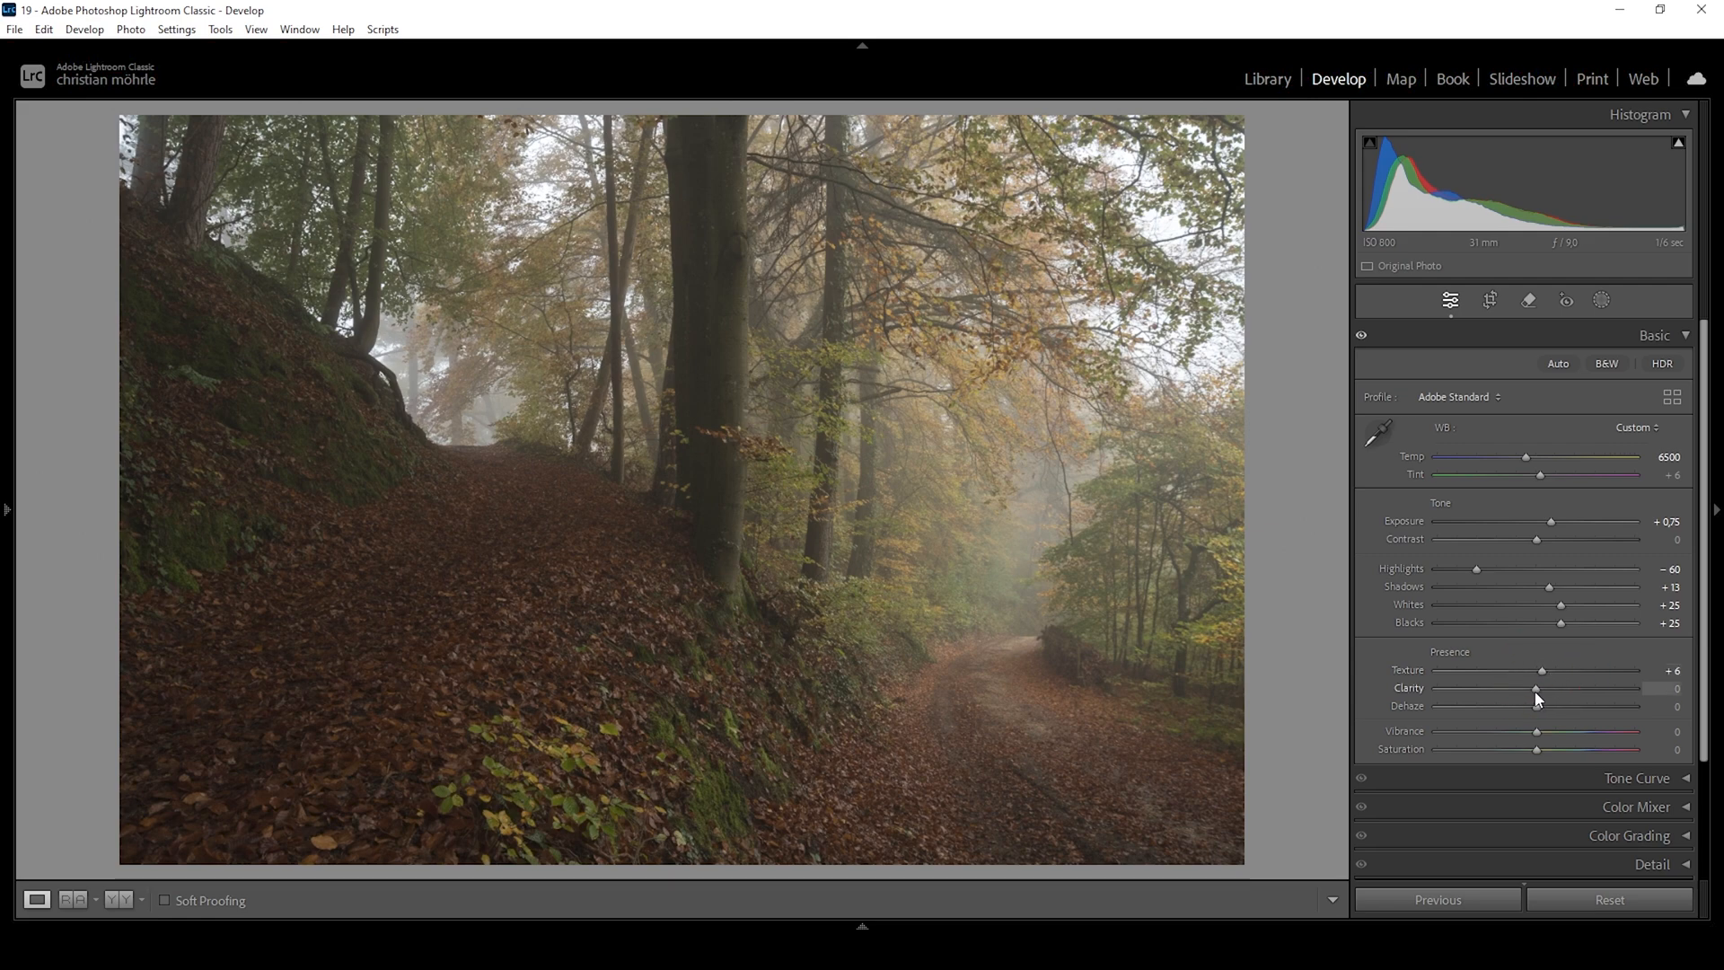
pyautogui.moveTo(1537, 687); pyautogui.dragTo(1528, 687)
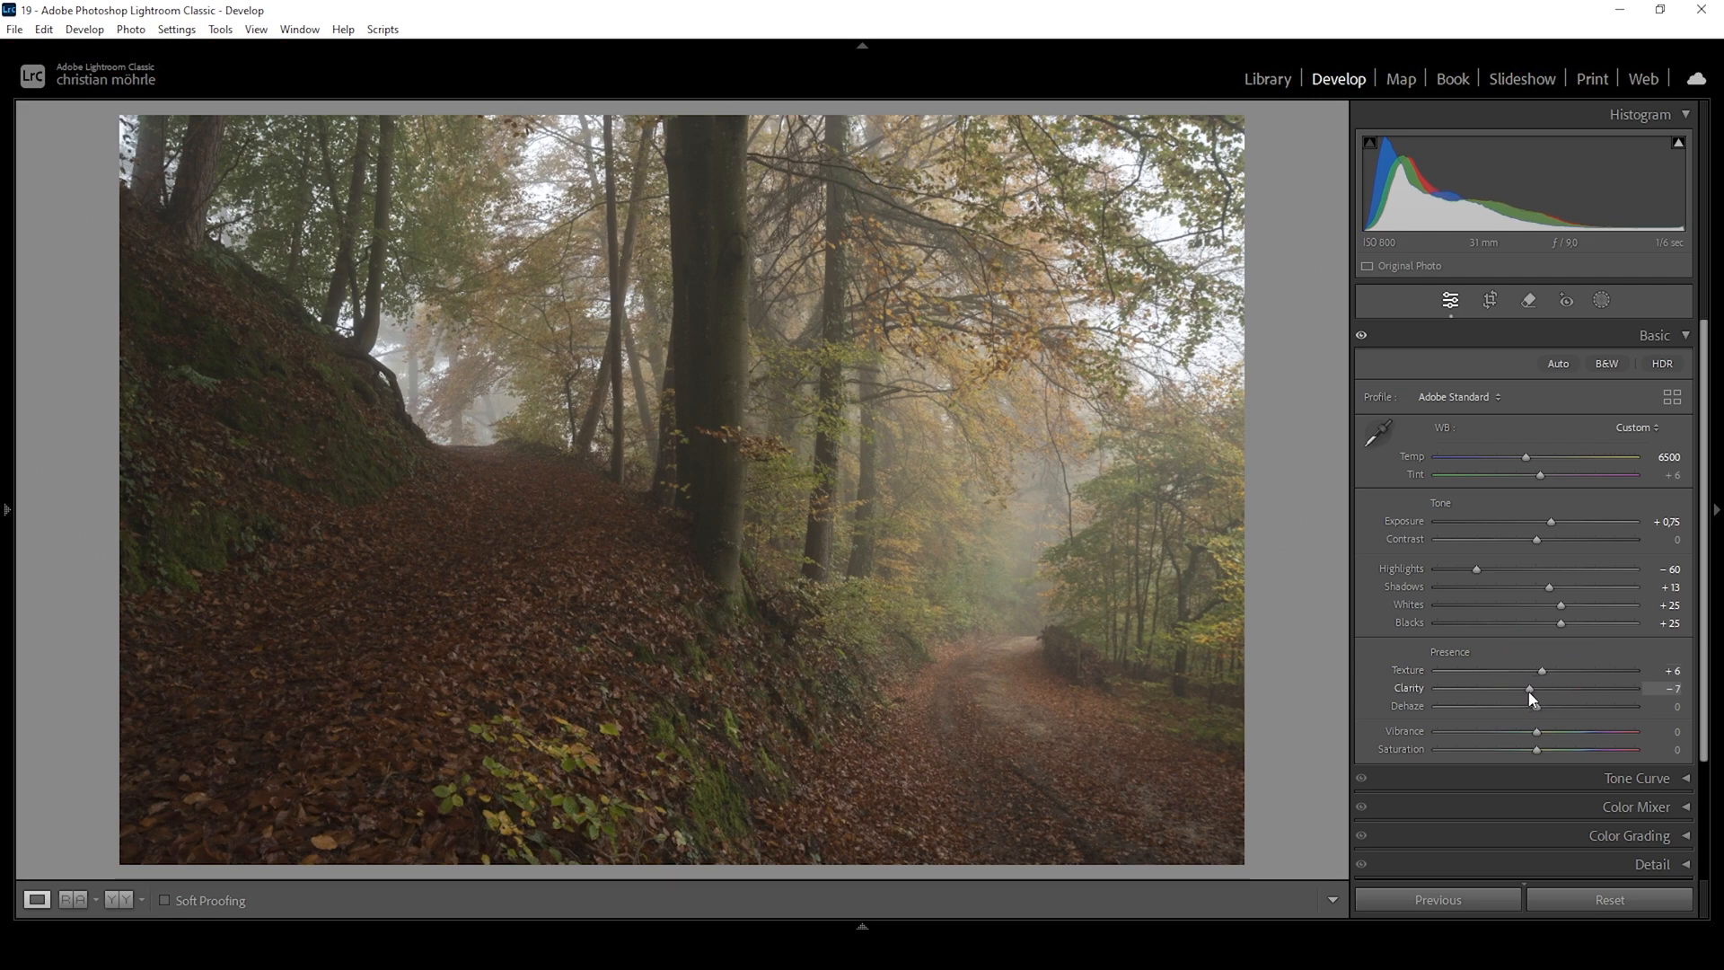
pyautogui.moveTo(1532, 687); pyautogui.dragTo(1526, 687)
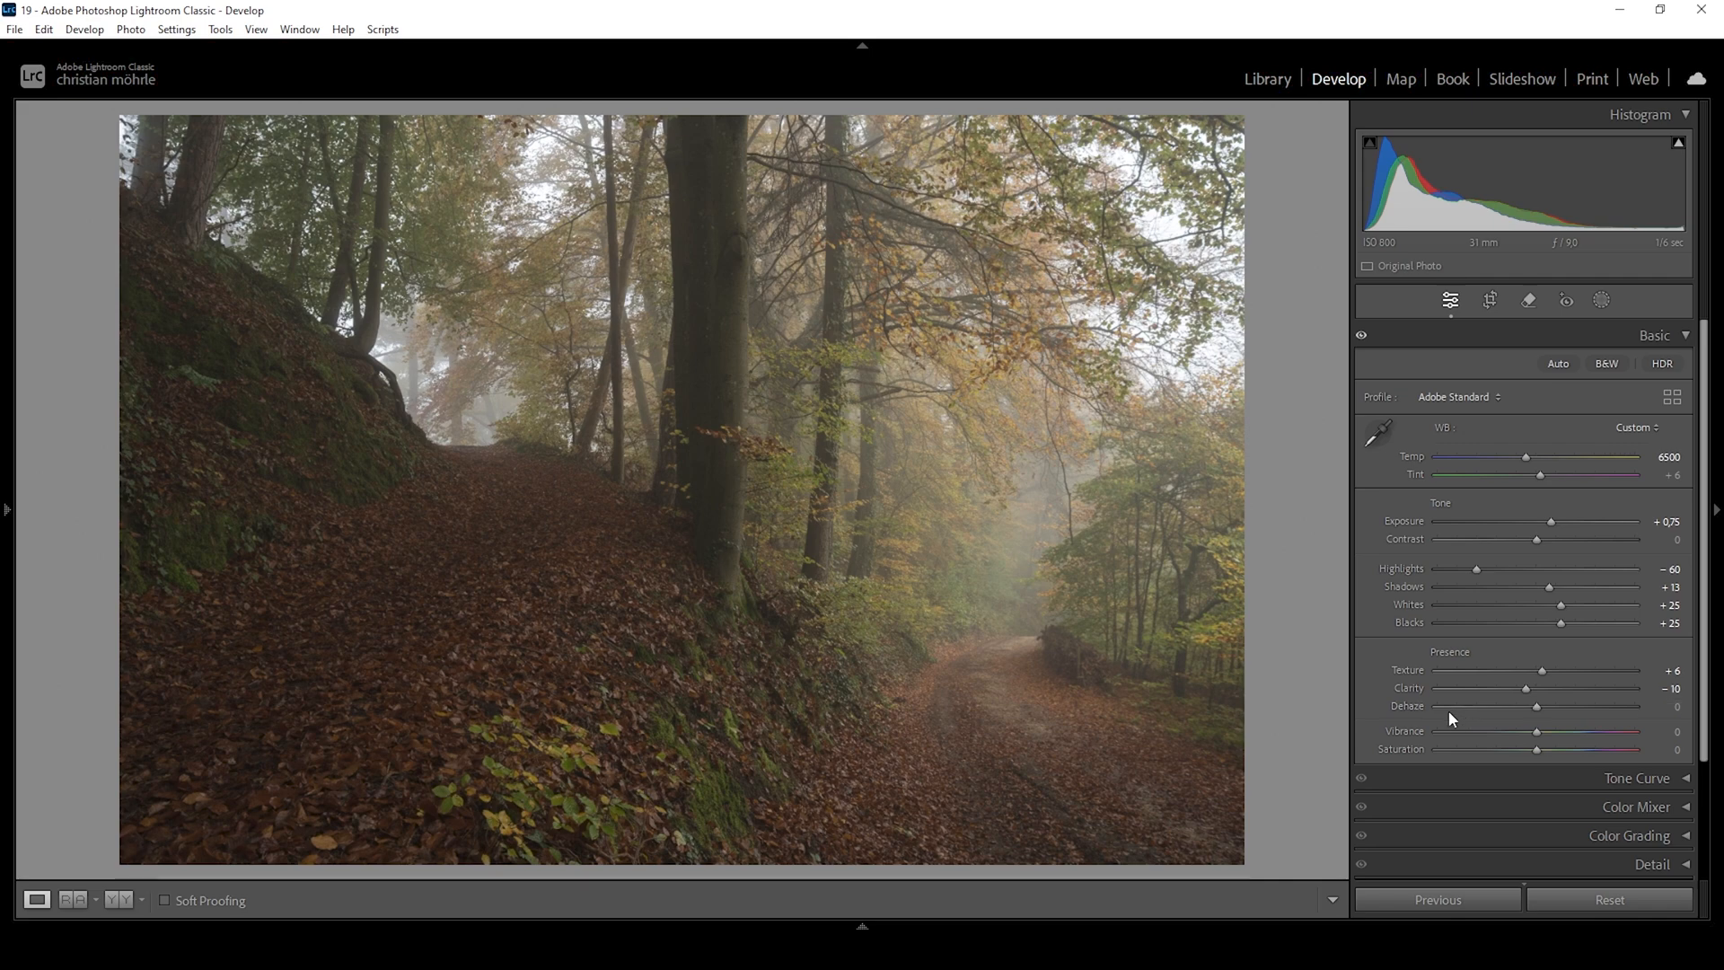
# Try positive Dehaze values, then leave Dehaze at -8 for extra mist
pyautogui.moveTo(1537, 707); pyautogui.dragTo(1547, 706)
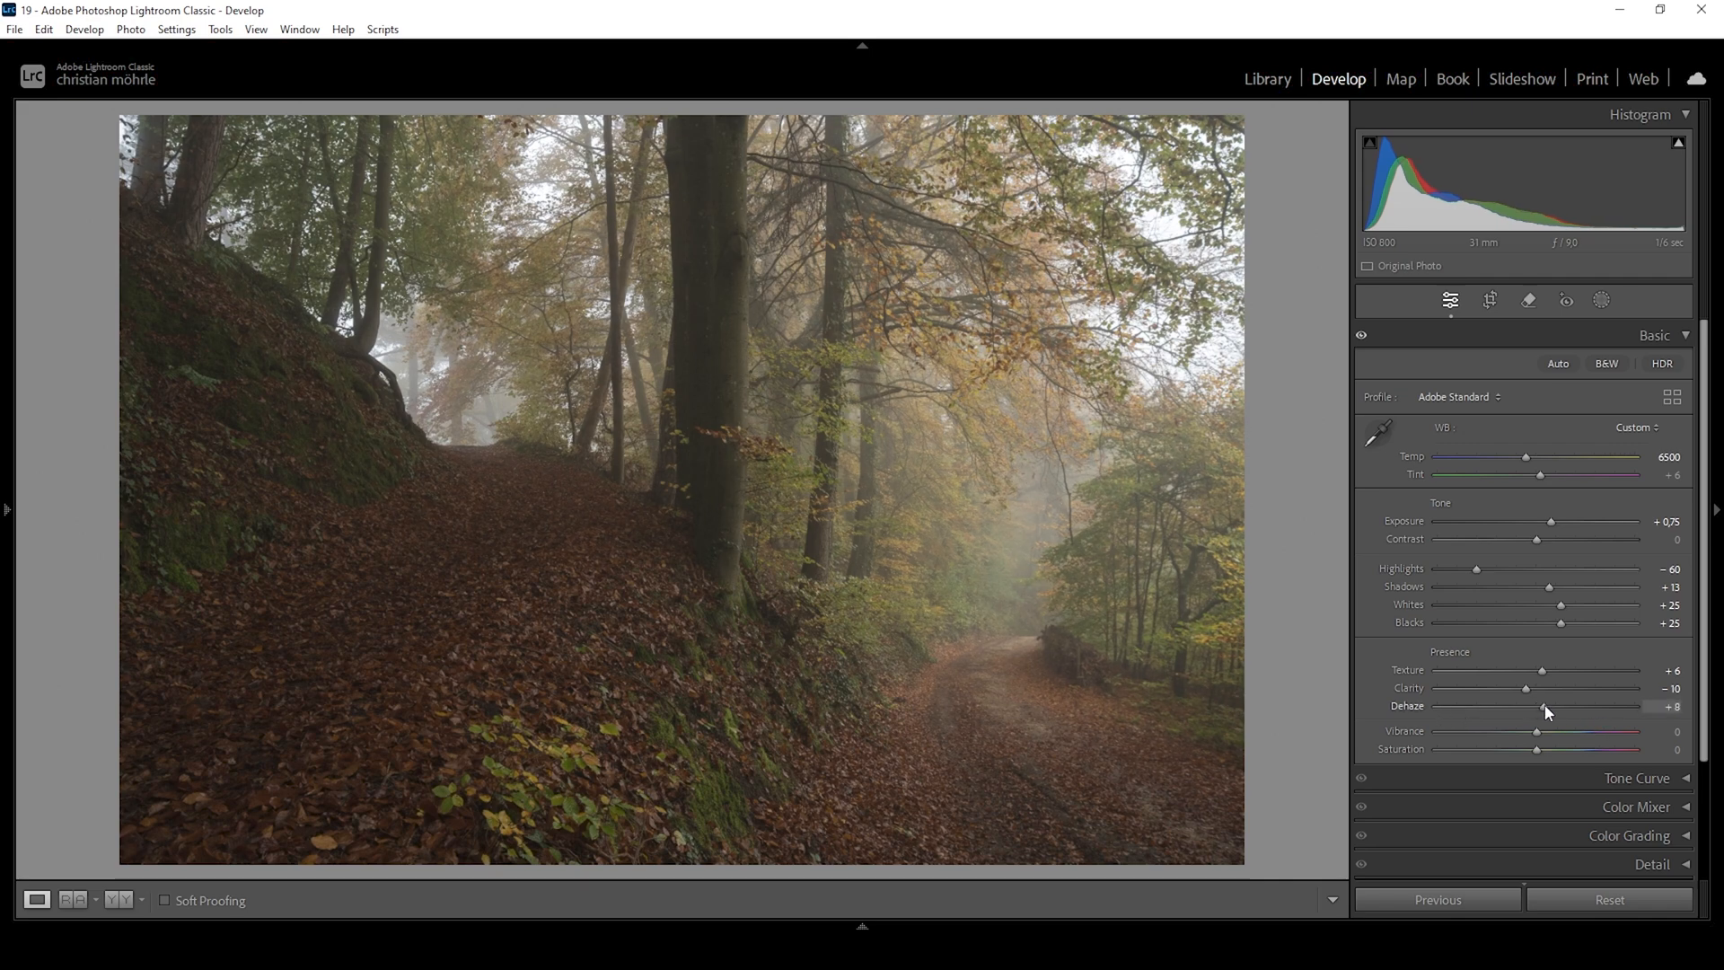
pyautogui.moveTo(1539, 706); pyautogui.dragTo(1541, 706)
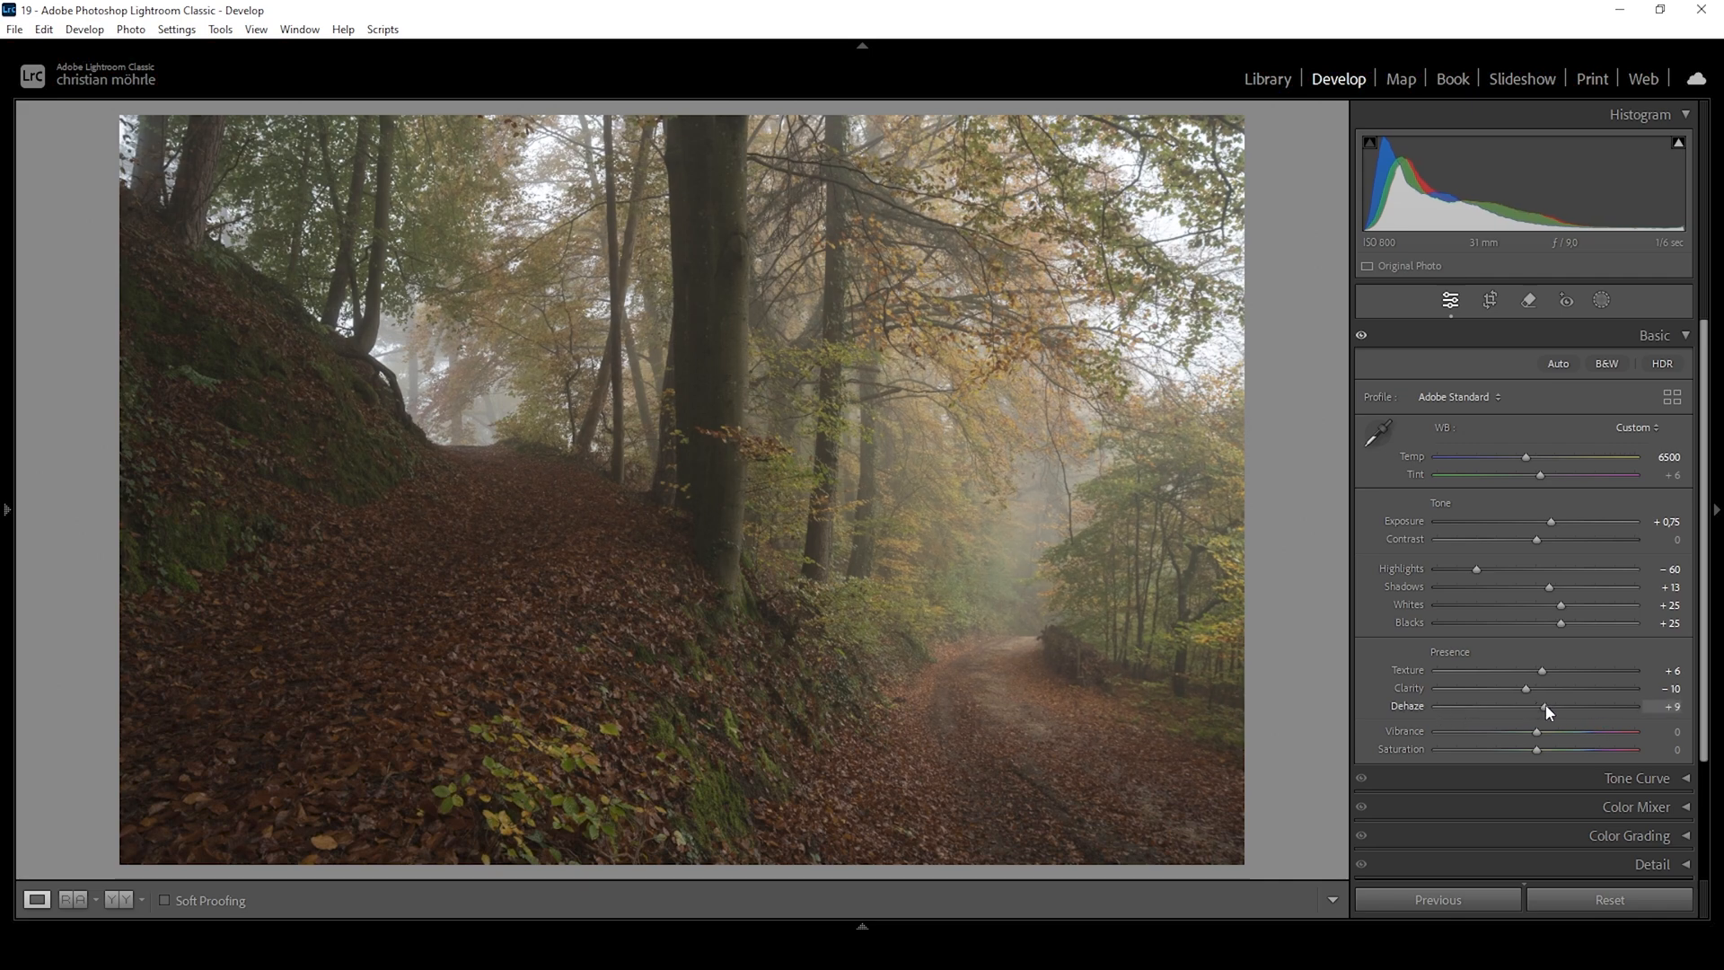
pyautogui.moveTo(1550, 706); pyautogui.dragTo(1537, 706)
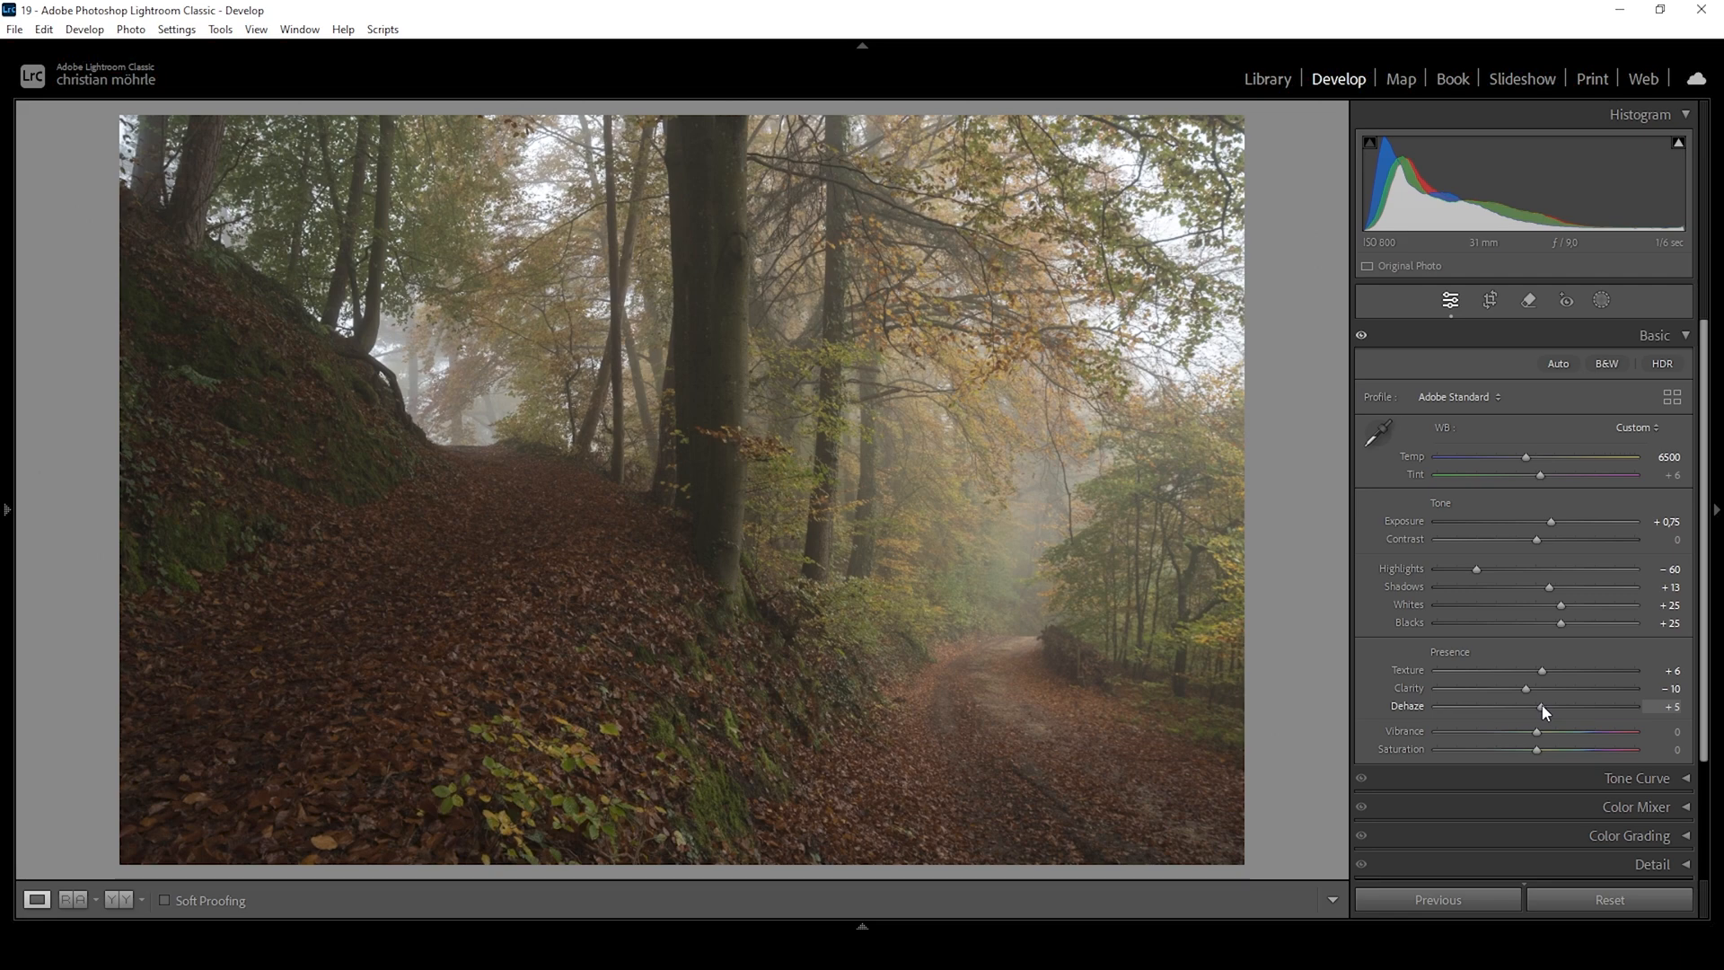
pyautogui.moveTo(1550, 705); pyautogui.dragTo(1524, 706)
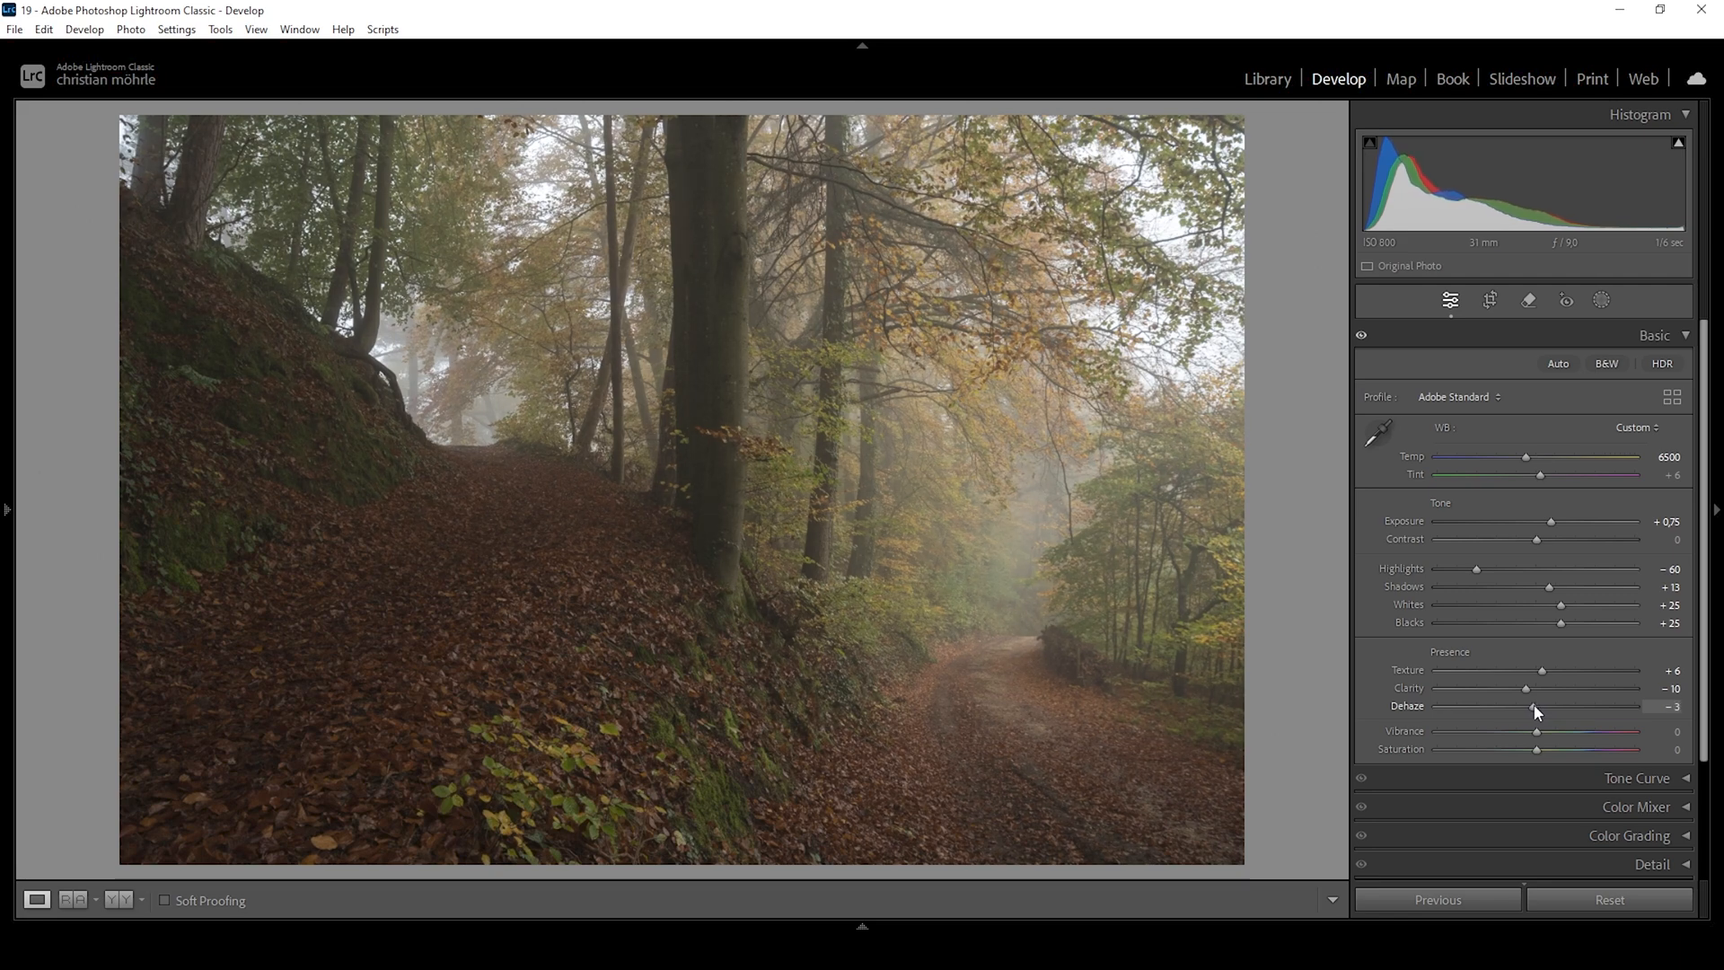
pyautogui.moveTo(1538, 705); pyautogui.dragTo(1528, 705)
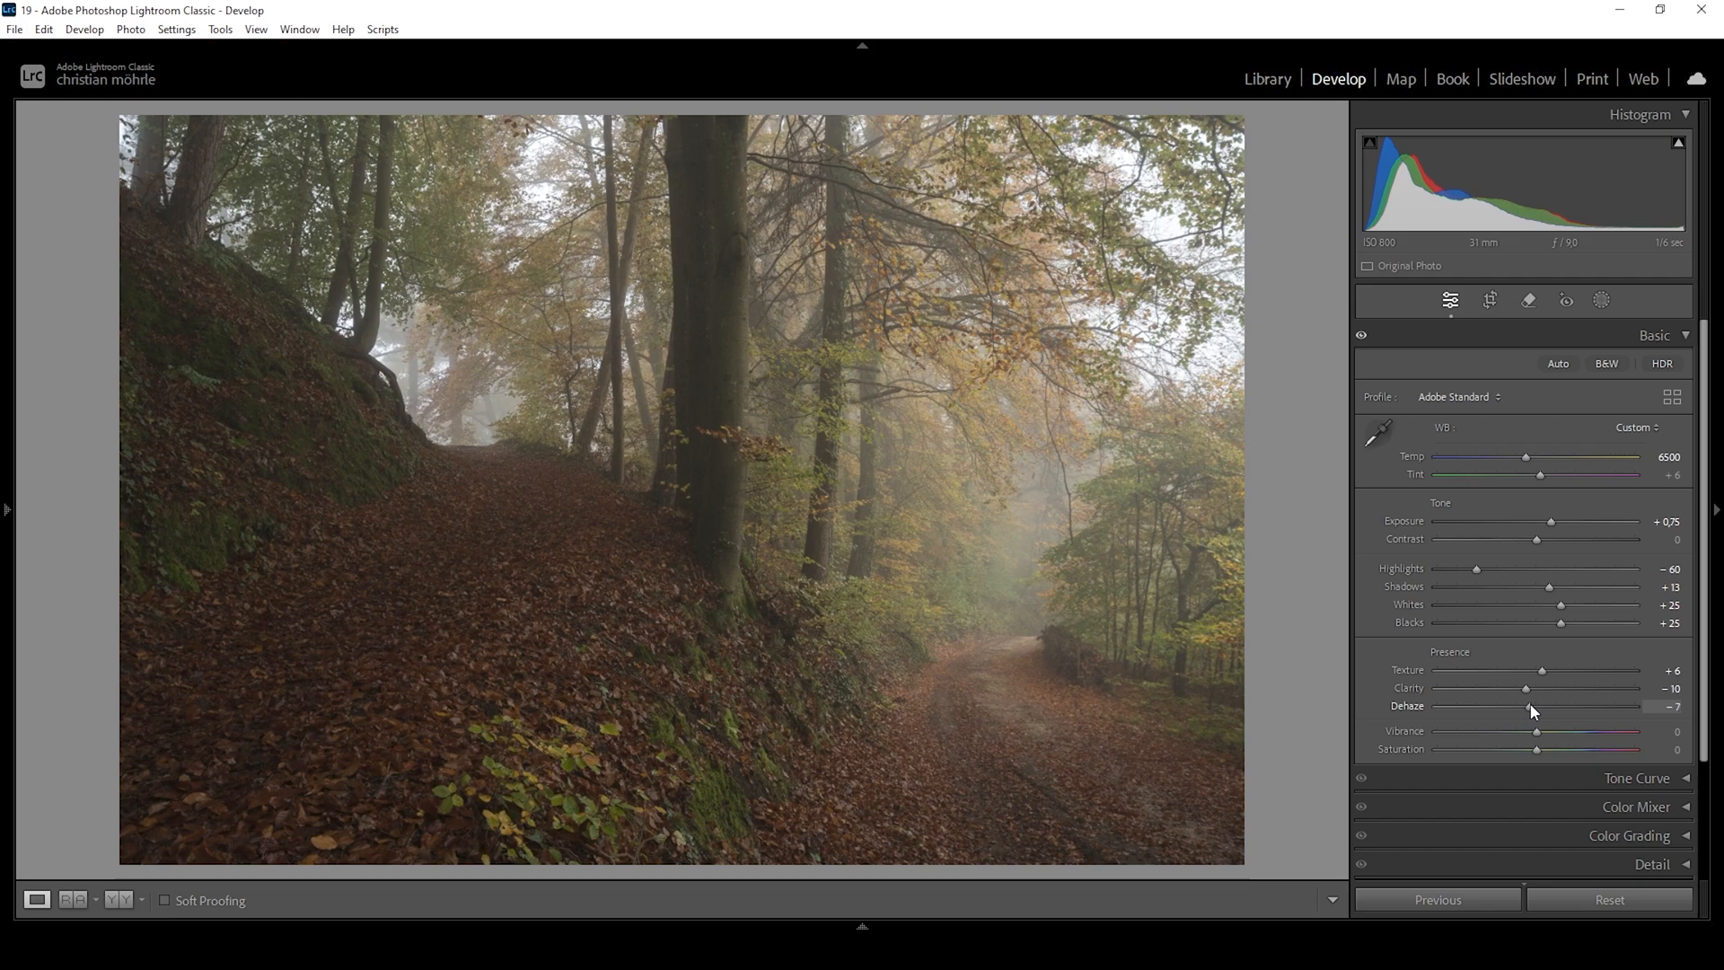
pyautogui.moveTo(1536, 706); pyautogui.dragTo(1531, 706)
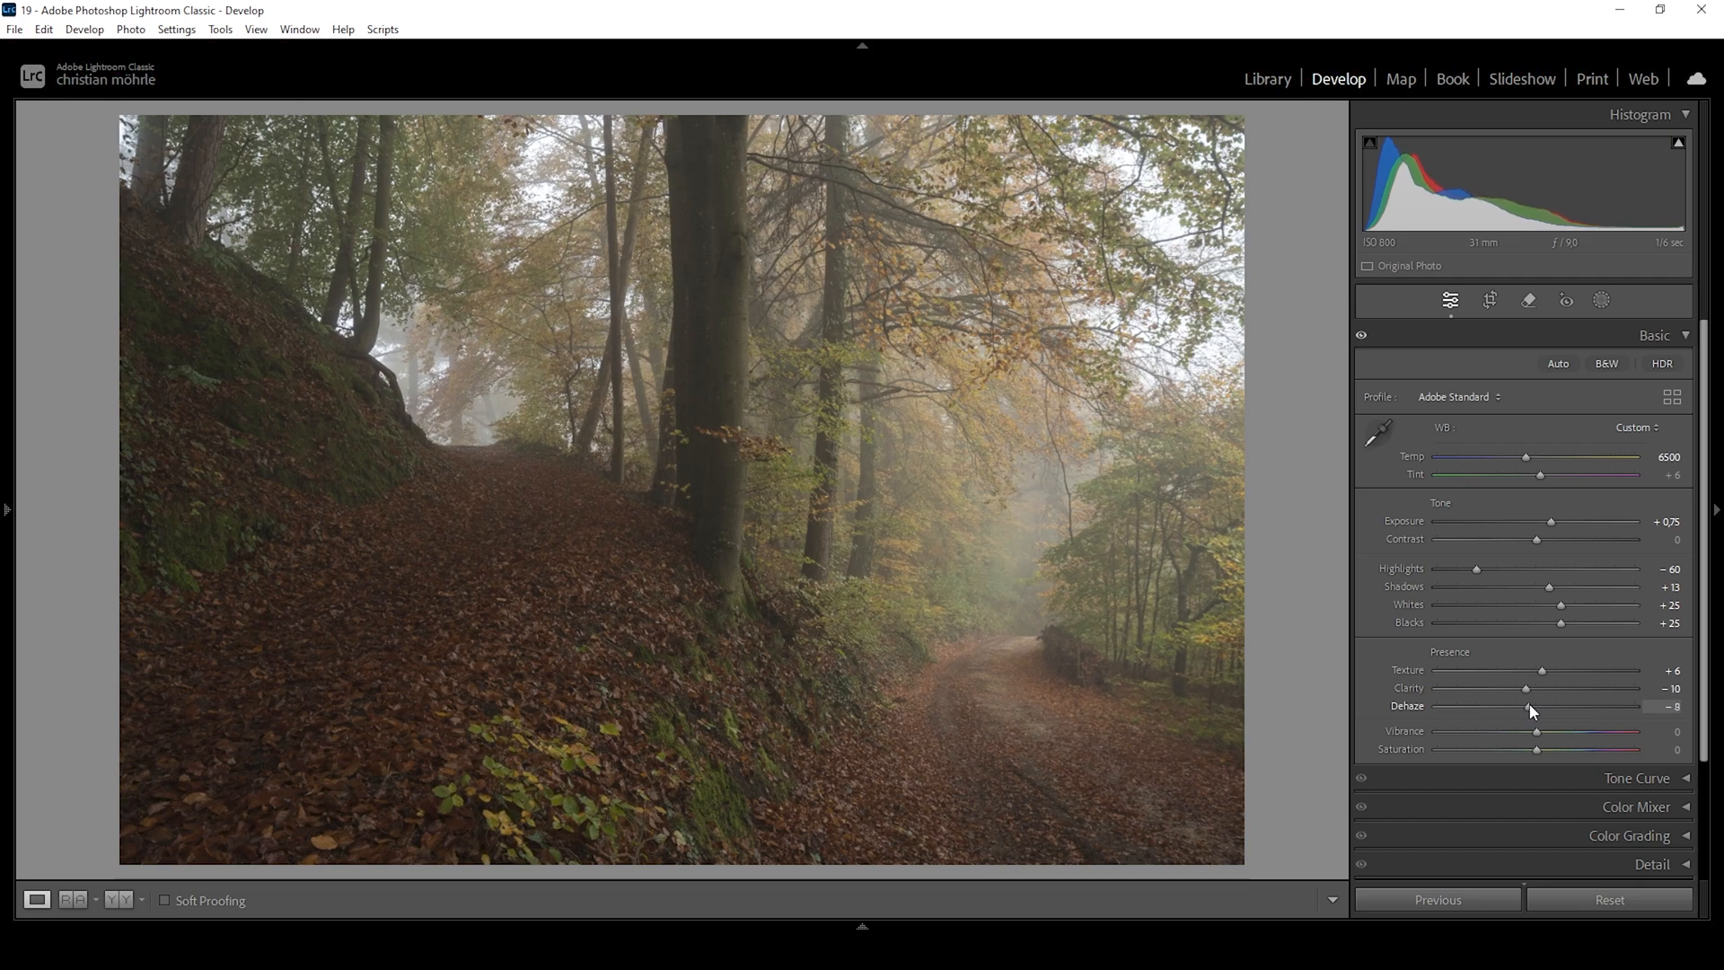
pyautogui.moveTo(1449, 711)
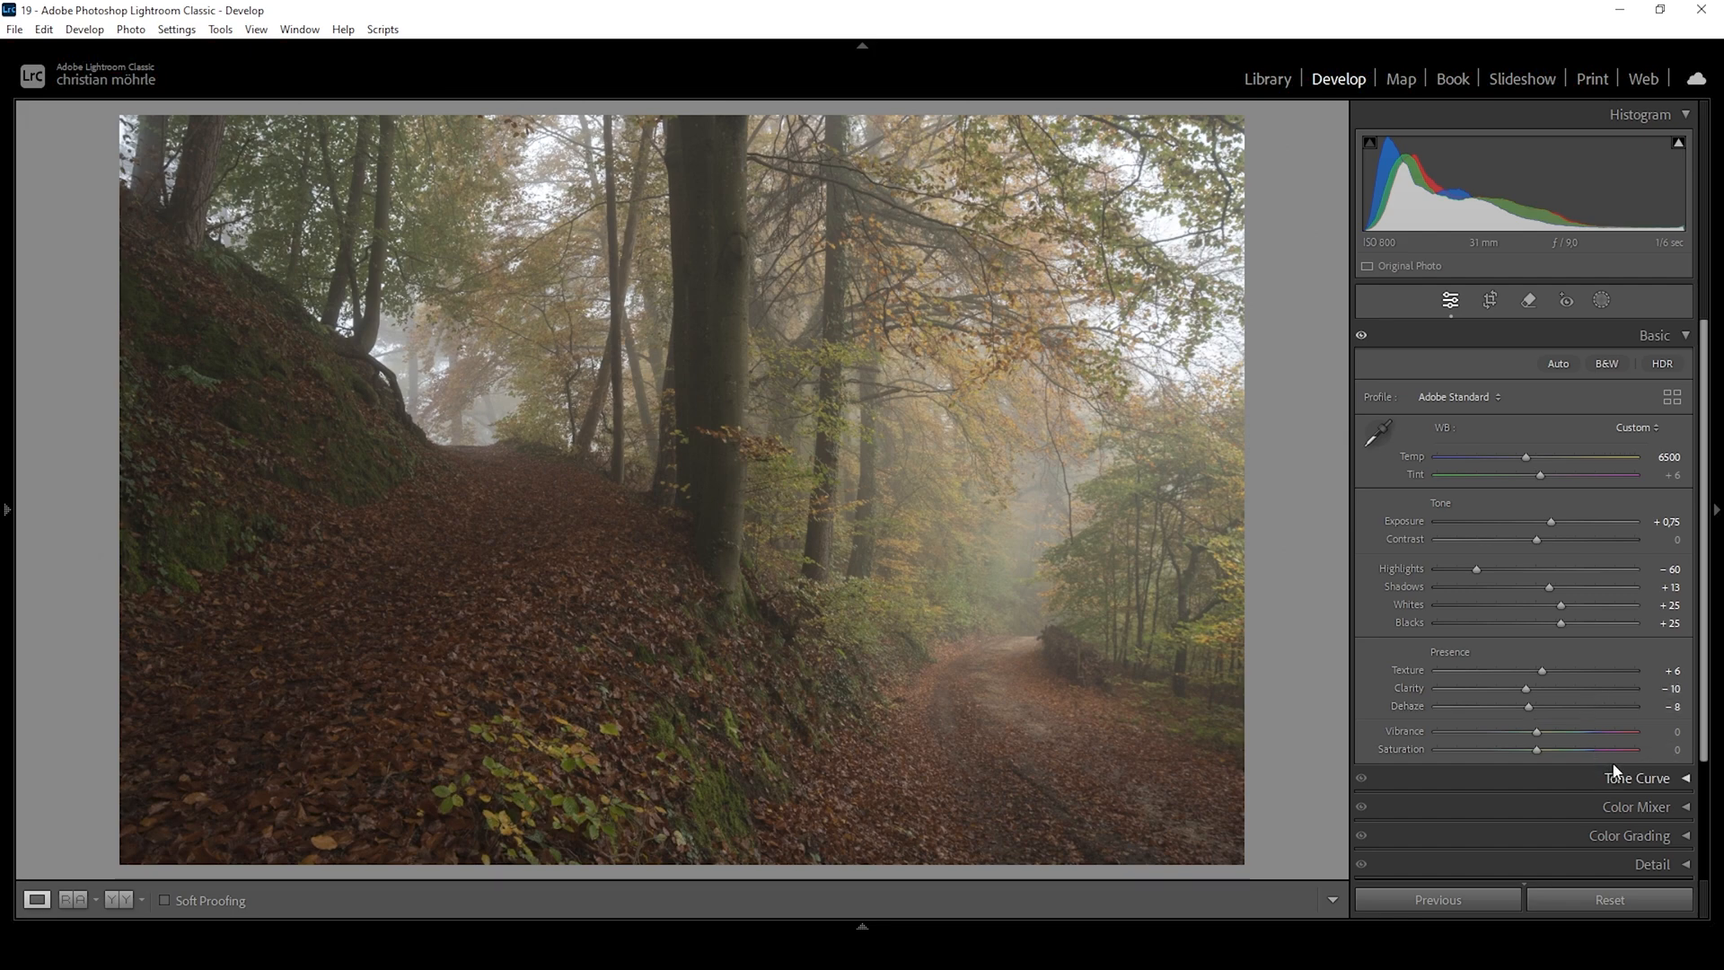
pyautogui.moveTo(1542, 736)
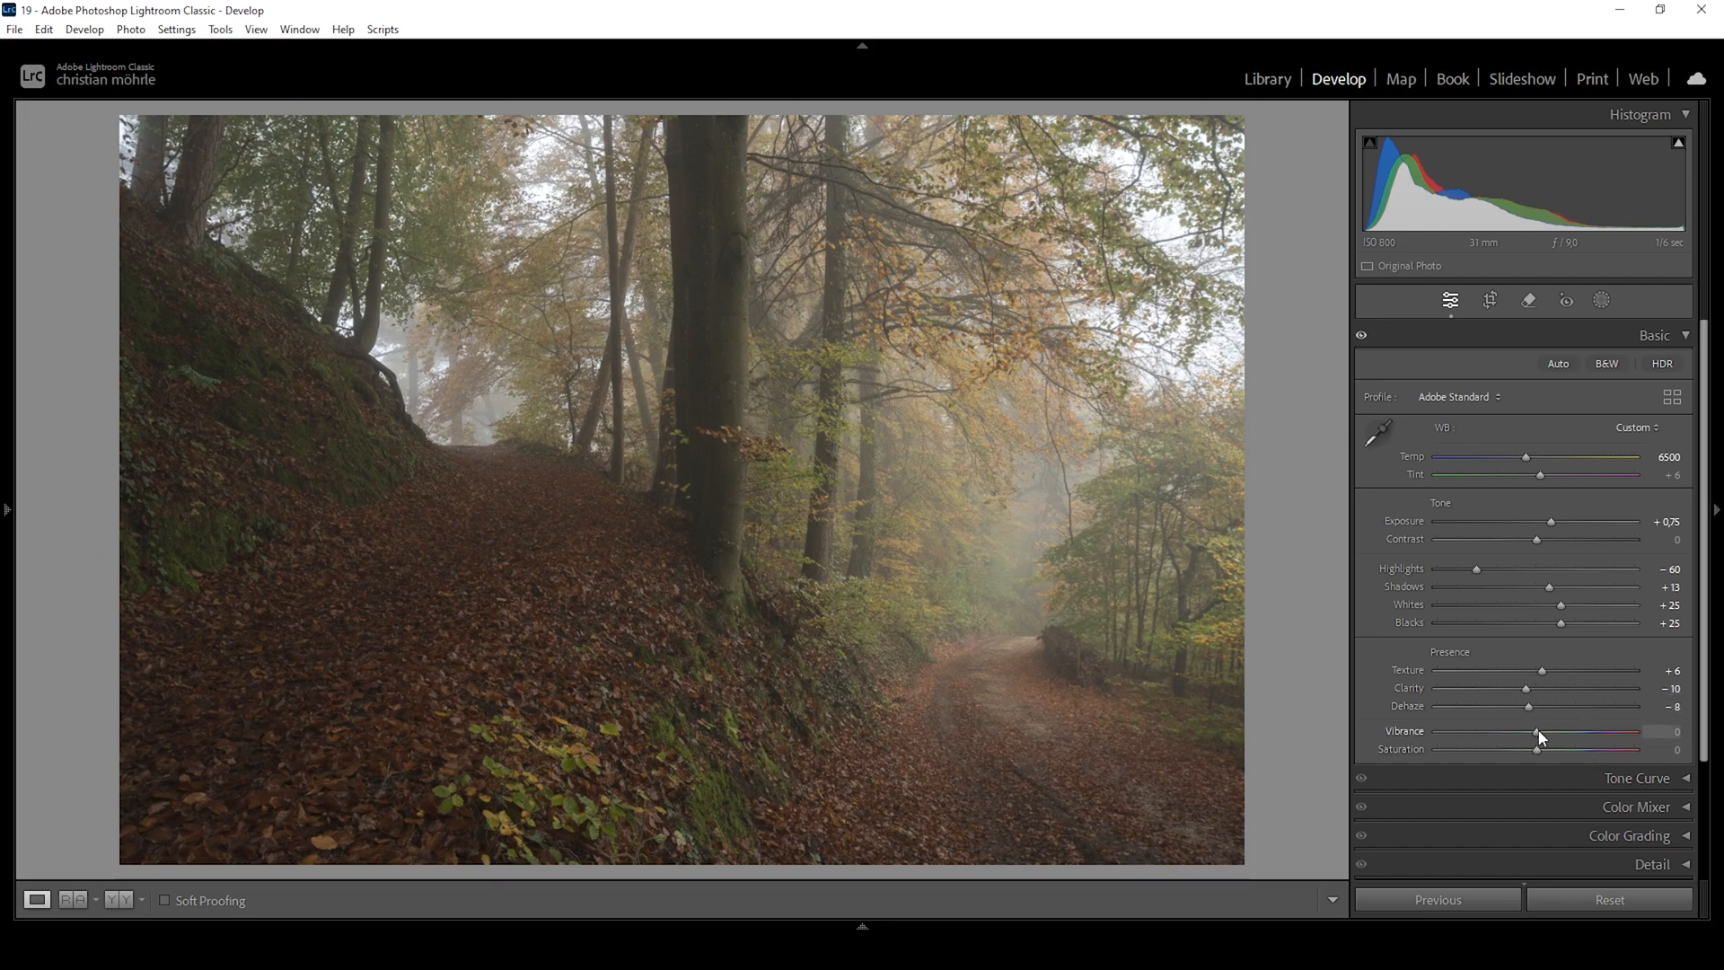
# Boost Vibrance to +13 and start the Before & After comparison
pyautogui.moveTo(1537, 732); pyautogui.dragTo(1552, 733)
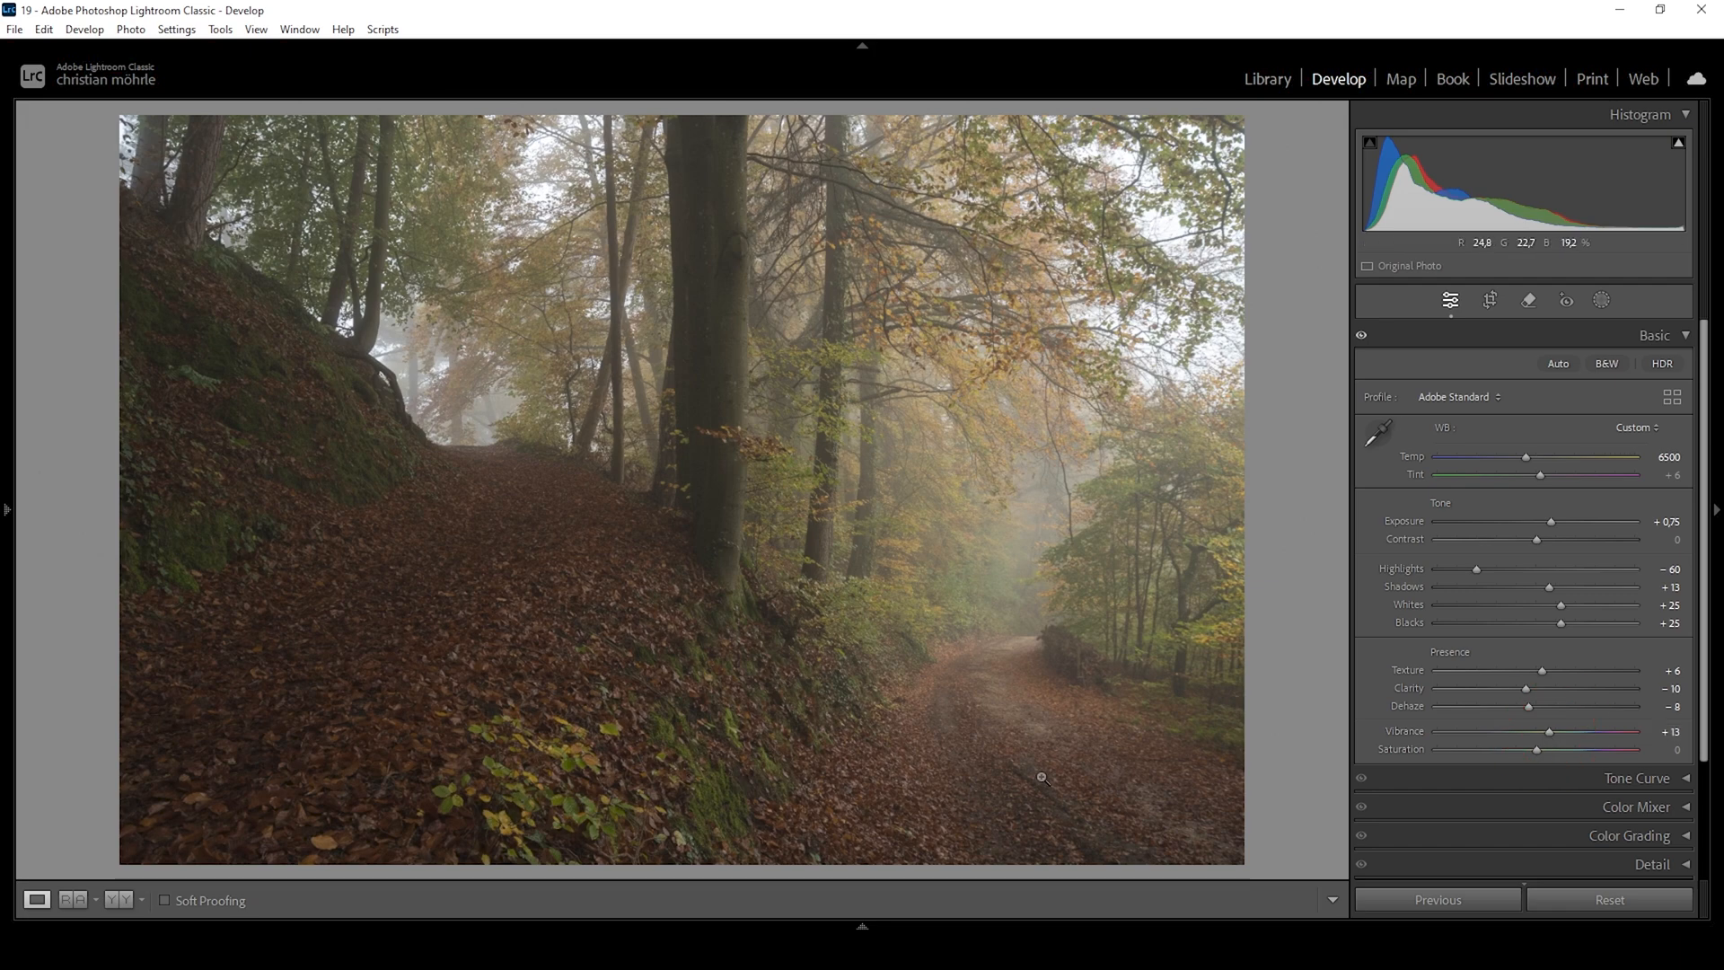
pyautogui.click(71, 900)
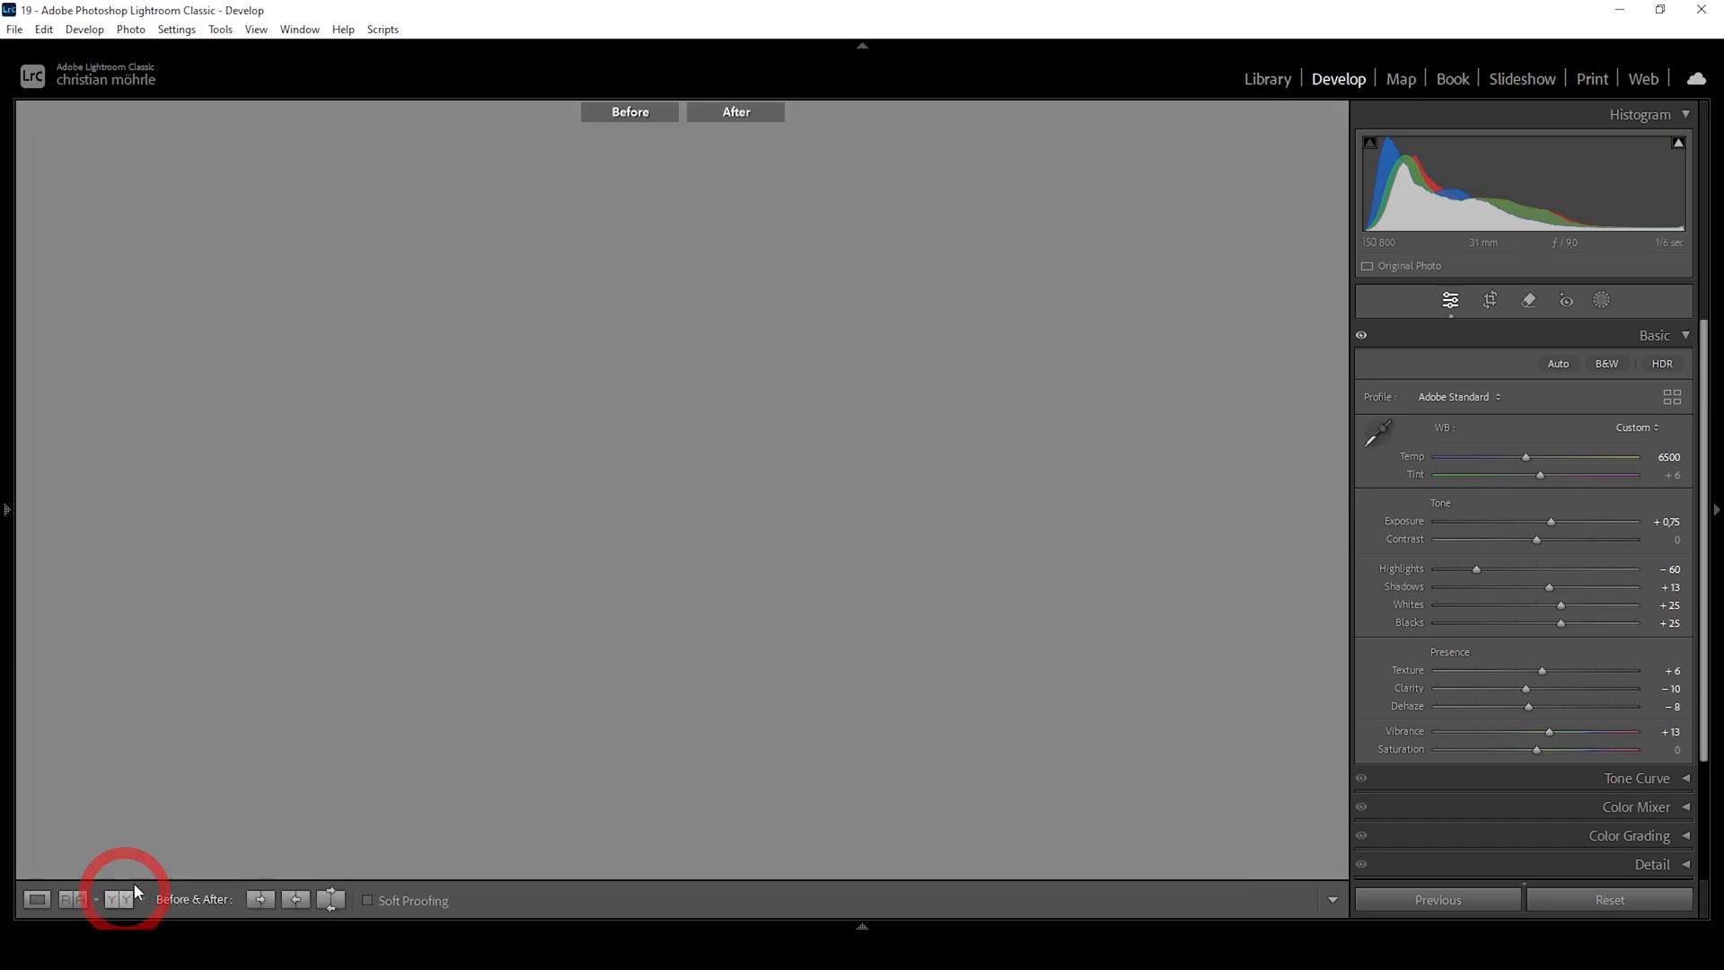
# Compare before and after side by side, then return to the Loupe view
pyautogui.click(109, 899)
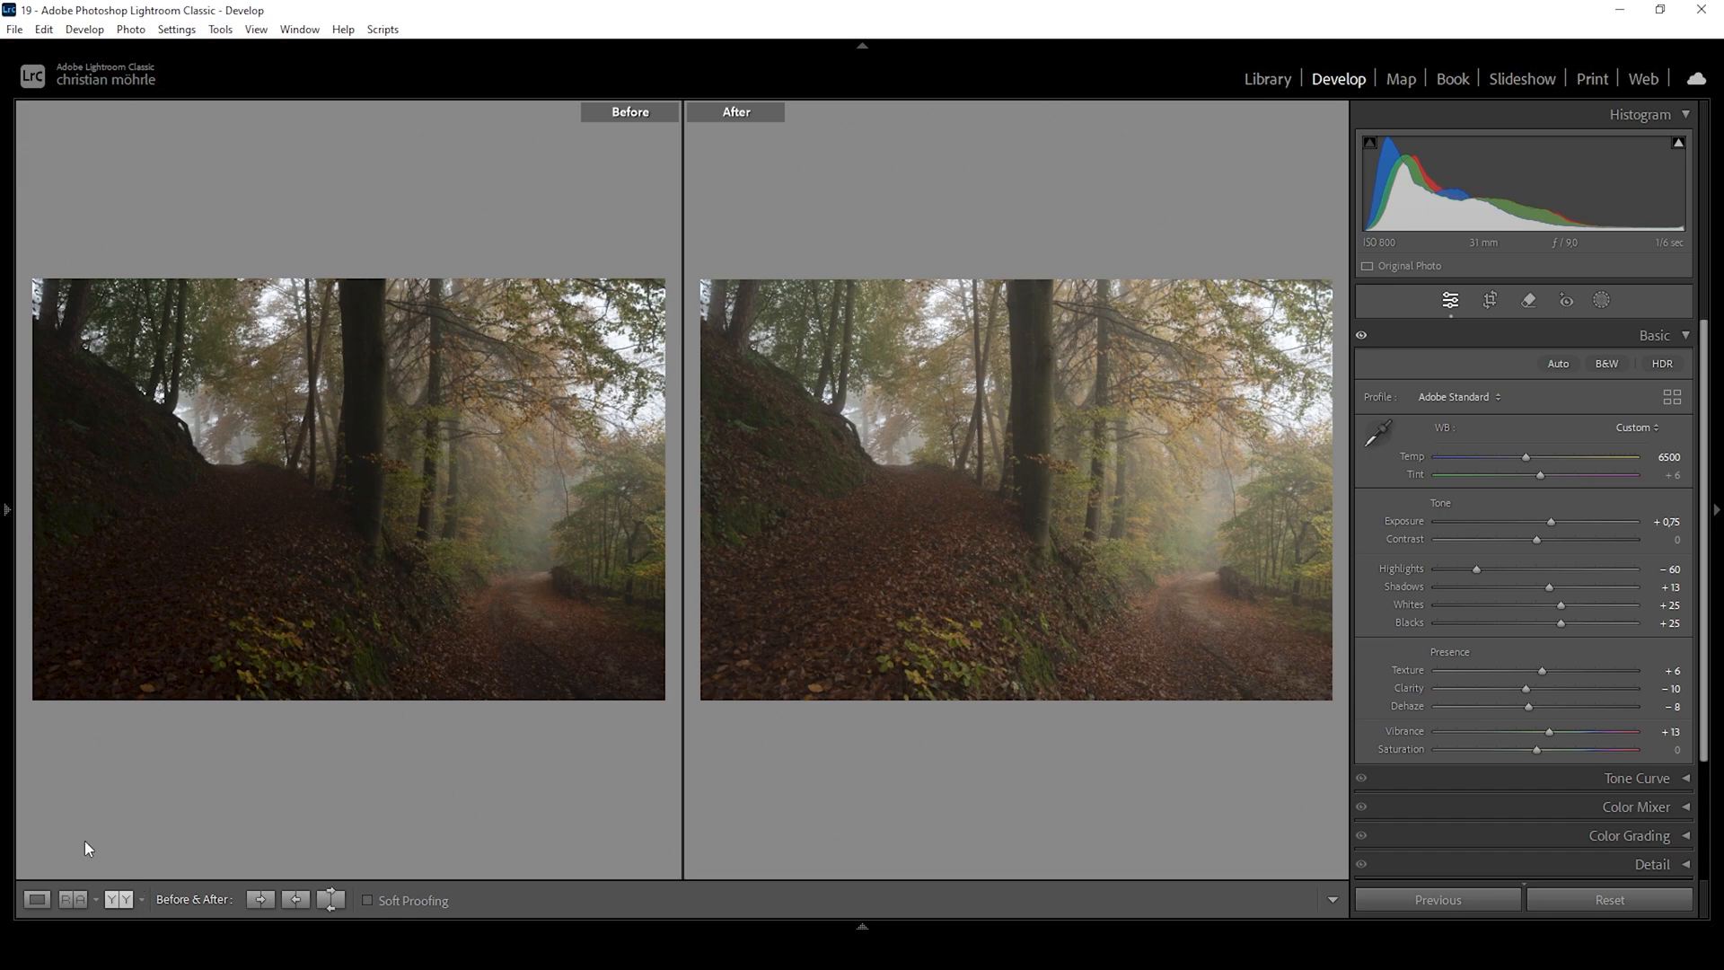
pyautogui.click(35, 899)
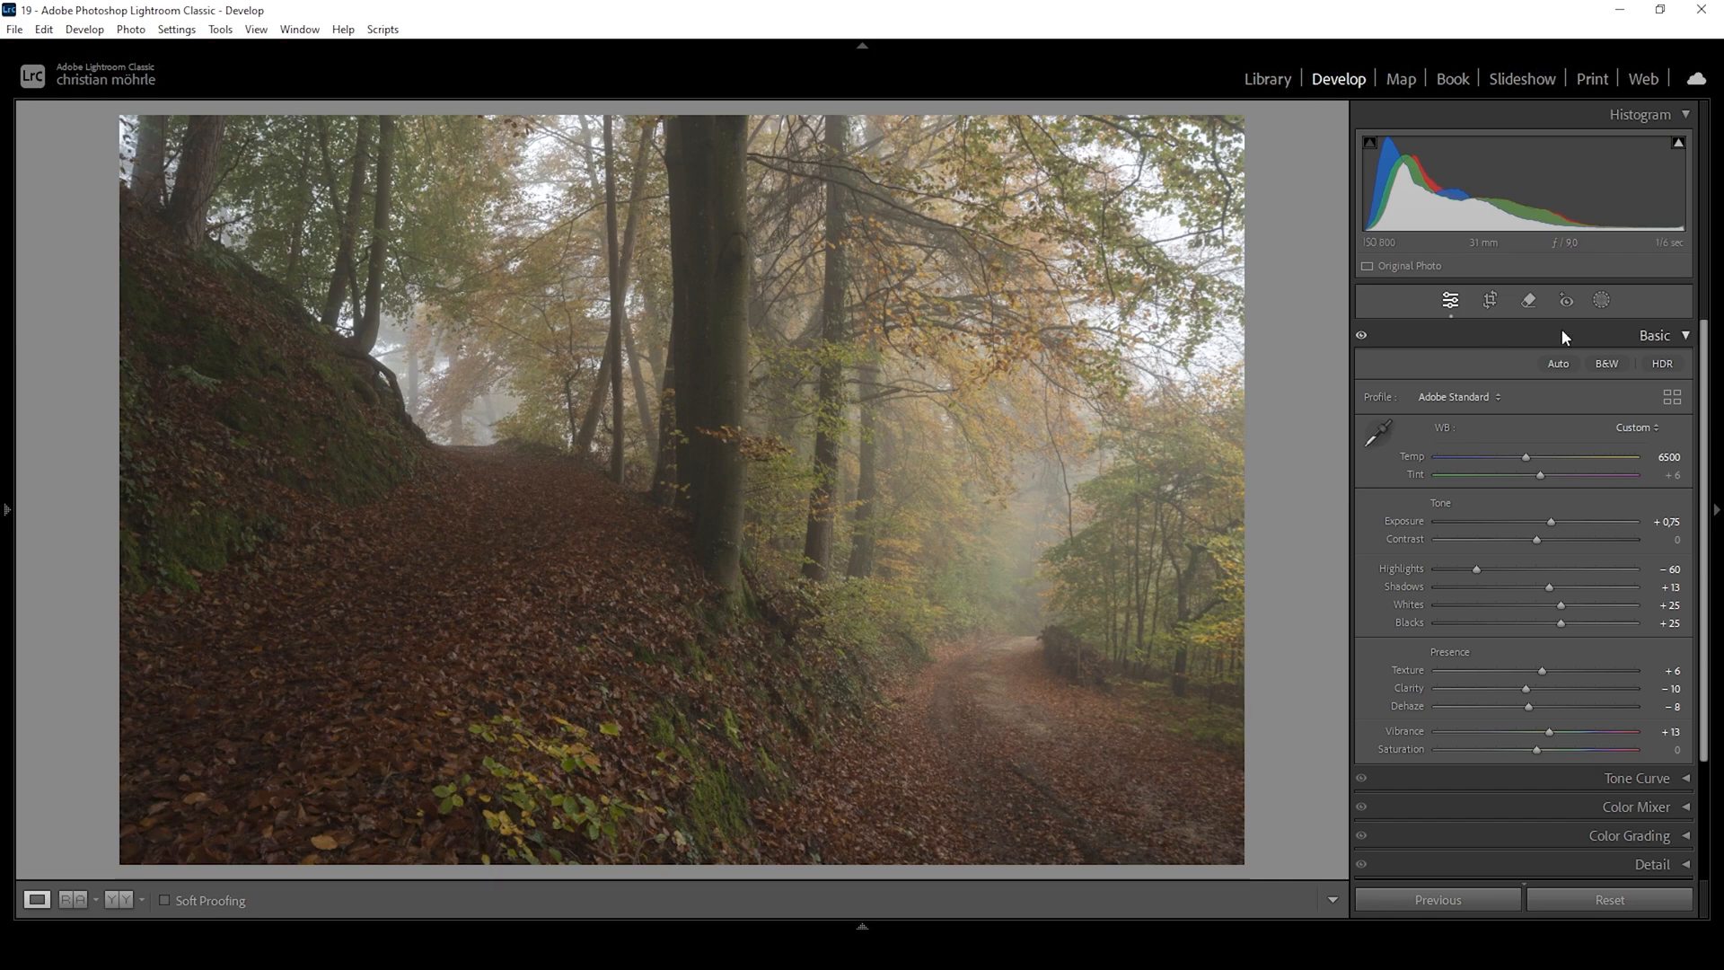
# Add a linear gradient mask over the leafy lower-left slope
pyautogui.click(1600, 300)
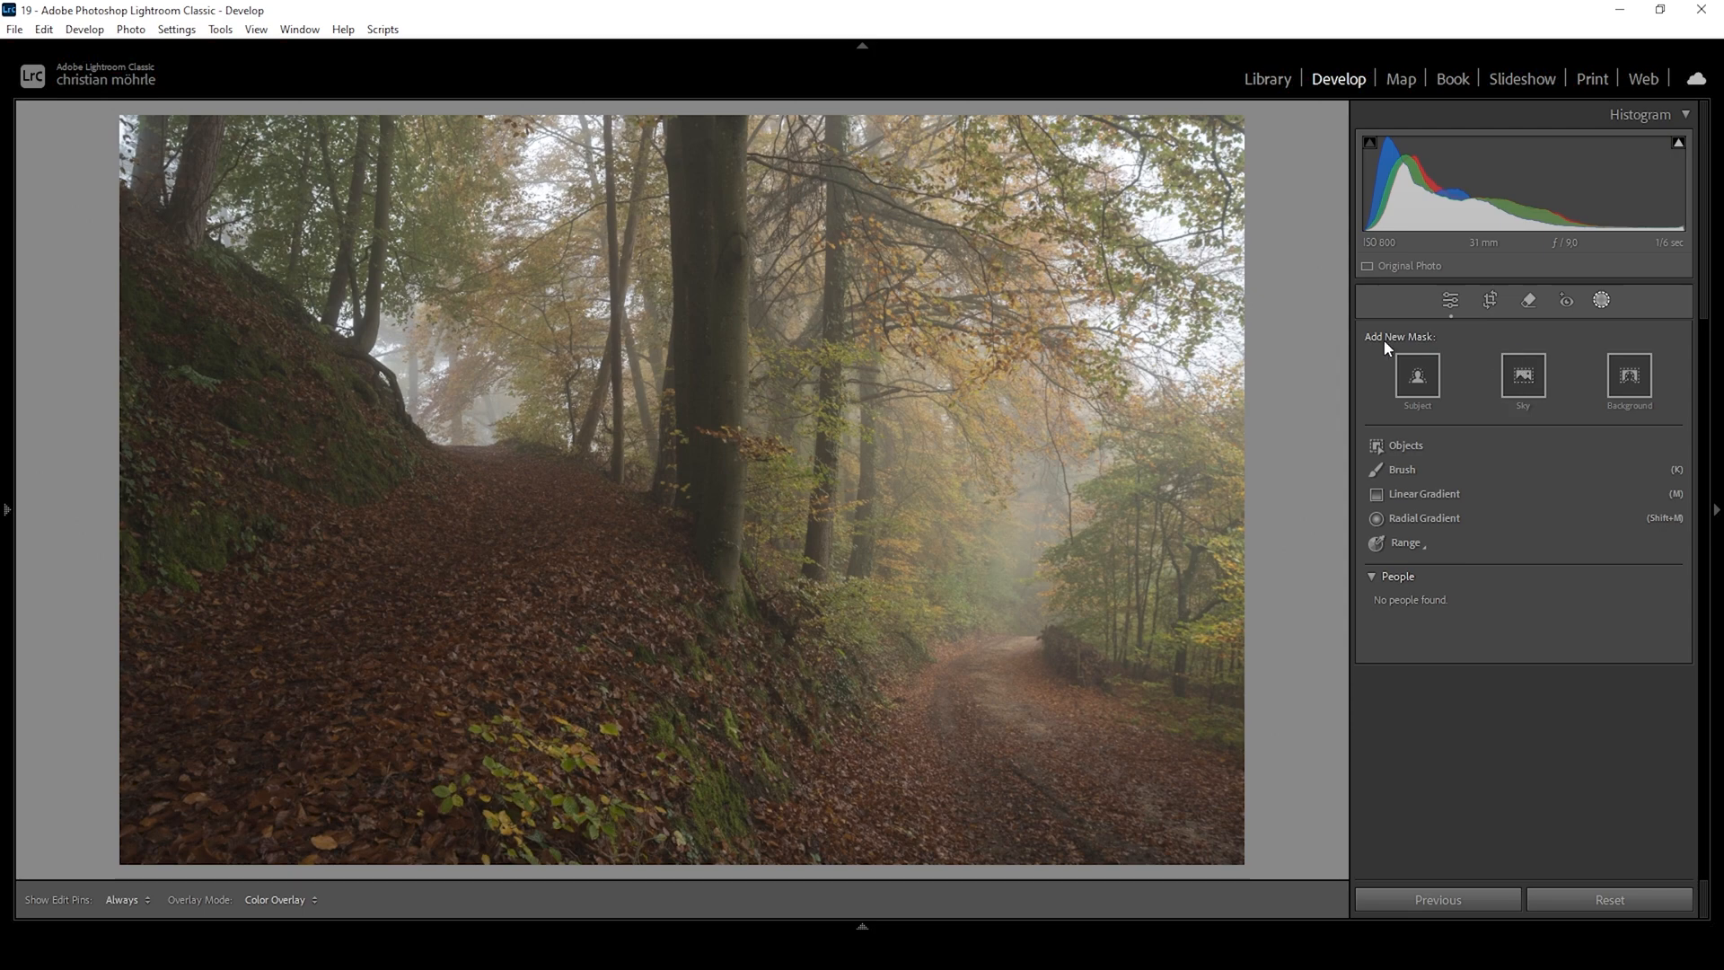
pyautogui.click(1421, 494)
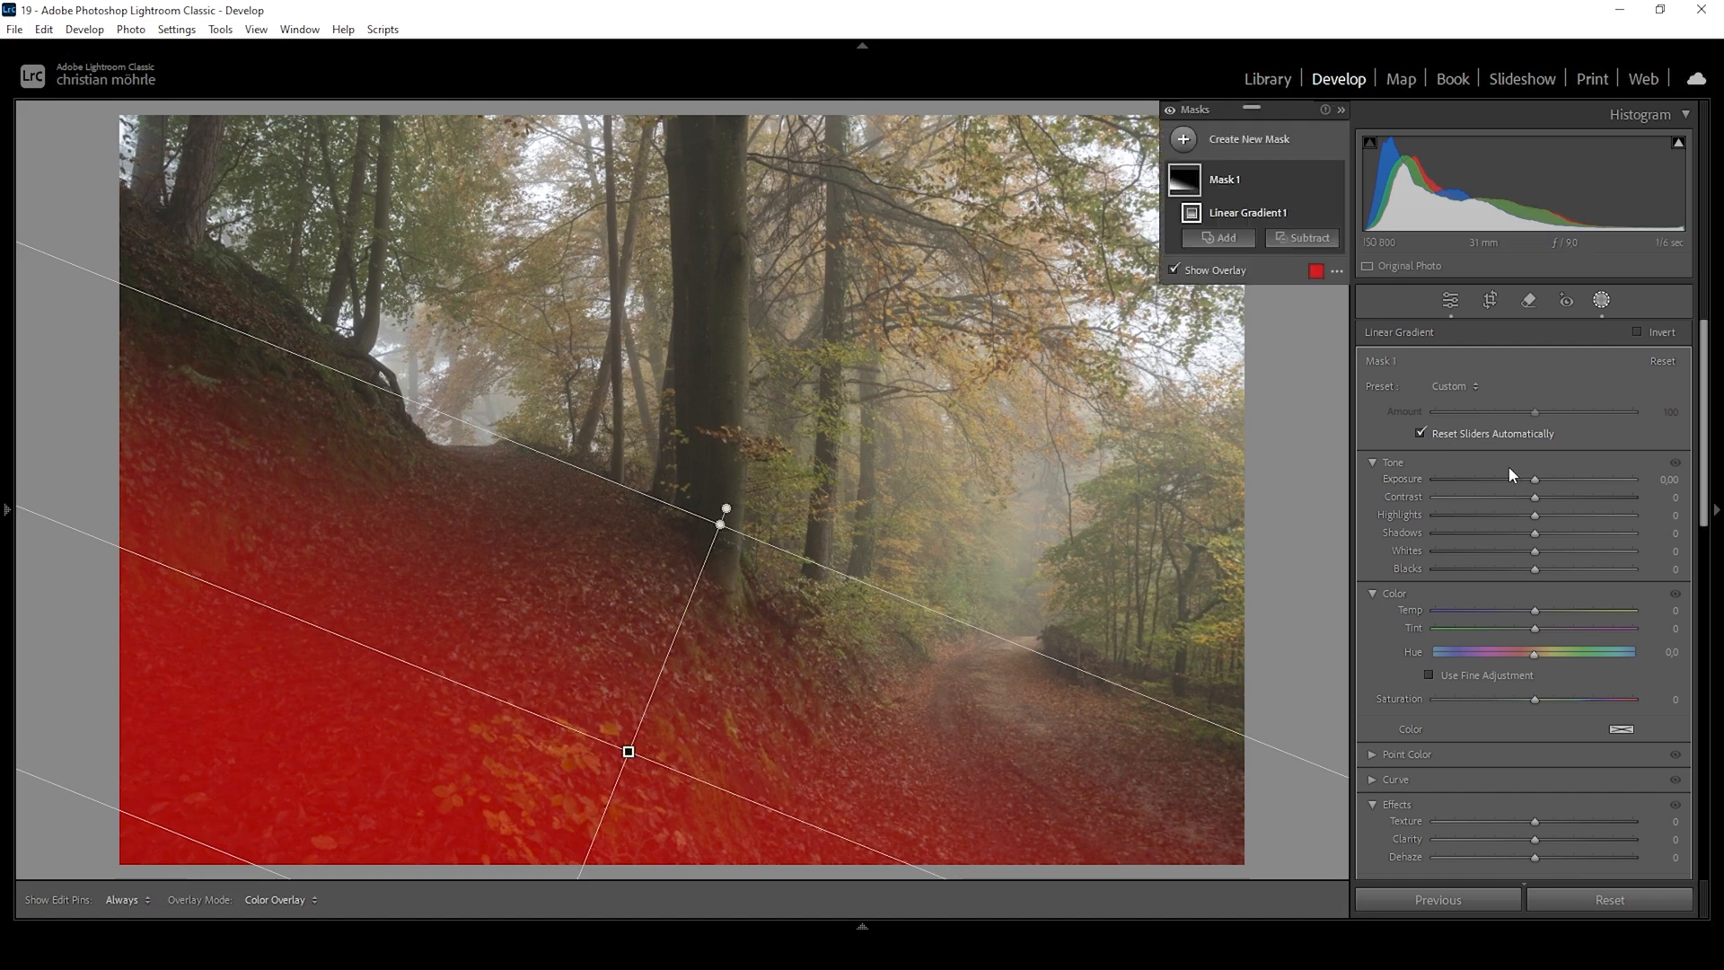
pyautogui.moveTo(1536, 479); pyautogui.dragTo(1519, 479)
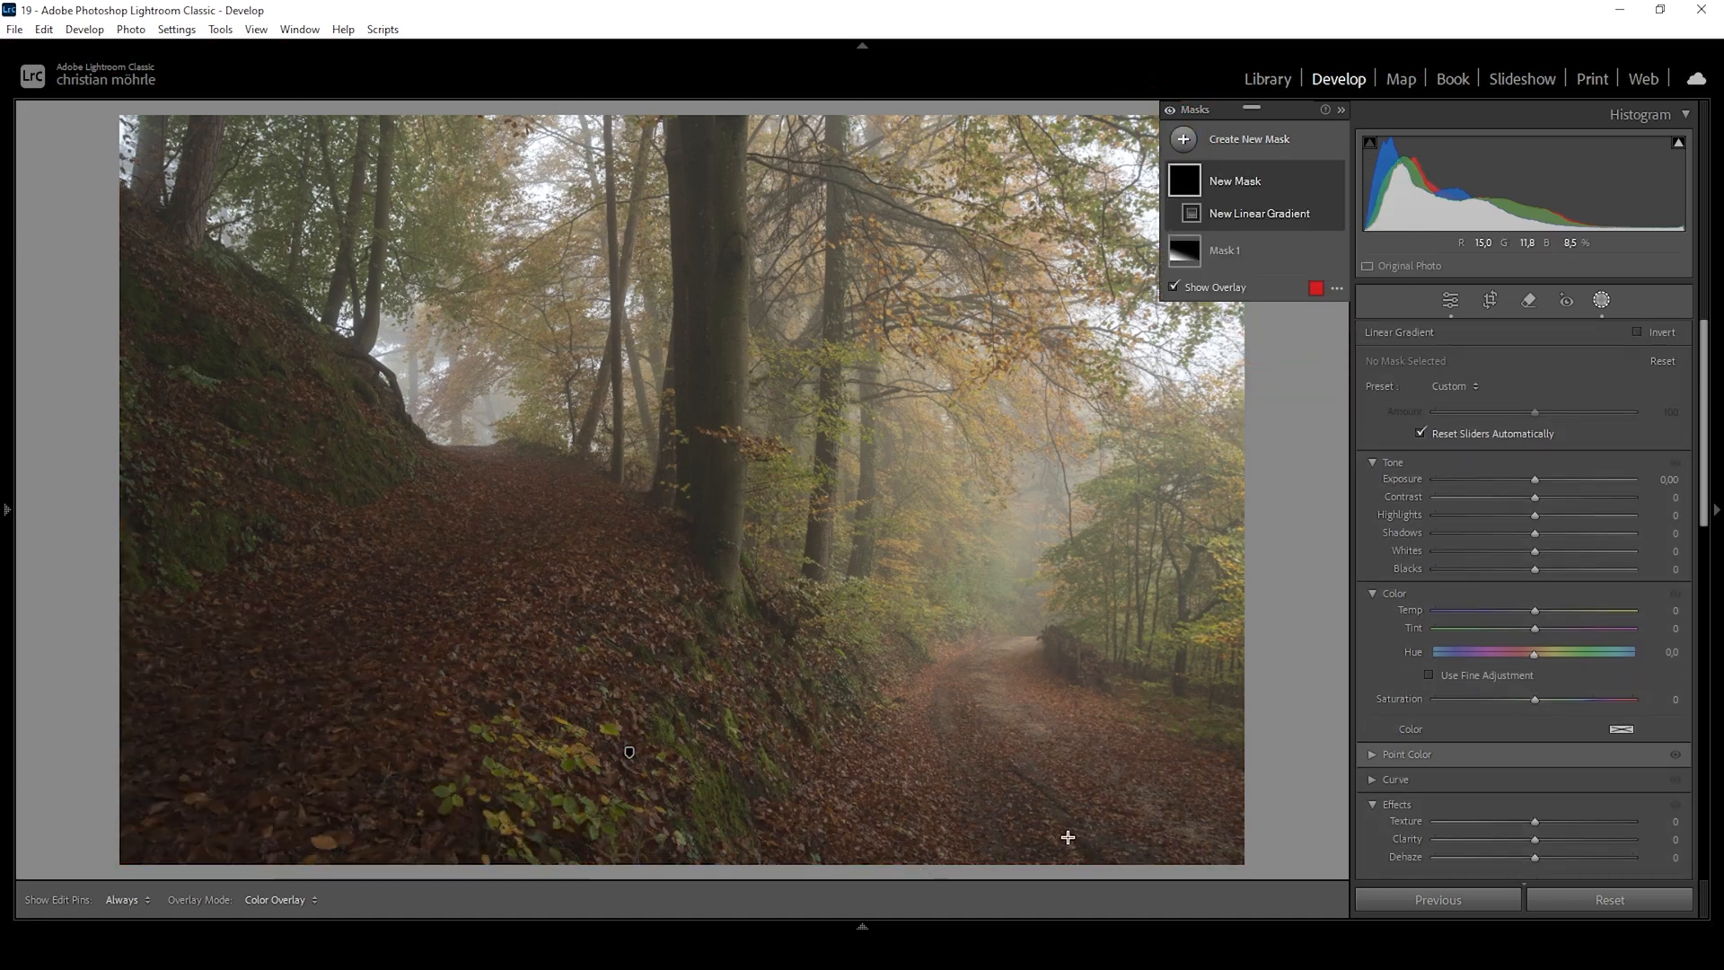
# Draw a second linear gradient over the lower-right path and set its Exposure to −0.74
pyautogui.moveTo(979, 598); pyautogui.dragTo(1072, 838)
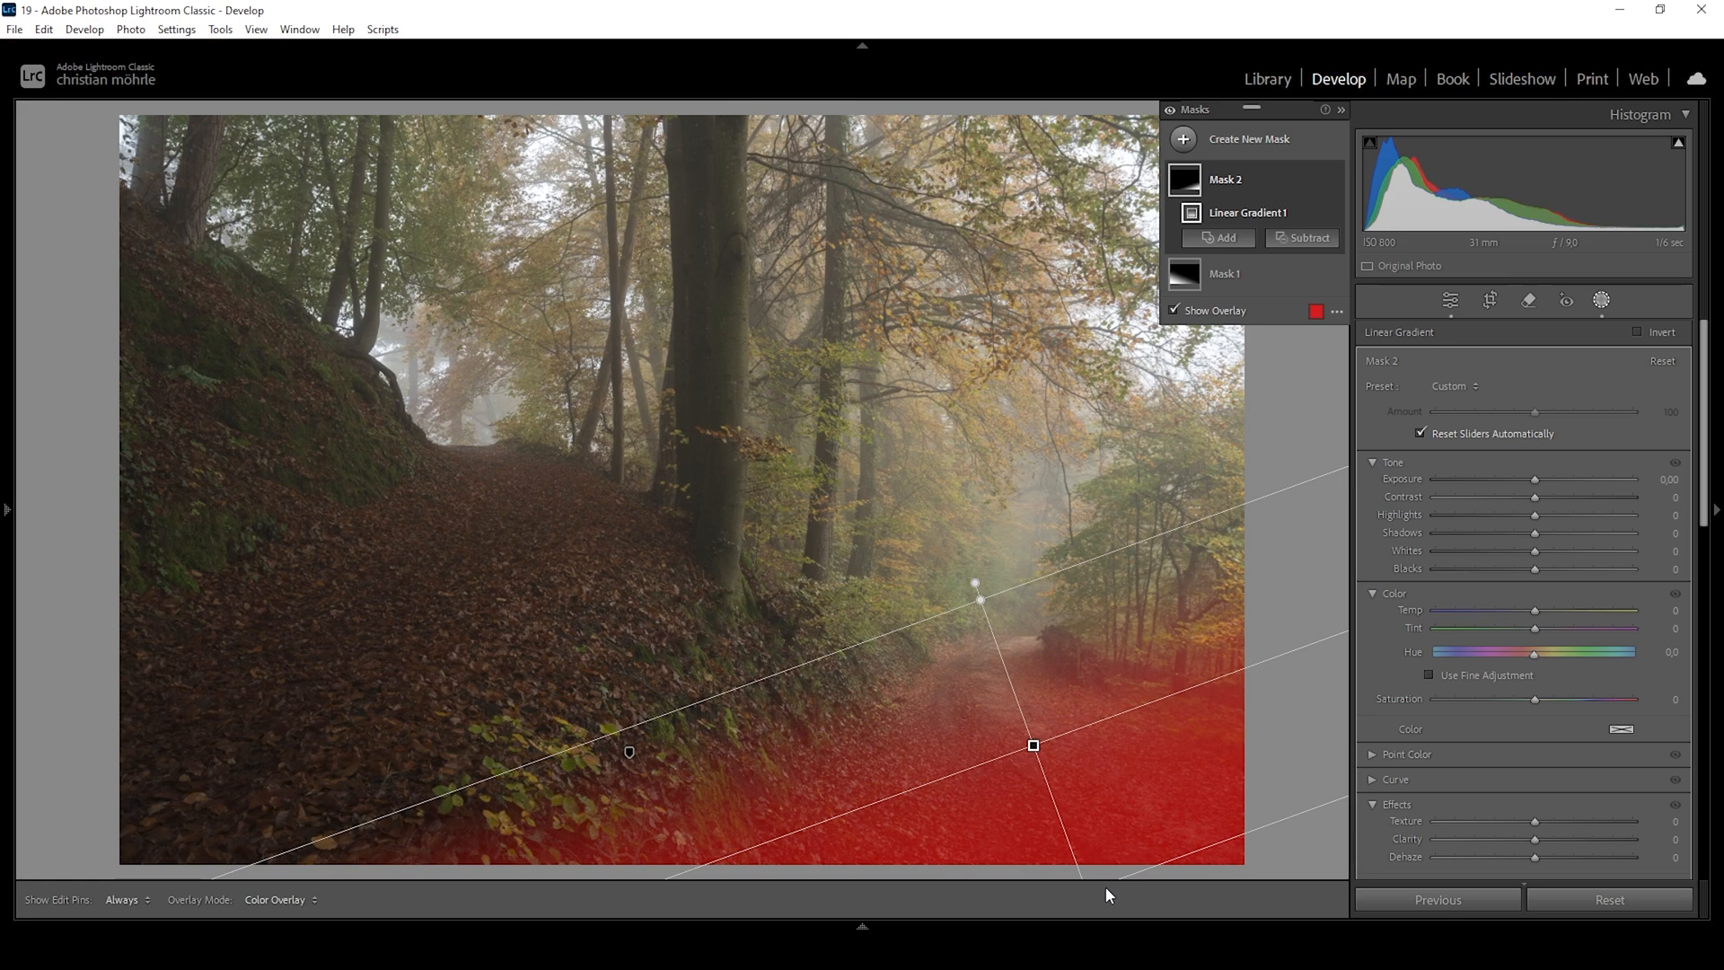
pyautogui.moveTo(1214, 816)
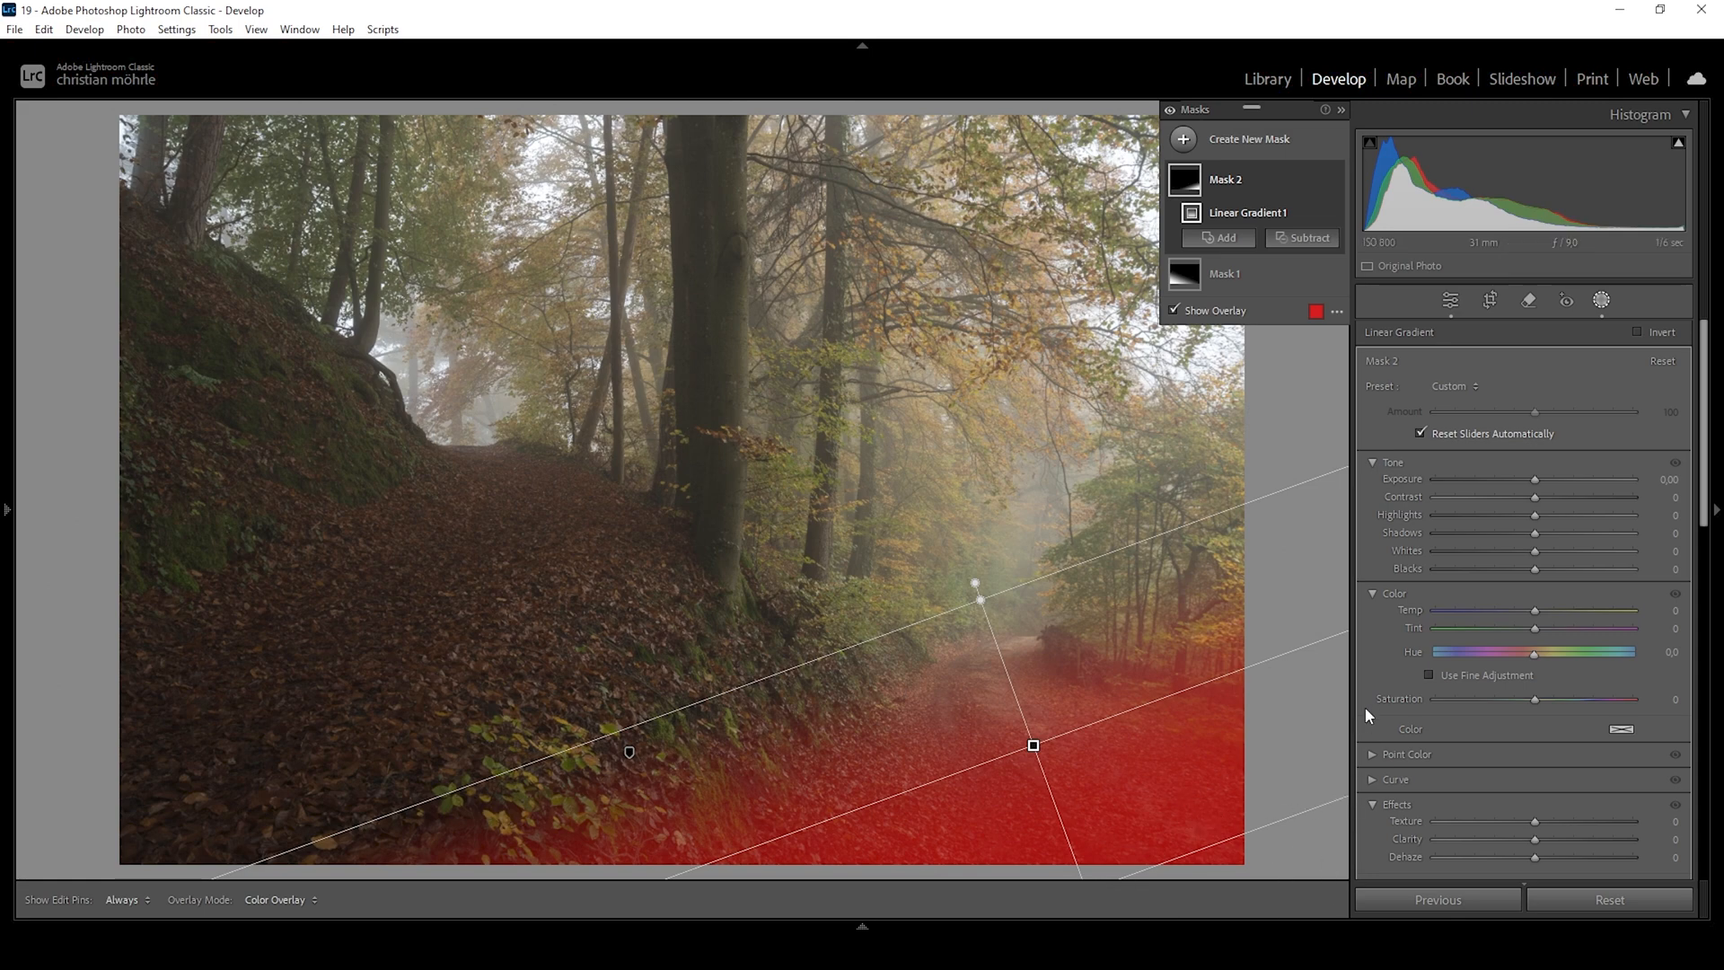
pyautogui.moveTo(1536, 478); pyautogui.dragTo(1532, 479)
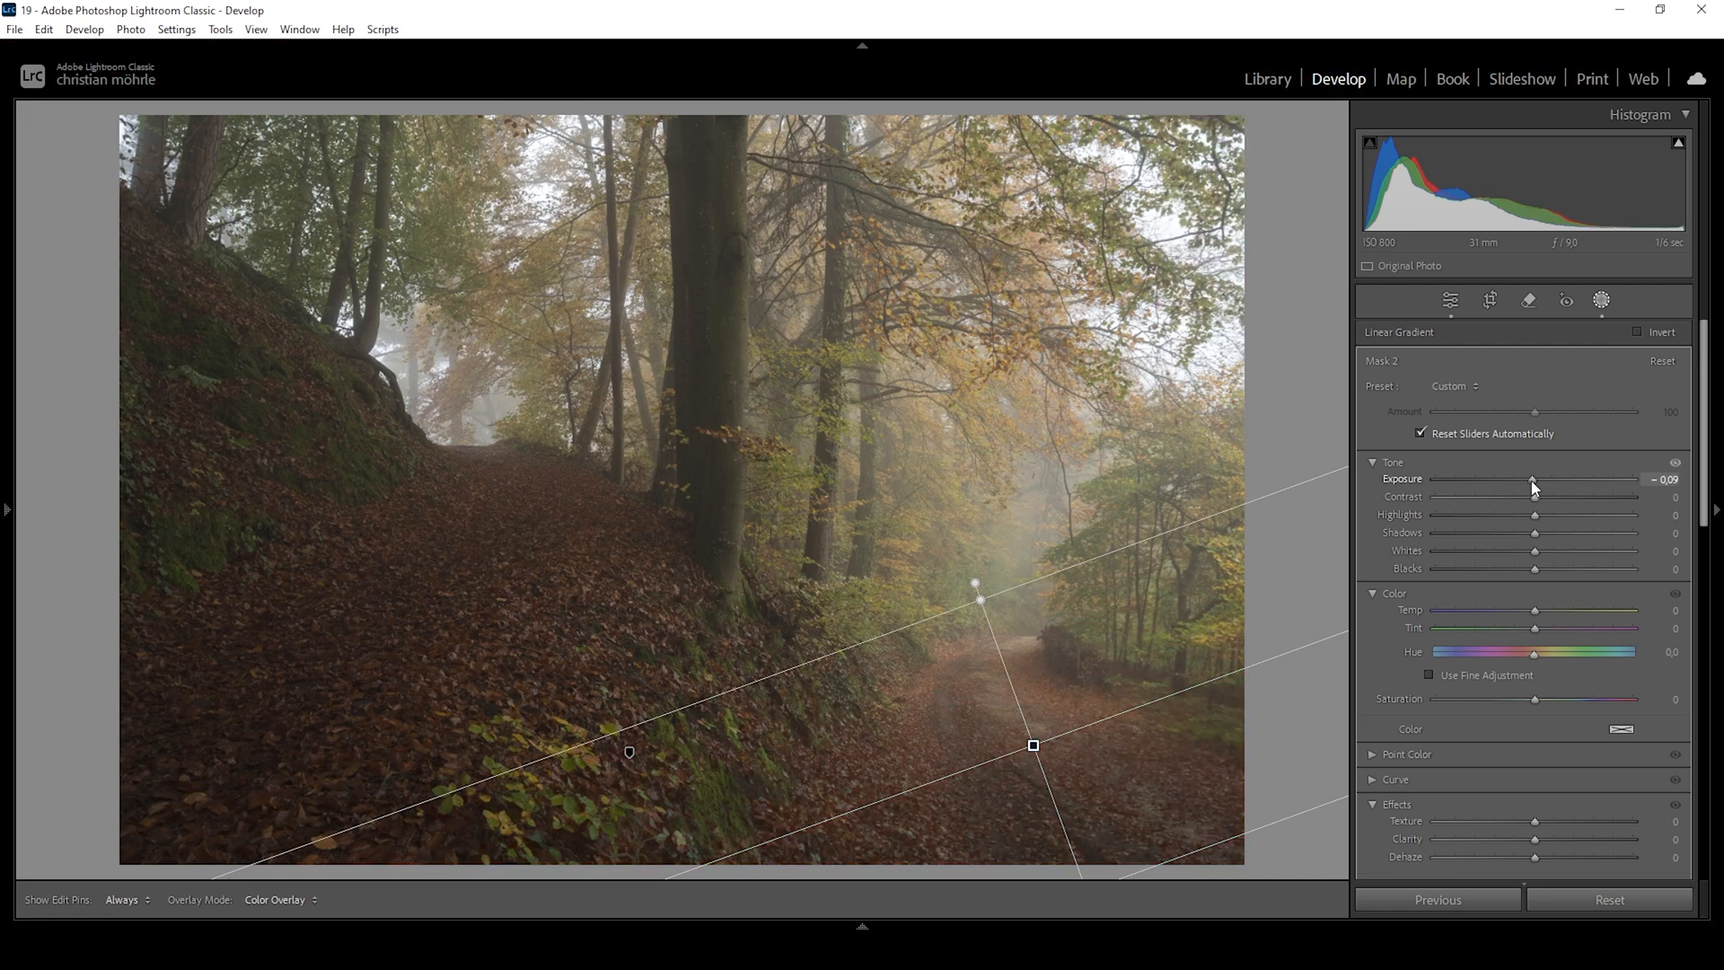
pyautogui.moveTo(1532, 480); pyautogui.dragTo(1517, 480)
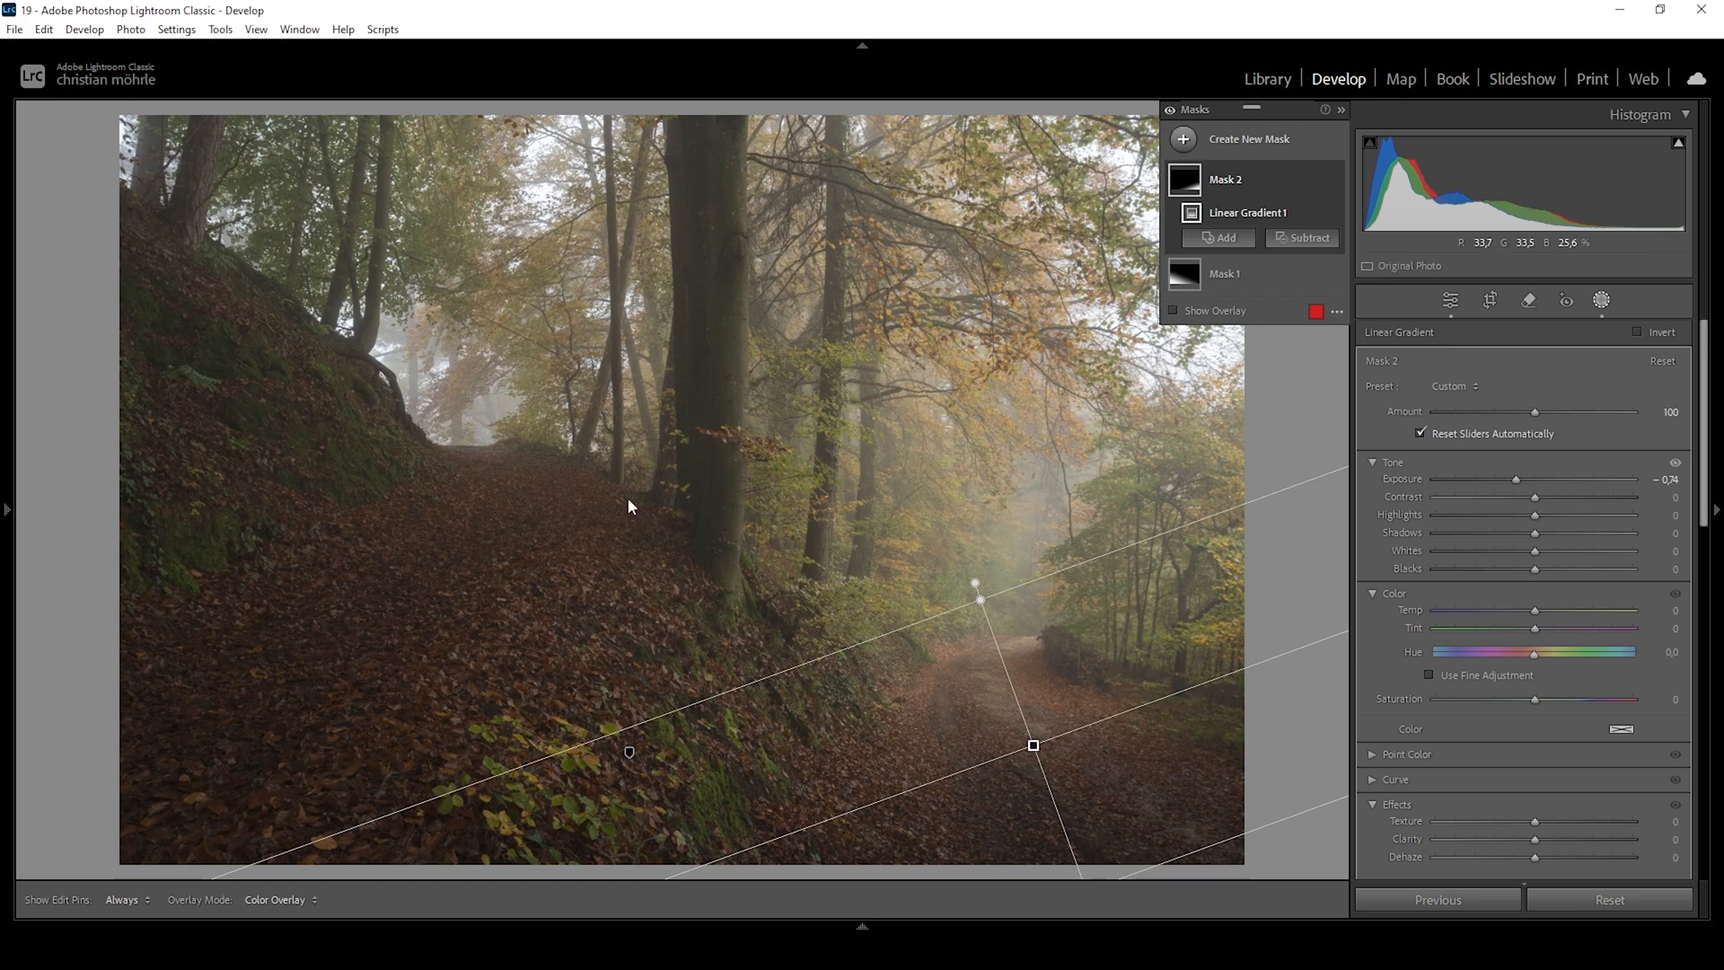
pyautogui.moveTo(783, 694)
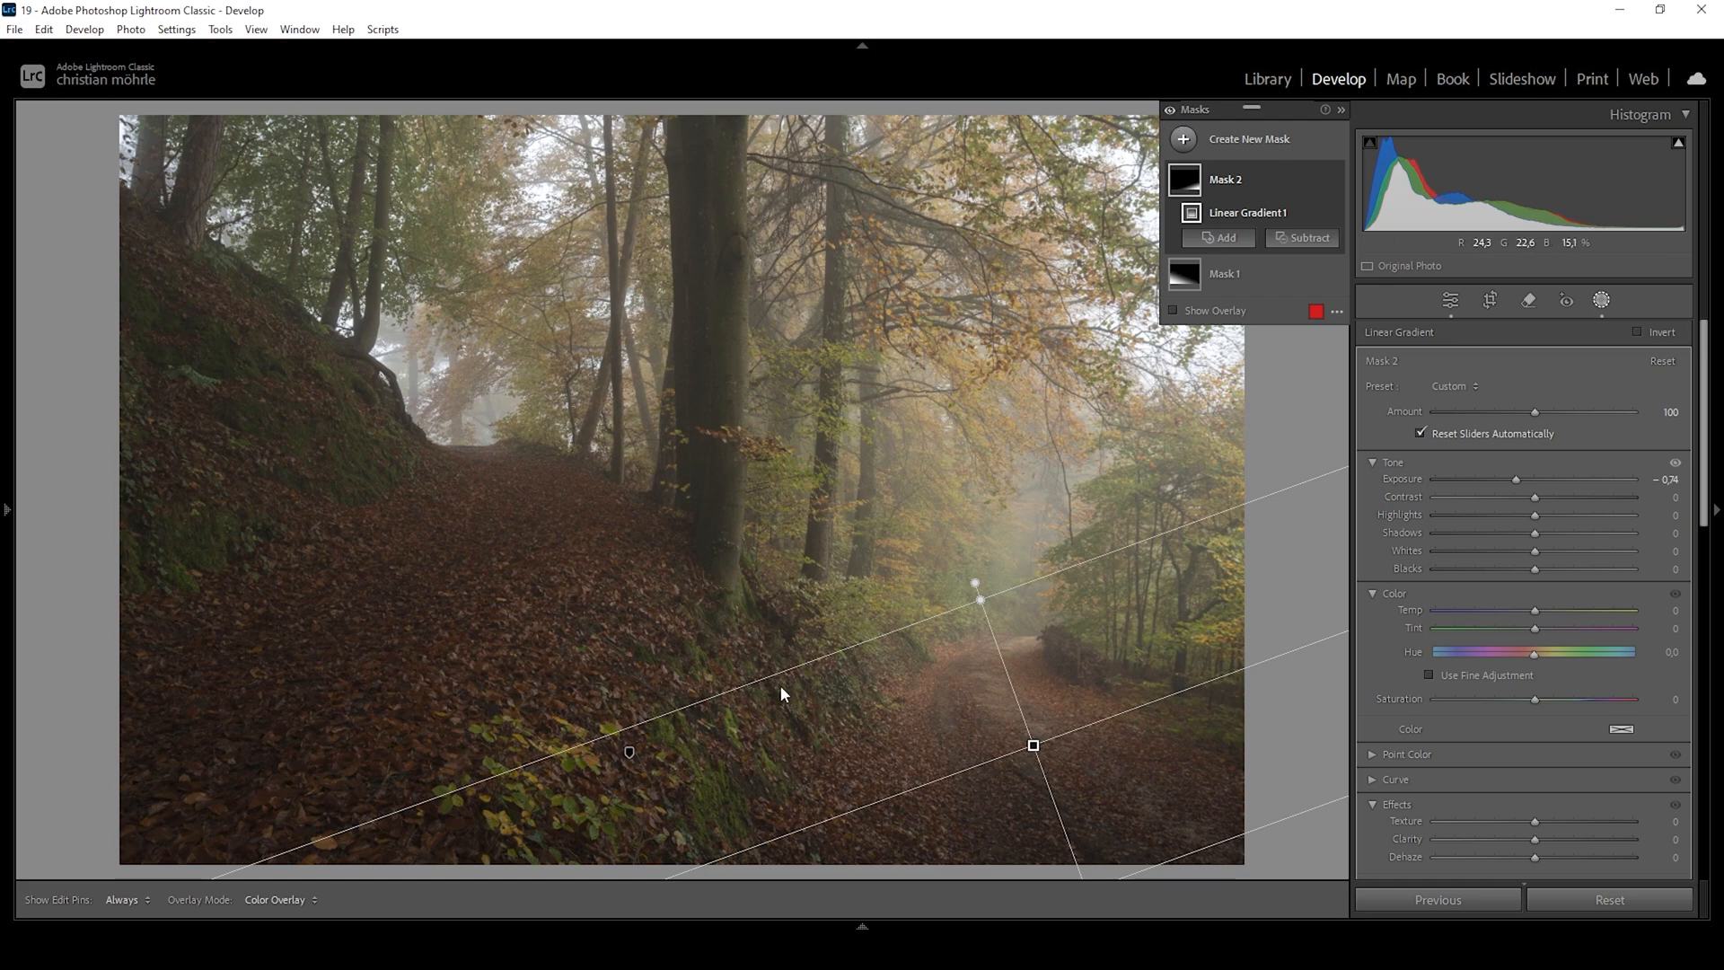
pyautogui.moveTo(371, 756)
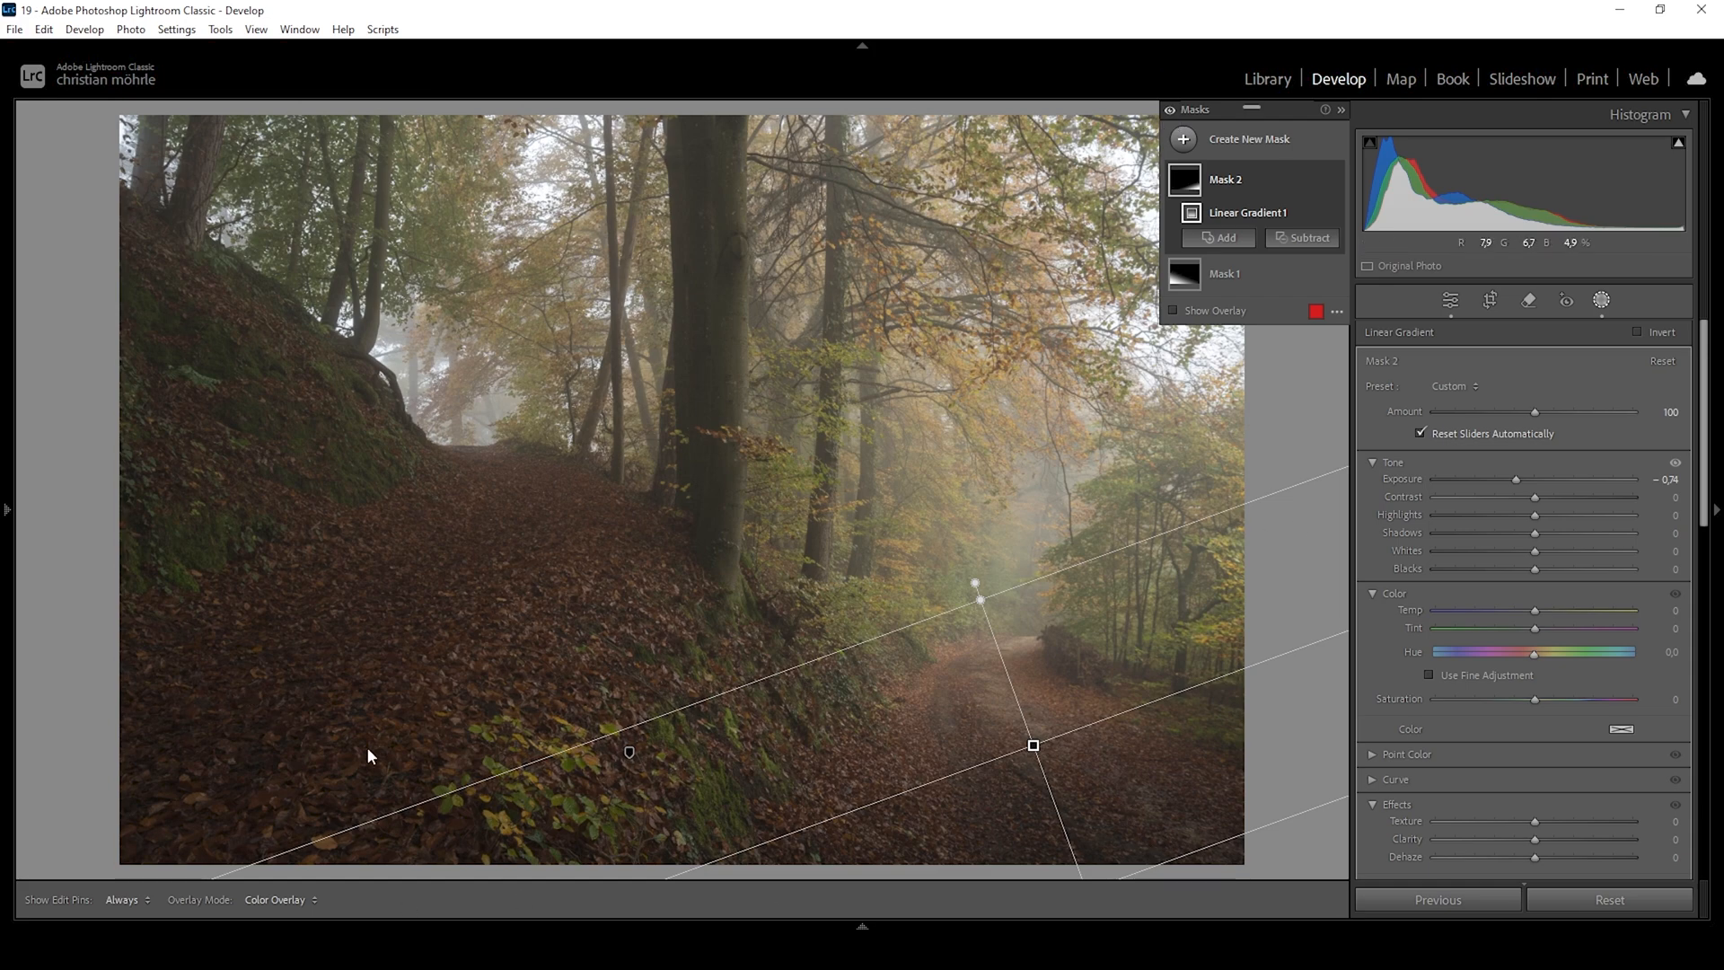
pyautogui.moveTo(979, 695)
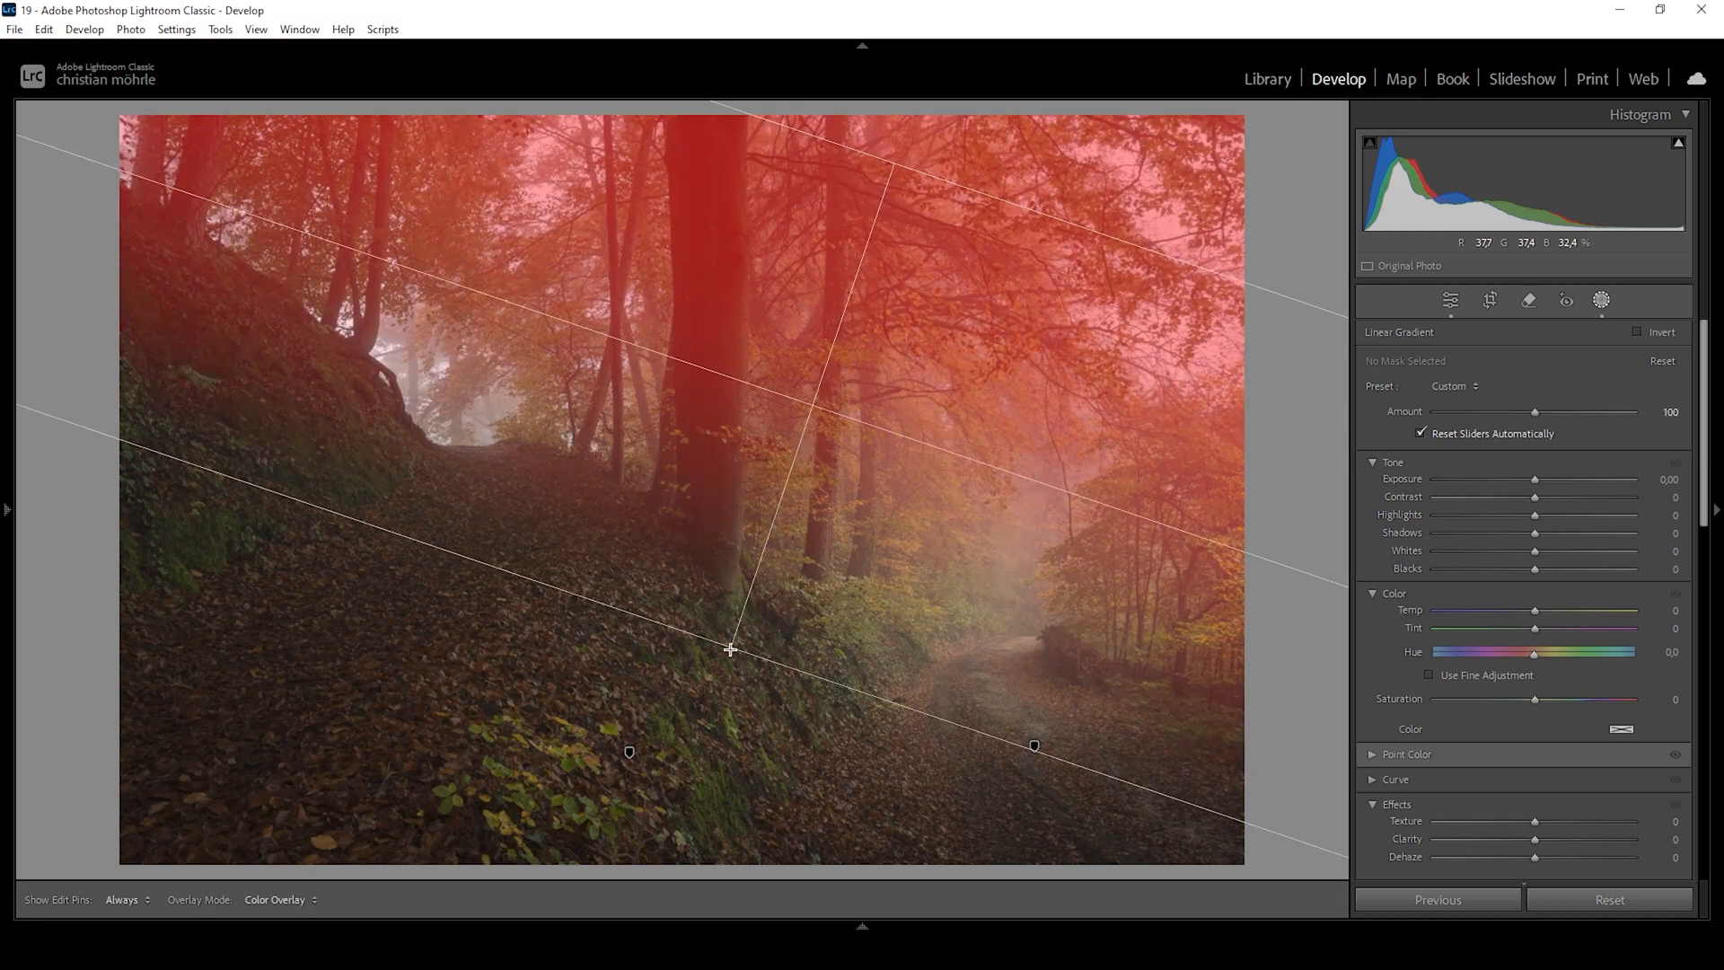
# Draw a third linear gradient over the upper trees with Blacks −18, then hide Mask 3 to compare
pyautogui.moveTo(729, 649); pyautogui.dragTo(725, 662)
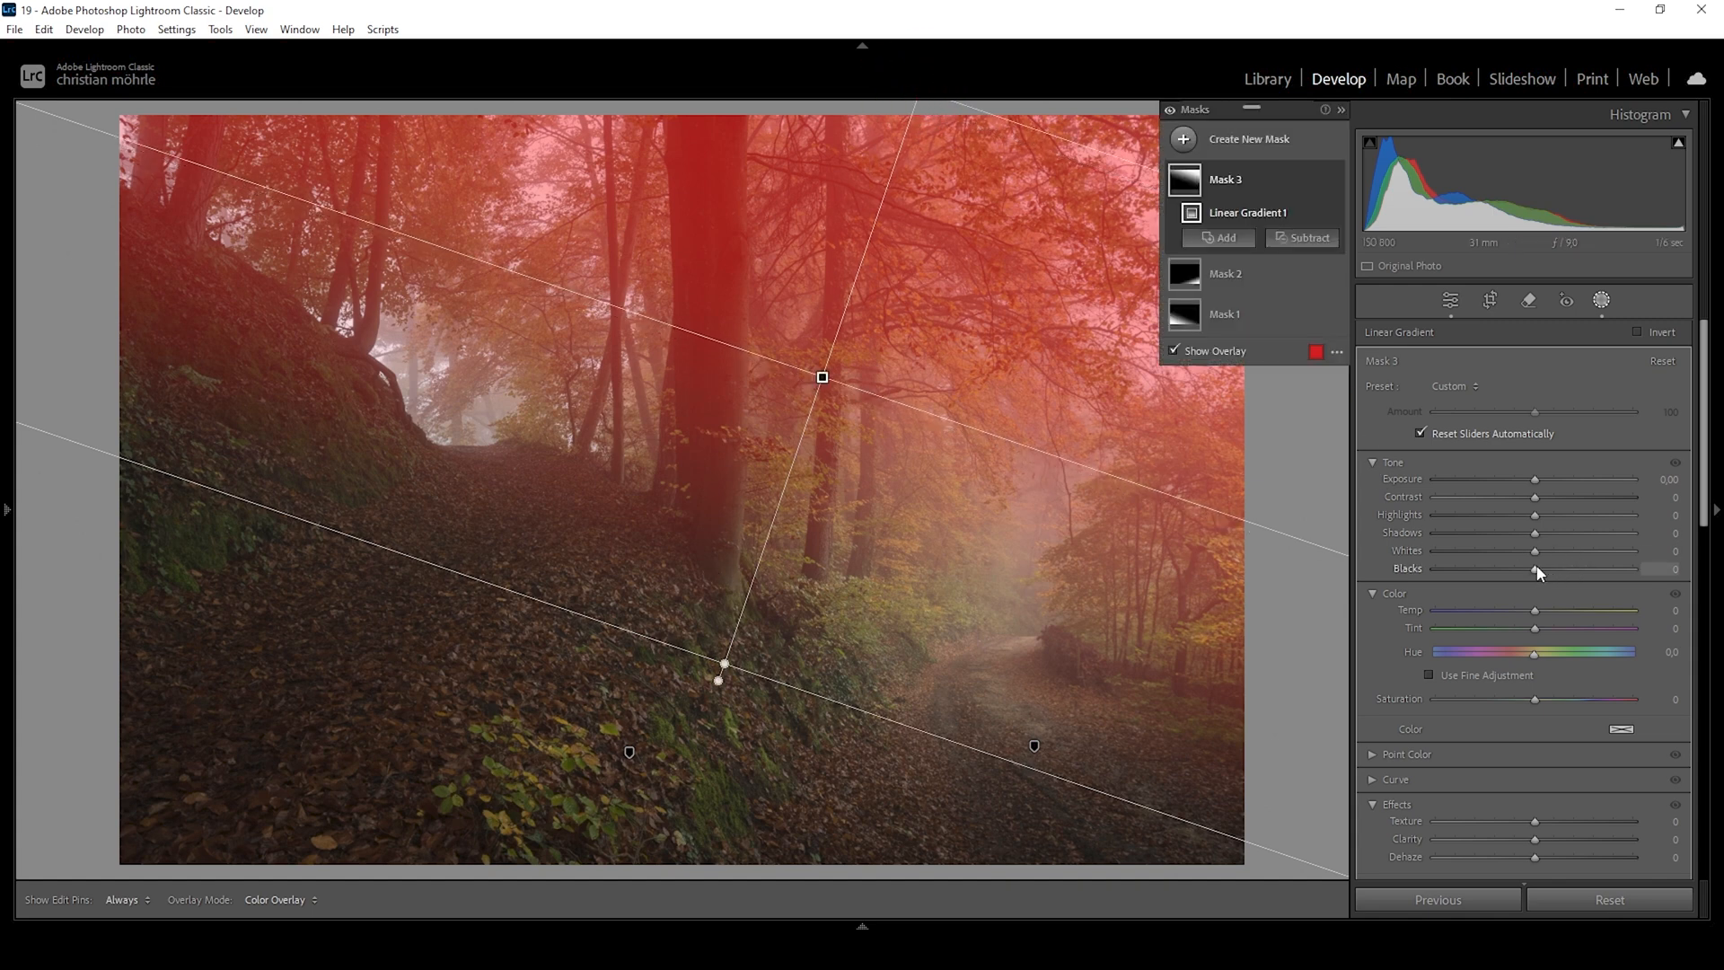
pyautogui.moveTo(1563, 568); pyautogui.dragTo(1519, 568)
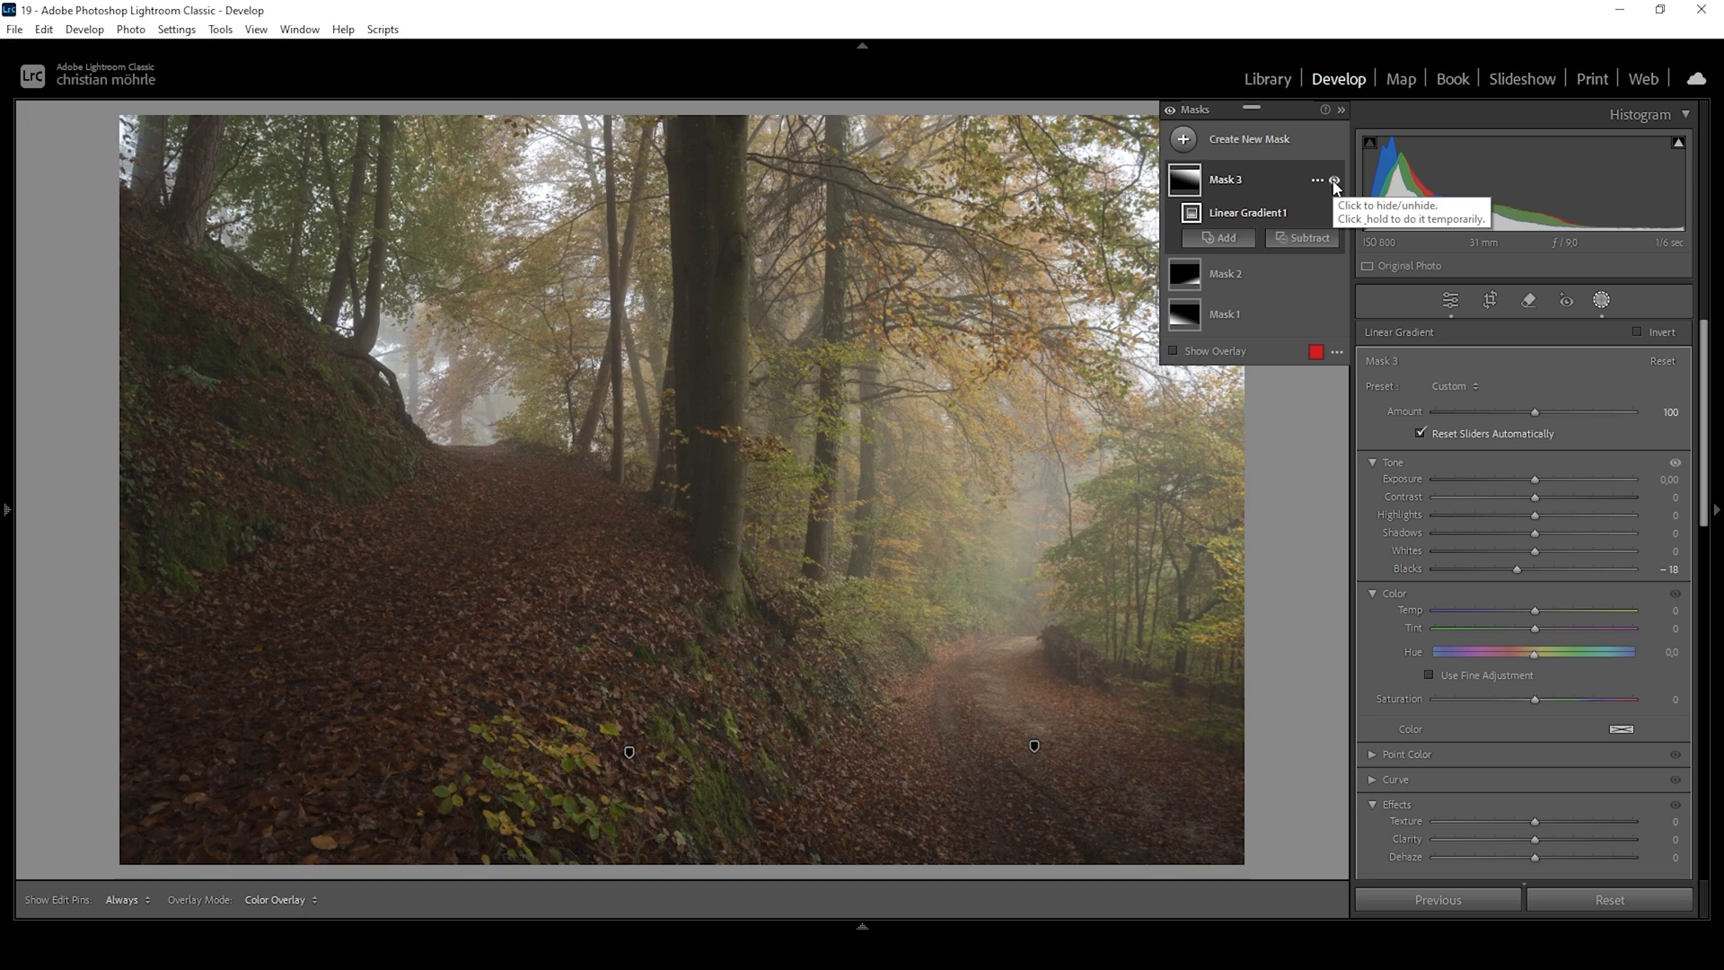
pyautogui.click(1333, 181)
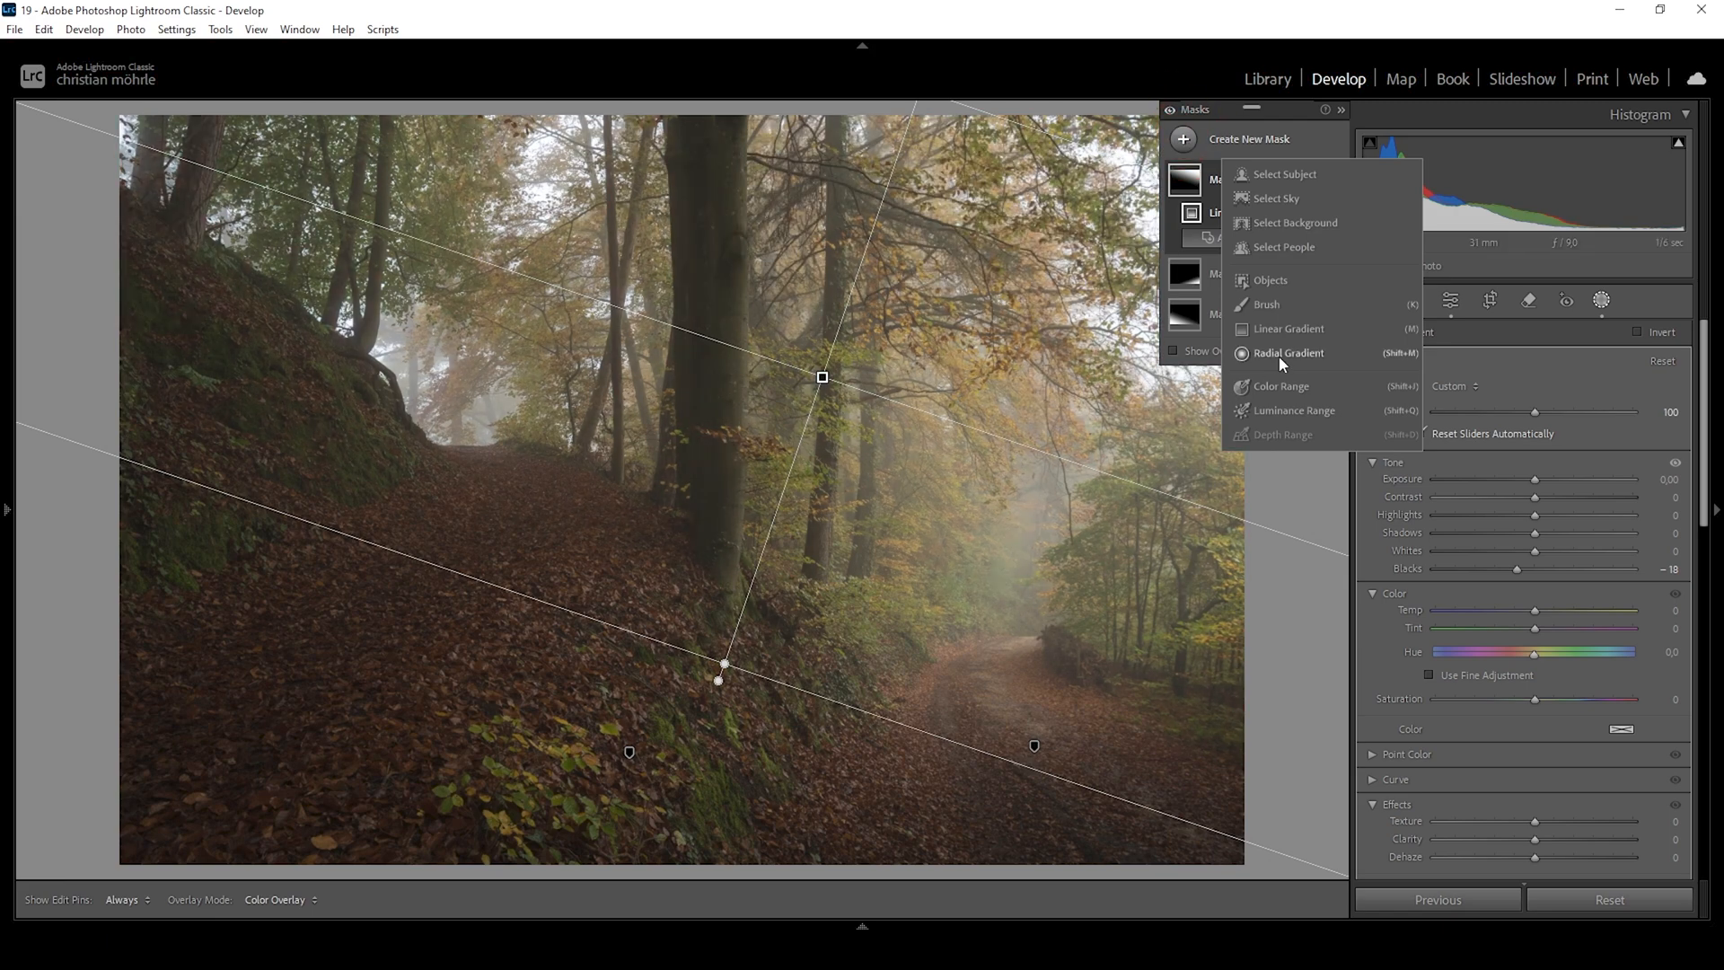
# Add a radial gradient over the distant misty path with Blacks 25, Whites 15, Dehaze −9
pyautogui.click(1286, 353)
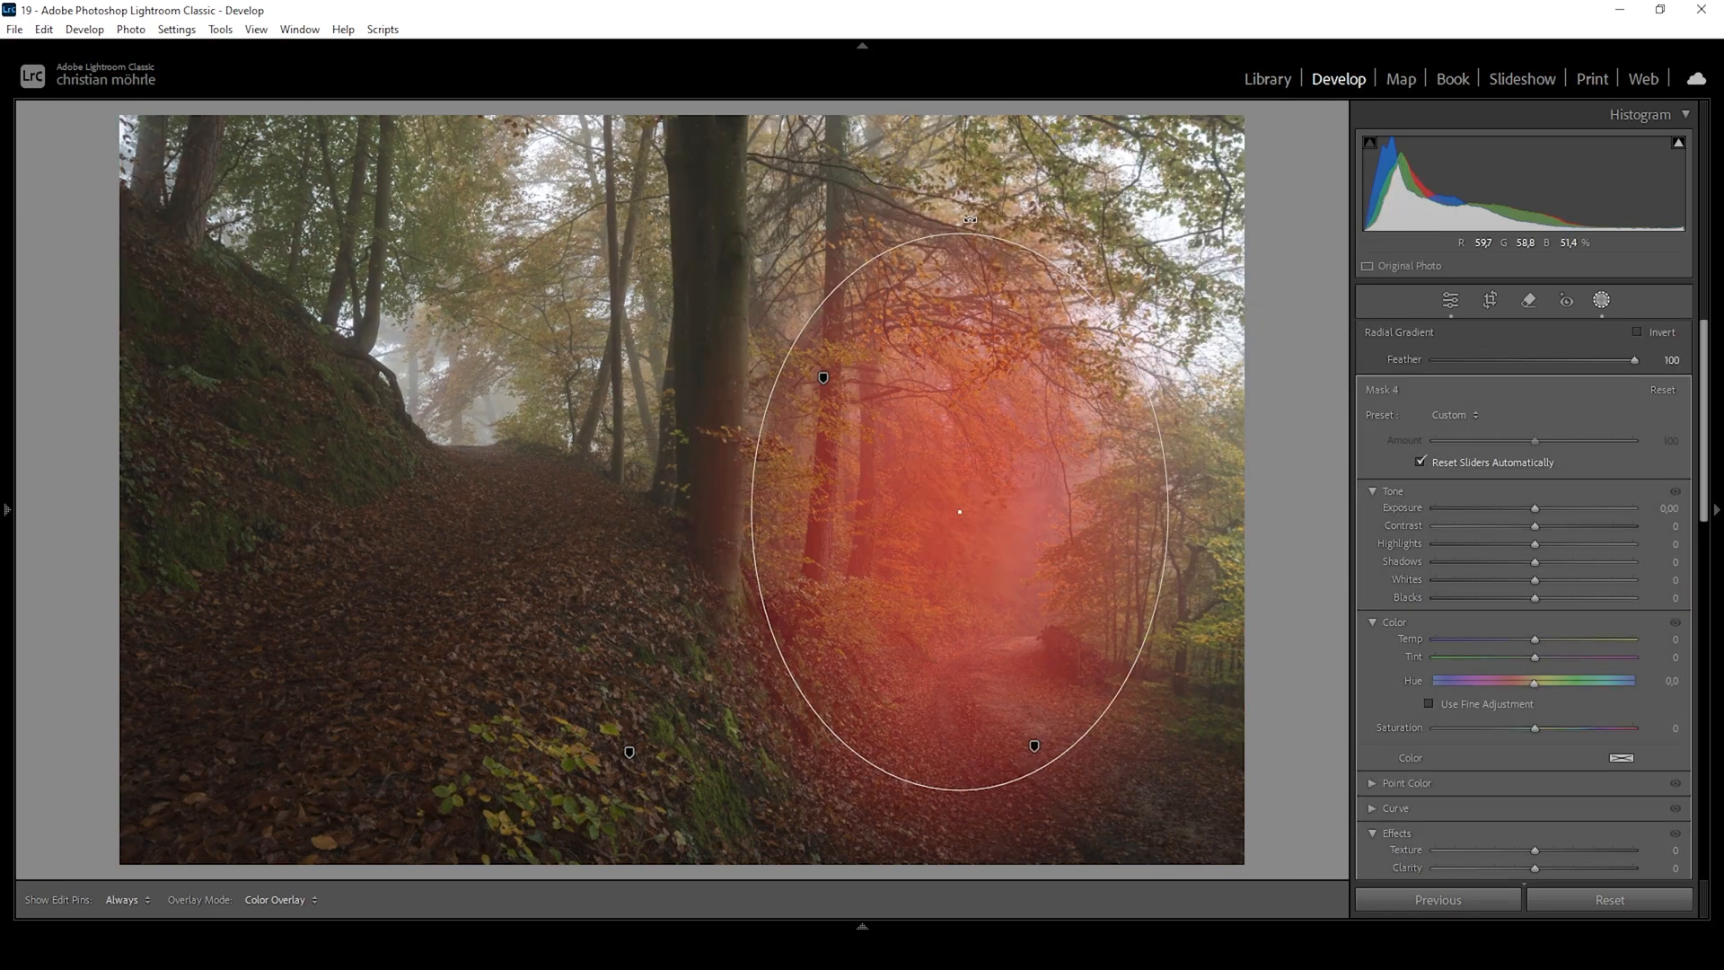
pyautogui.moveTo(969, 220); pyautogui.dragTo(1020, 234)
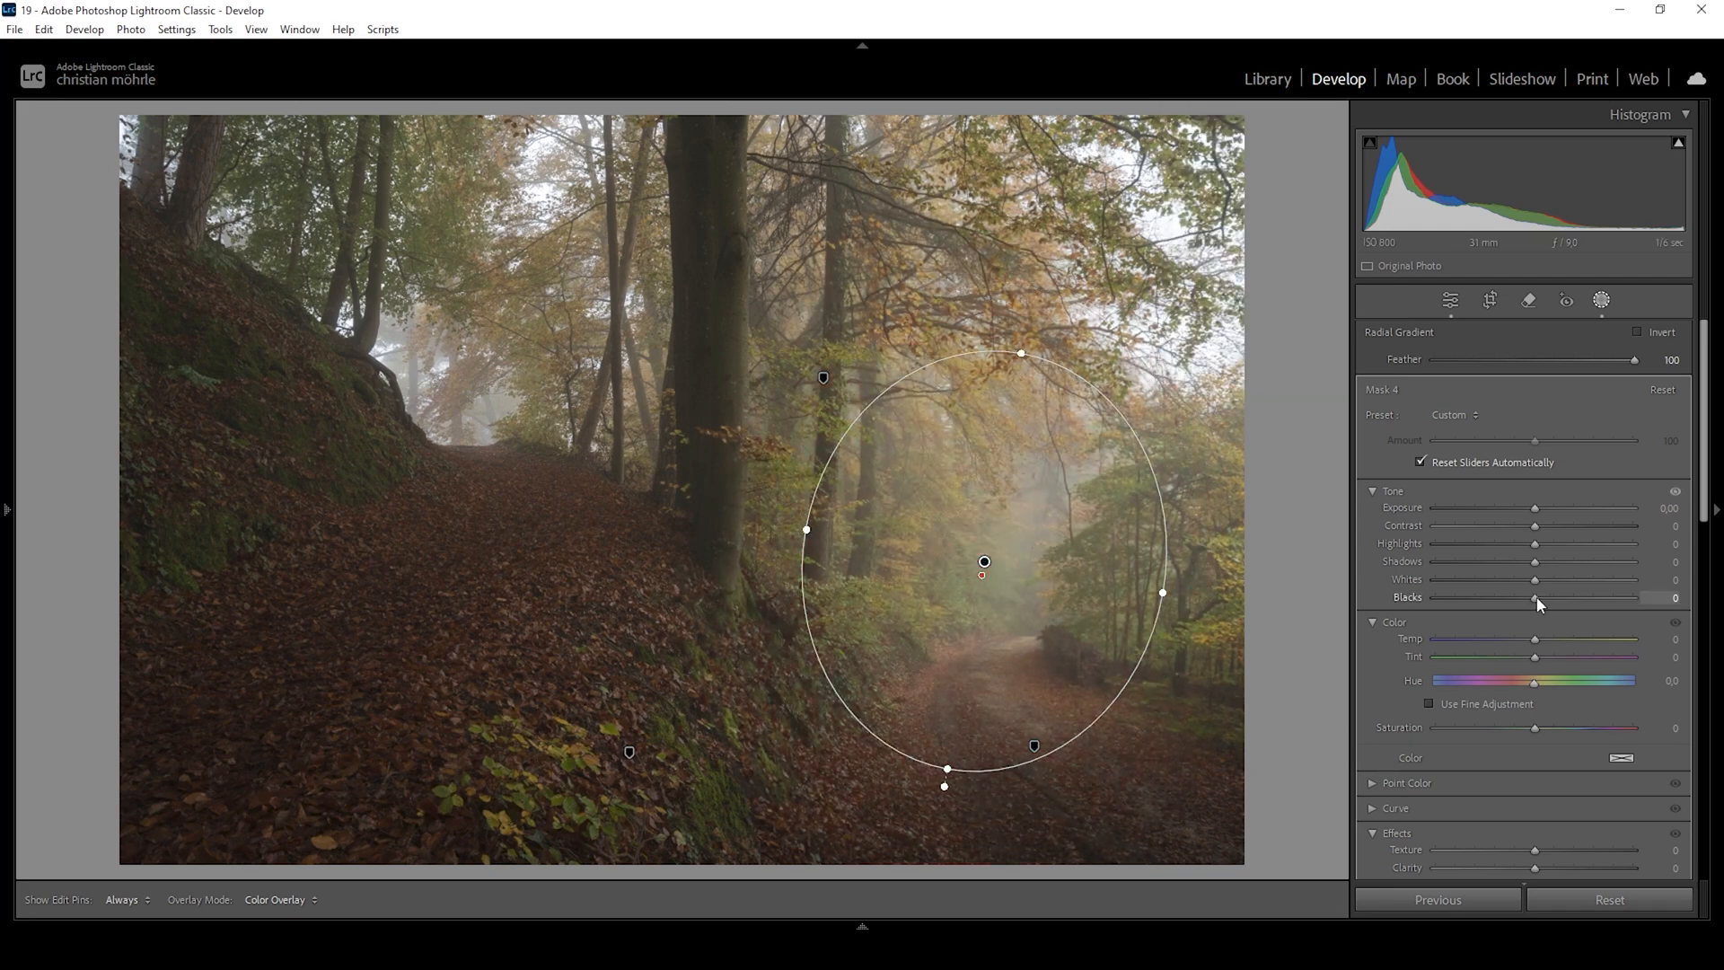
pyautogui.moveTo(1569, 597); pyautogui.dragTo(1550, 597)
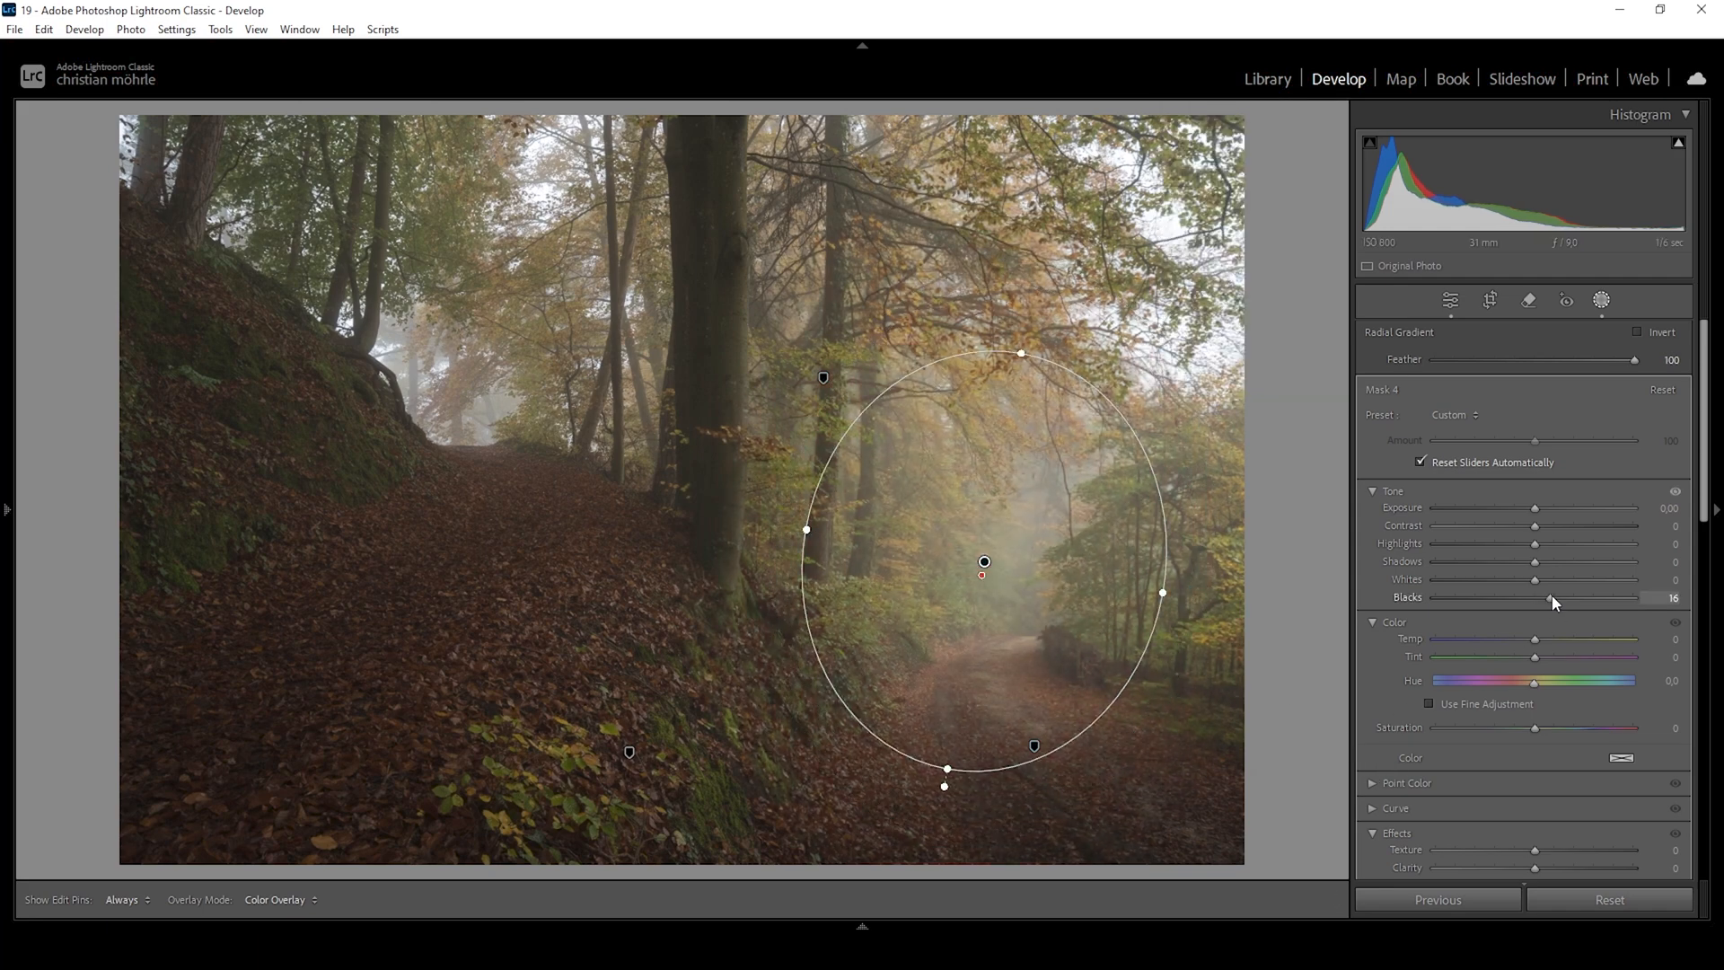
pyautogui.moveTo(1537, 597); pyautogui.dragTo(1556, 597)
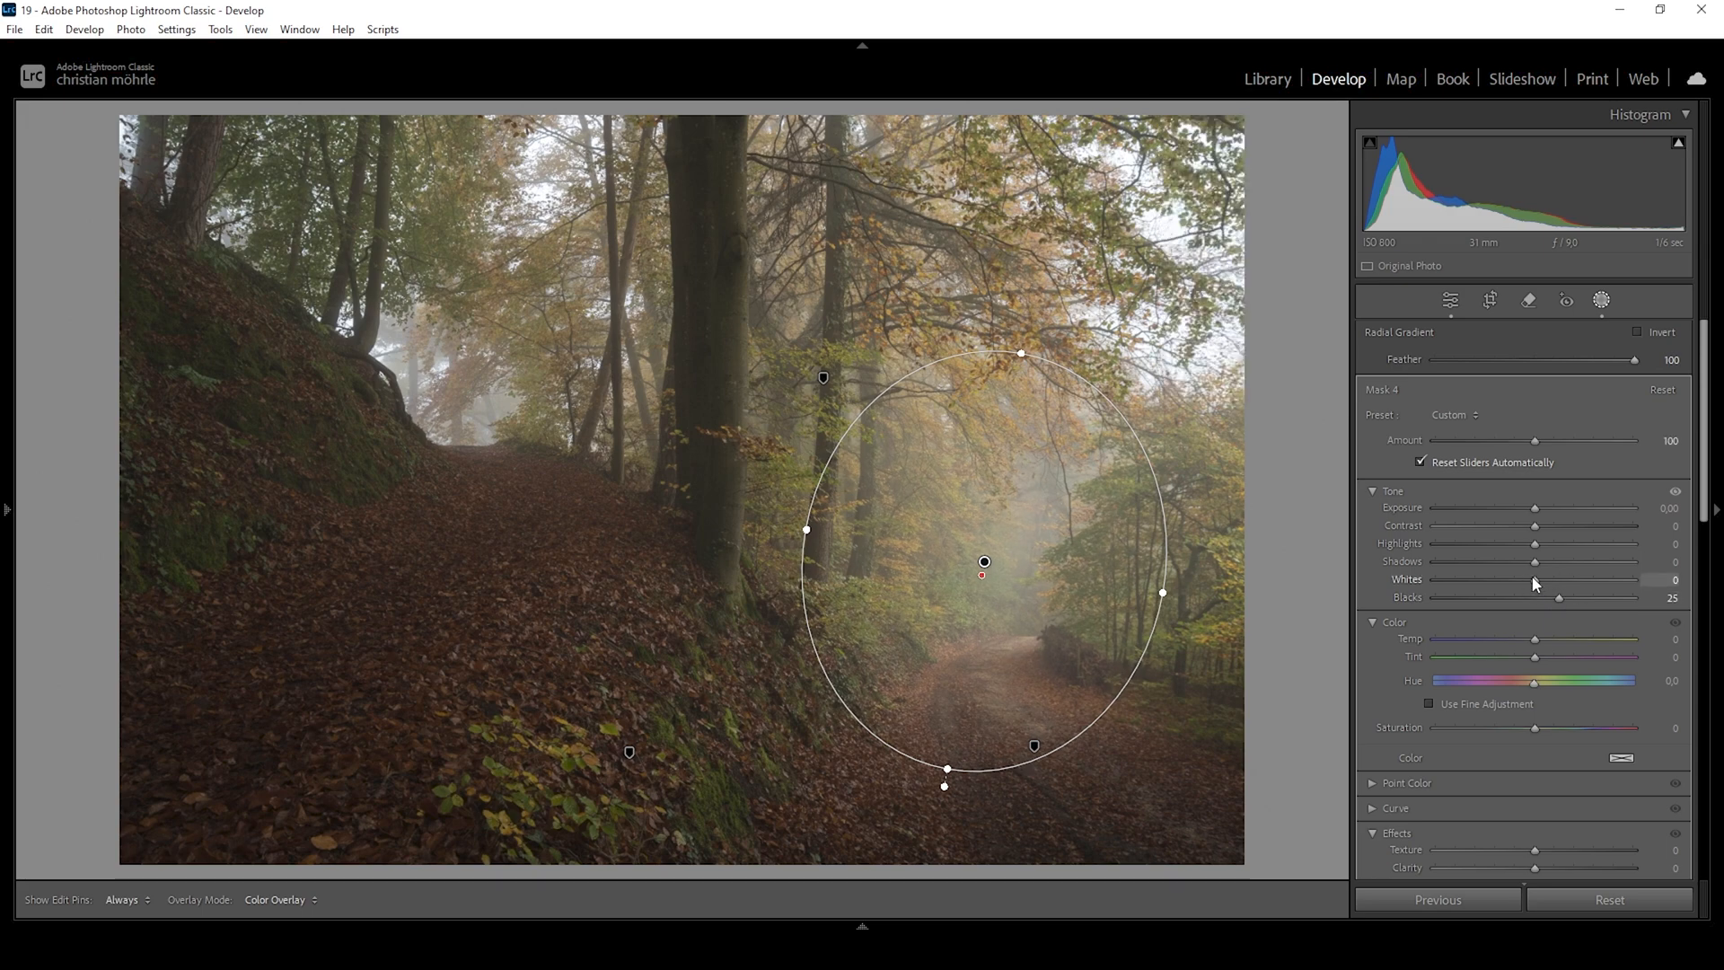
pyautogui.moveTo(1557, 579); pyautogui.dragTo(1583, 579)
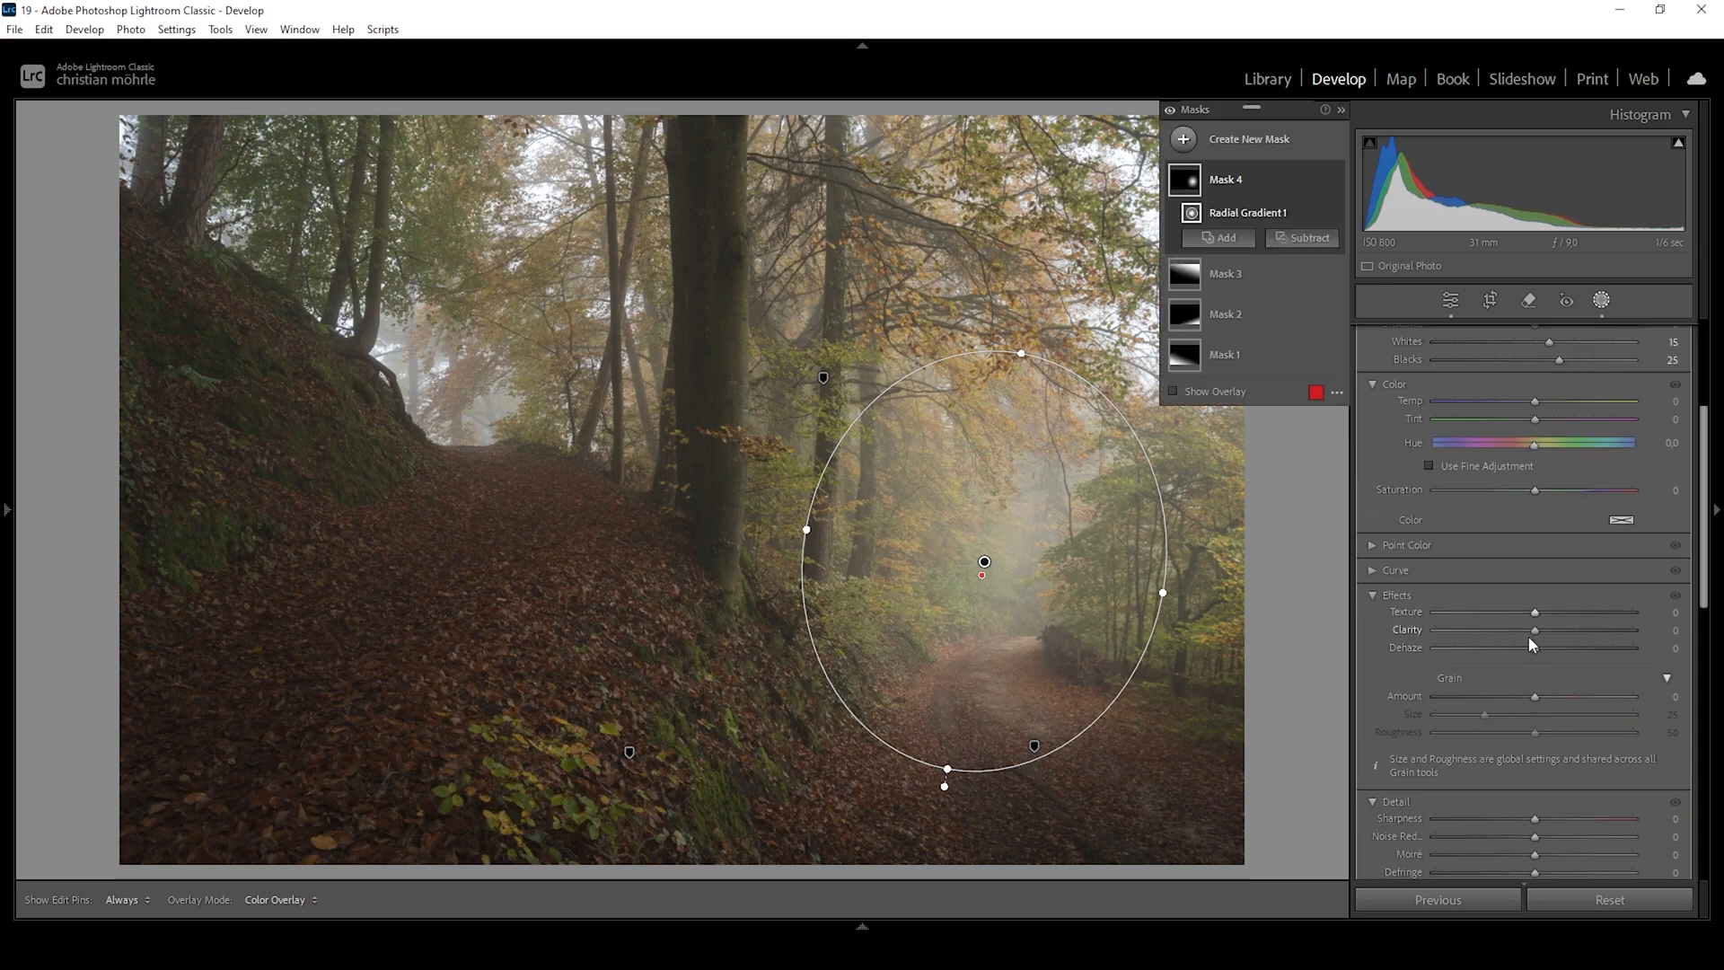
pyautogui.moveTo(1537, 647); pyautogui.dragTo(1528, 647)
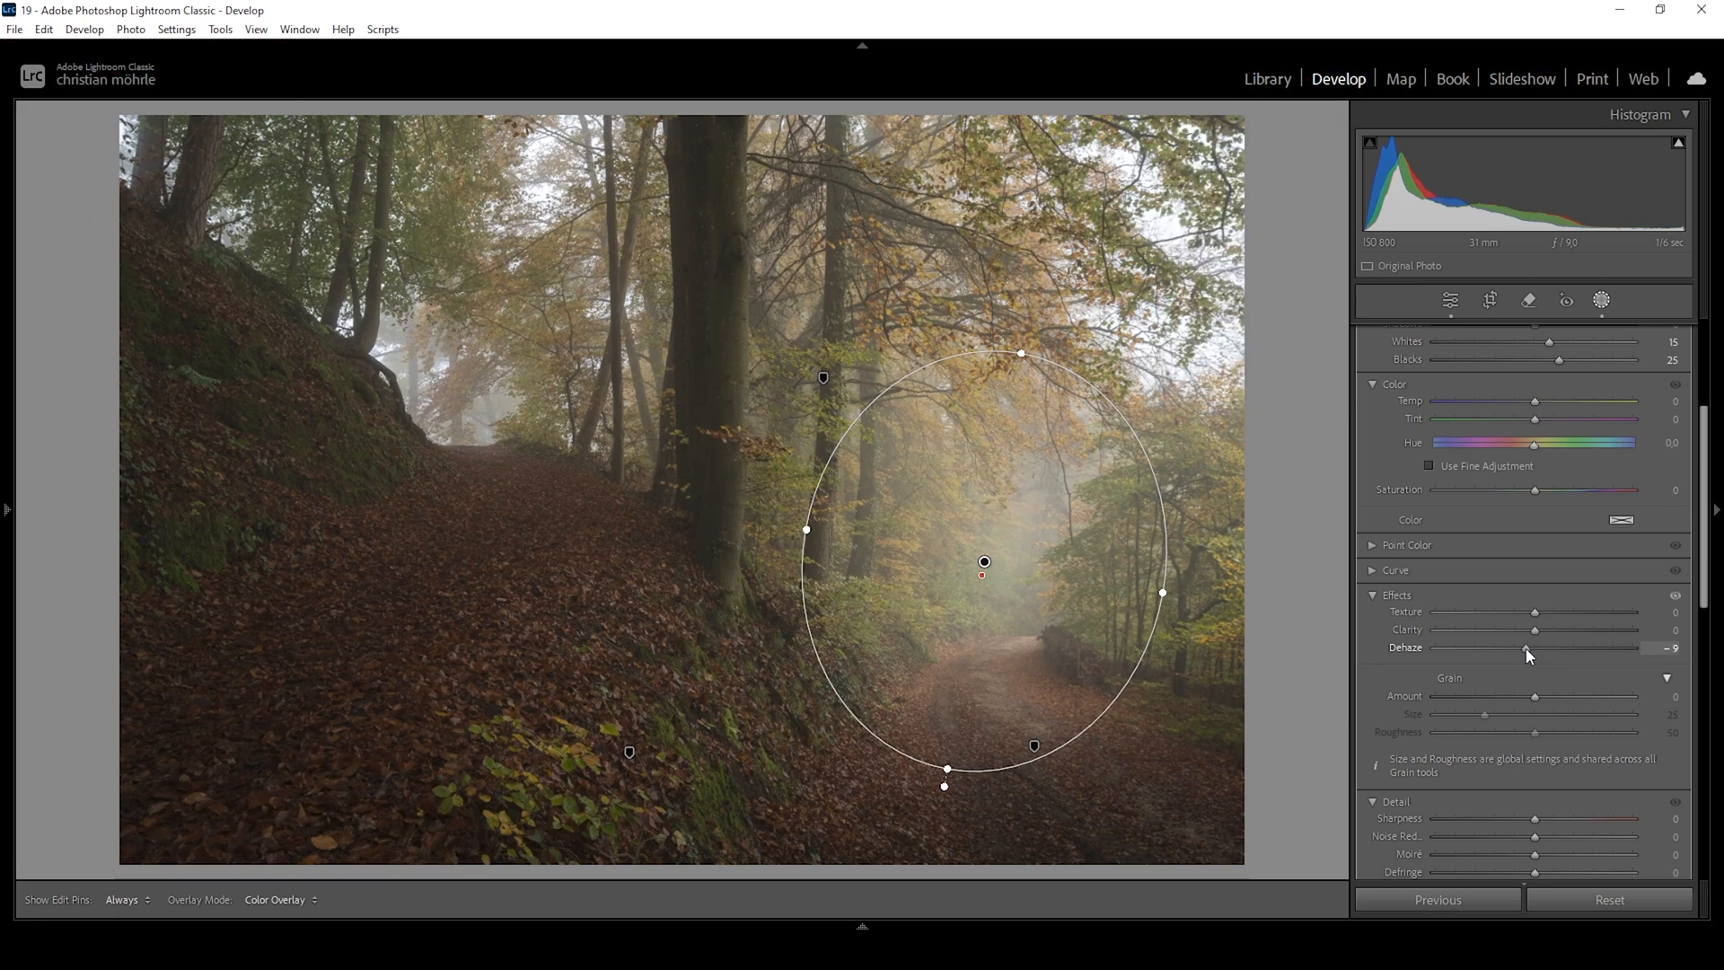
pyautogui.click(1600, 300)
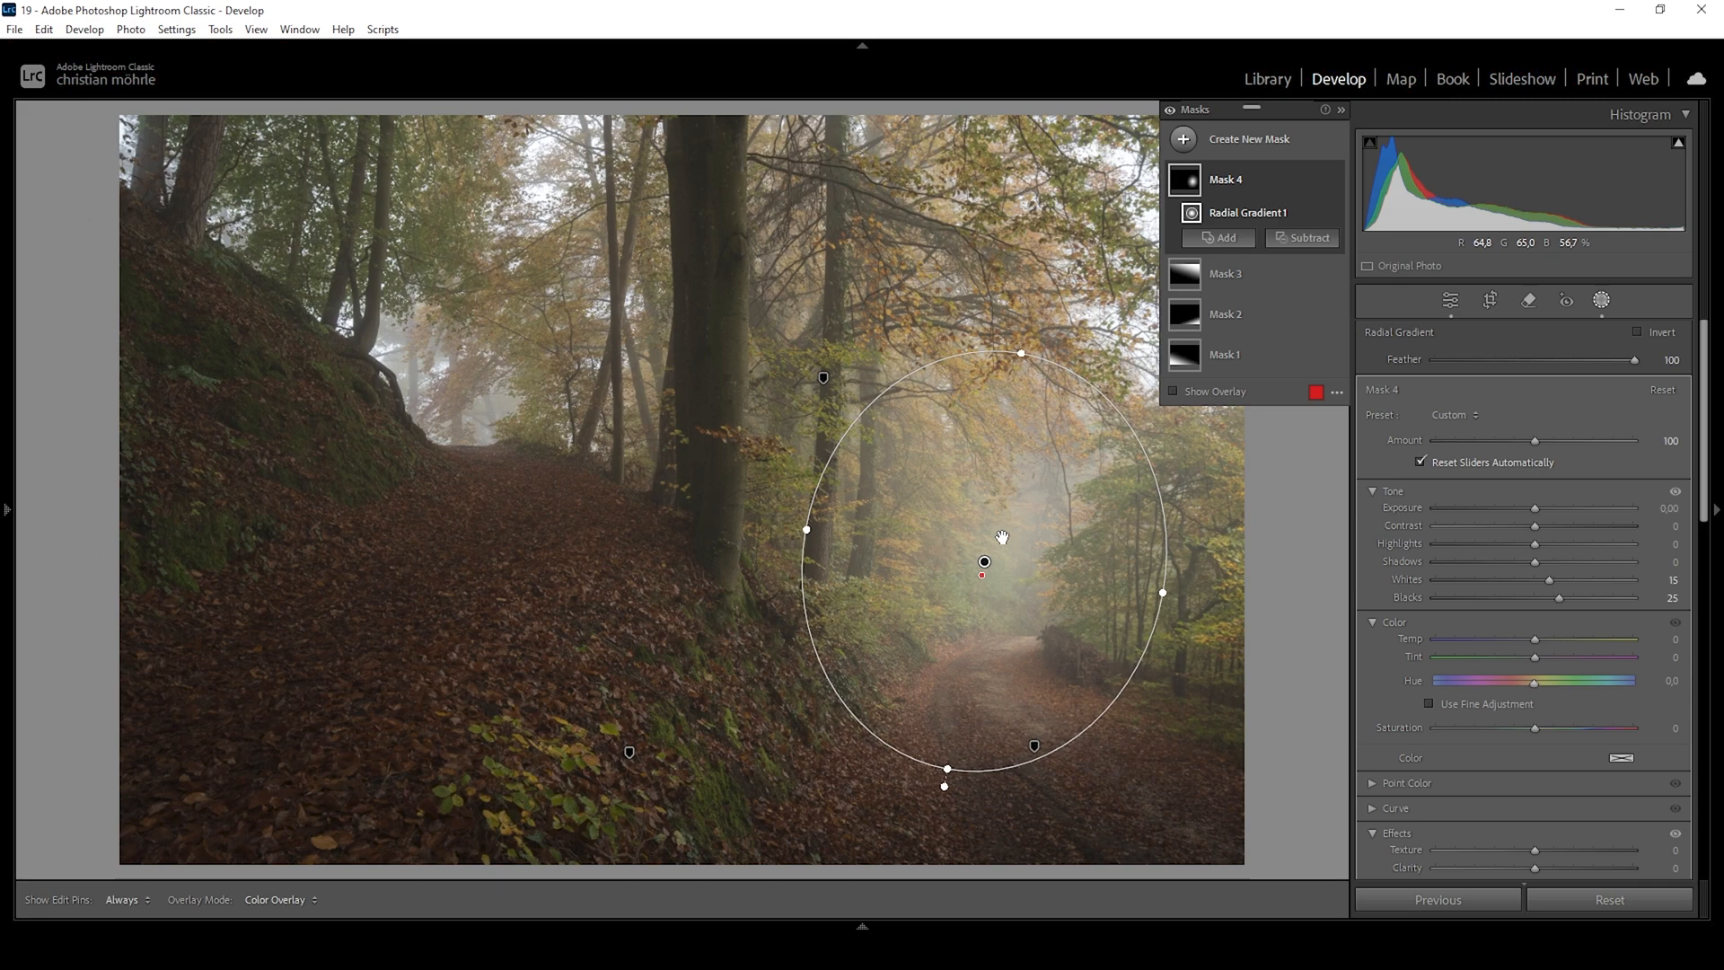
pyautogui.moveTo(970, 751)
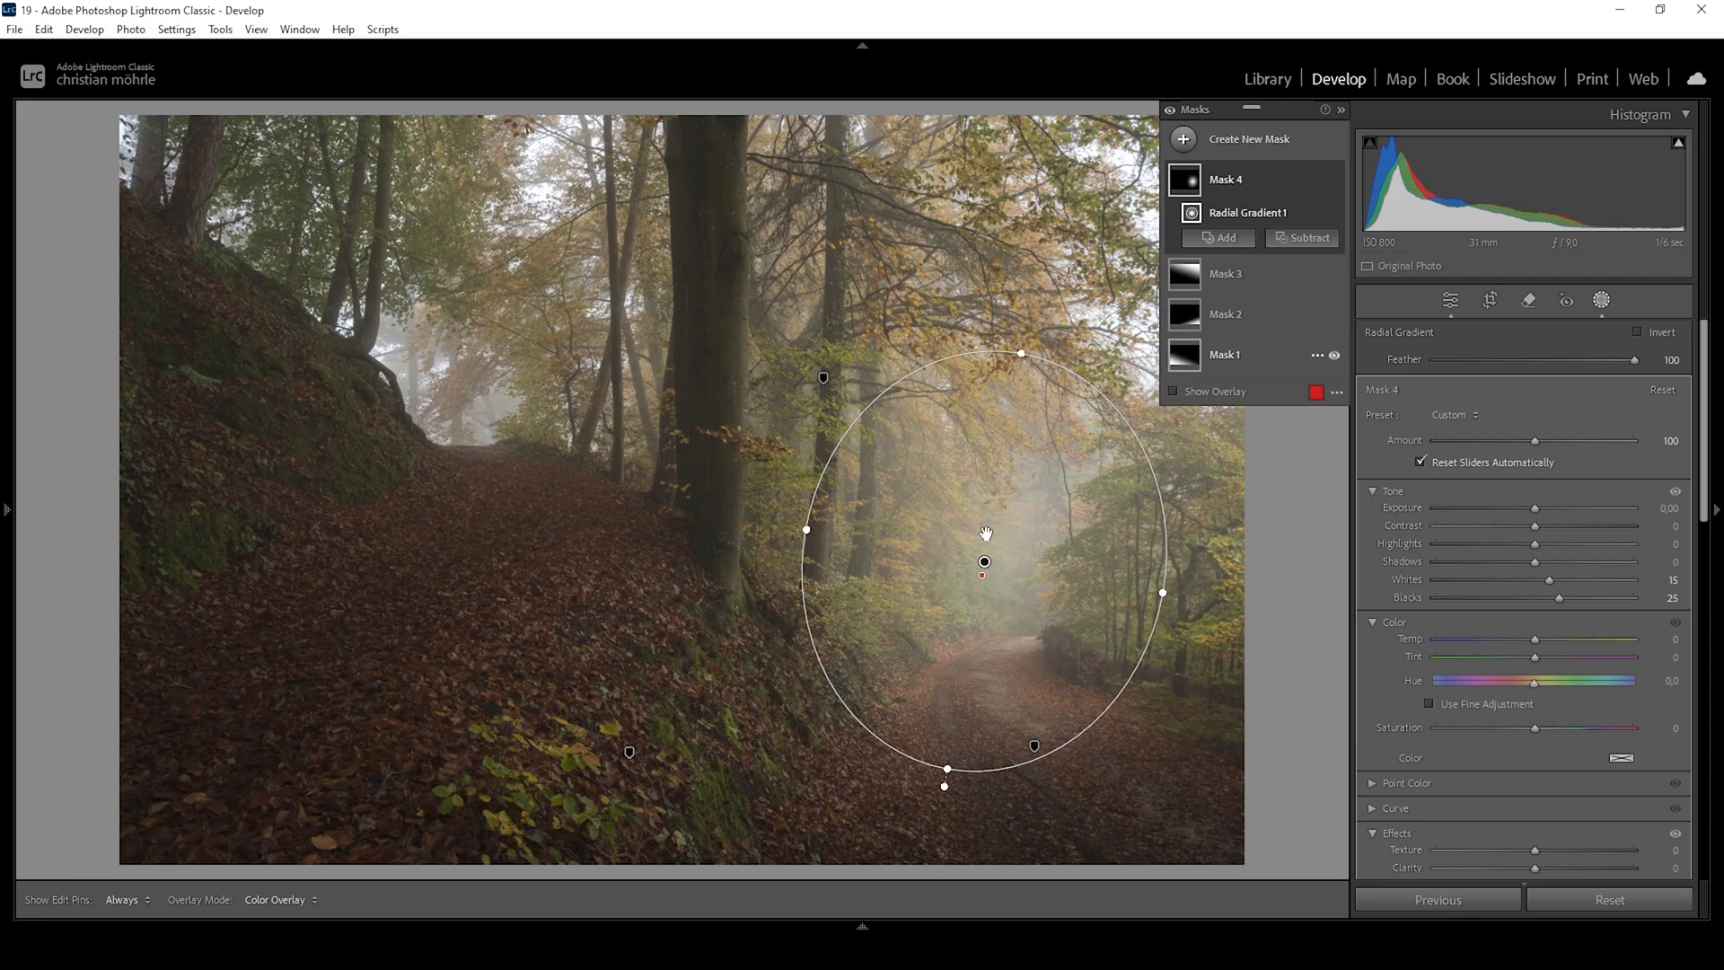
# Add a radial gradient over the upper-left gap with Whites 16, Blacks 24, Dehaze −6
pyautogui.click(1182, 138)
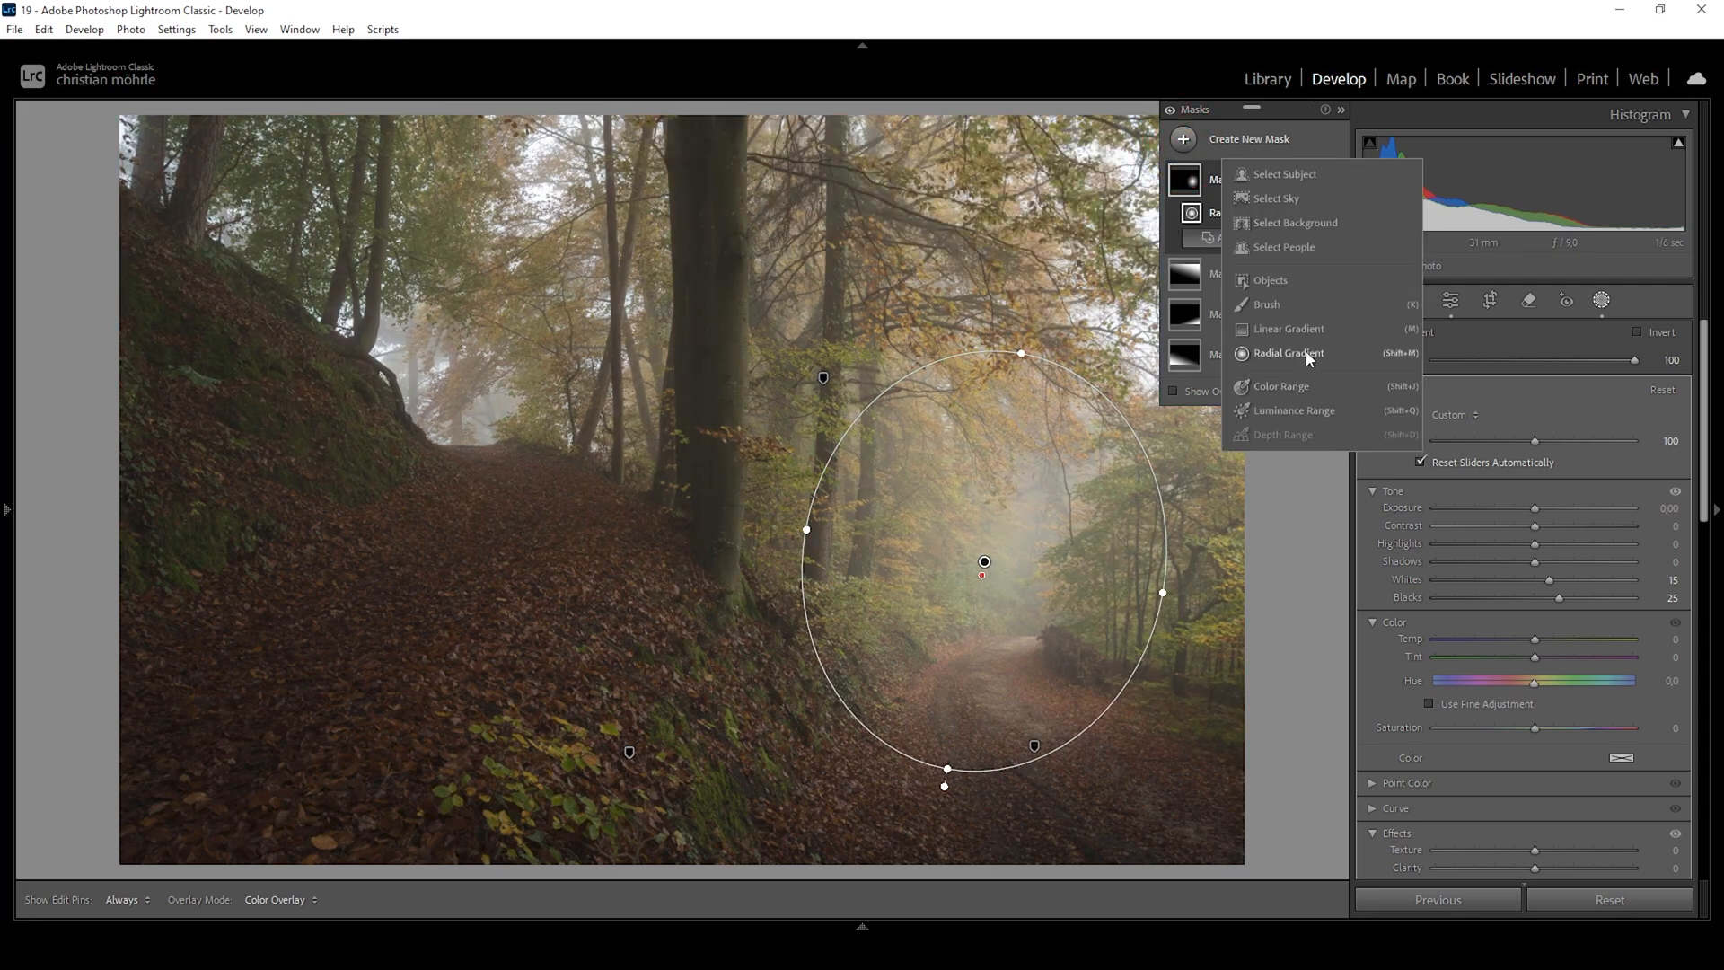
pyautogui.click(1286, 353)
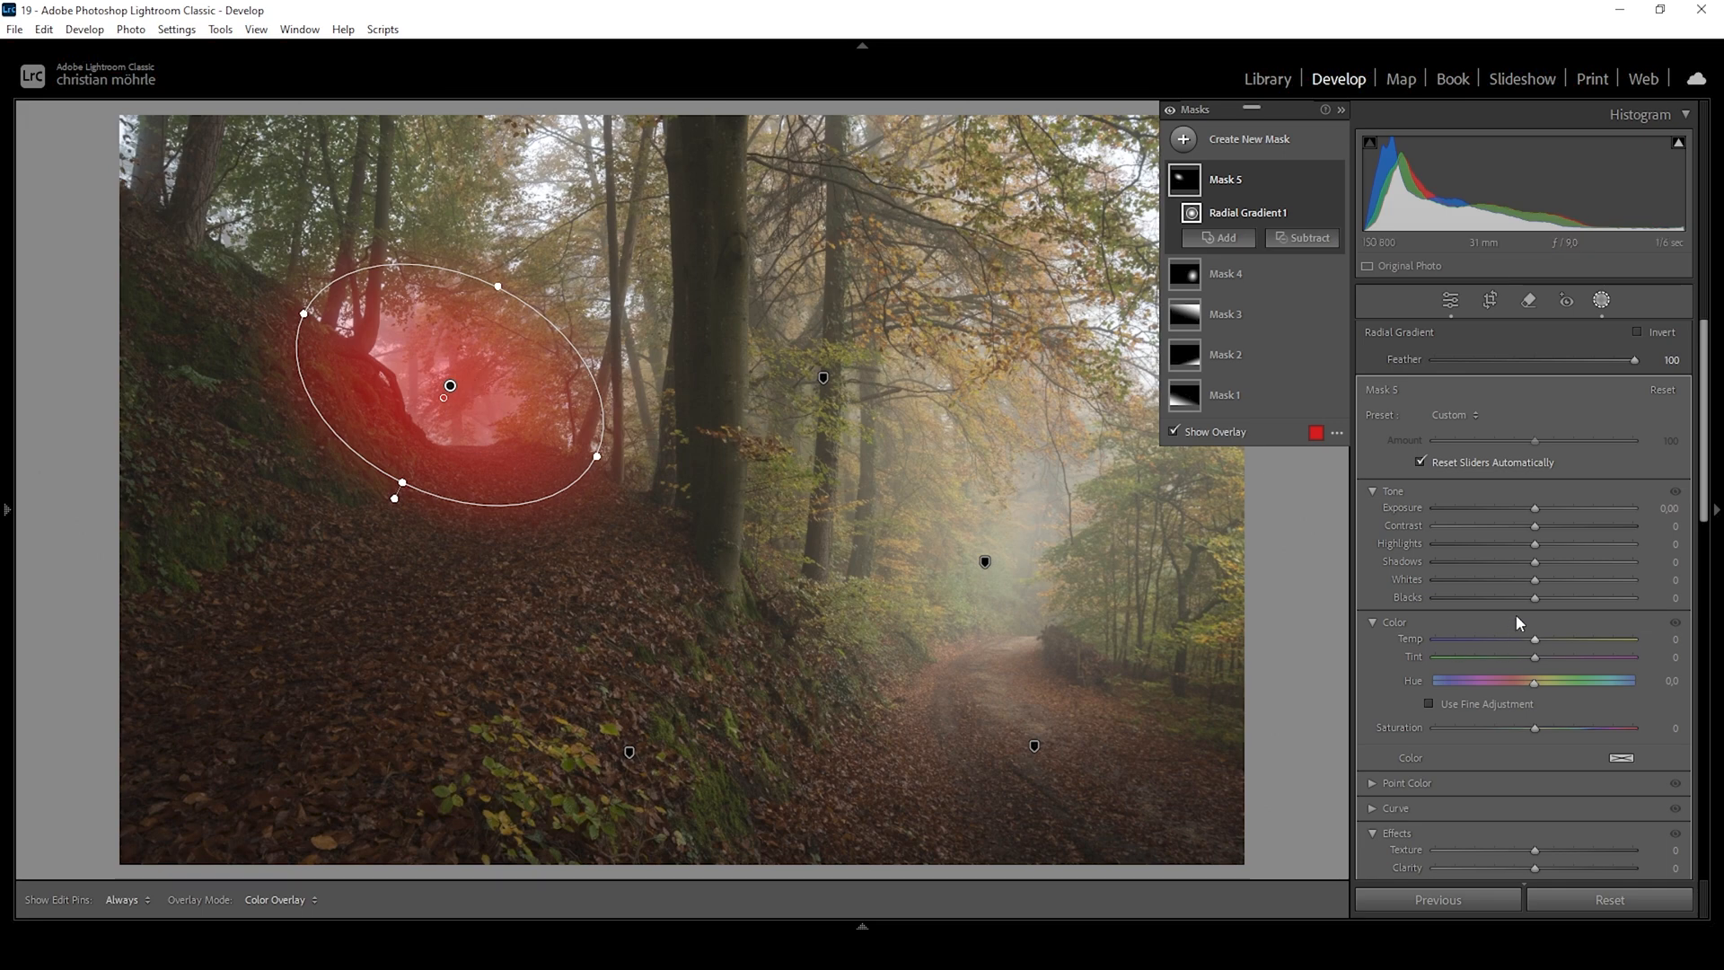
pyautogui.moveTo(1564, 597); pyautogui.dragTo(1533, 597)
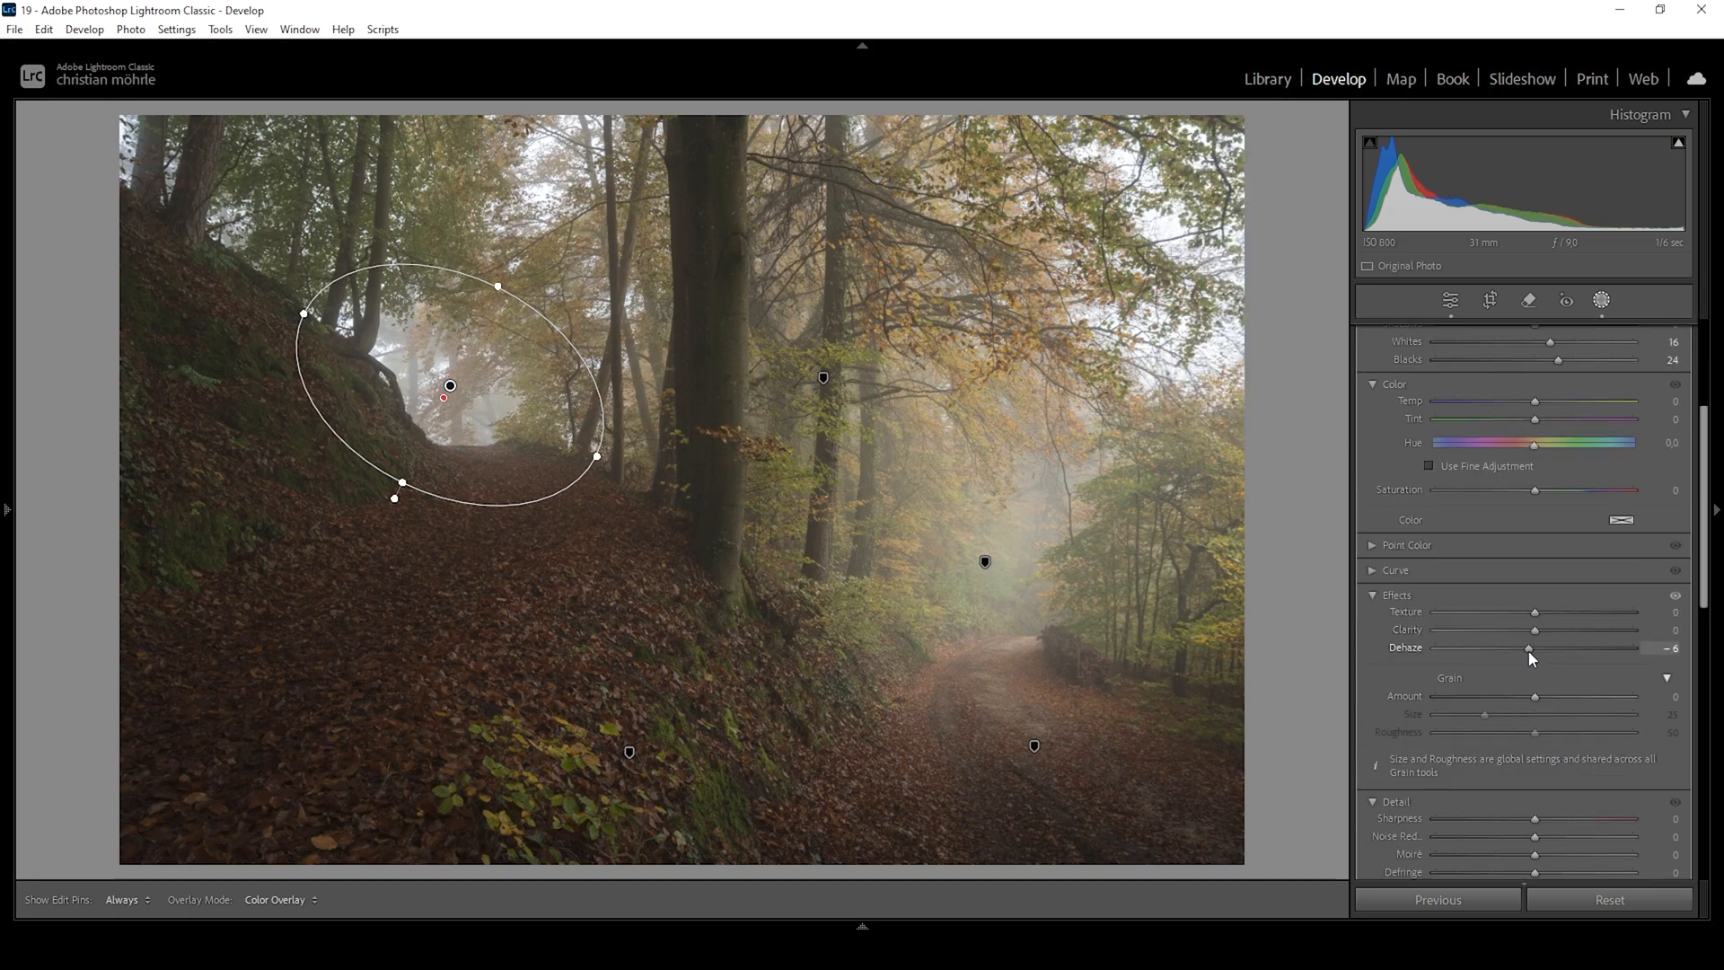
pyautogui.moveTo(1539, 647); pyautogui.dragTo(1523, 647)
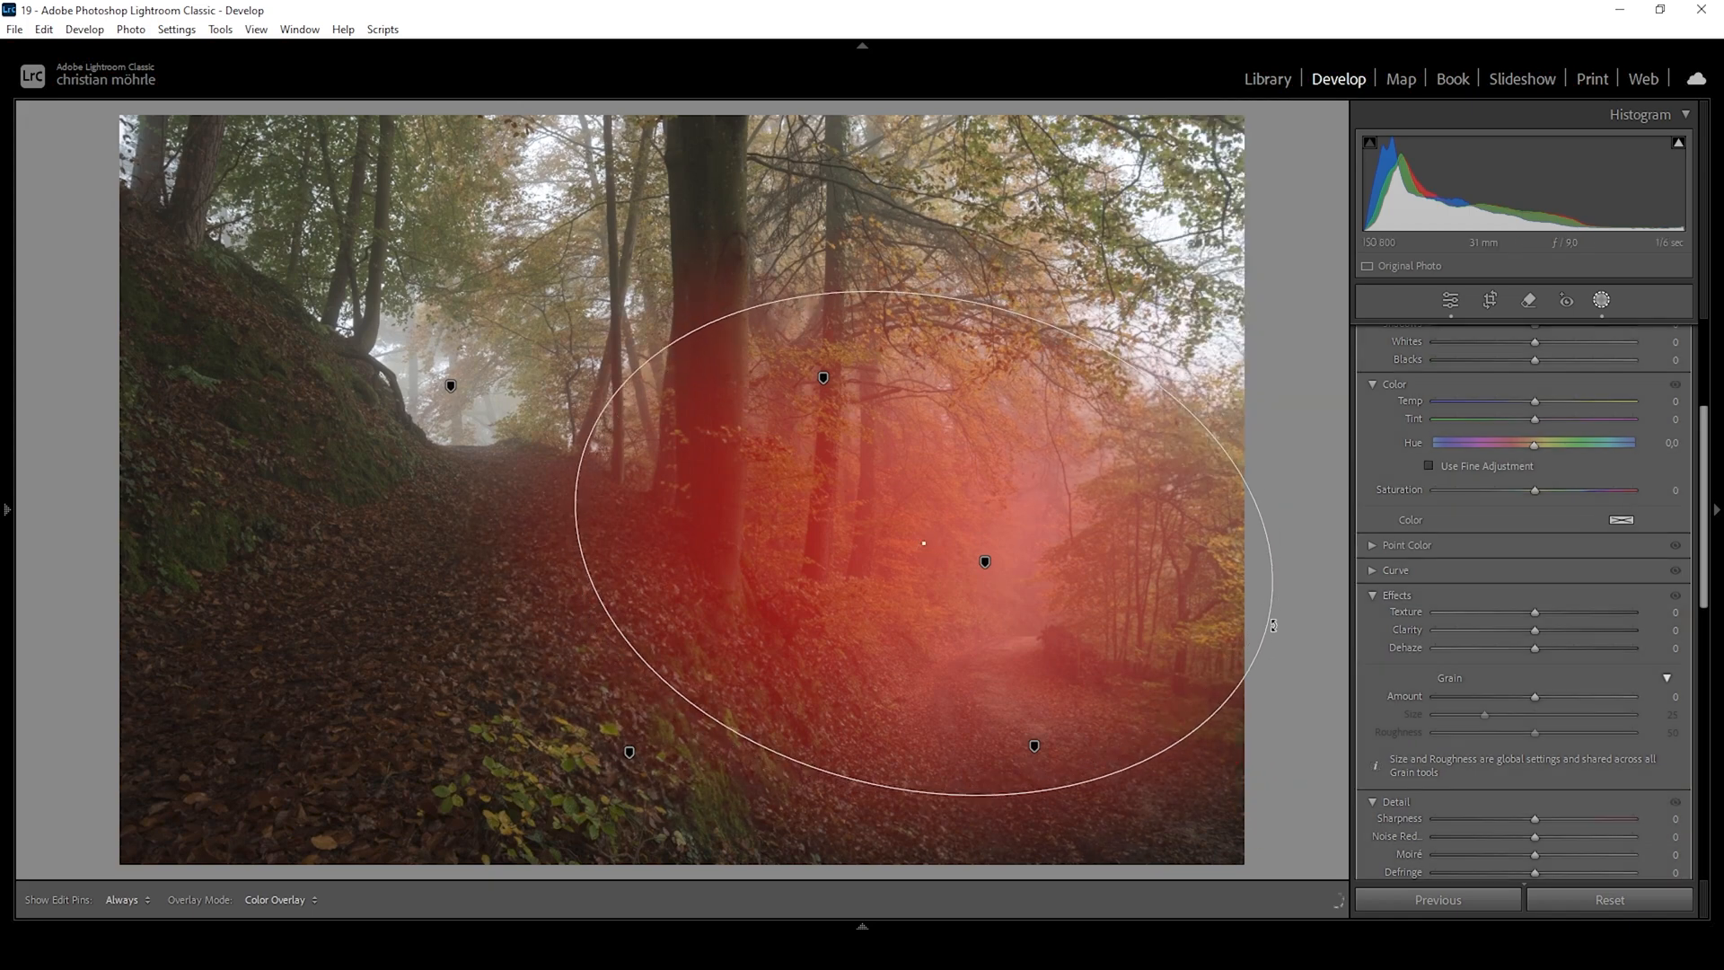
# Raise the blacks of Mask 6's left hillside oval to +11
pyautogui.click(1223, 237)
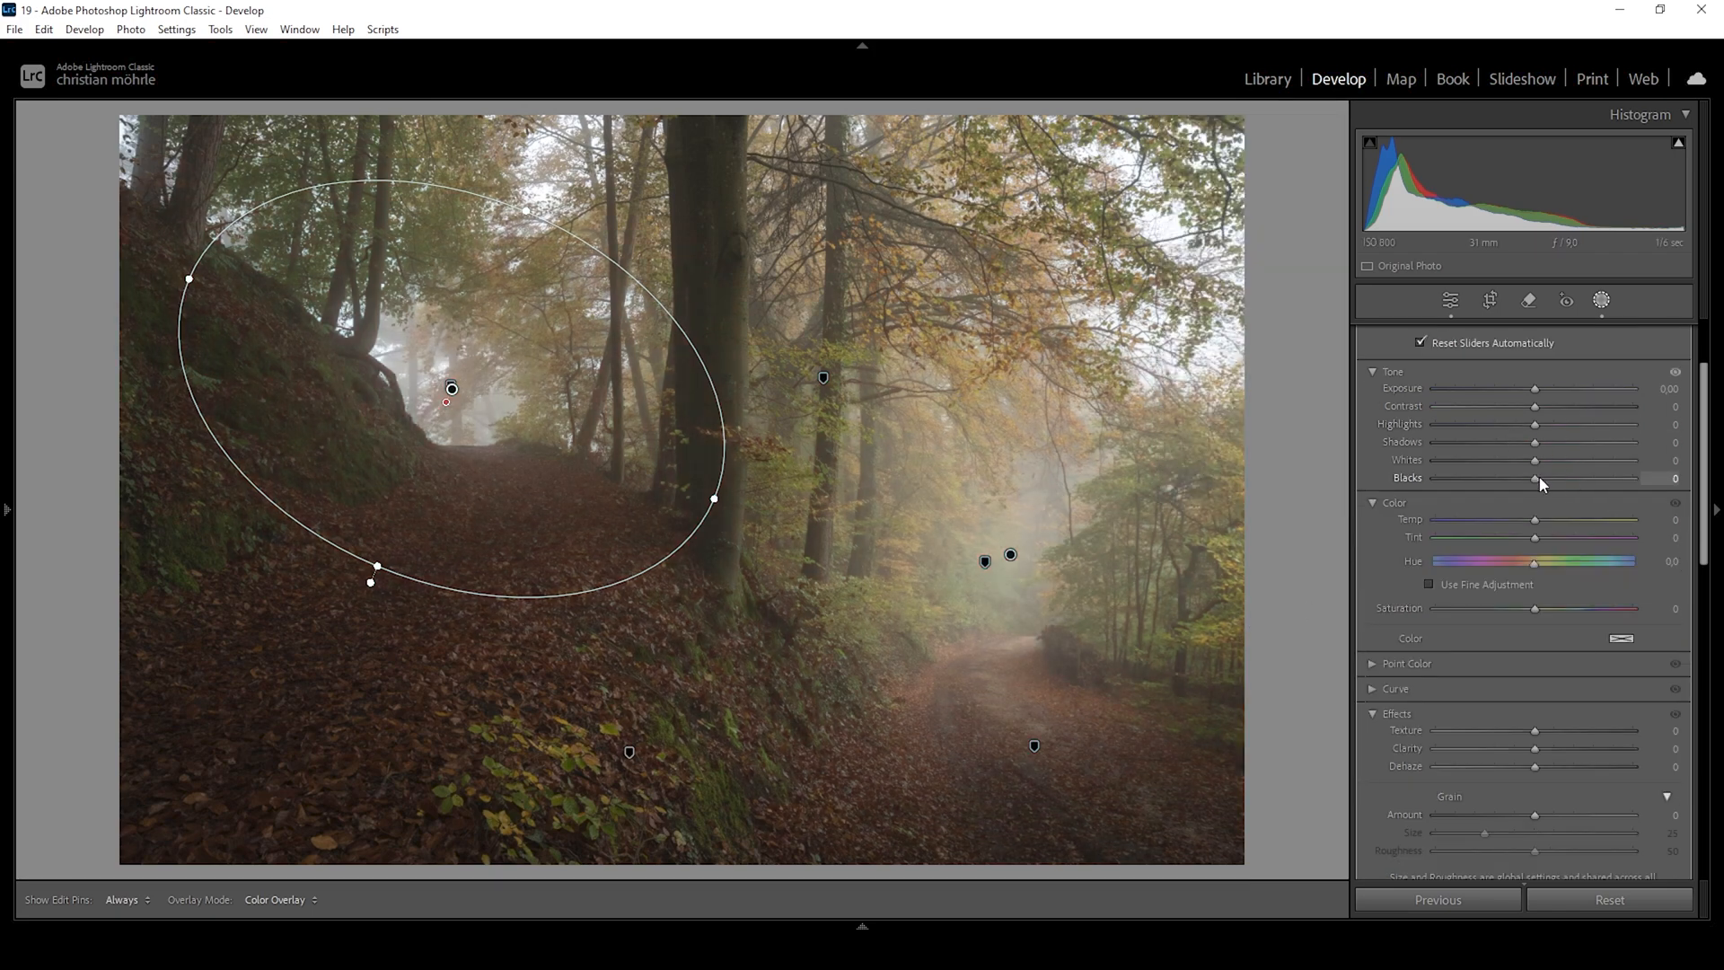
pyautogui.moveTo(1536, 477); pyautogui.dragTo(1544, 477)
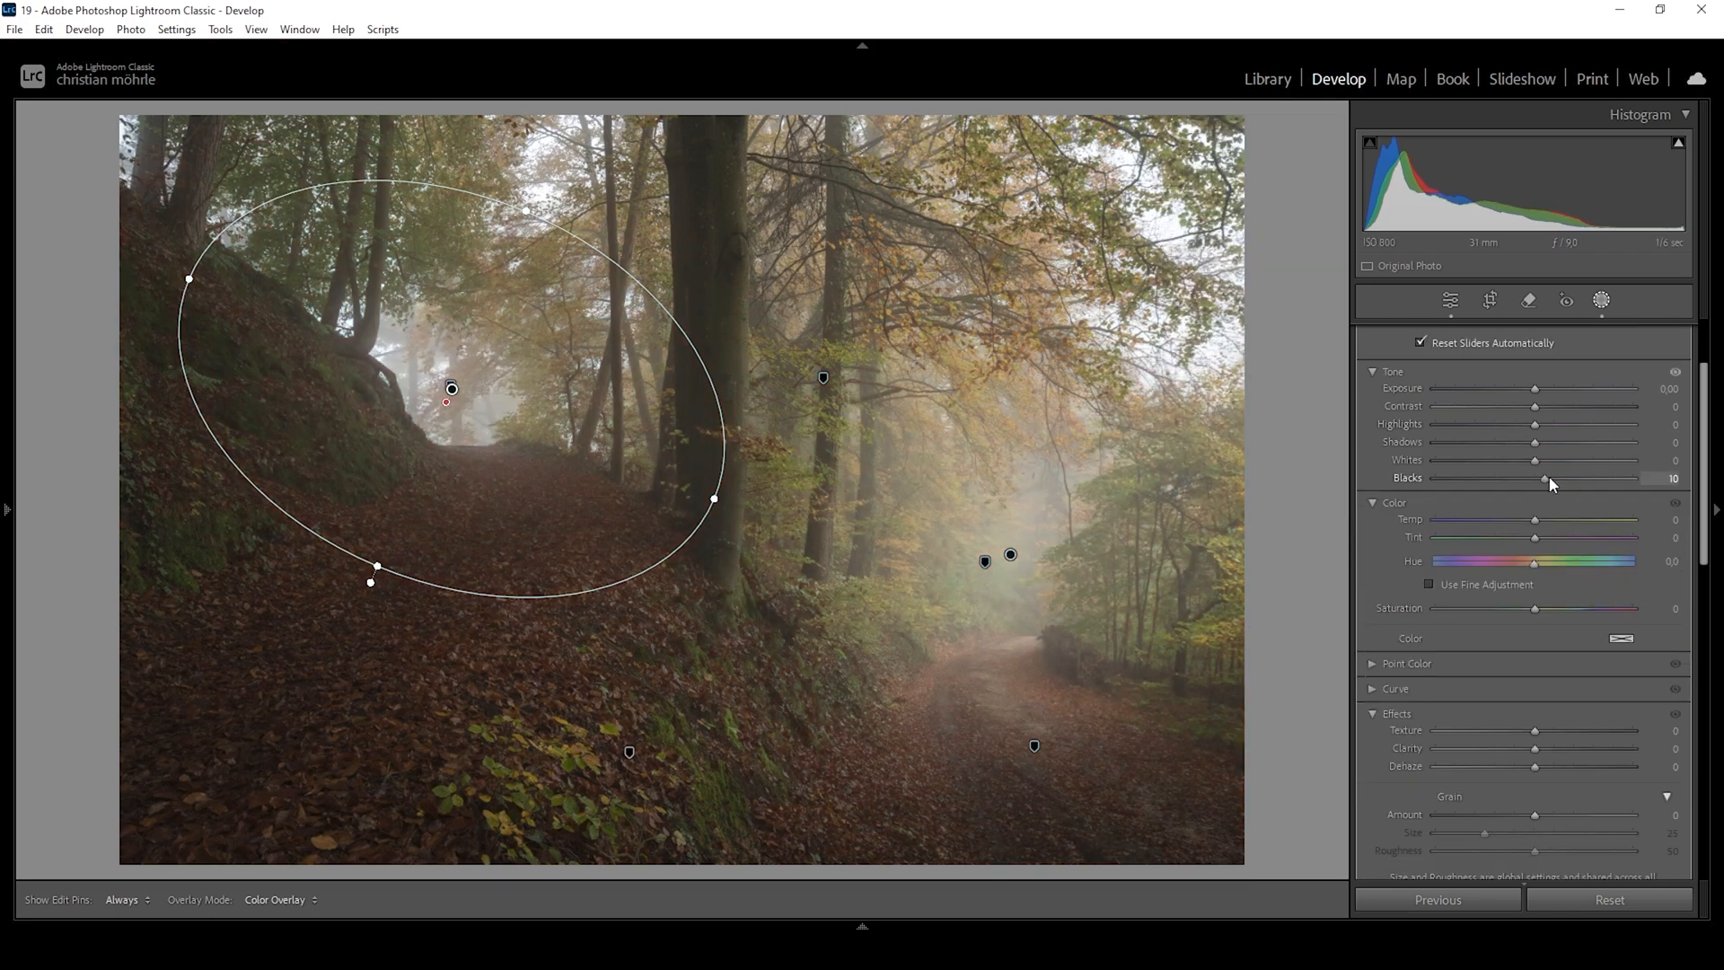
pyautogui.moveTo(1544, 477); pyautogui.dragTo(1548, 477)
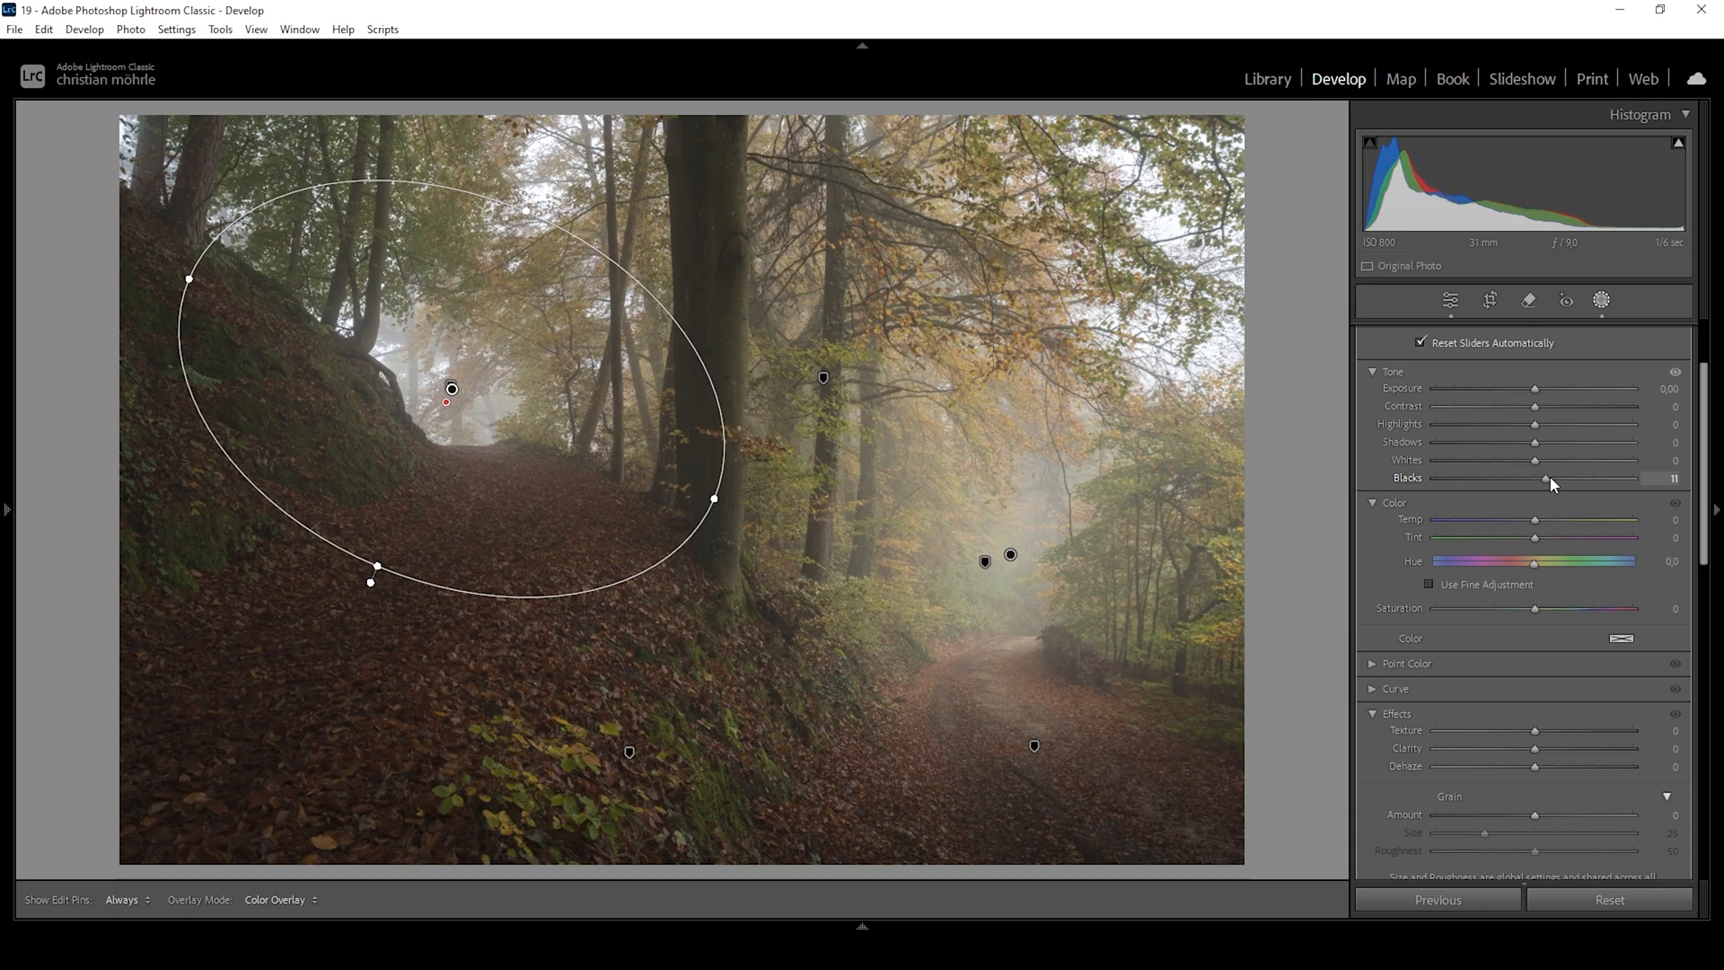
# Leave masking, redisplay the mask pins, and return to the Basic adjustments
pyautogui.click(1601, 301)
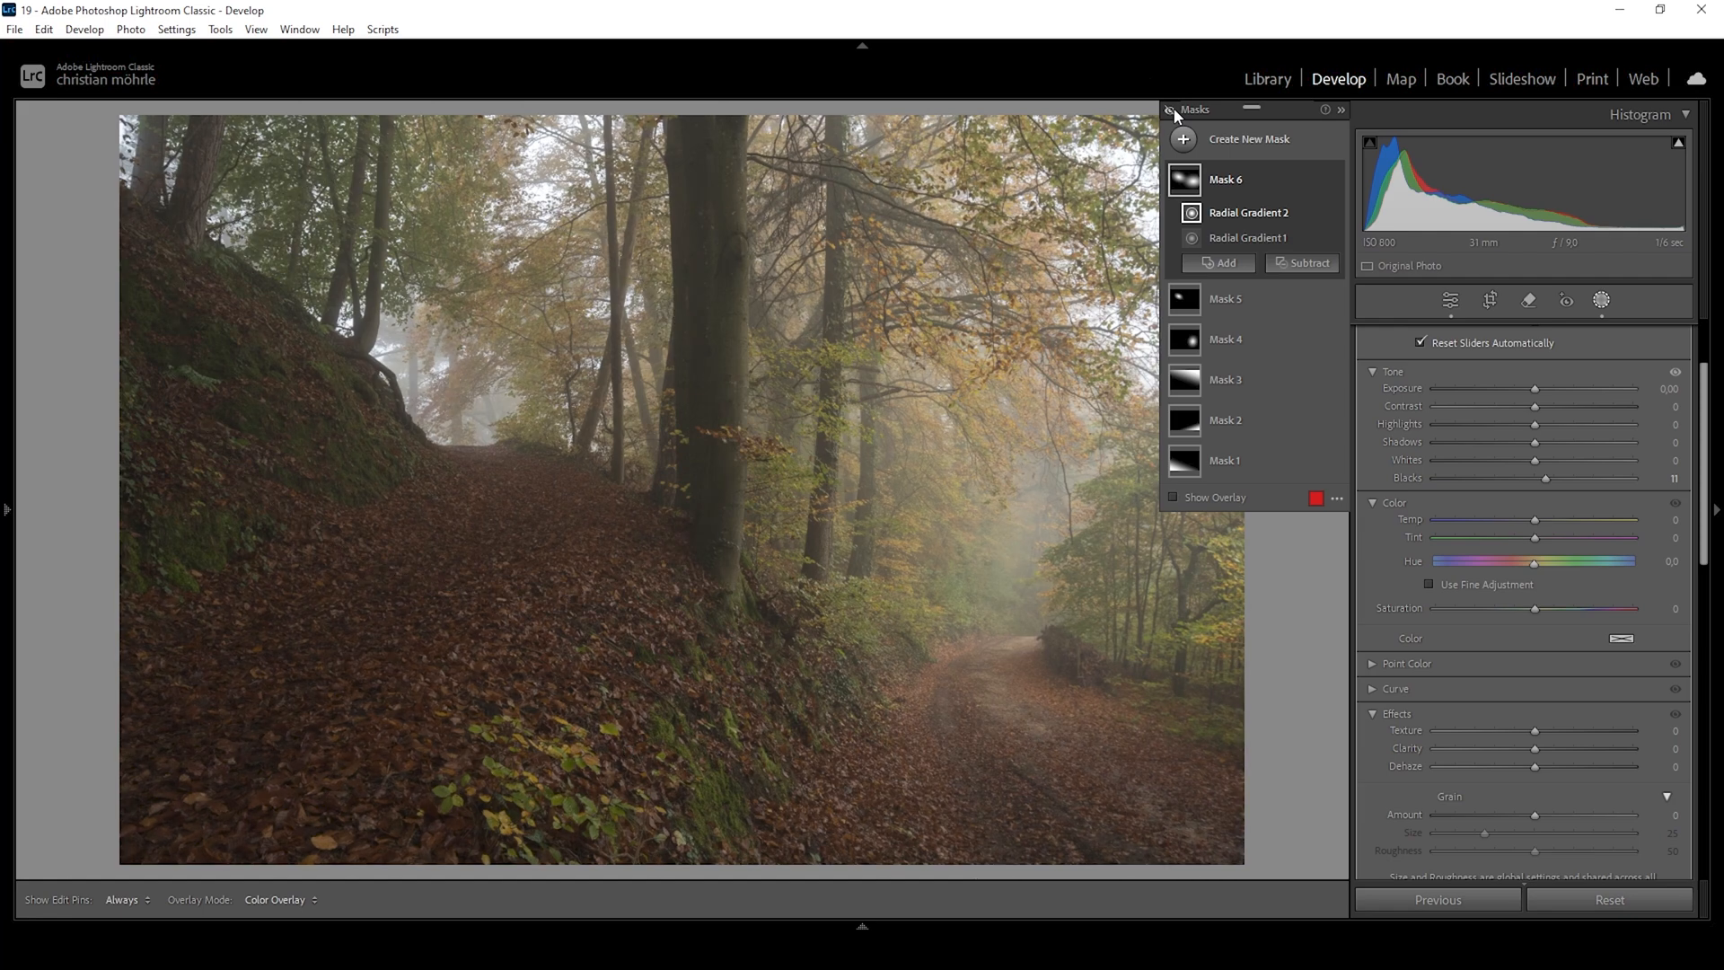
pyautogui.click(1249, 212)
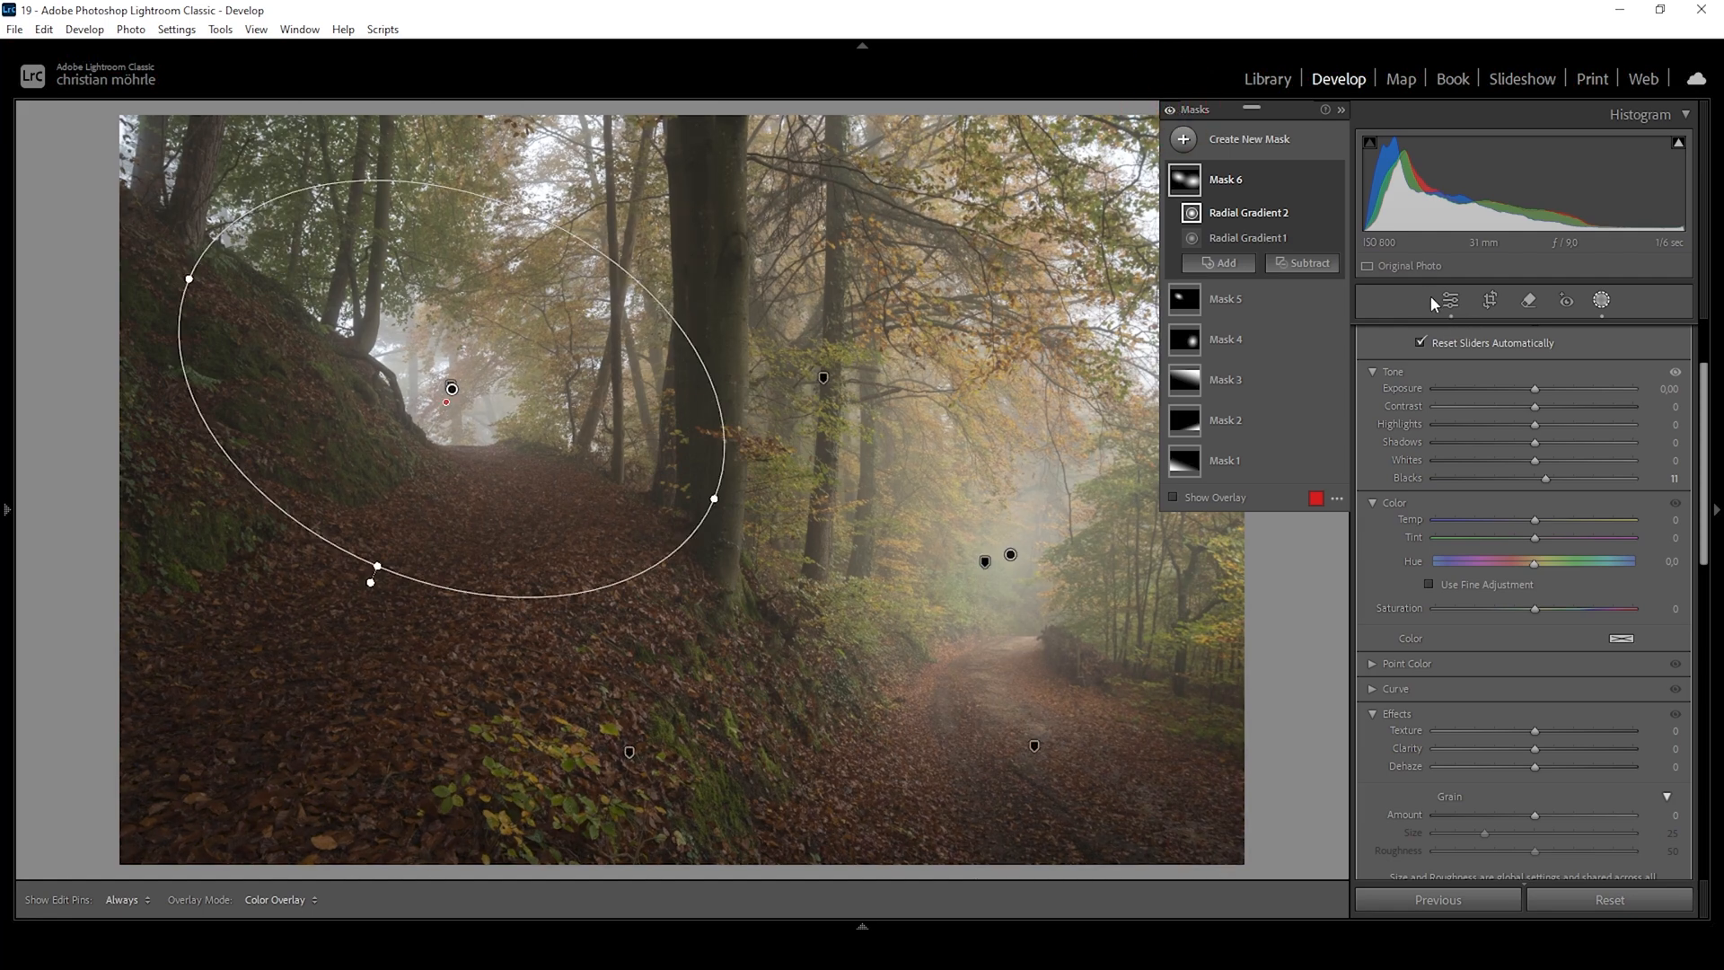
pyautogui.click(1450, 300)
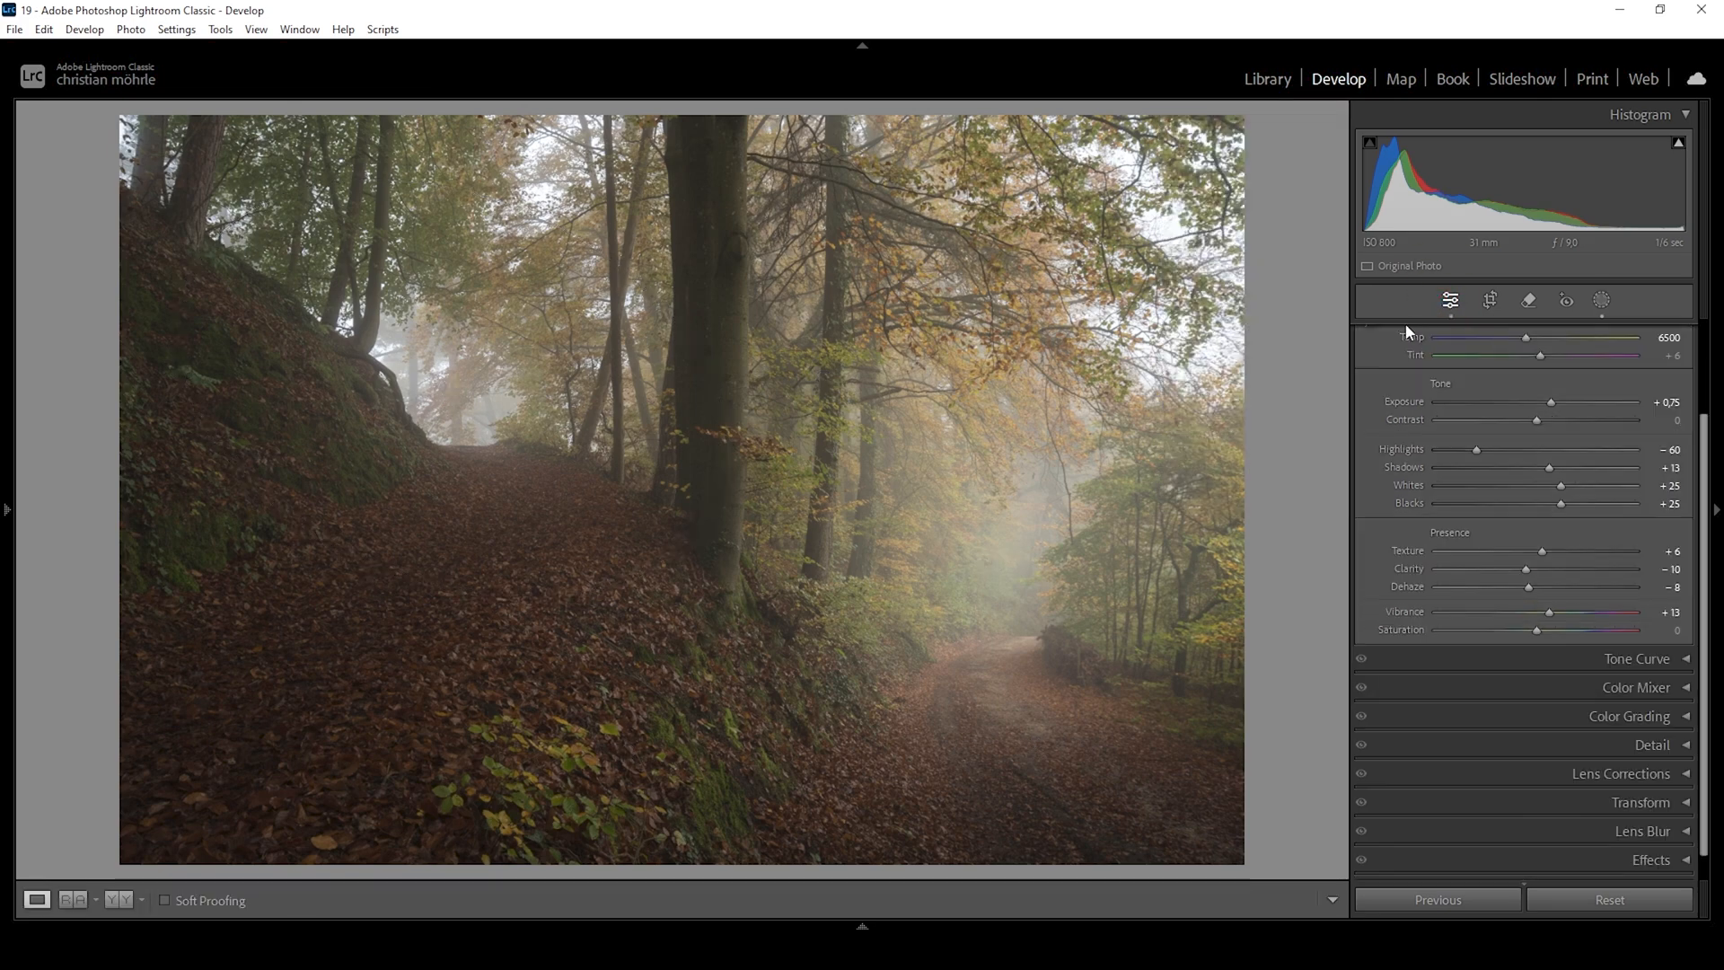
# In Color Mixer saturation, set Yellow to +16 and Green to +14
pyautogui.click(1652, 335)
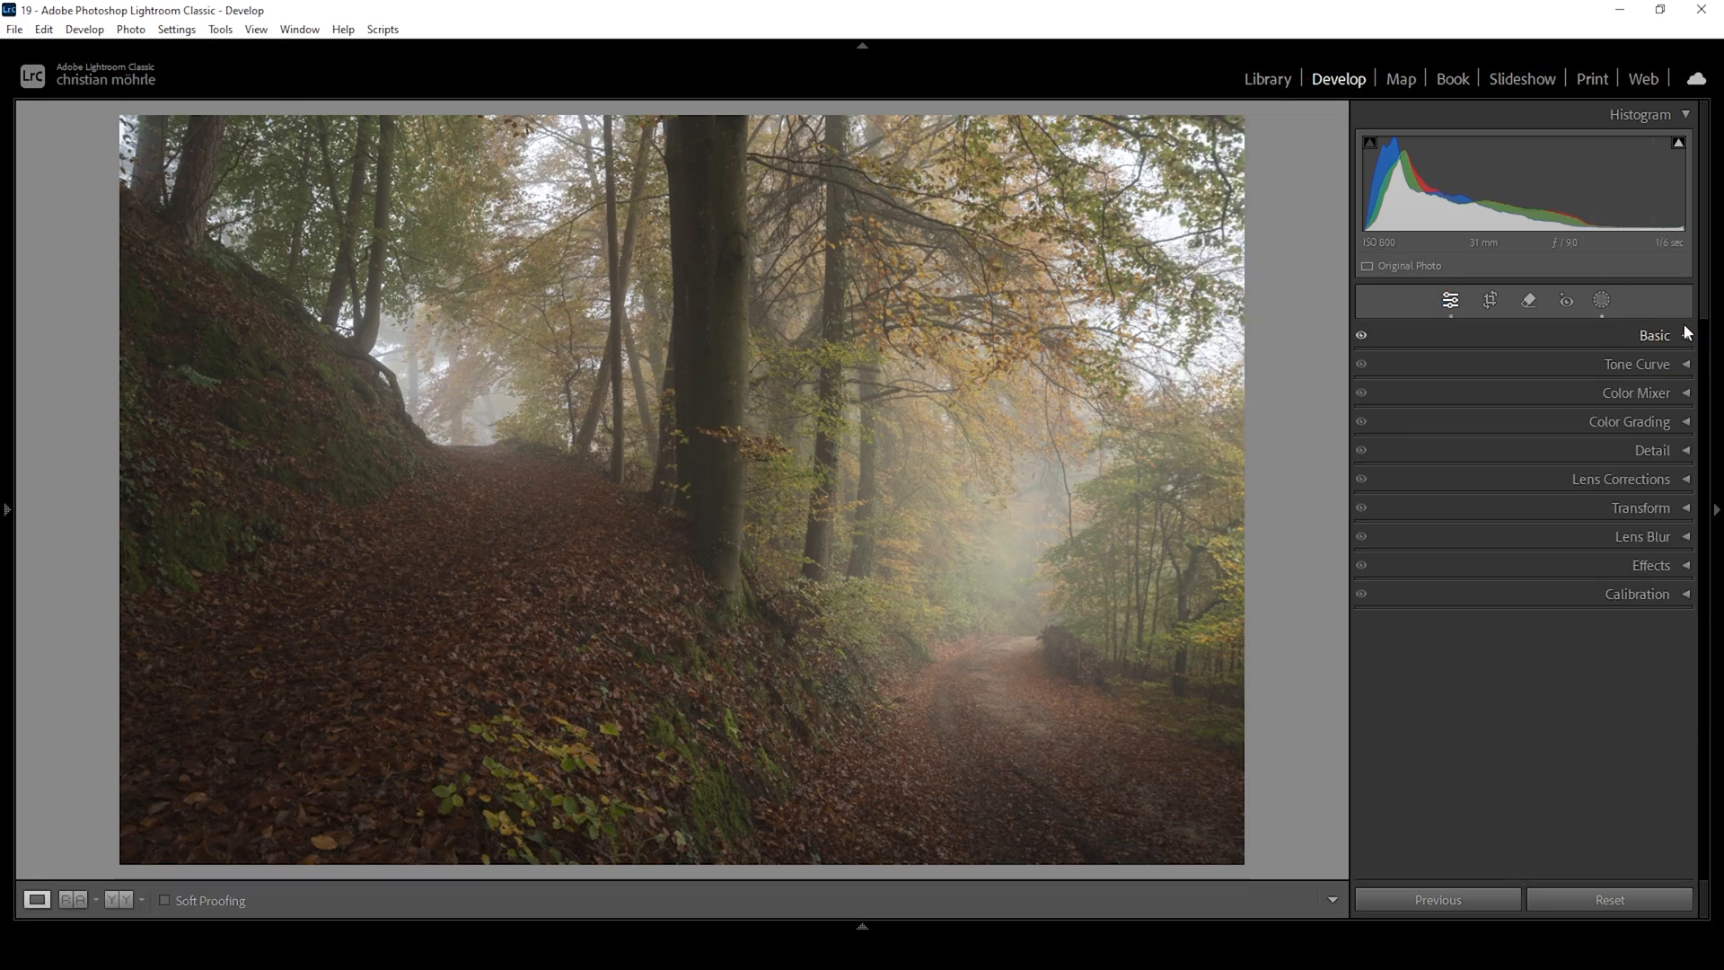
pyautogui.click(1635, 393)
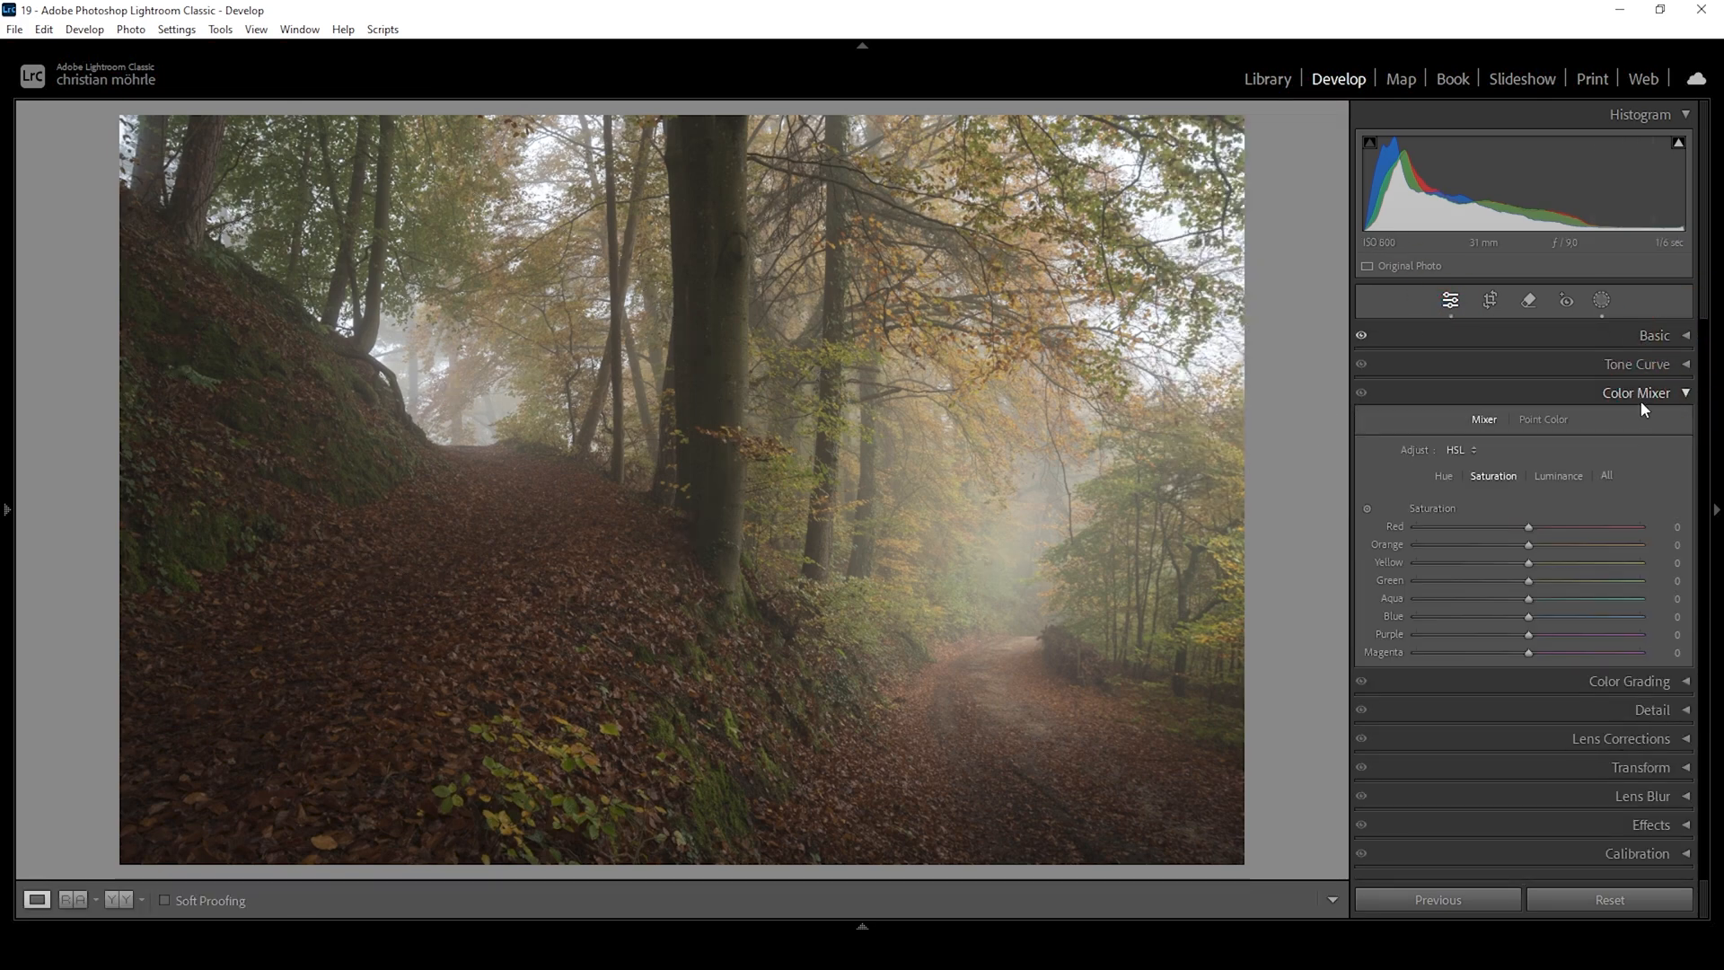
pyautogui.moveTo(1032, 422)
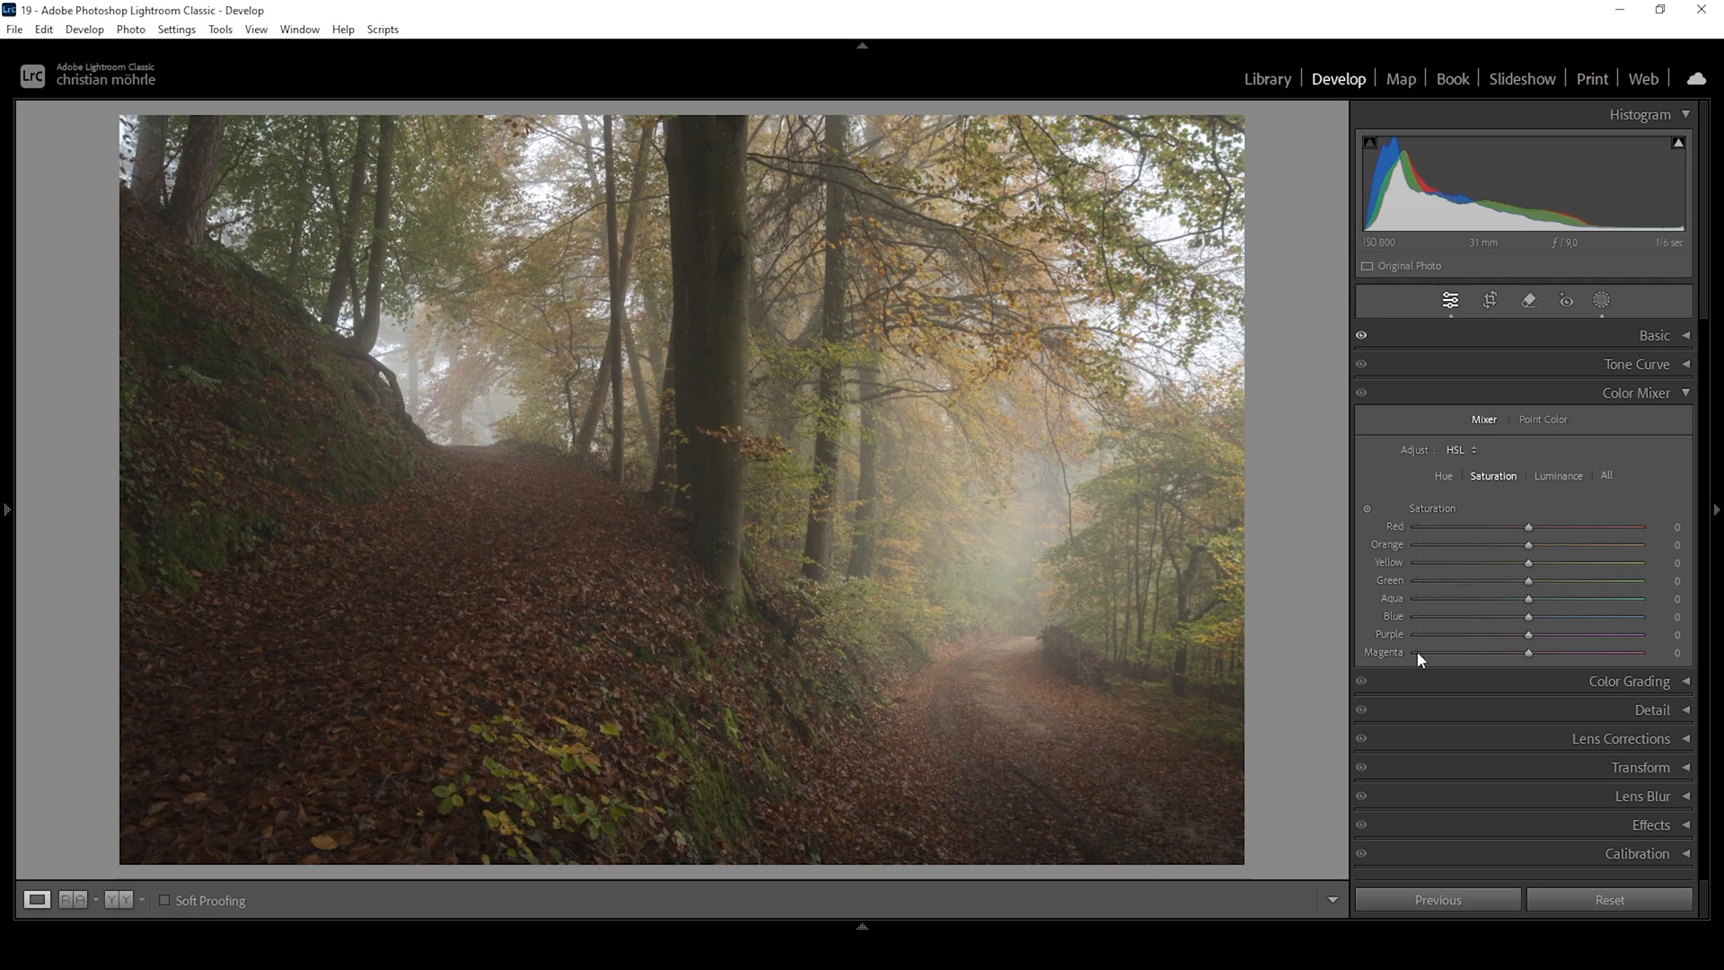
pyautogui.moveTo(1595, 665)
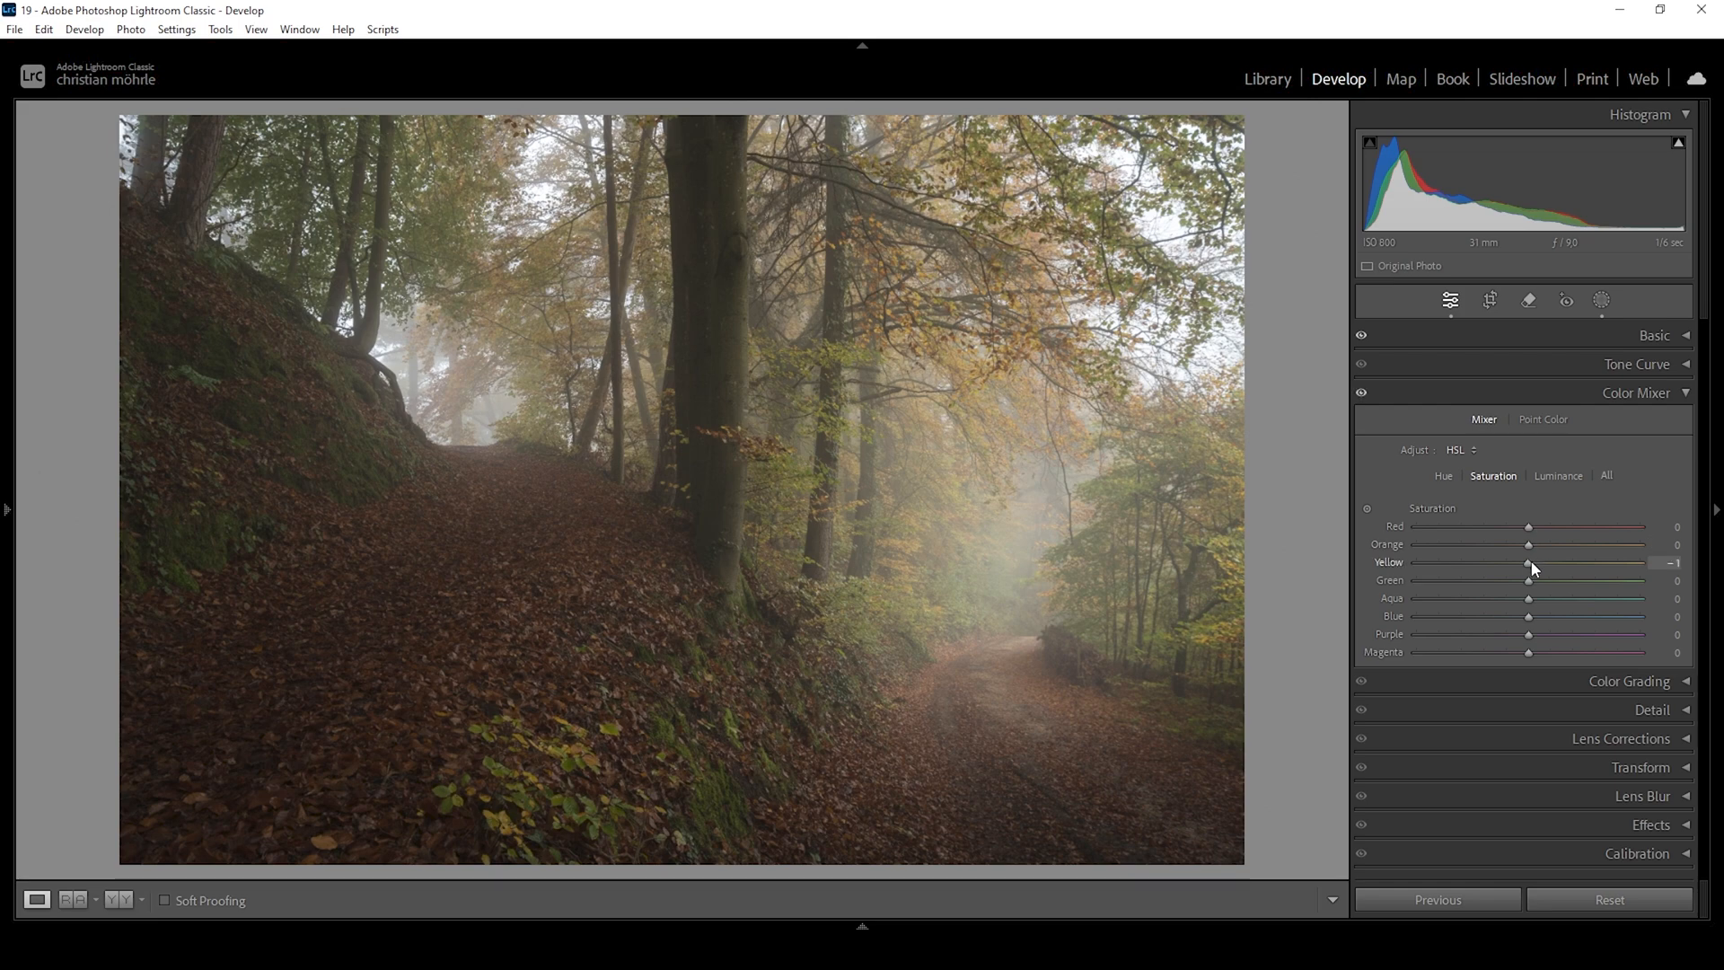
pyautogui.moveTo(1527, 562); pyautogui.dragTo(1540, 562)
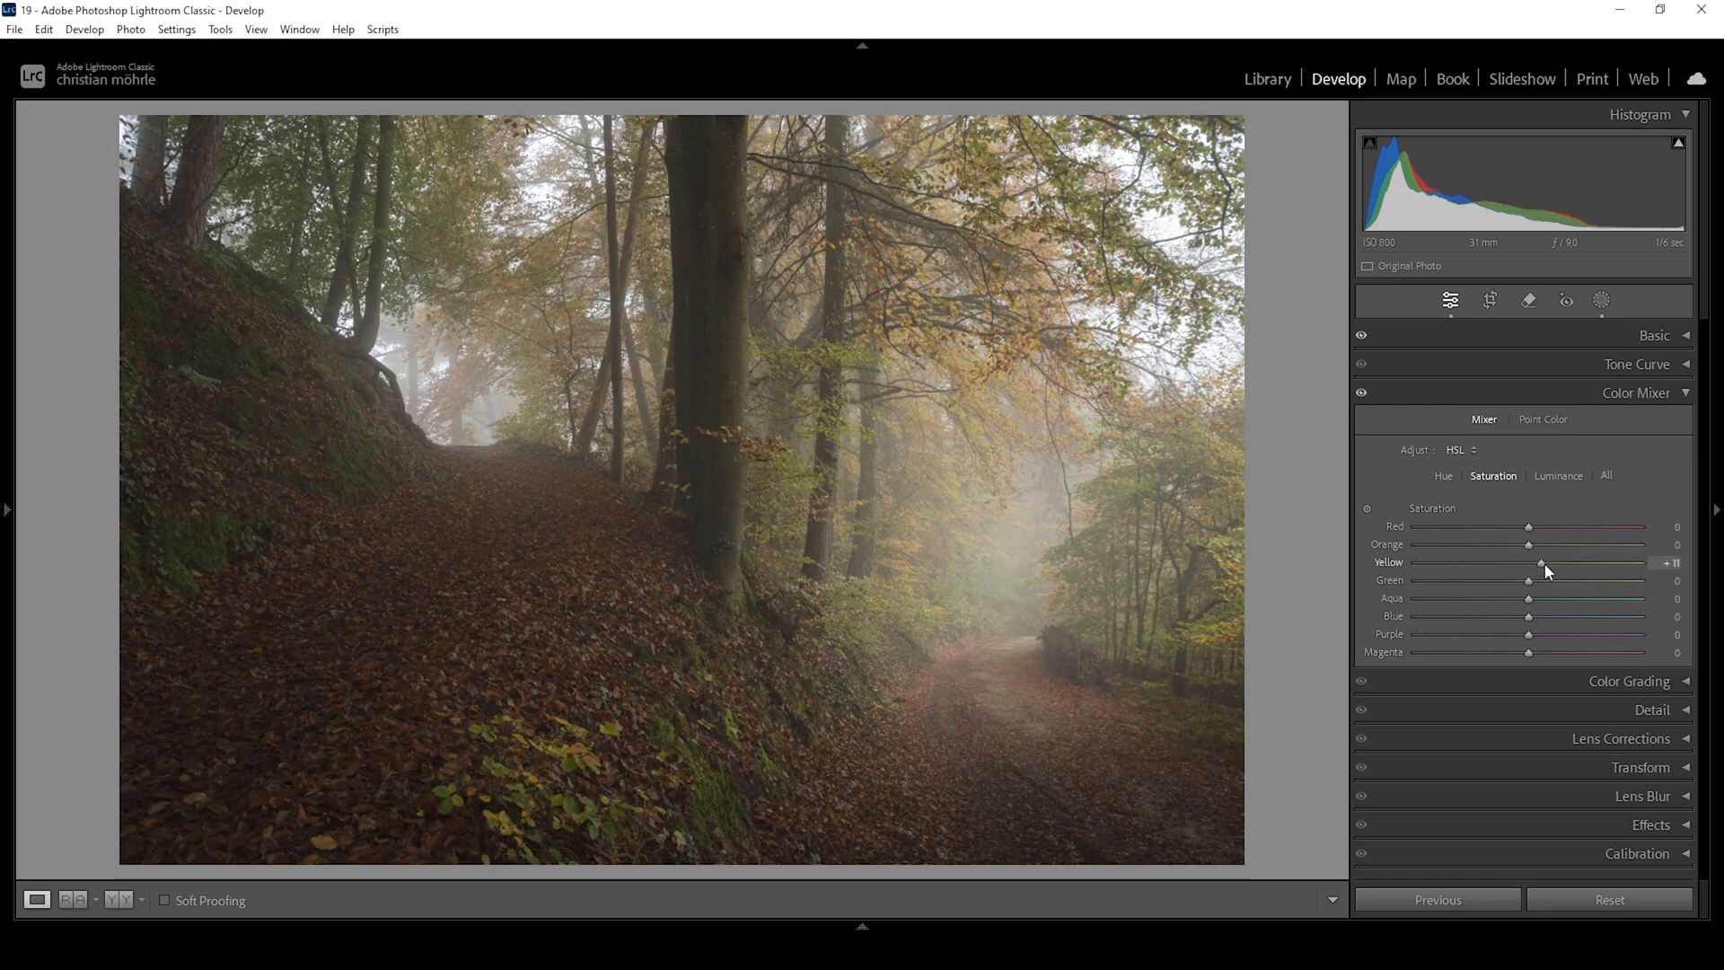
pyautogui.moveTo(1541, 562); pyautogui.dragTo(1548, 562)
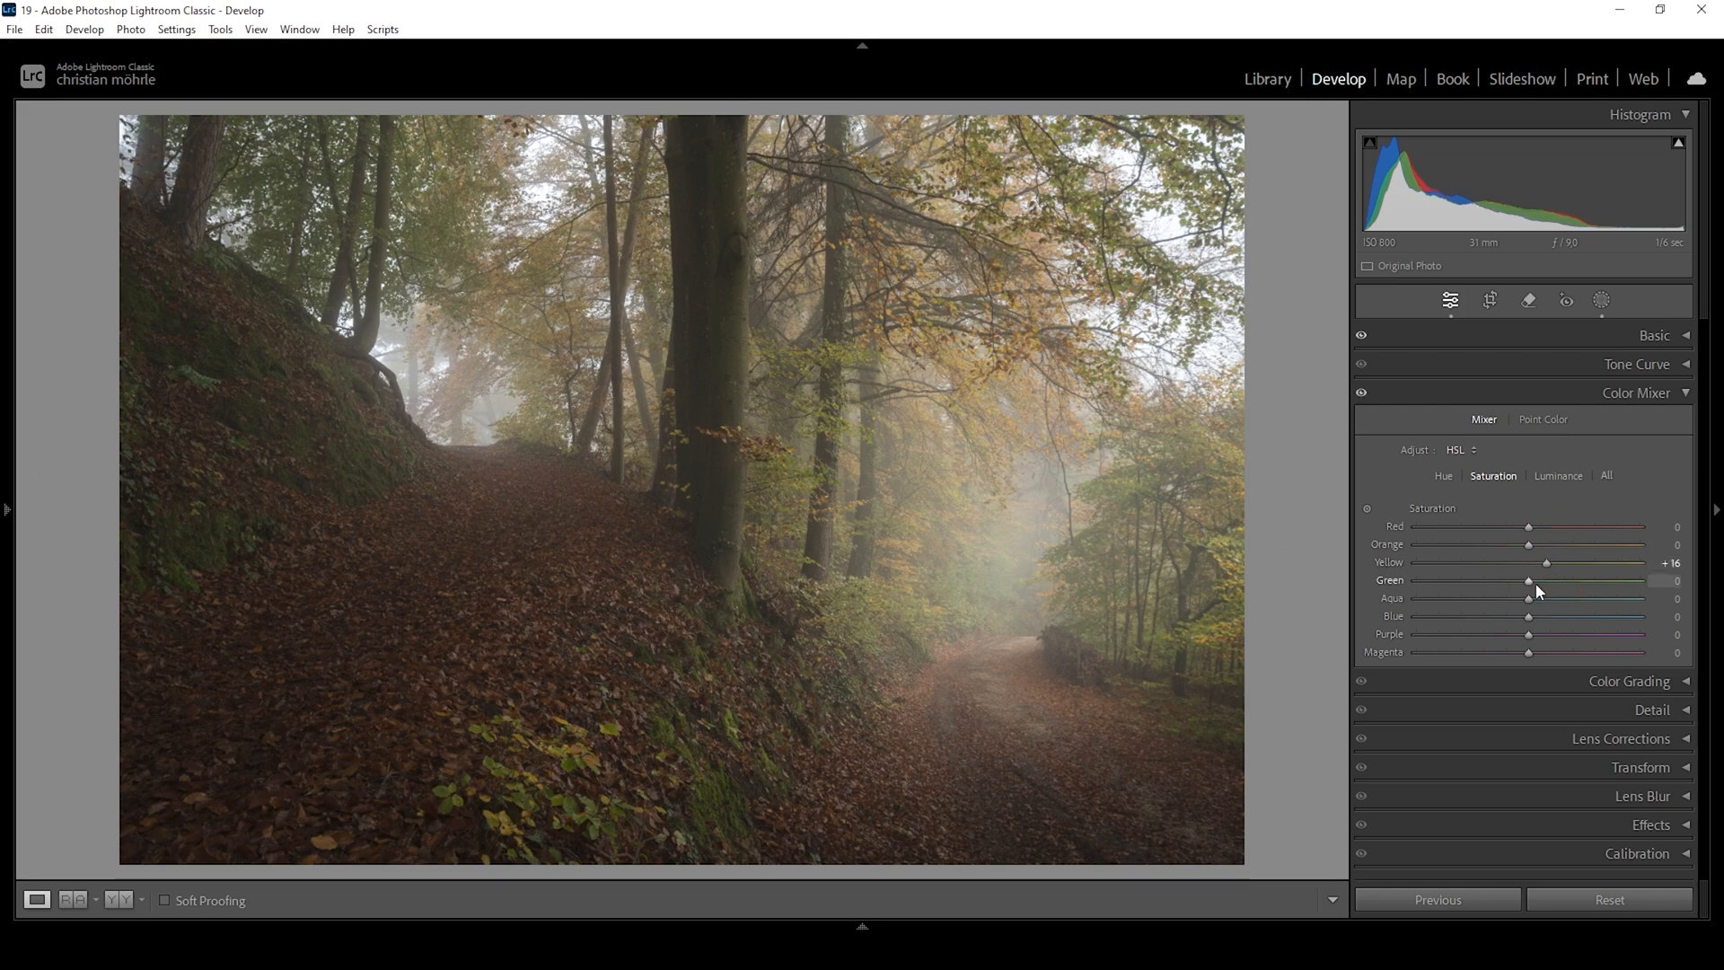
pyautogui.moveTo(1526, 581); pyautogui.dragTo(1539, 581)
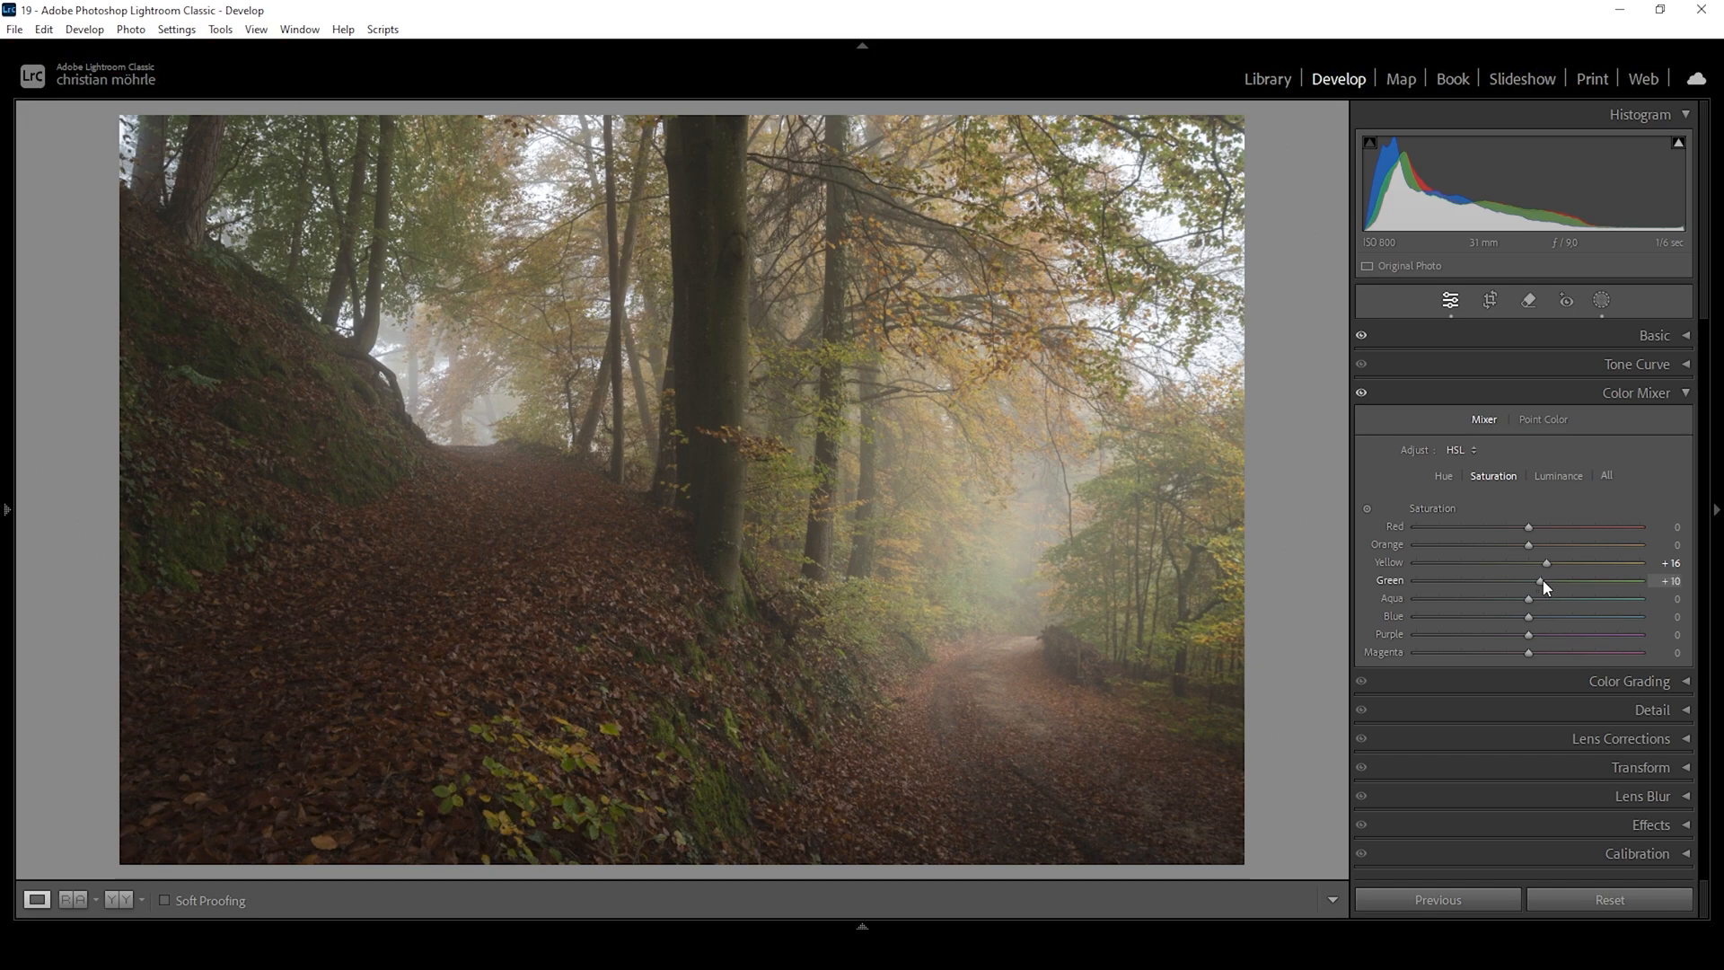
pyautogui.moveTo(1541, 581); pyautogui.dragTo(1551, 581)
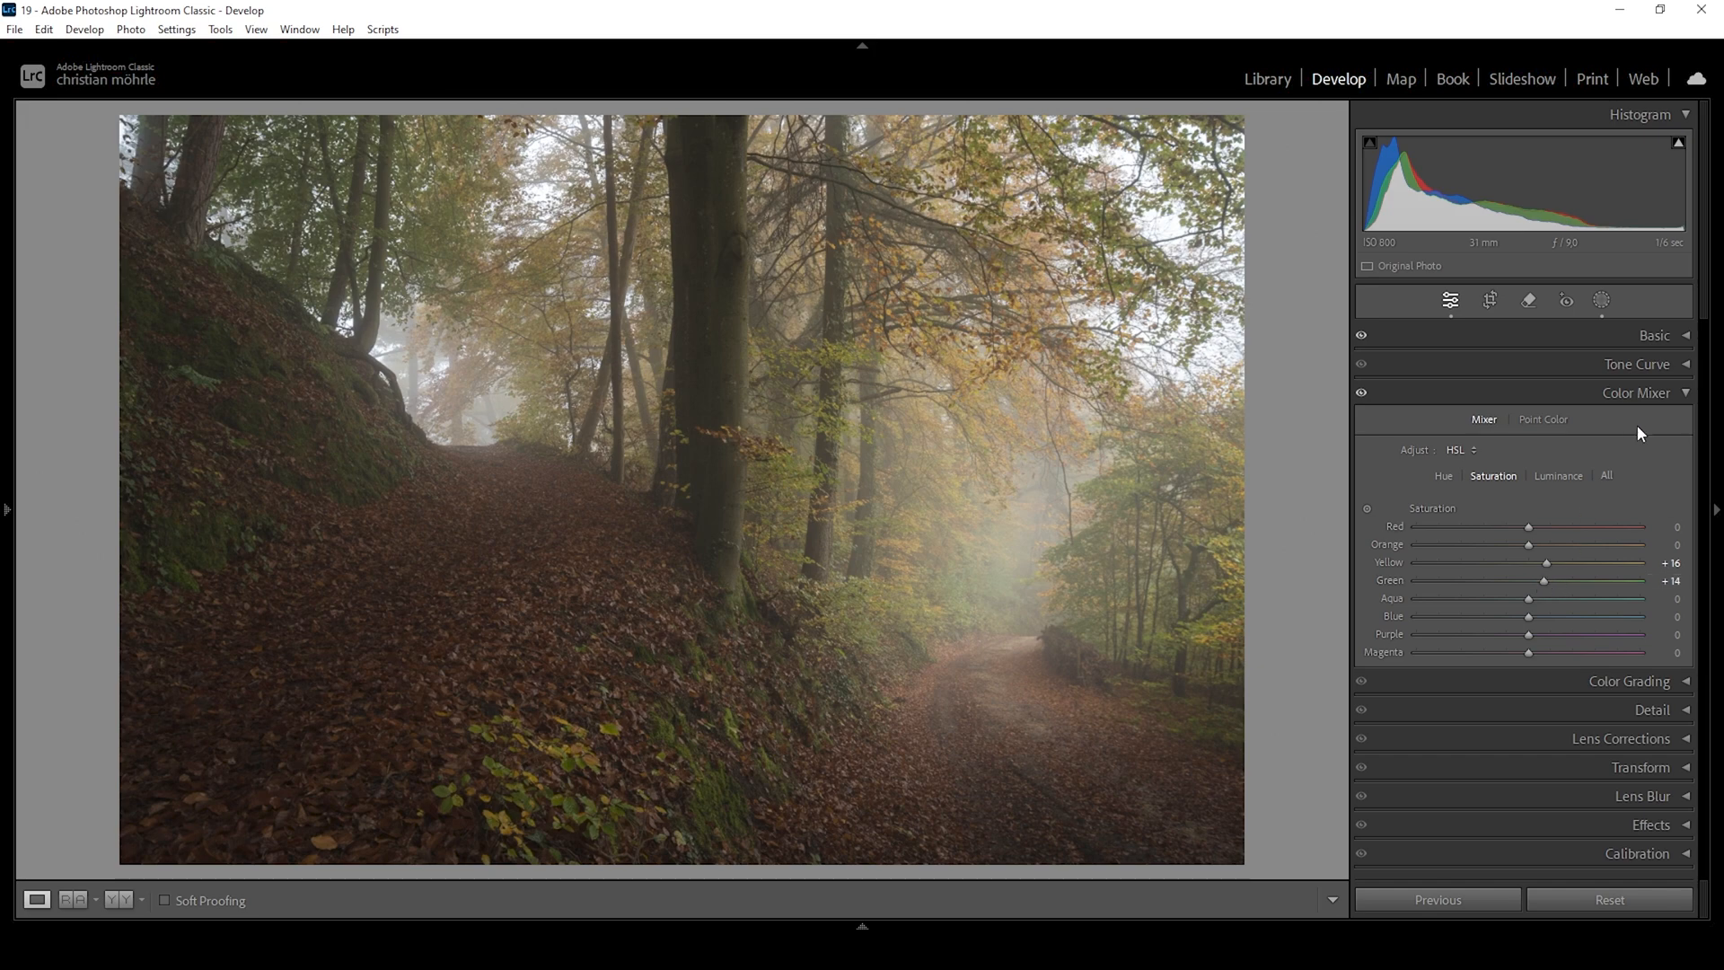
pyautogui.click(1635, 393)
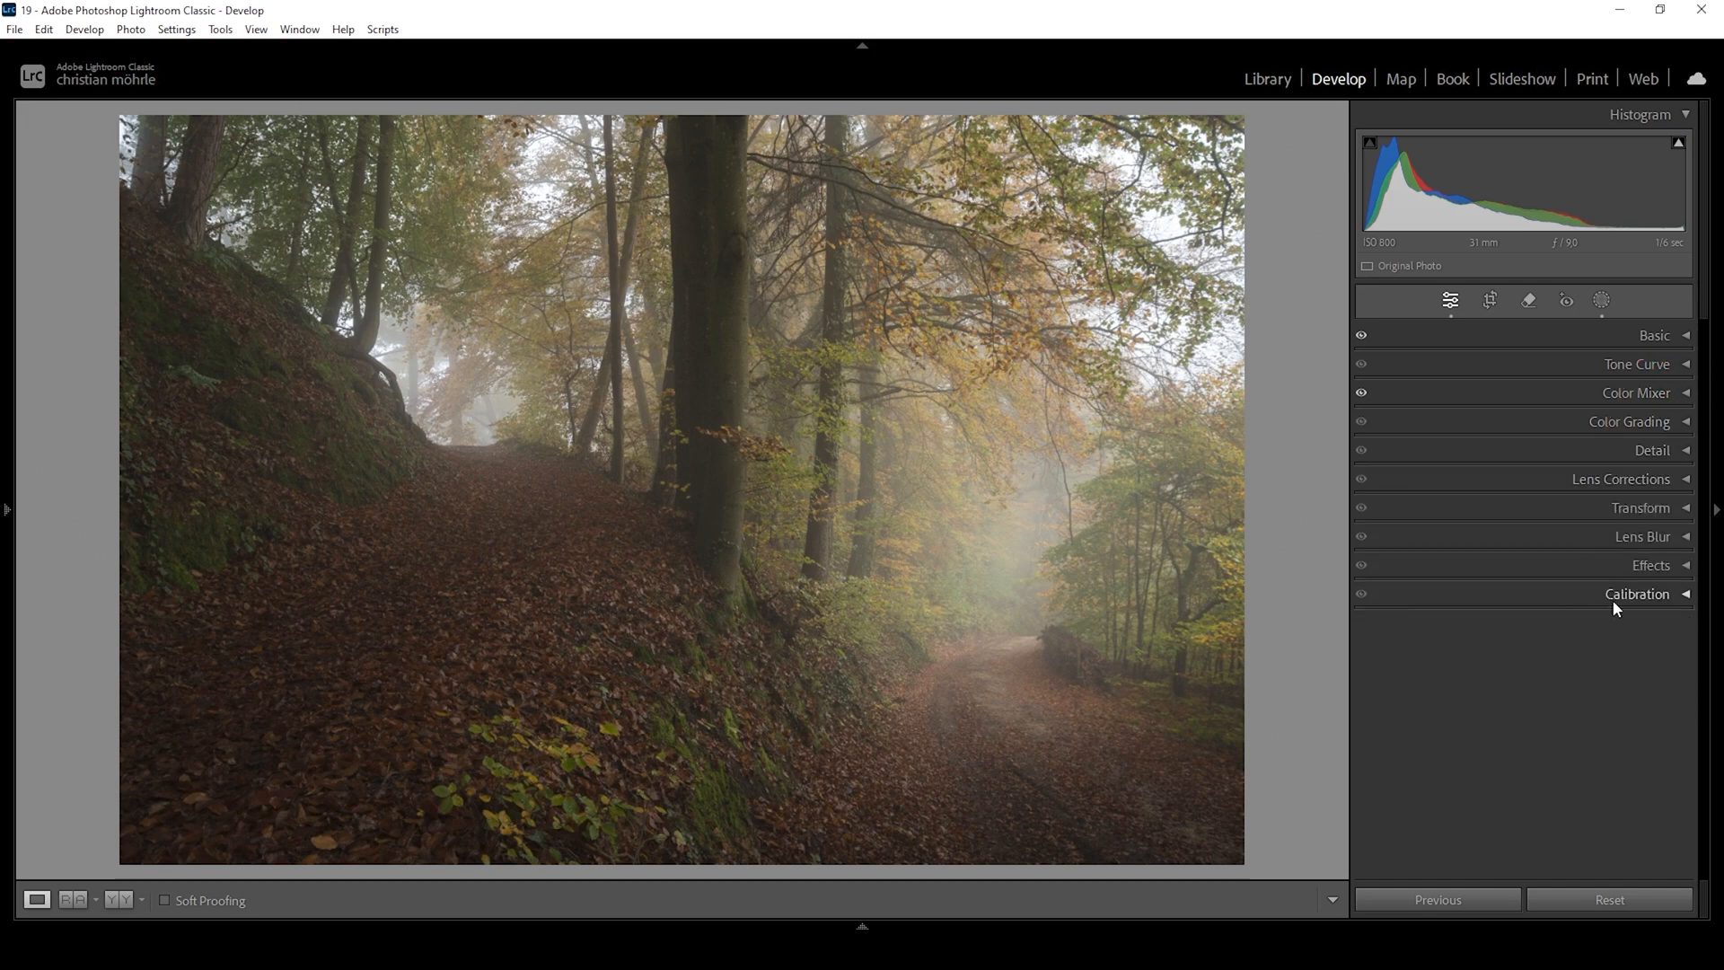
# In Calibration, set Blue Primary Hue to −15 and Saturation to +16
pyautogui.click(1637, 593)
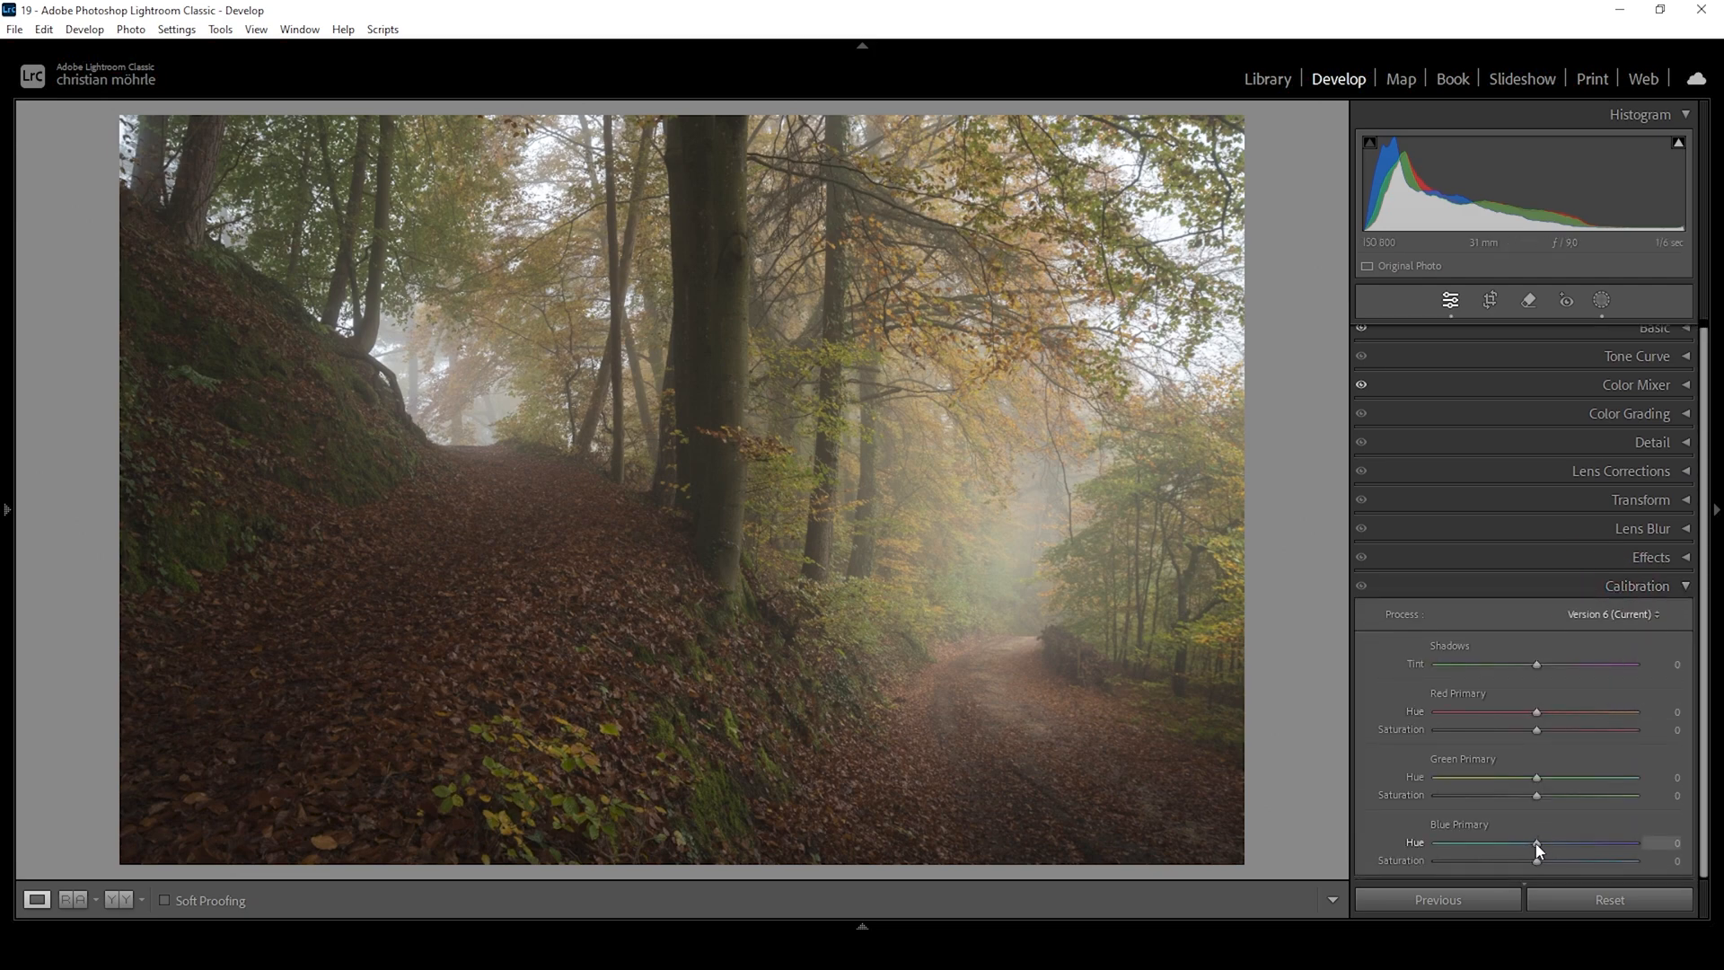
pyautogui.moveTo(1538, 843); pyautogui.dragTo(1534, 843)
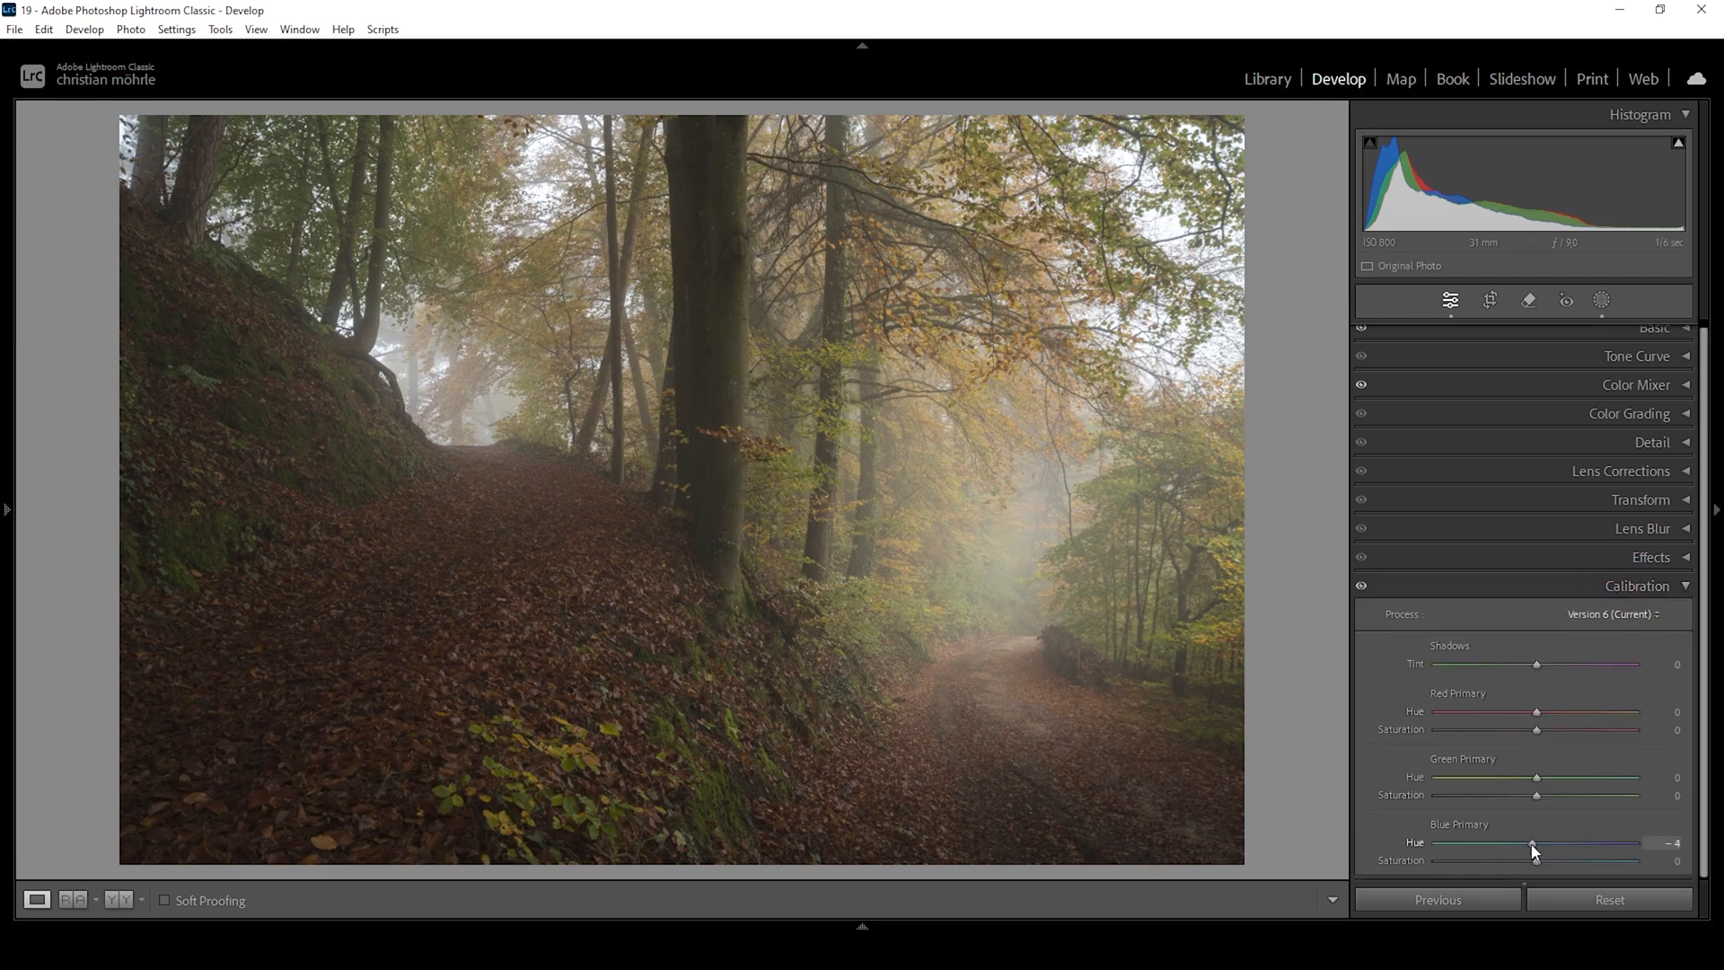
pyautogui.moveTo(1551, 842); pyautogui.dragTo(1523, 842)
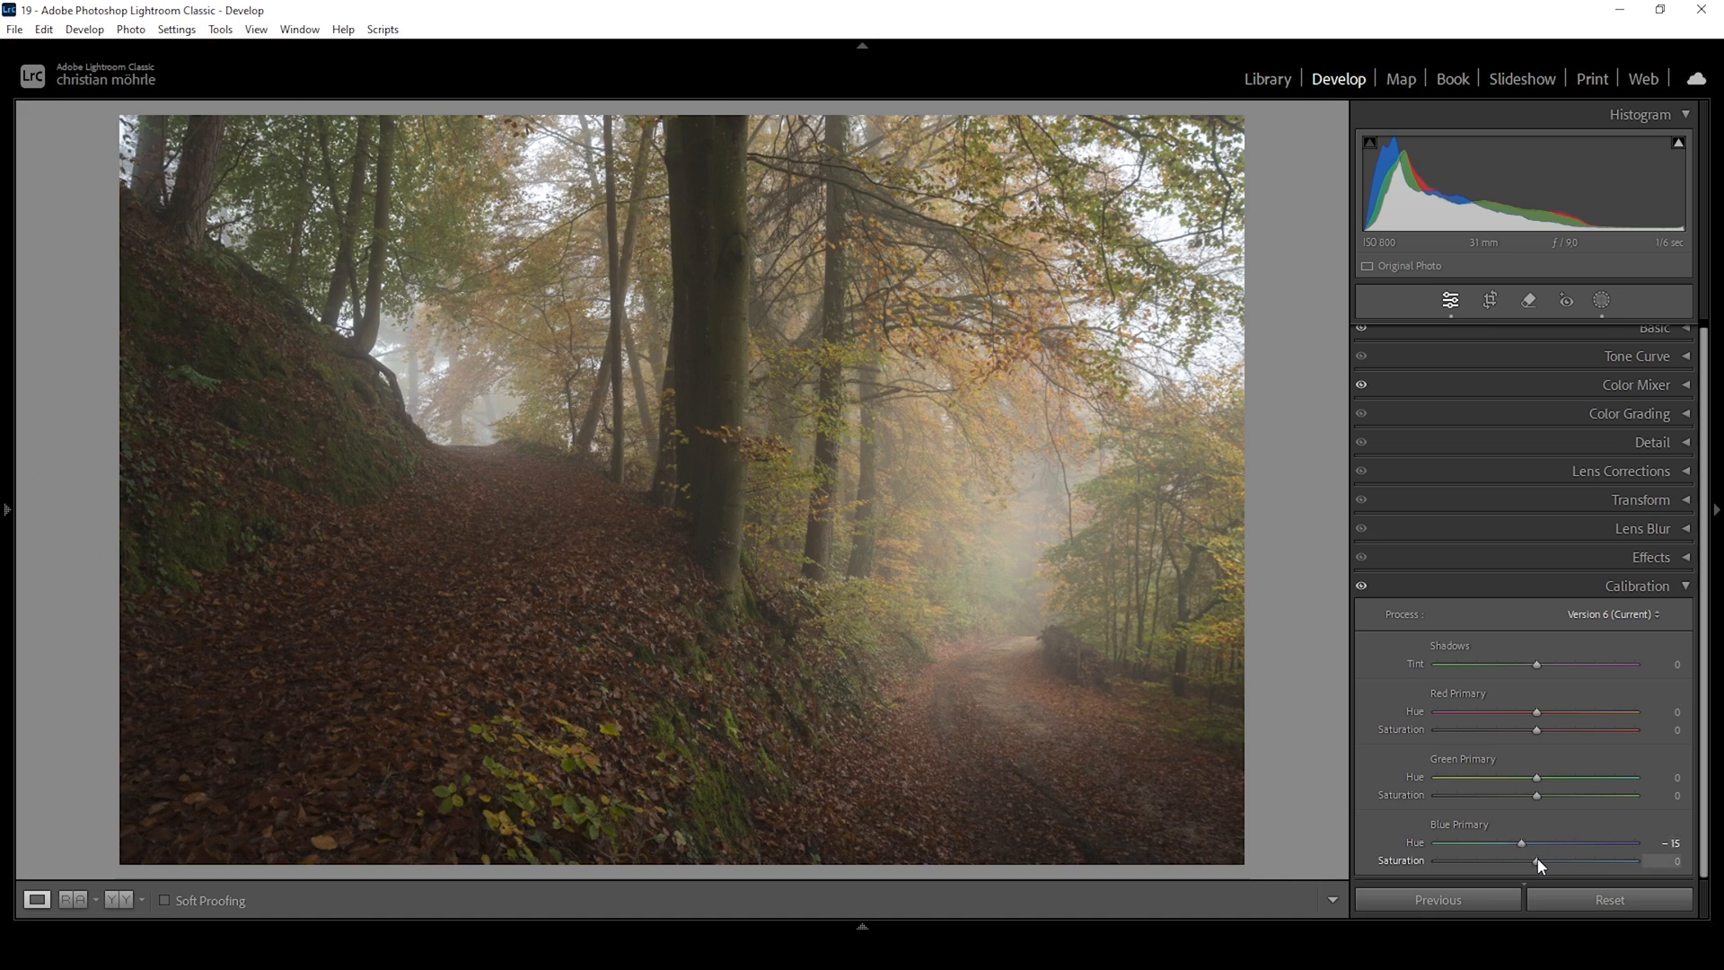
pyautogui.moveTo(1537, 860); pyautogui.dragTo(1553, 860)
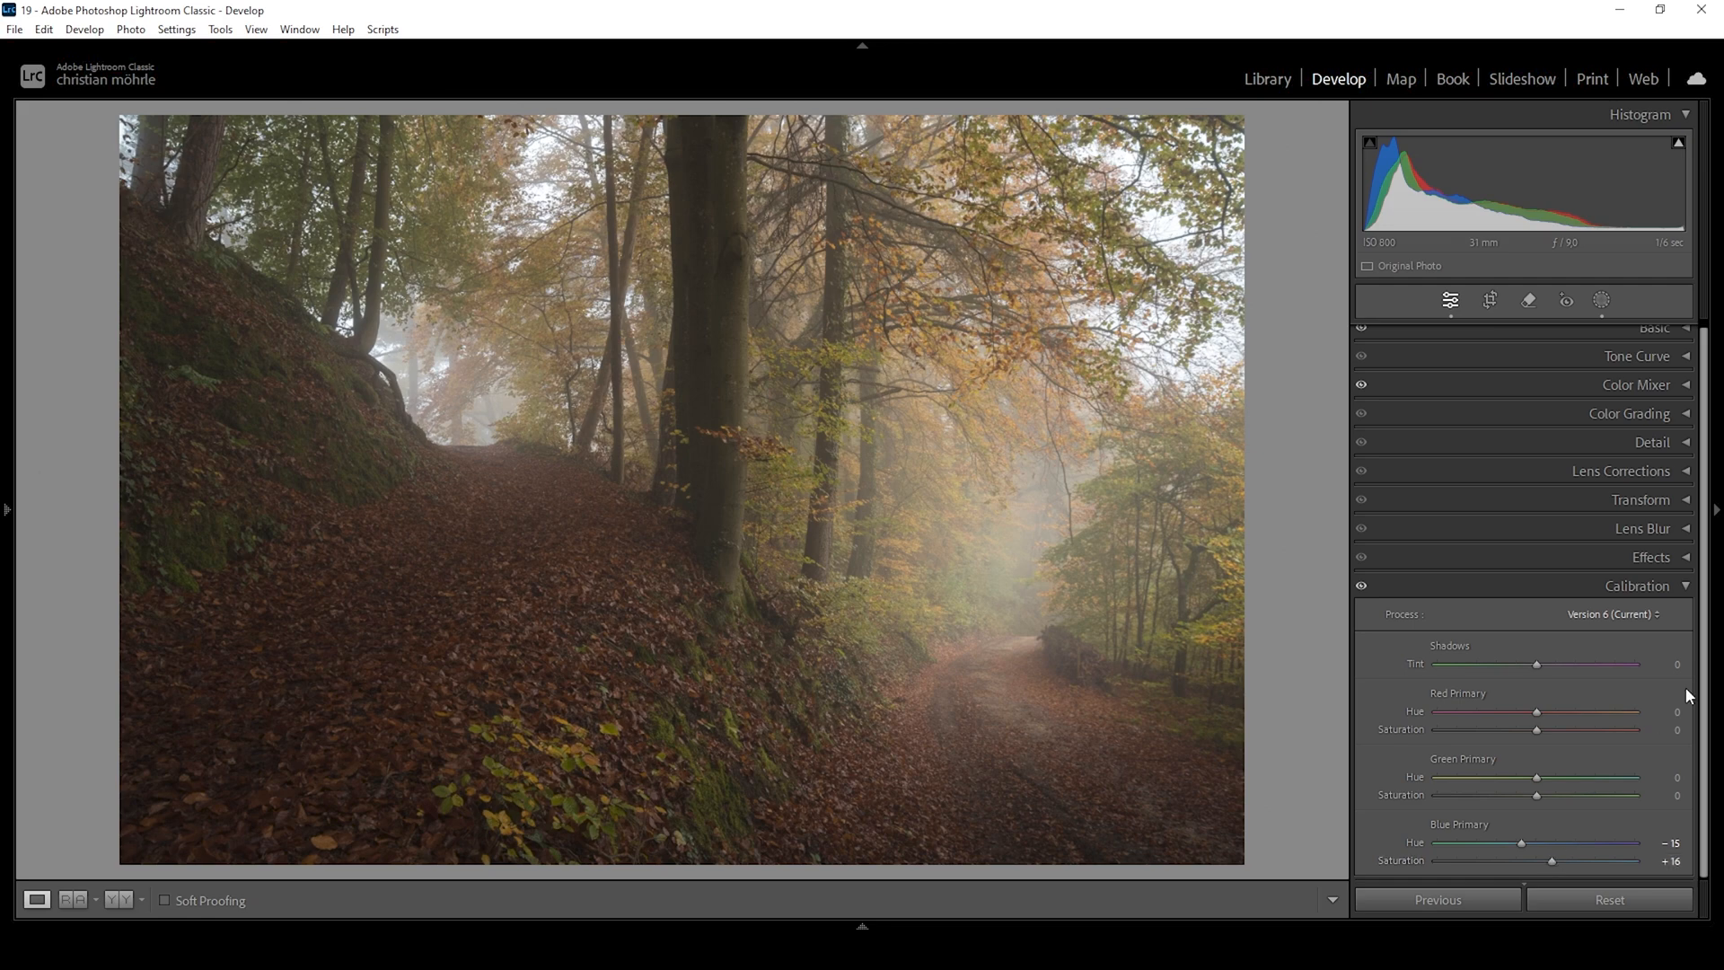
pyautogui.click(1637, 593)
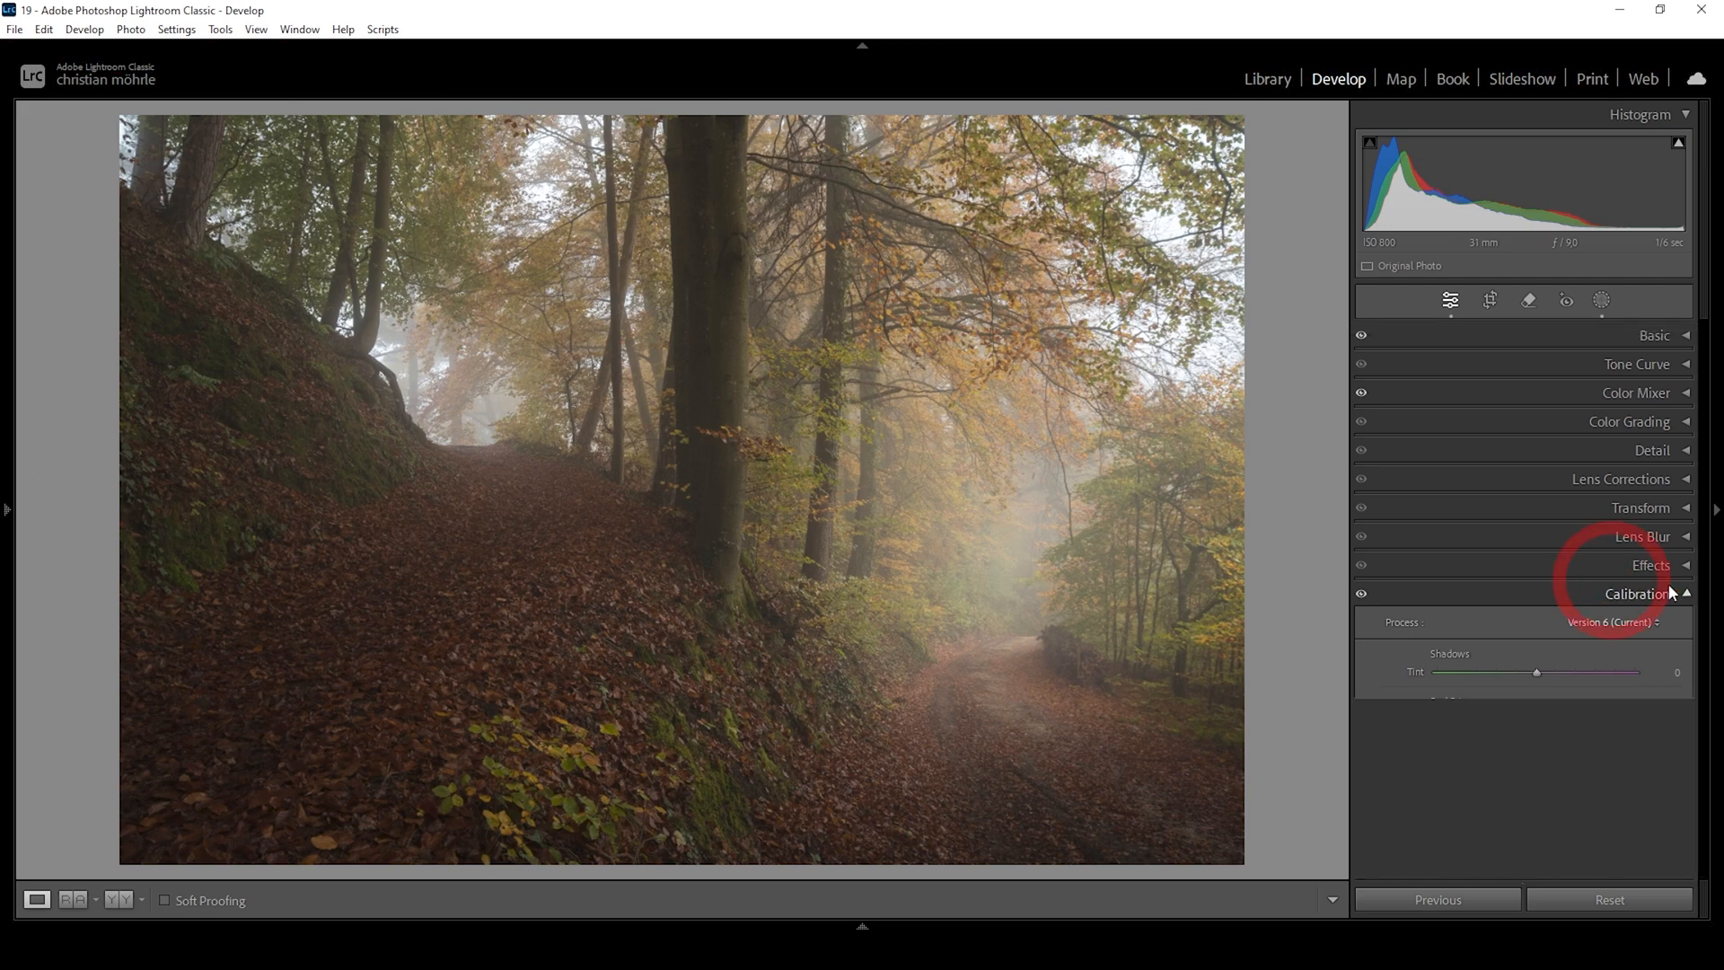
# Set sharpening Radius to 0.5 and Detail to 100 in the Detail panel
pyautogui.click(1650, 450)
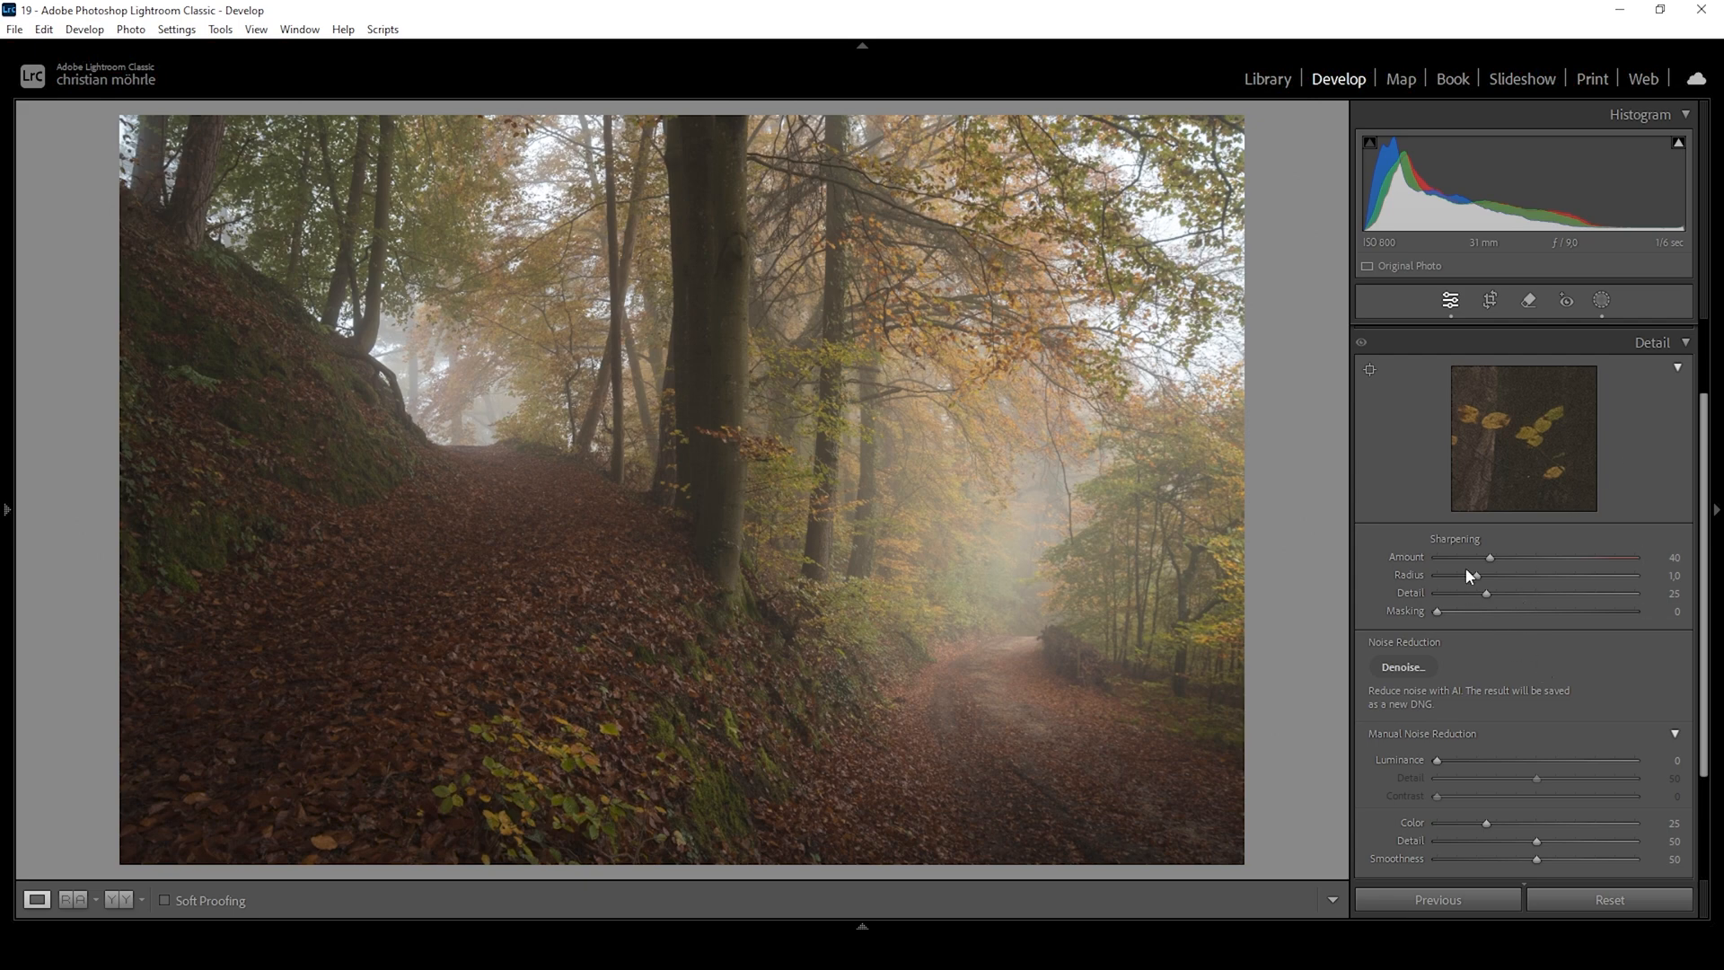
pyautogui.moveTo(1483, 581)
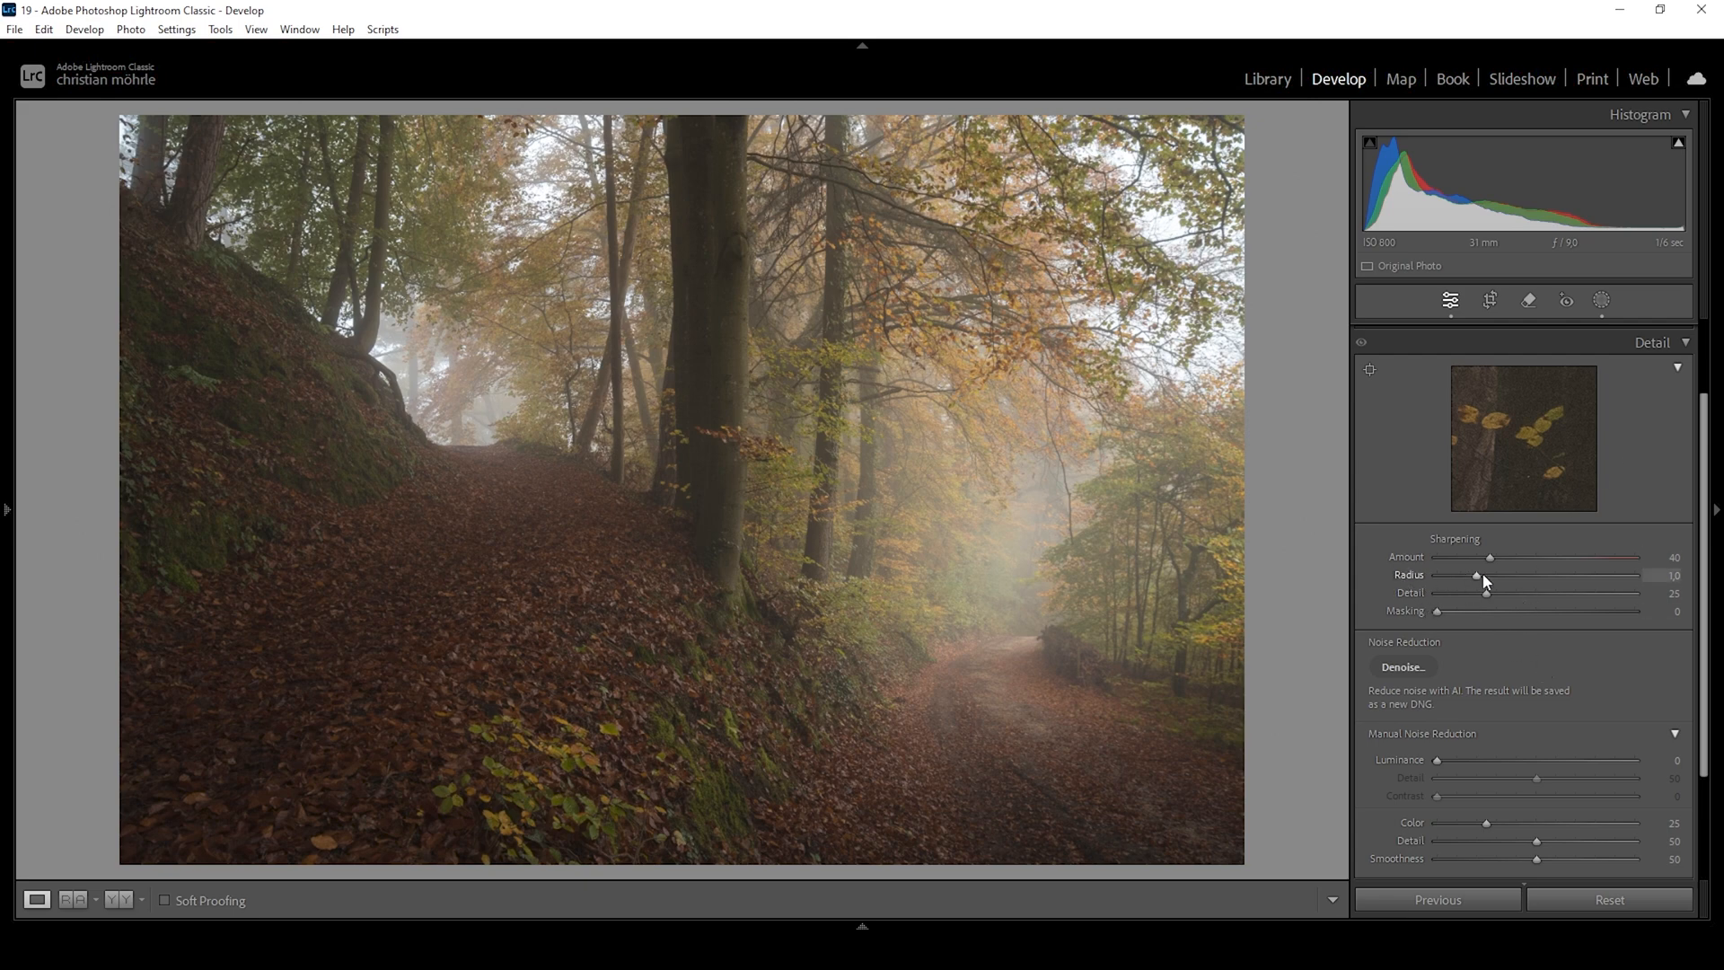
pyautogui.moveTo(1484, 575); pyautogui.dragTo(1436, 574)
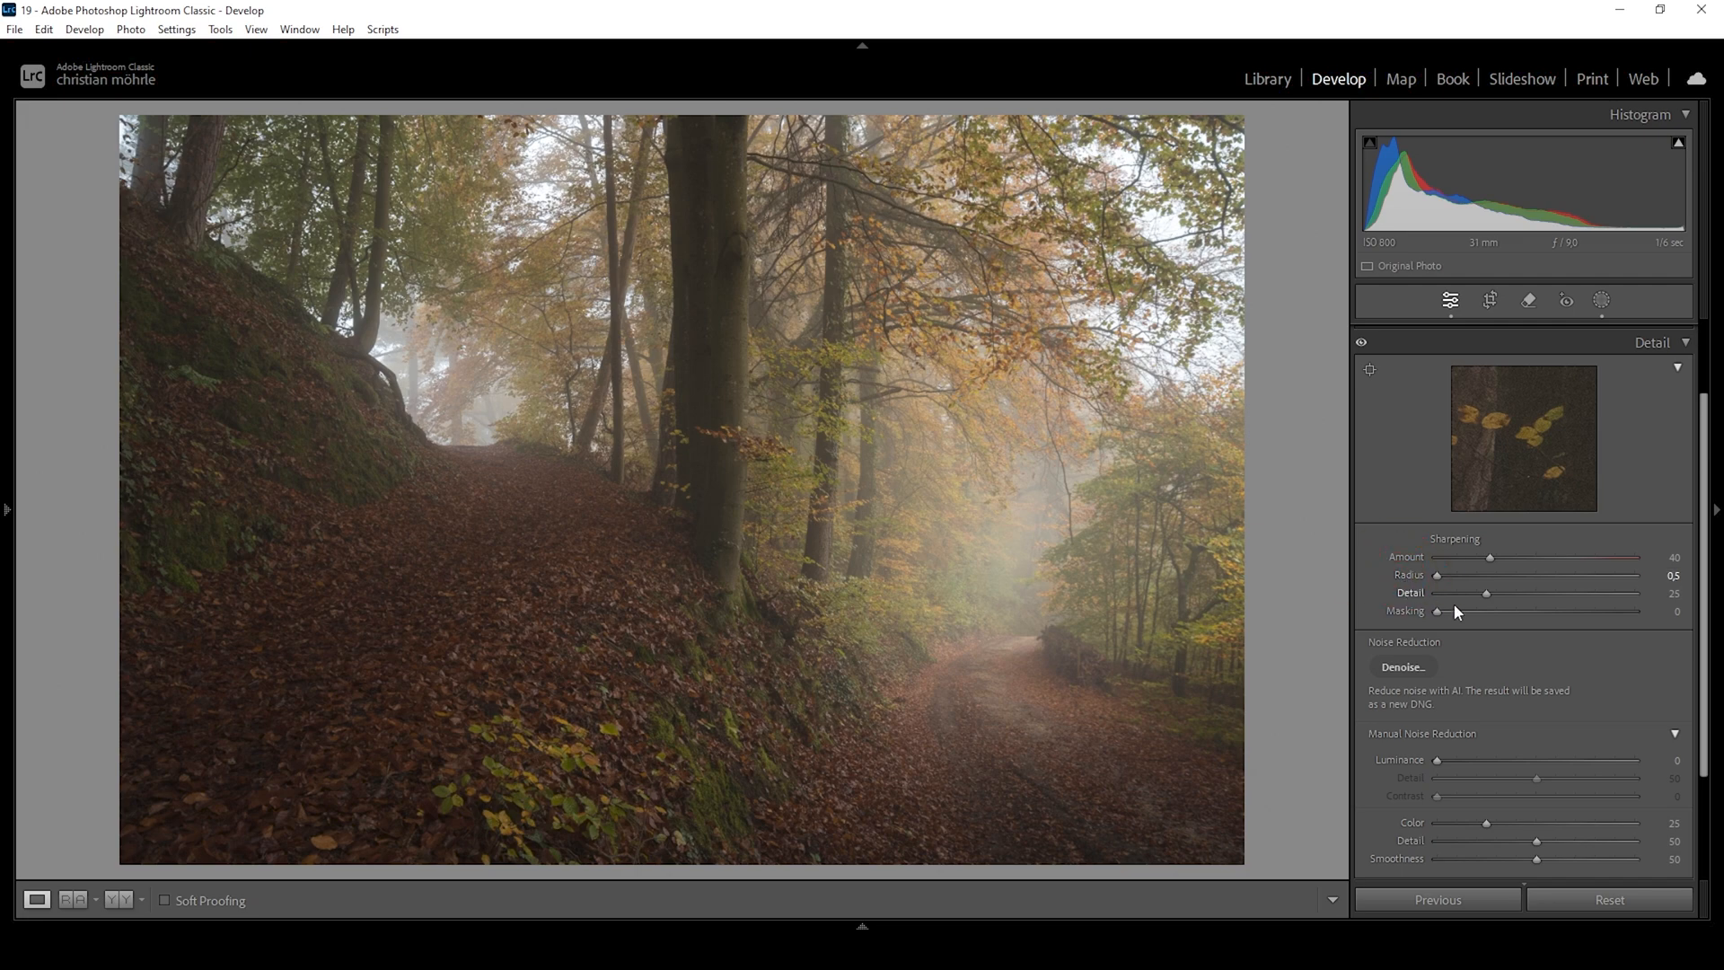
pyautogui.moveTo(1484, 593); pyautogui.dragTo(1635, 593)
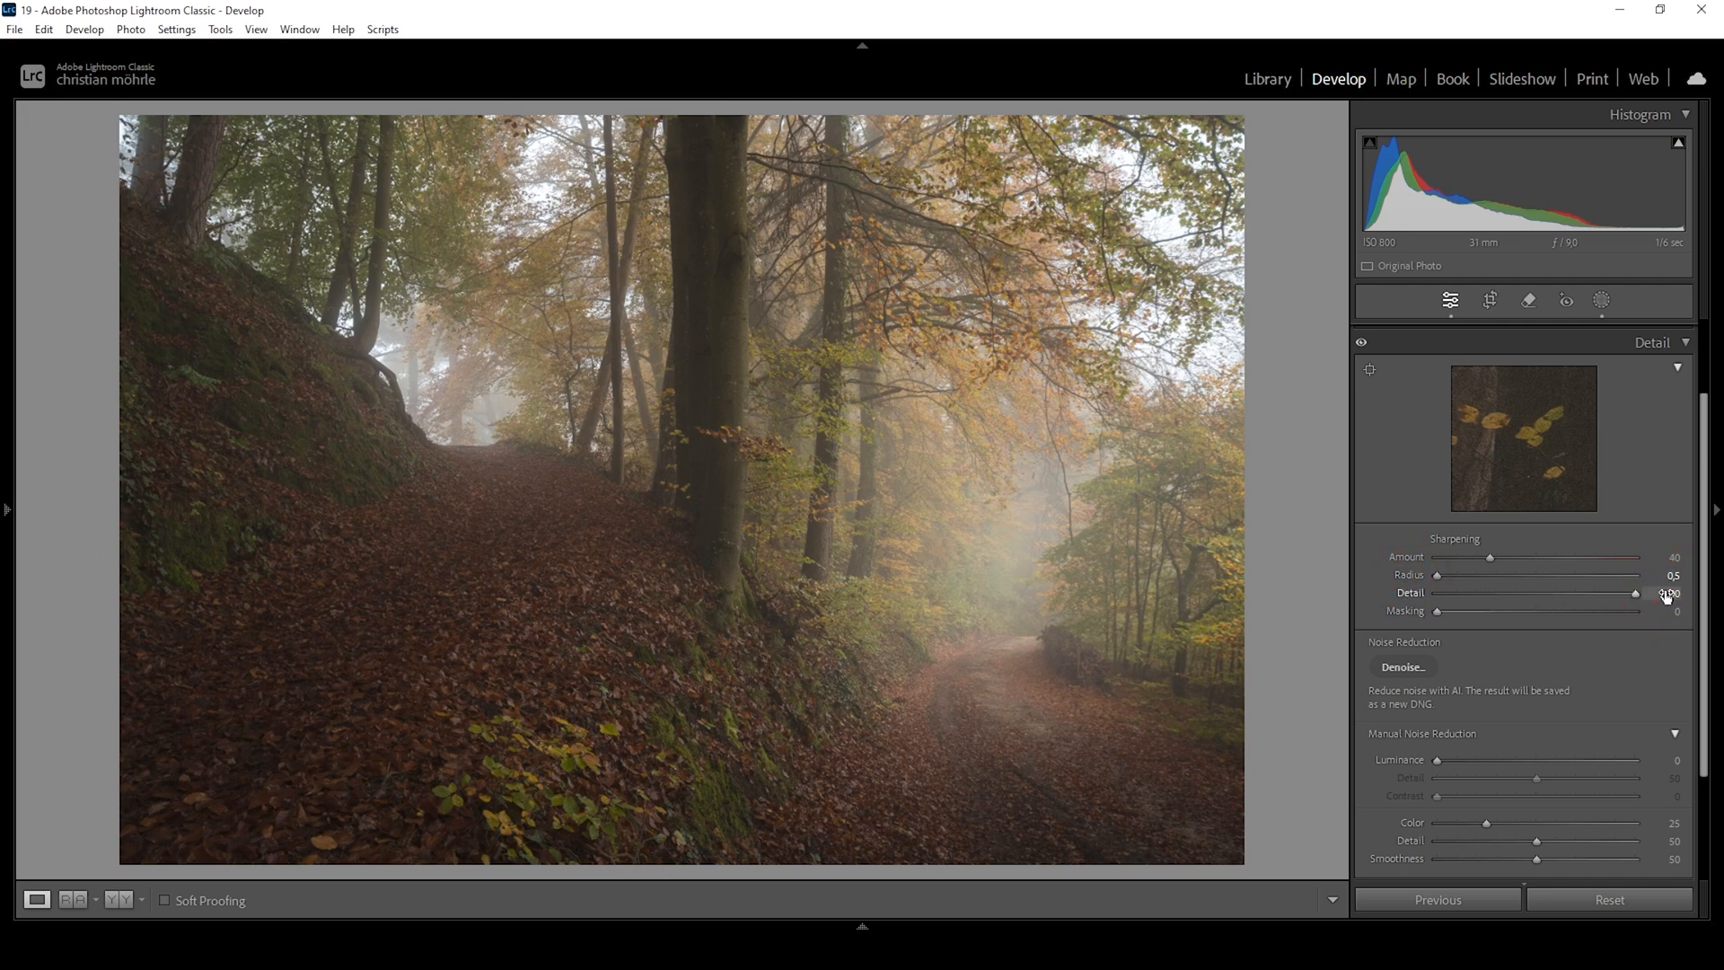
pyautogui.moveTo(1601, 593); pyautogui.dragTo(1660, 593)
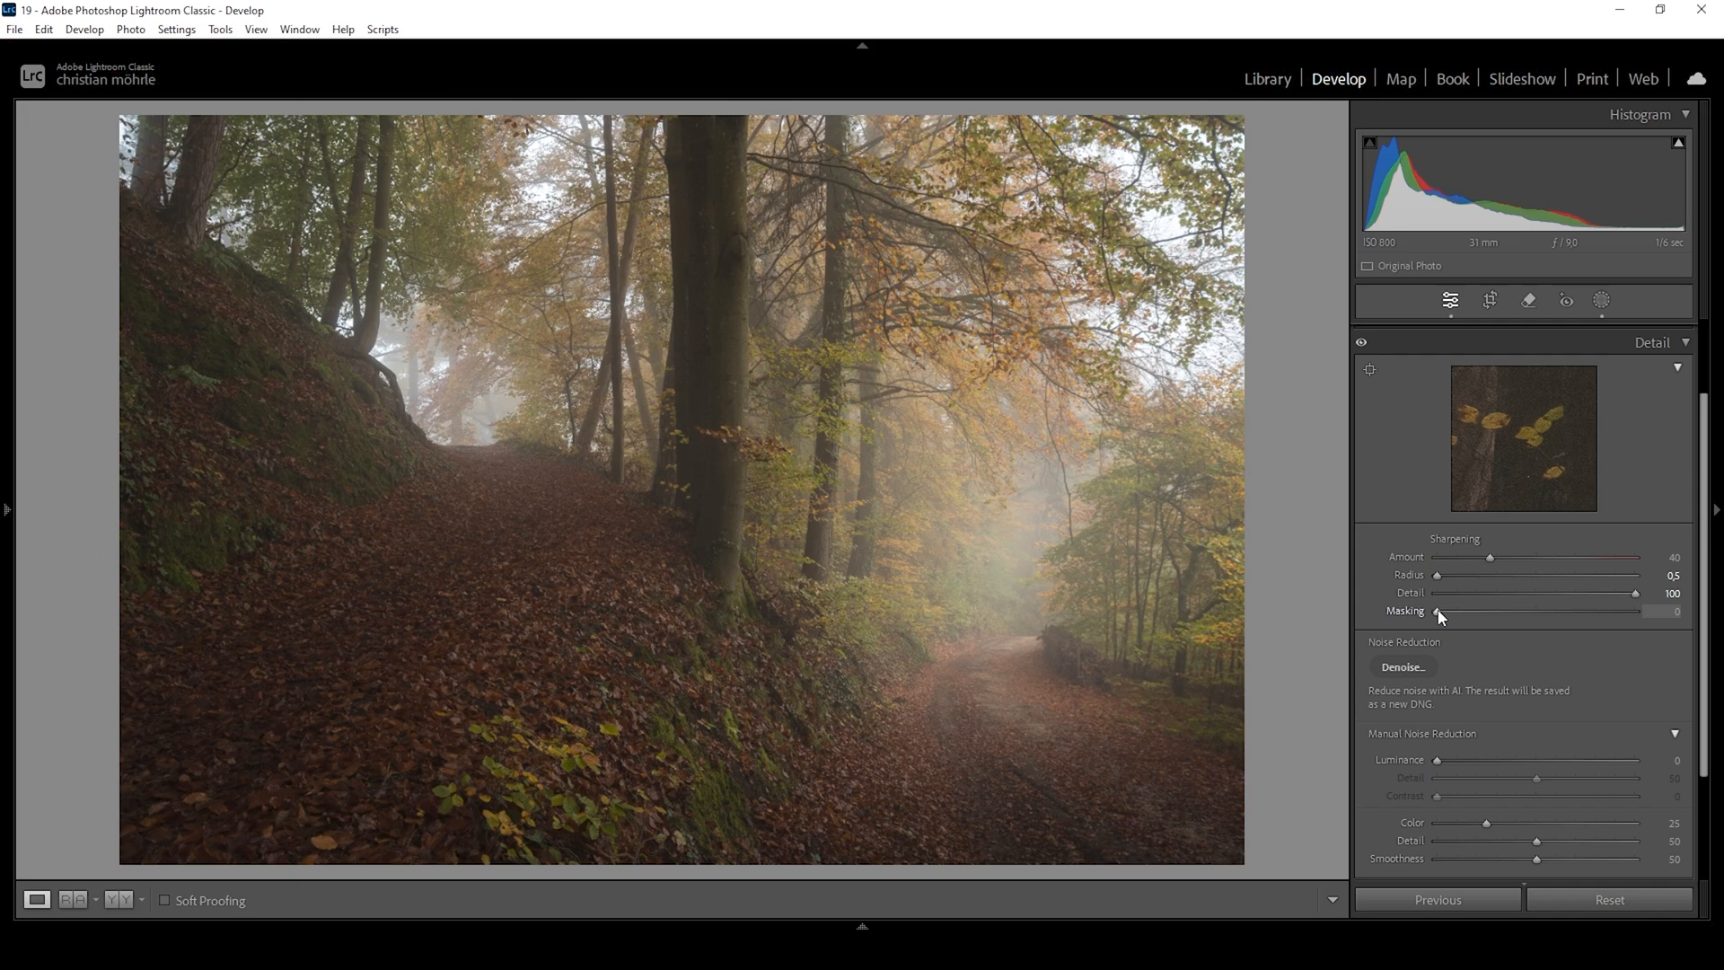
# Raise sharpening Masking to 85 while previewing, and Amount to 58
pyautogui.moveTo(1436, 611); pyautogui.dragTo(1449, 610)
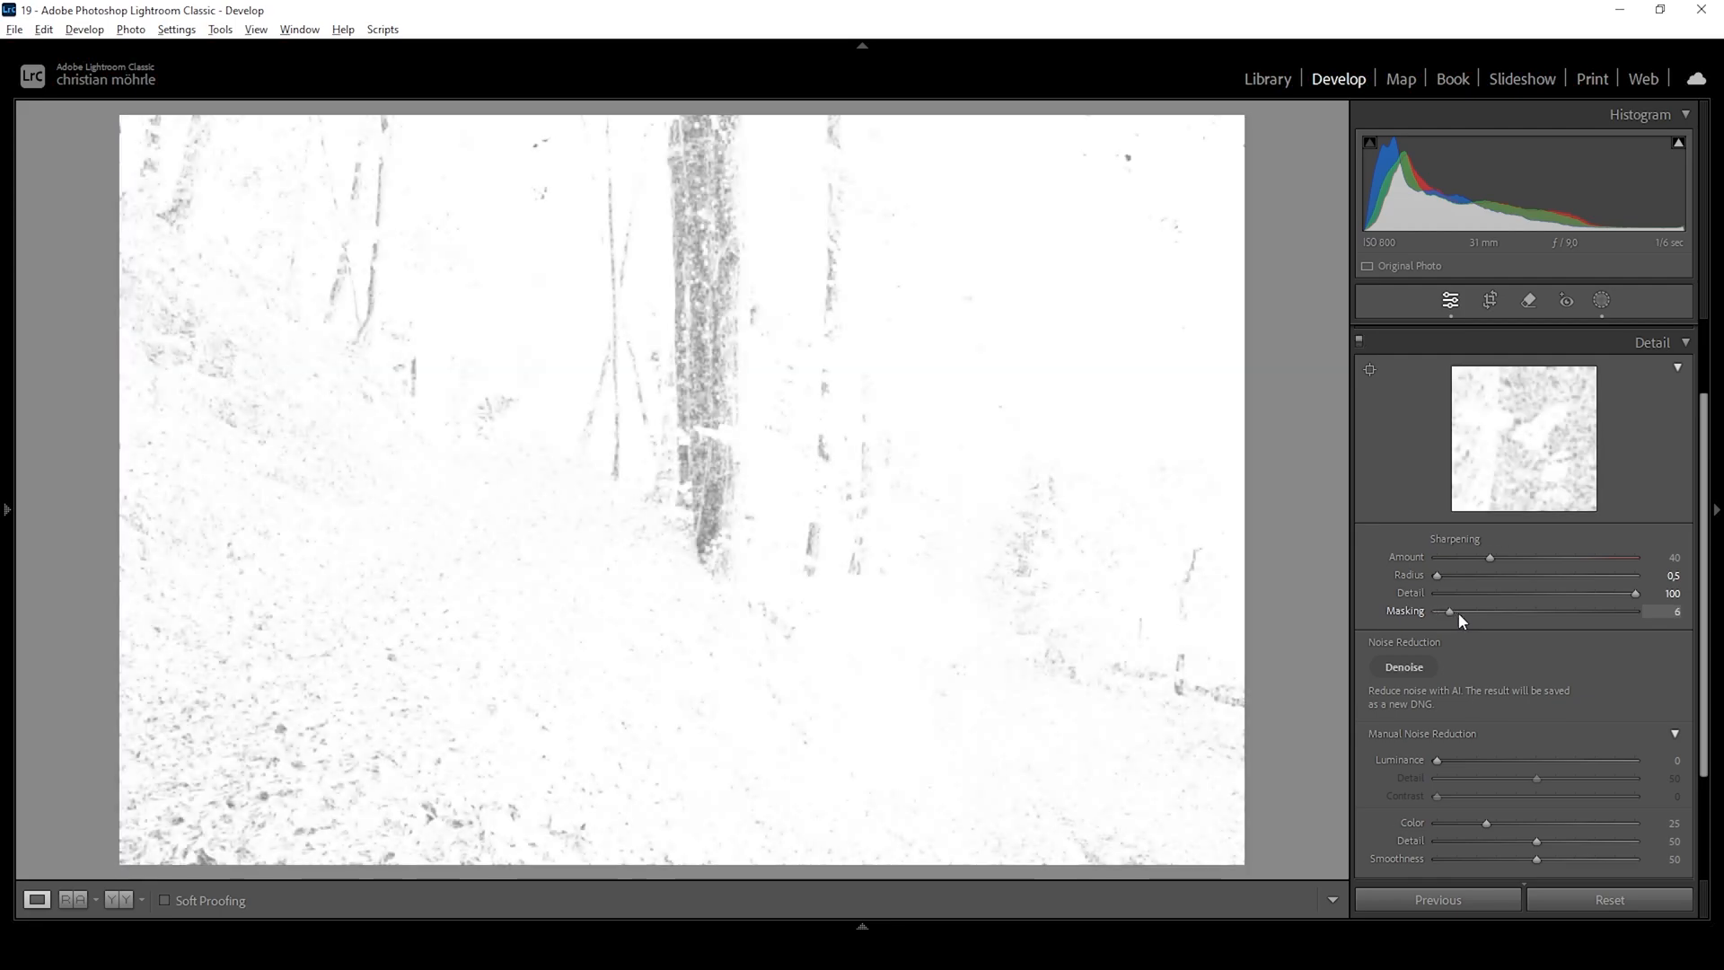
pyautogui.moveTo(1449, 610); pyautogui.dragTo(1561, 611)
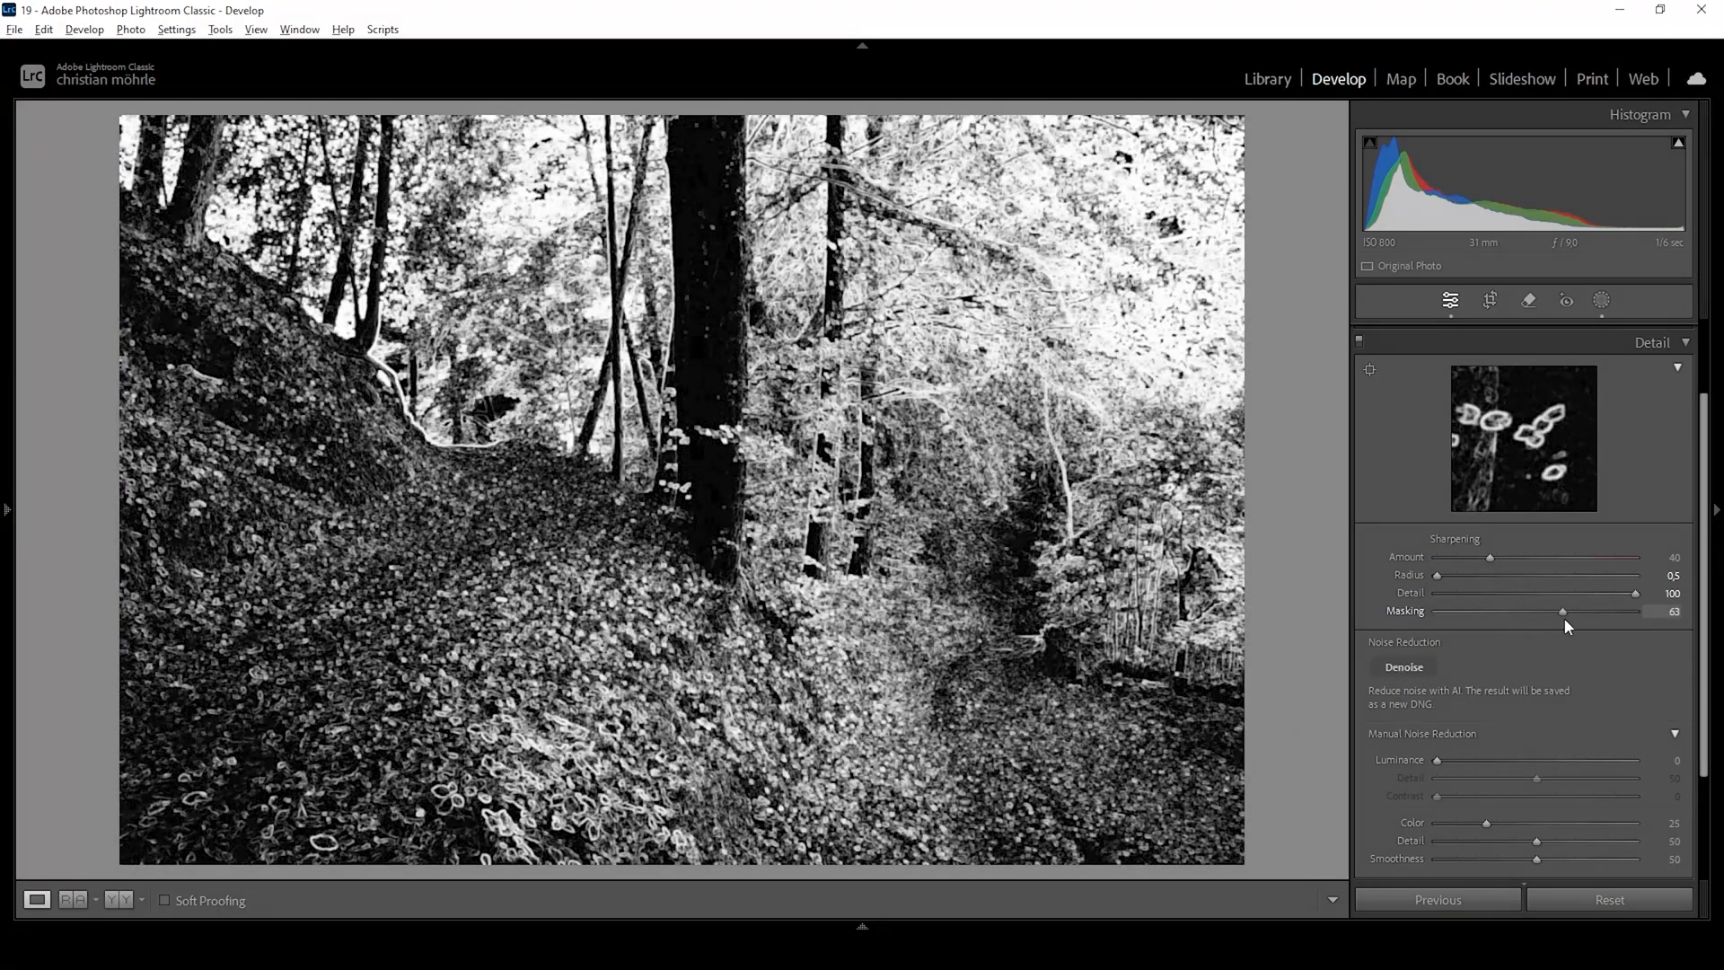
pyautogui.moveTo(1561, 610); pyautogui.dragTo(1601, 611)
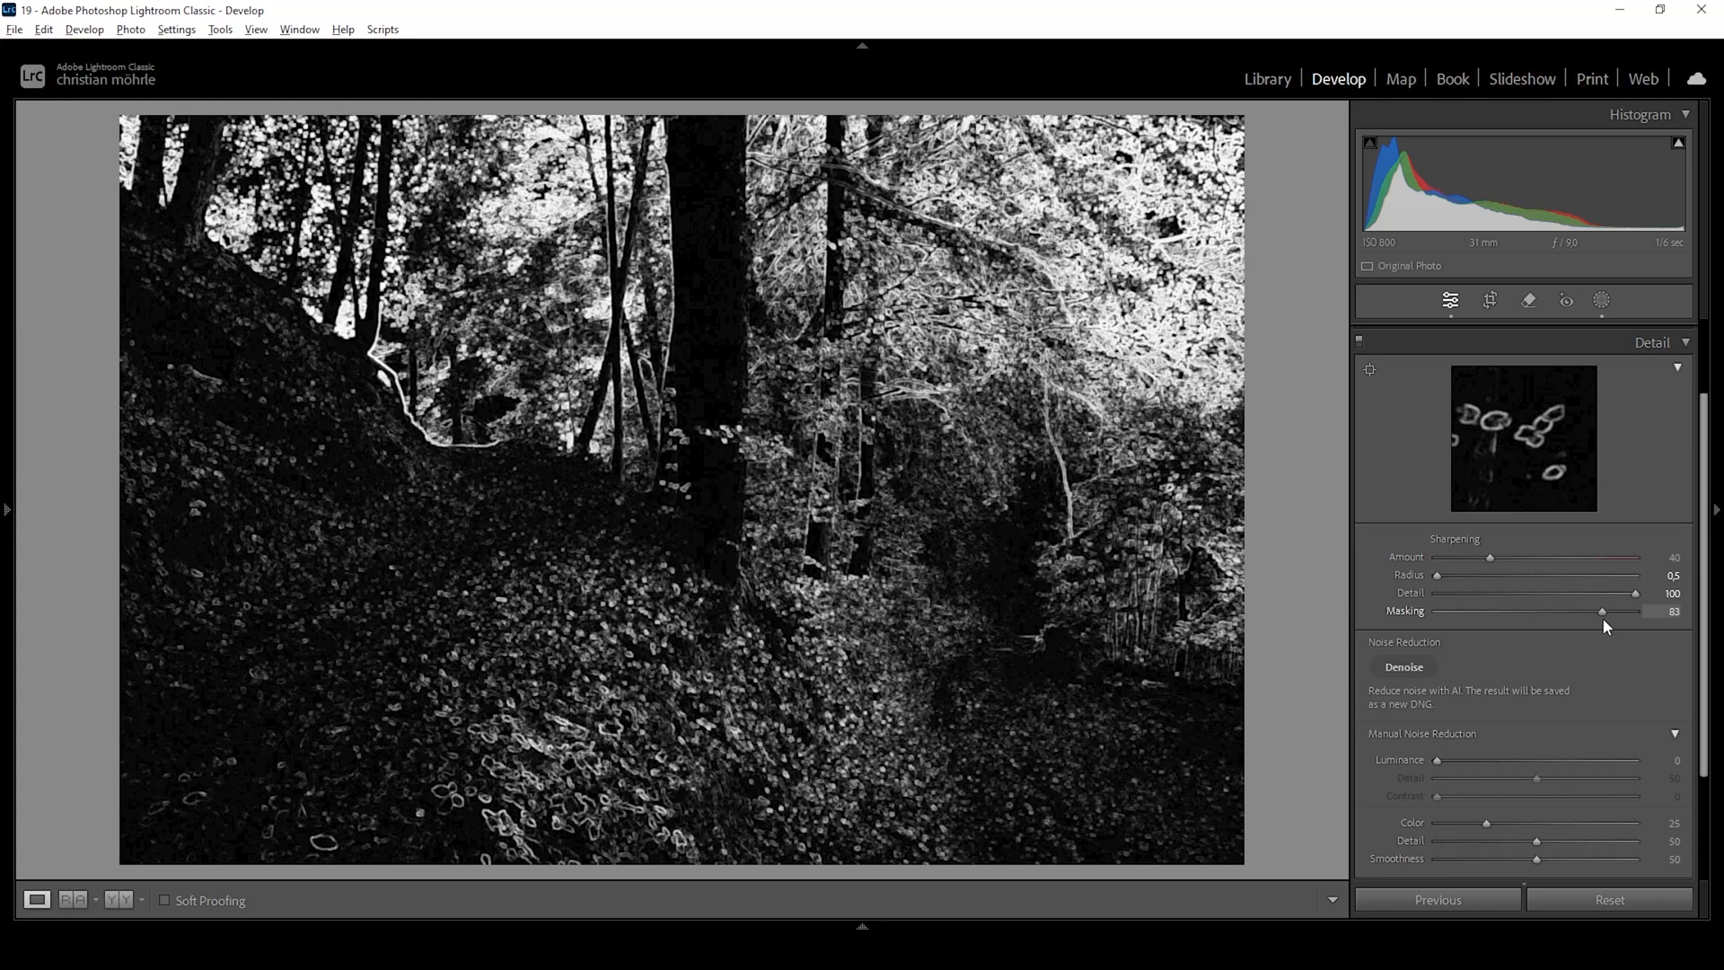
pyautogui.moveTo(1601, 610); pyautogui.dragTo(1606, 610)
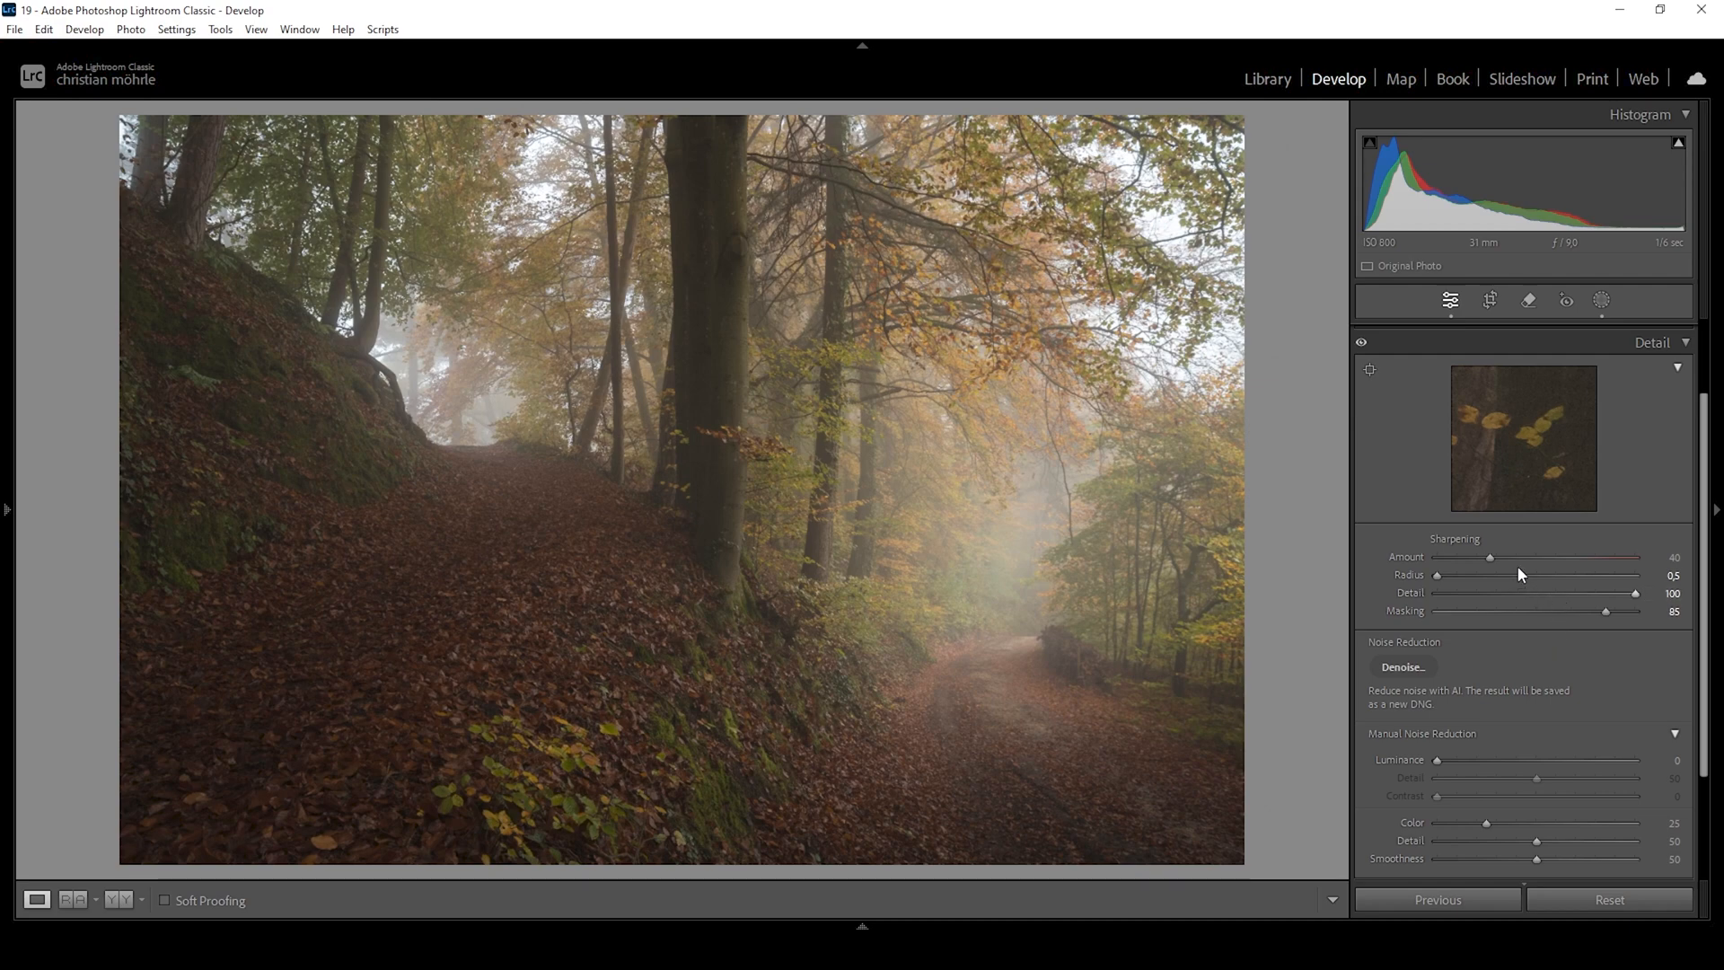
pyautogui.moveTo(1490, 557); pyautogui.dragTo(1510, 557)
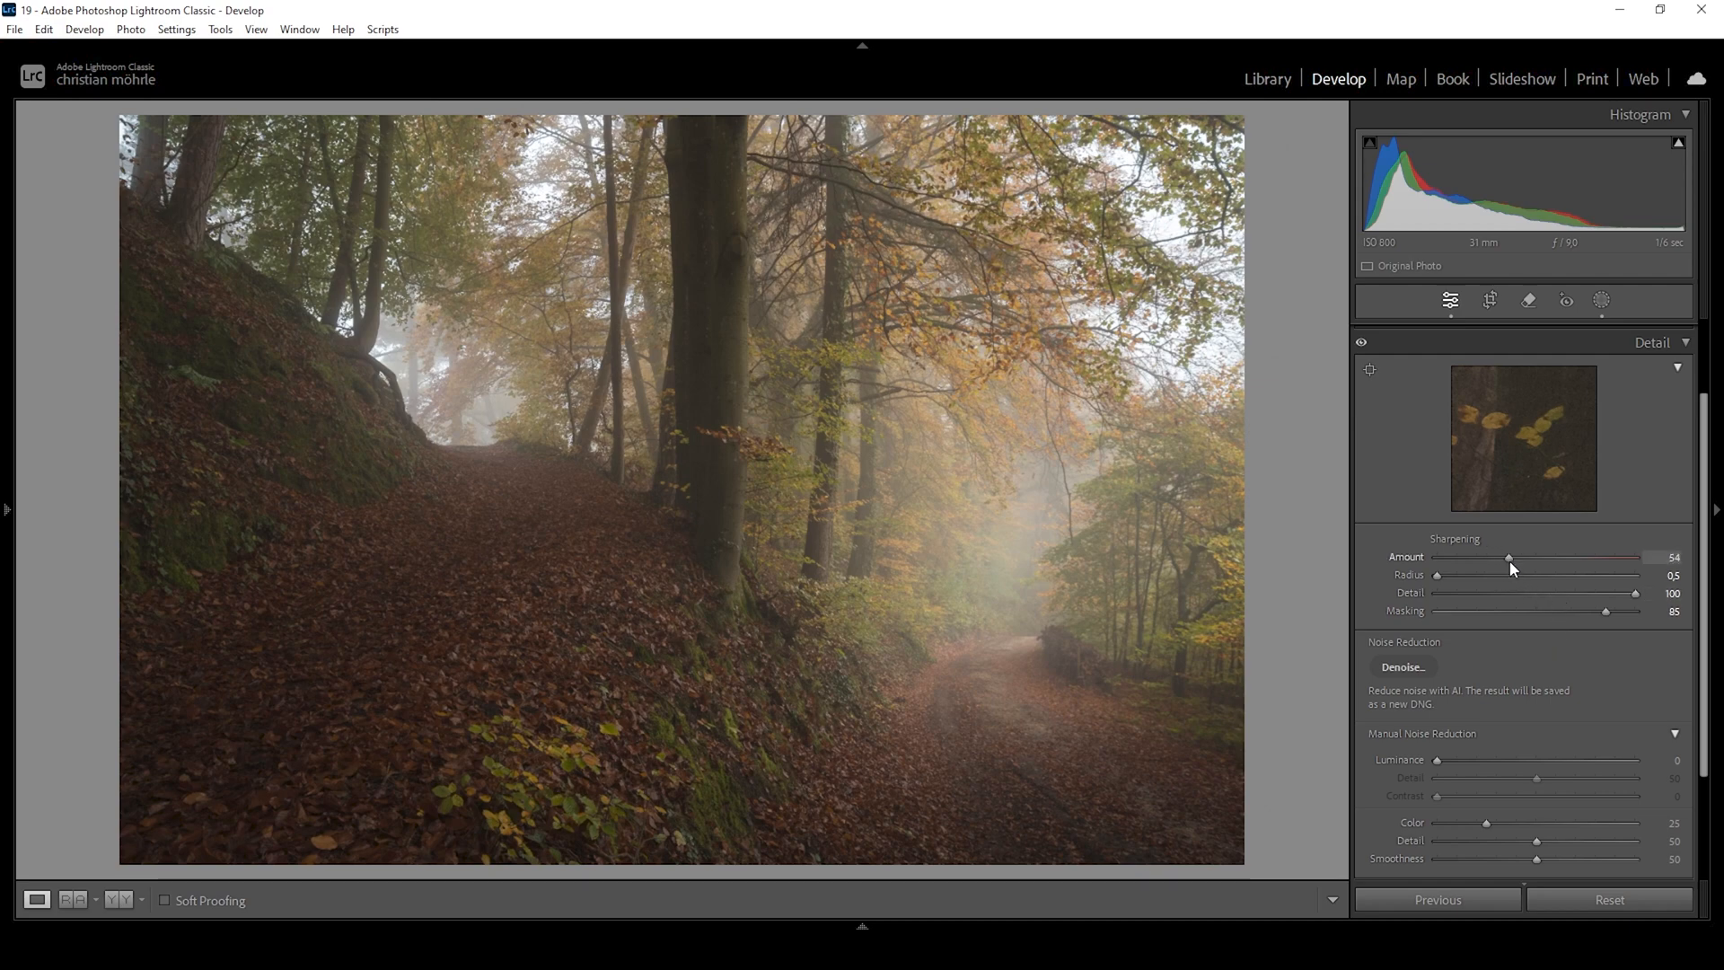
pyautogui.moveTo(1508, 556); pyautogui.dragTo(1523, 556)
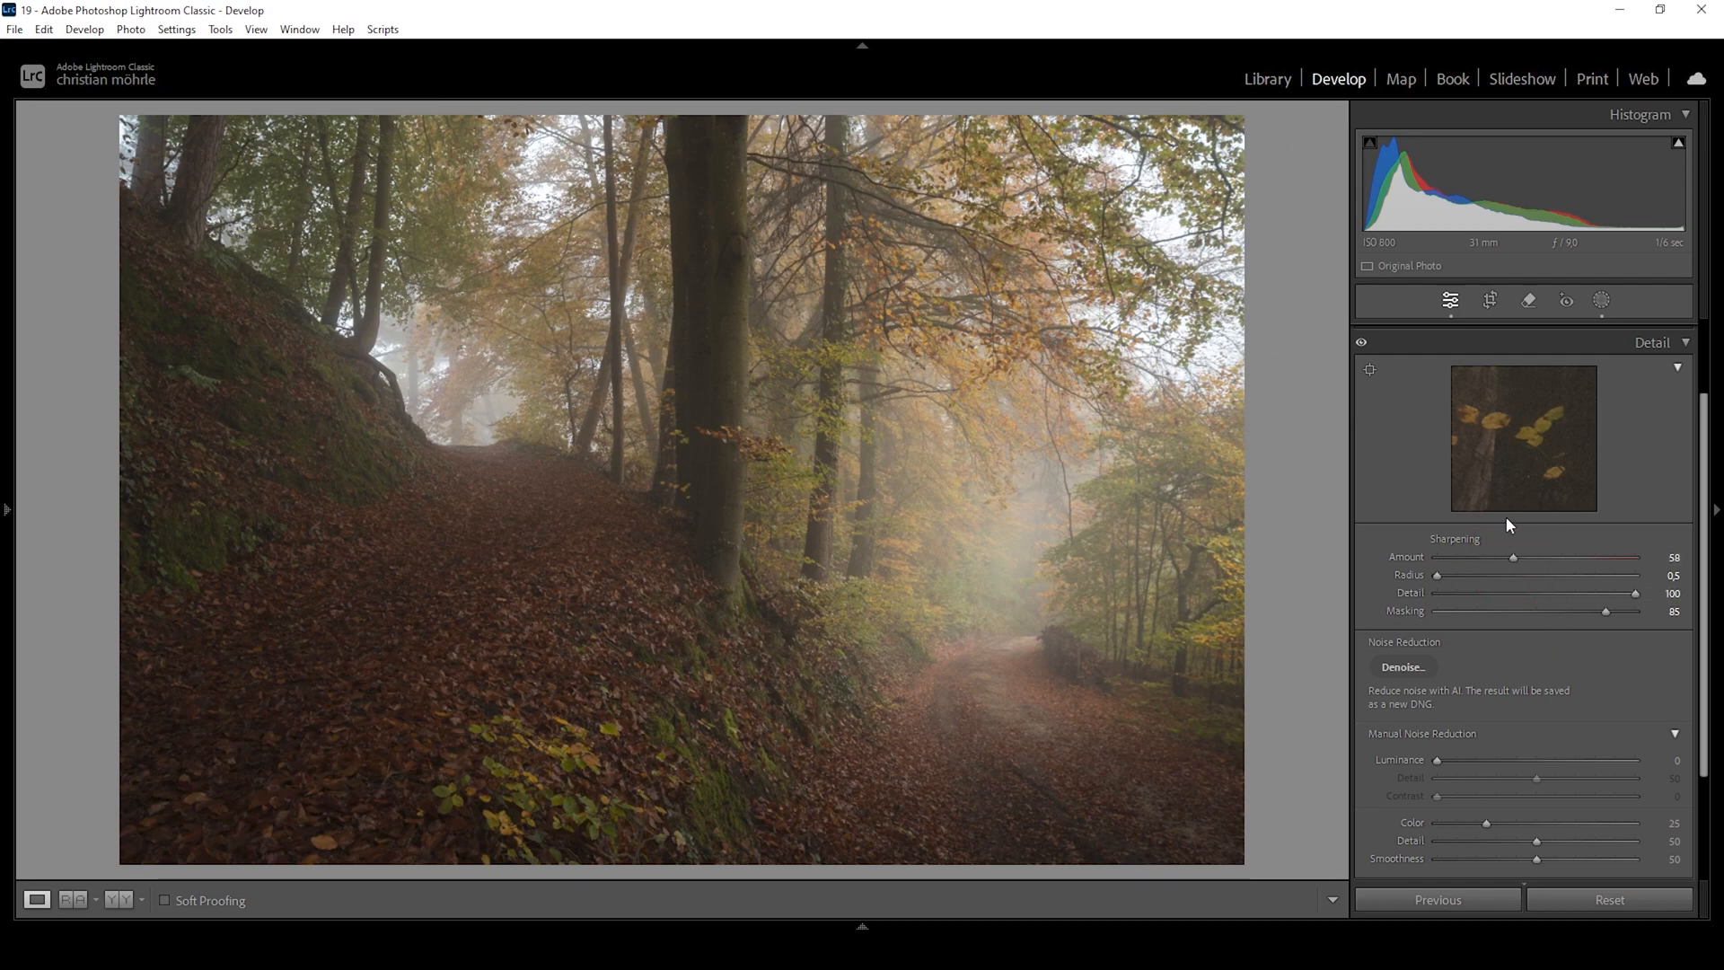